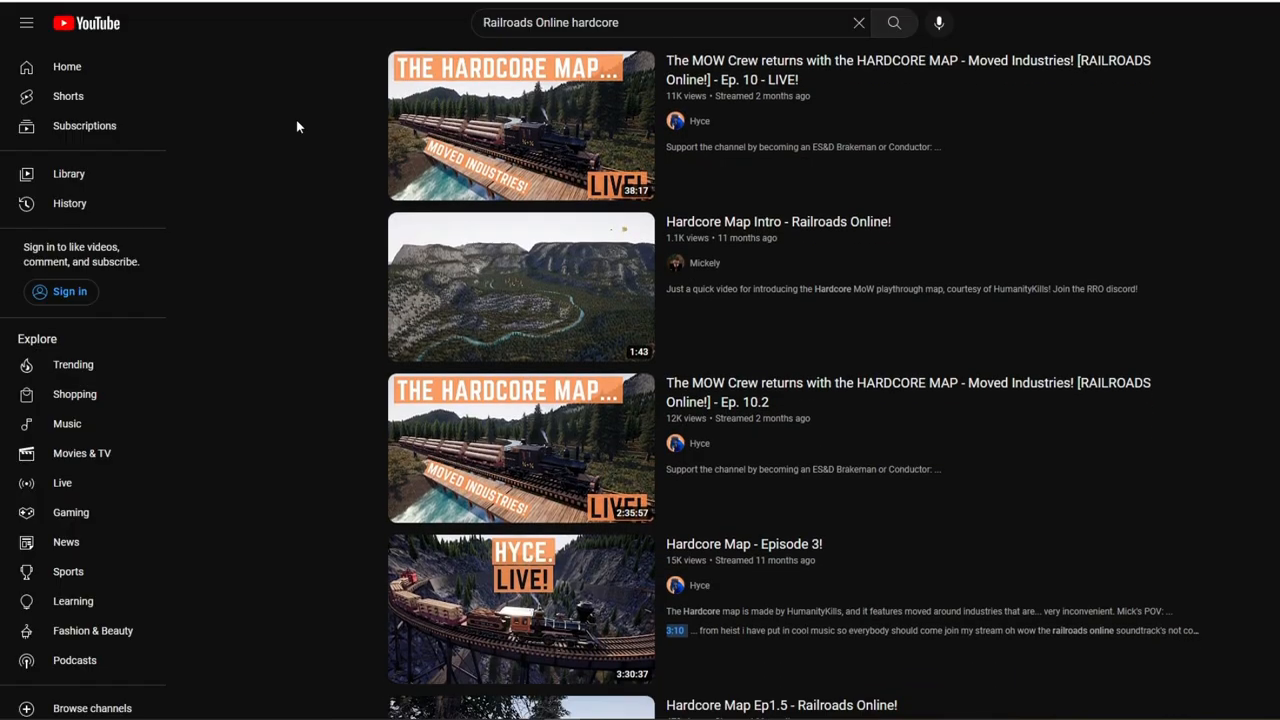
Navigate Chrome to the railroad.studio site from the address bar.
{"action": "scroll", "scroll_direction": "down", "scroll_amount": 3}
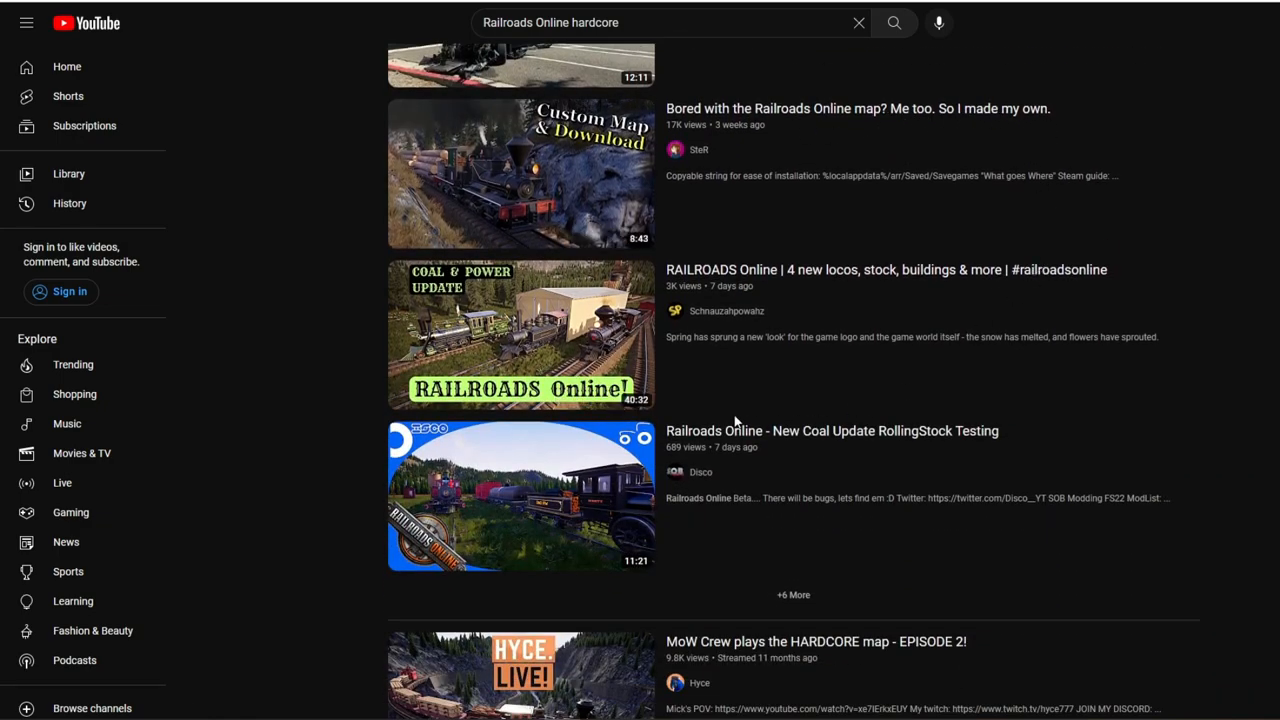
{"action": "scroll", "scroll_direction": "down", "scroll_amount": 3}
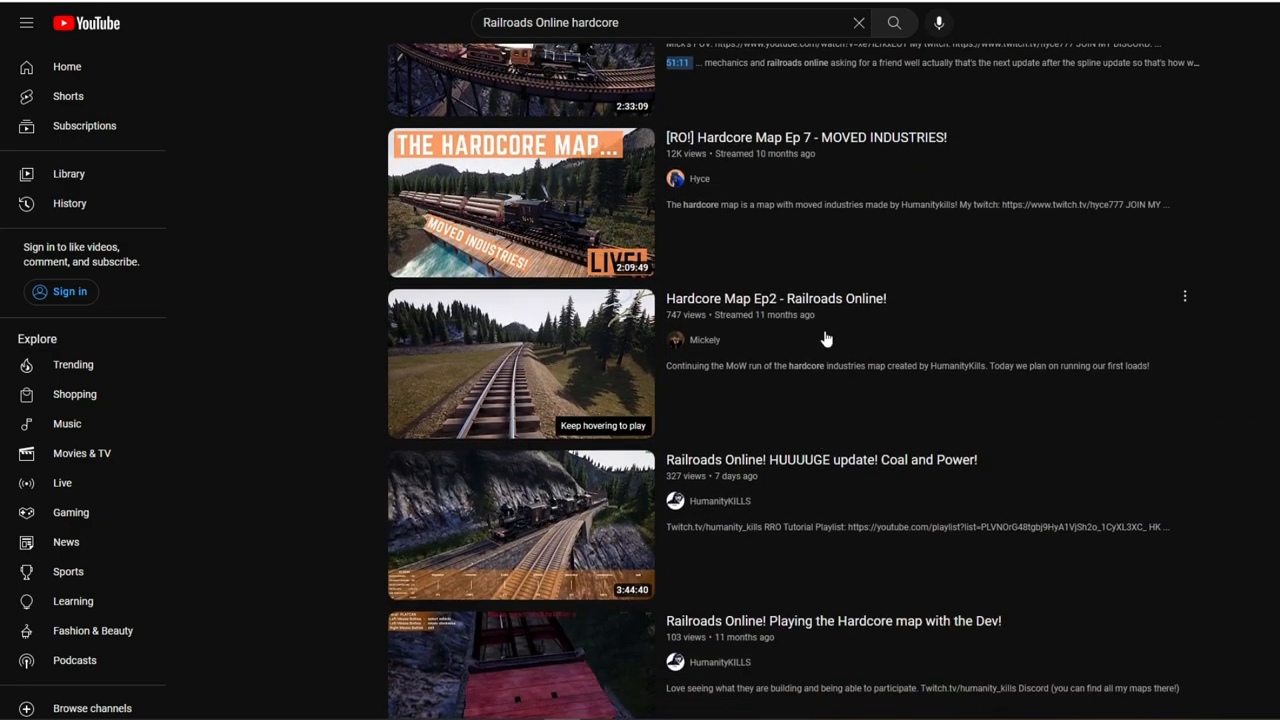
{"action": "scroll", "scroll_direction": "down", "scroll_amount": 3}
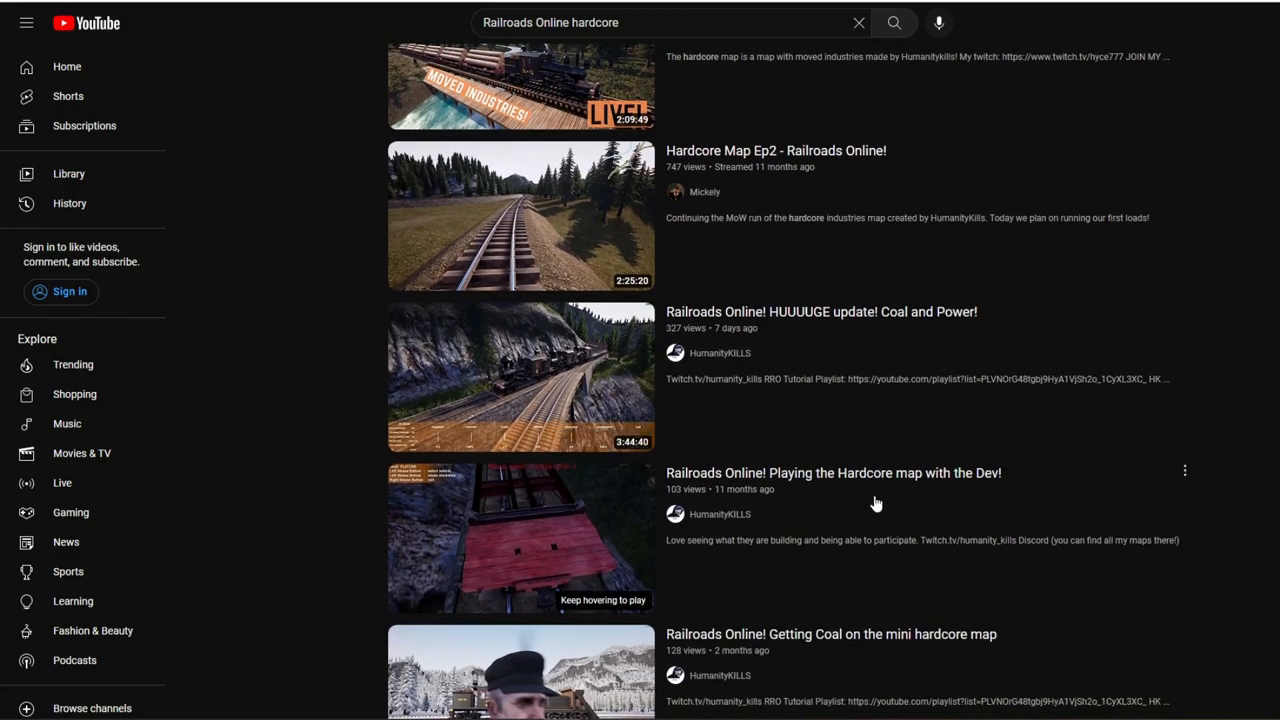
{"action": "scroll", "scroll_direction": "down", "scroll_amount": 3}
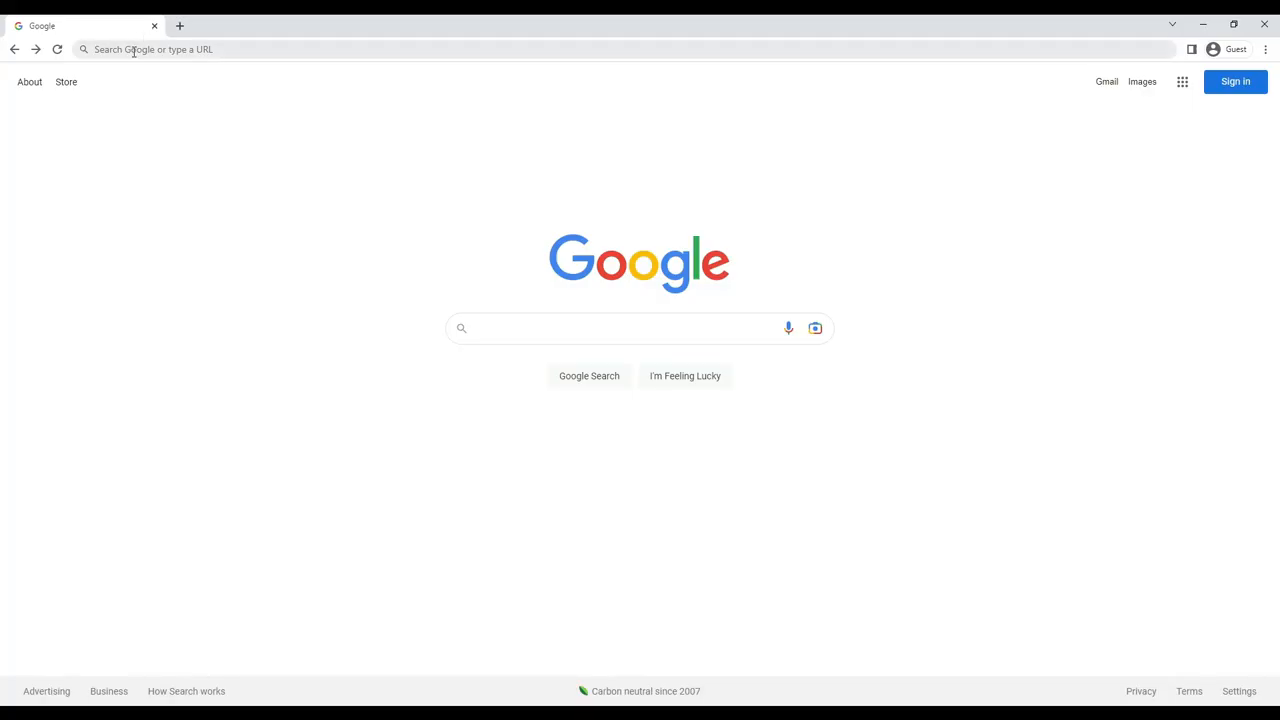
{"action": "type", "text": "R"}
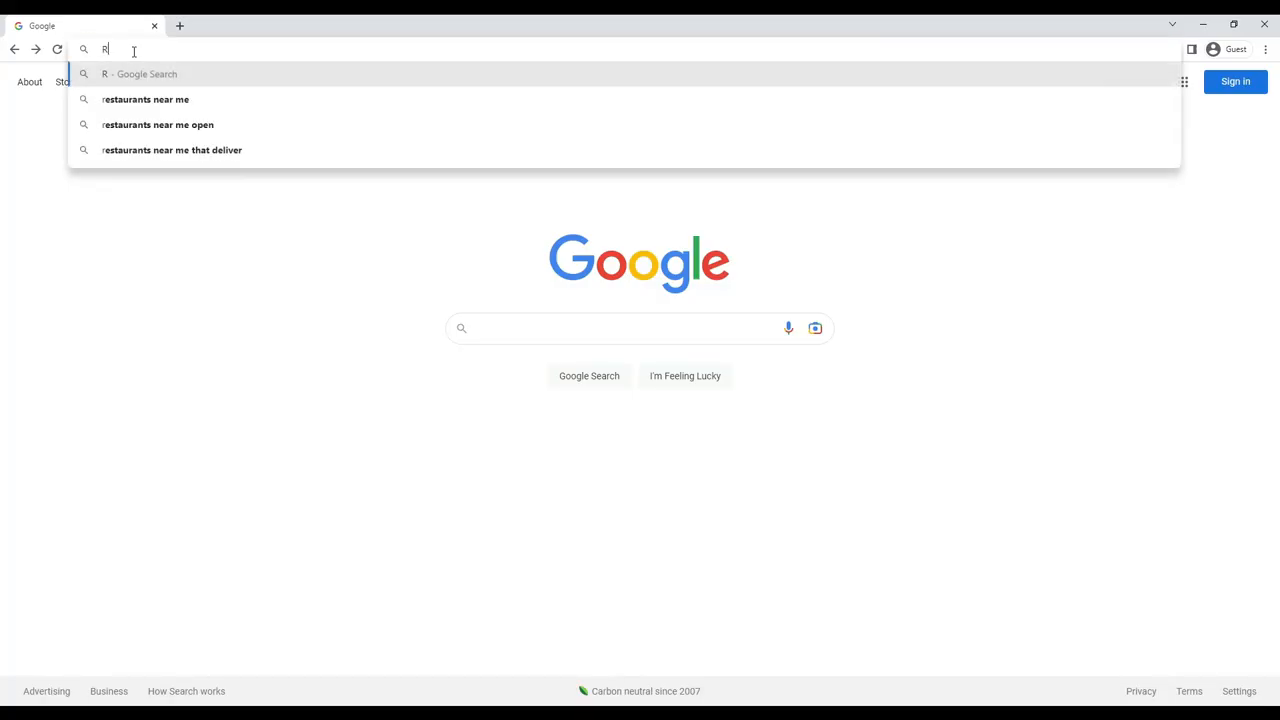
{"action": "type", "text": "ailroad.studi"}
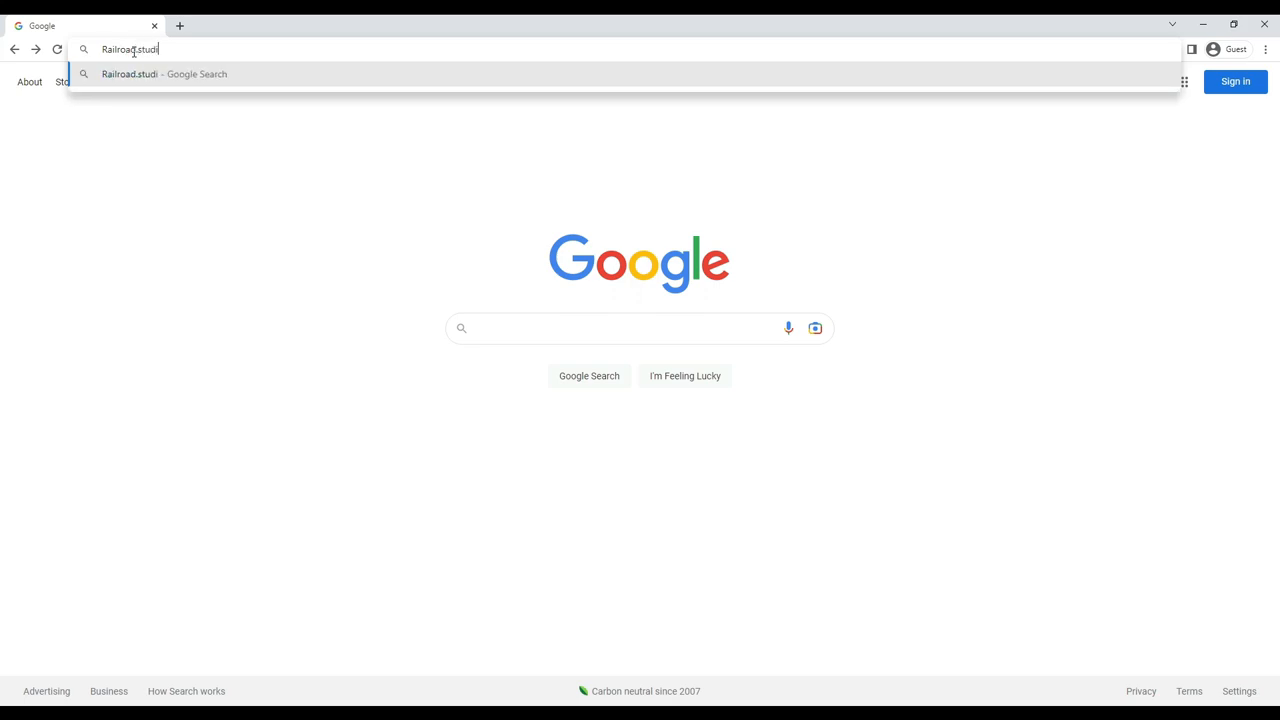
{"action": "key", "text": "Return"}
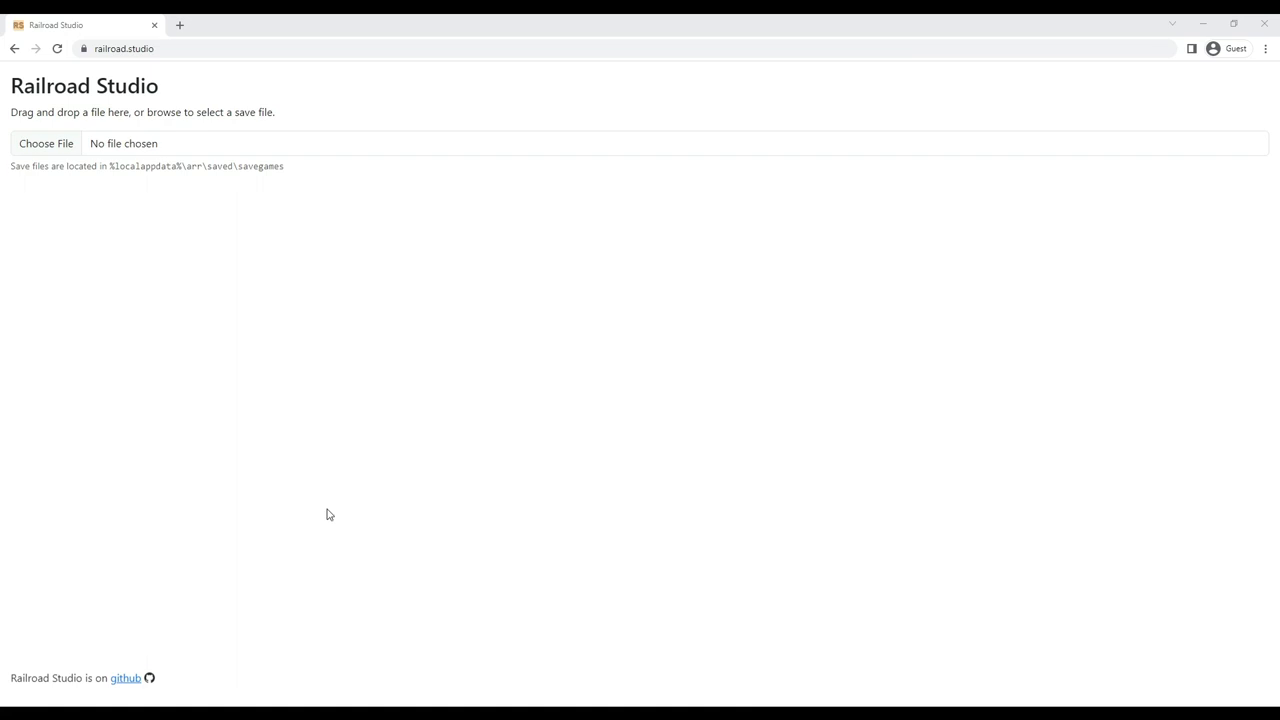
{"action": "mouse_move", "coordinate": [46, 144]}
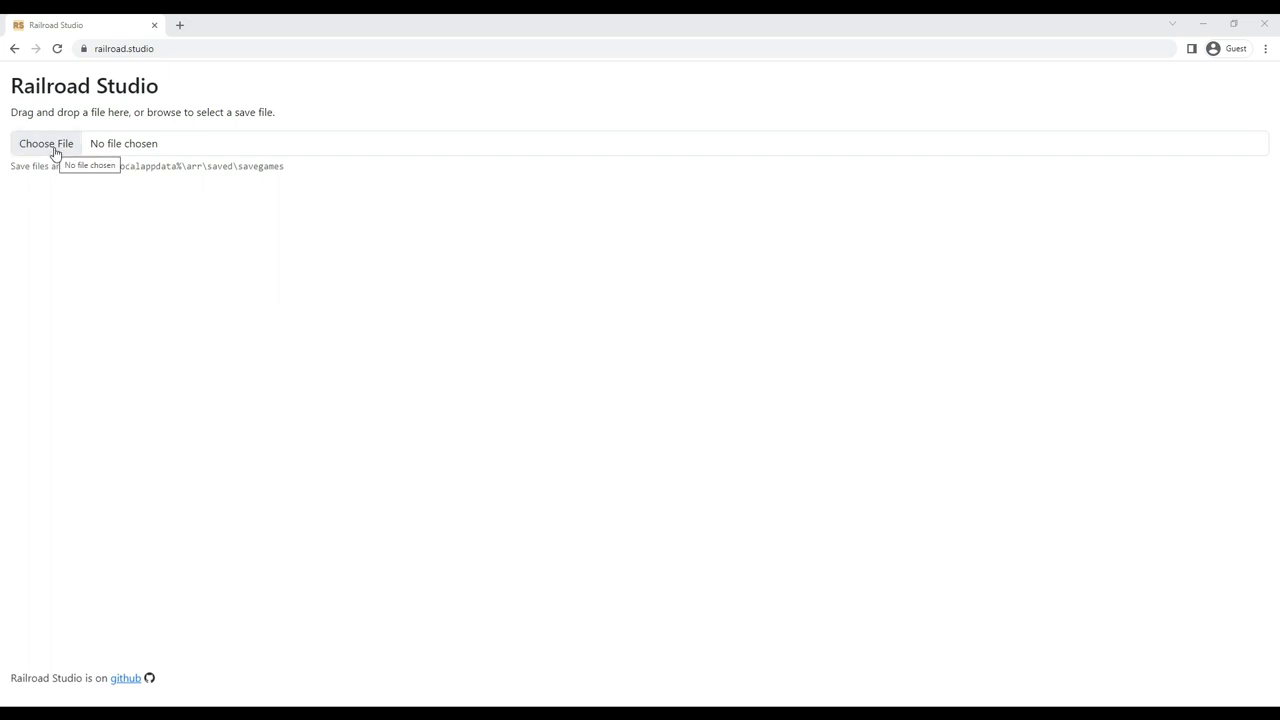
Start choosing a save file via the Choose File button.
{"action": "left_click", "coordinate": [44, 144]}
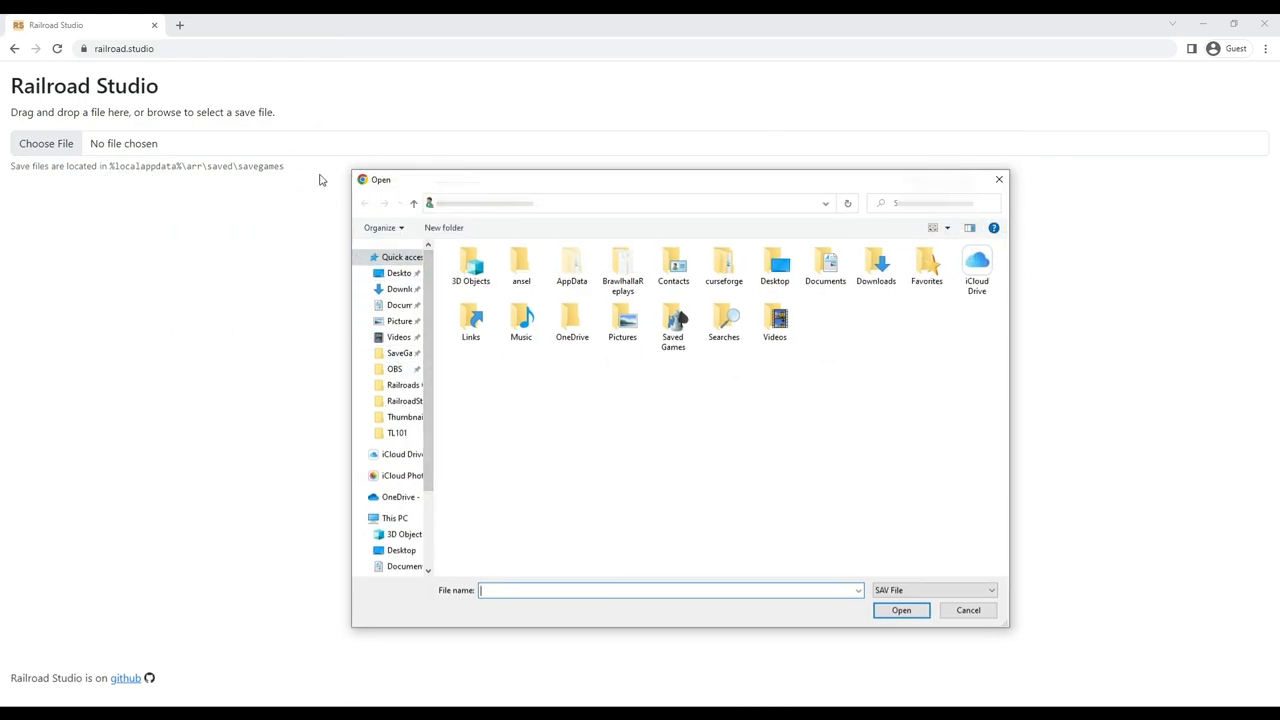
Navigate the open dialog to the %localappdata% SaveGames folder.
{"action": "left_click", "coordinate": [620, 204]}
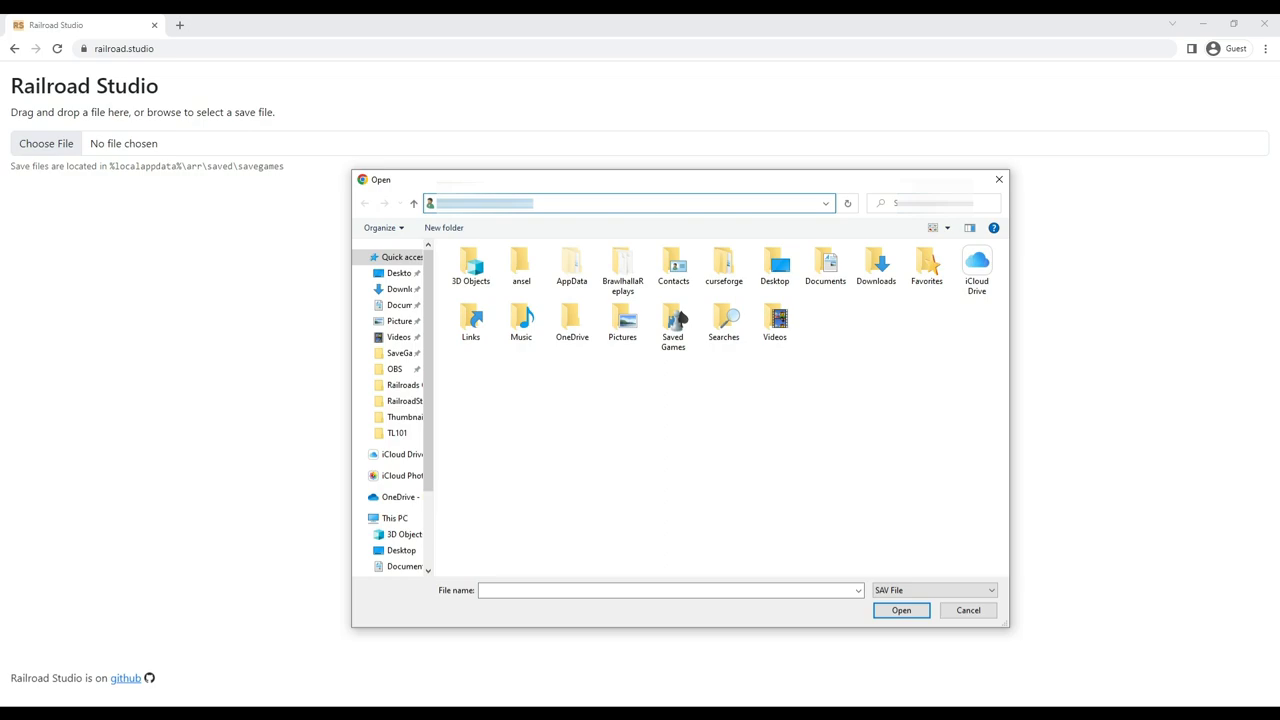
{"action": "type", "text": "%localappdata"}
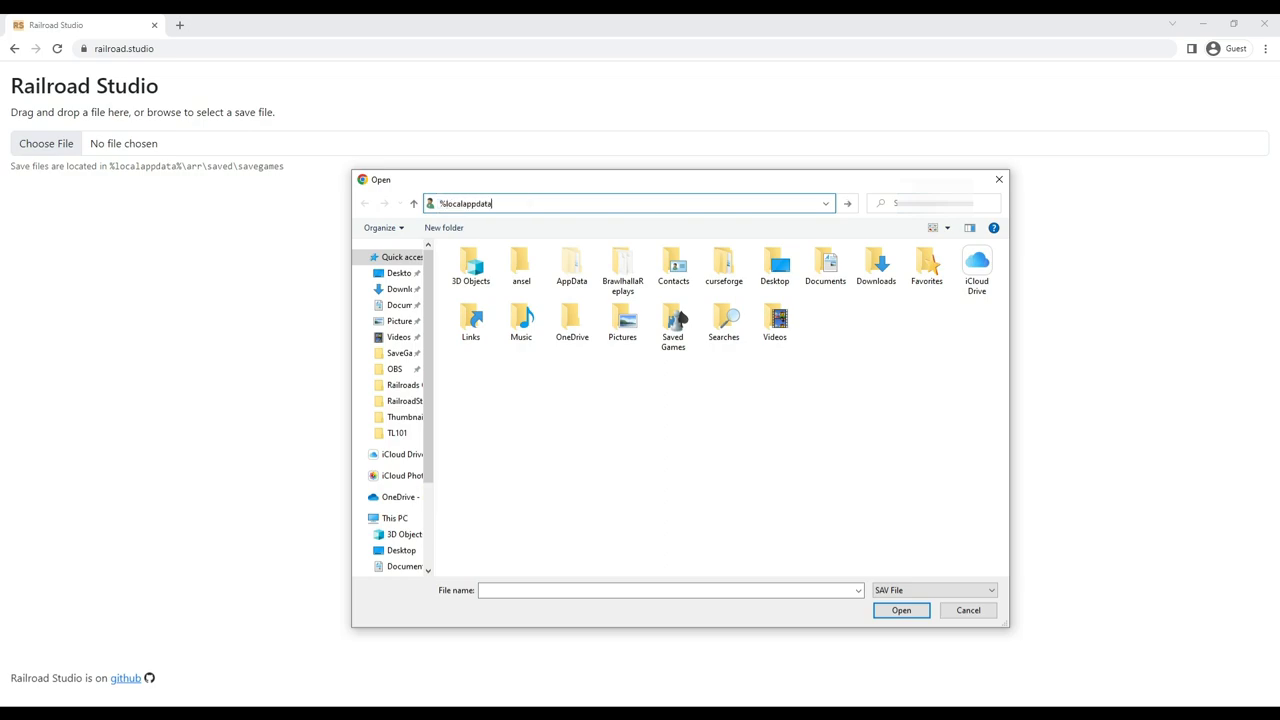
{"action": "type", "text": "%"}
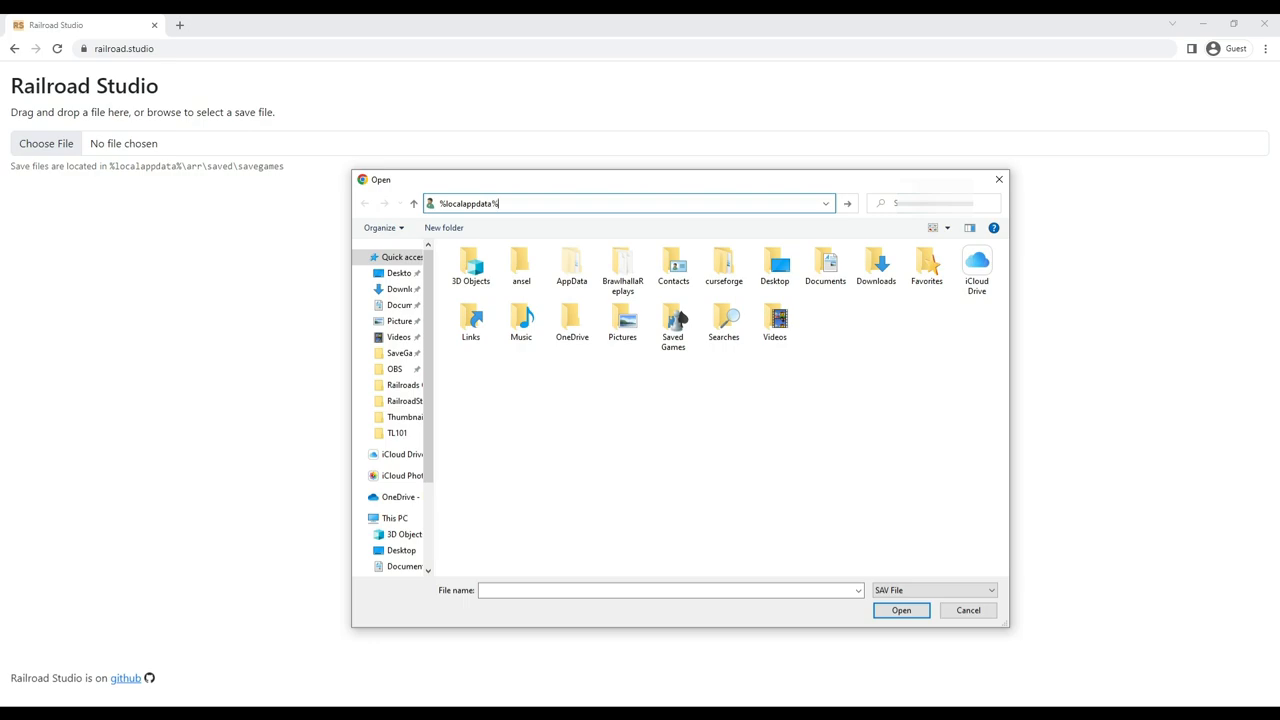
{"action": "type", "text": "\\arr\\"}
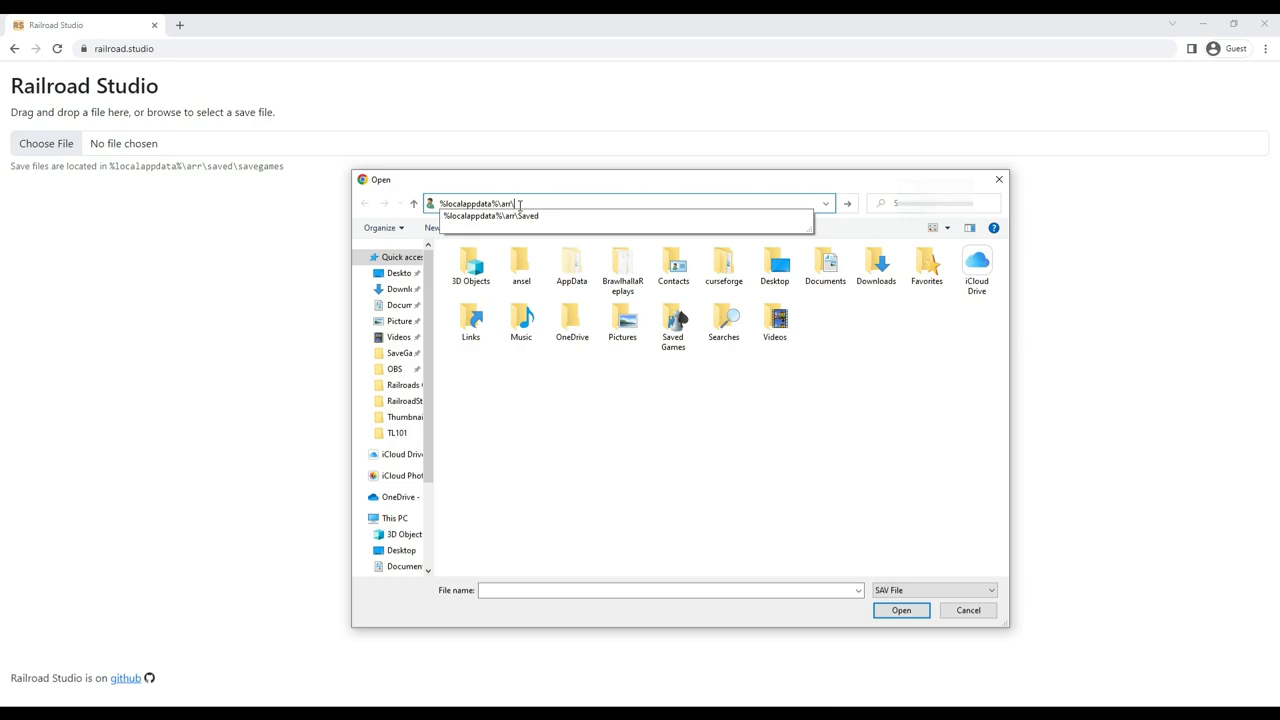
{"action": "type", "text": "saved\\savegames"}
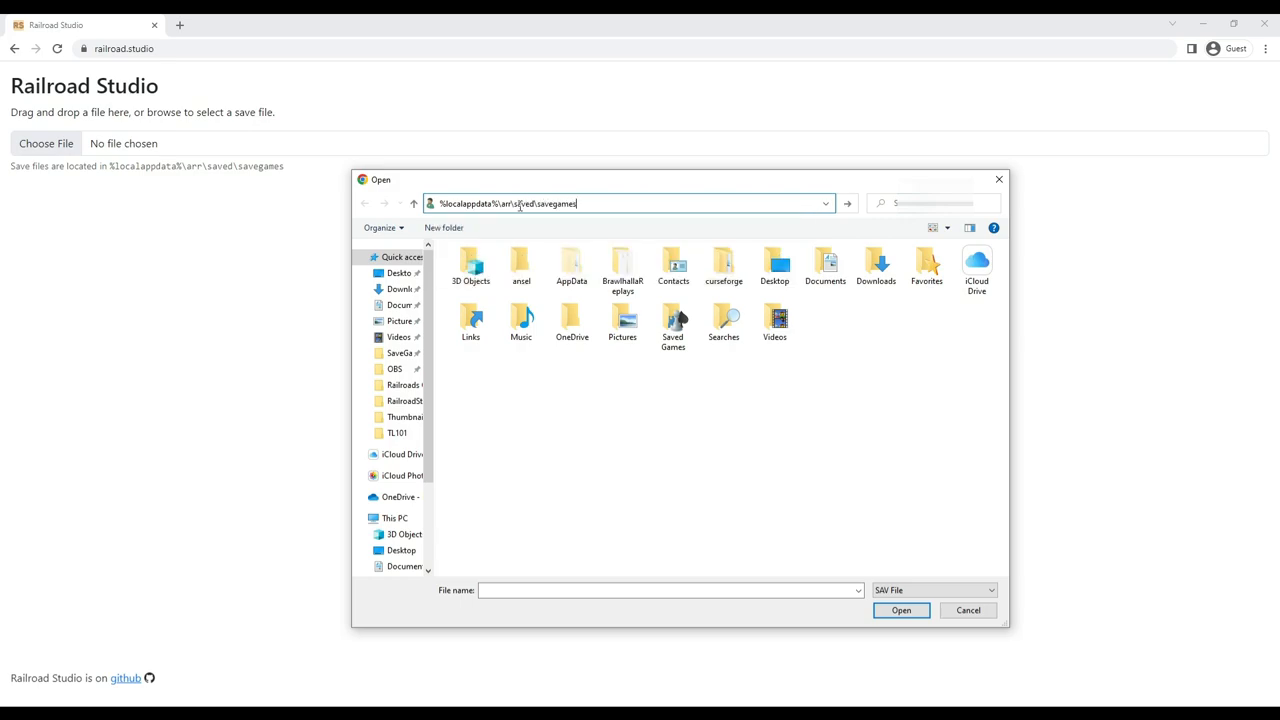
{"action": "key", "text": "Return"}
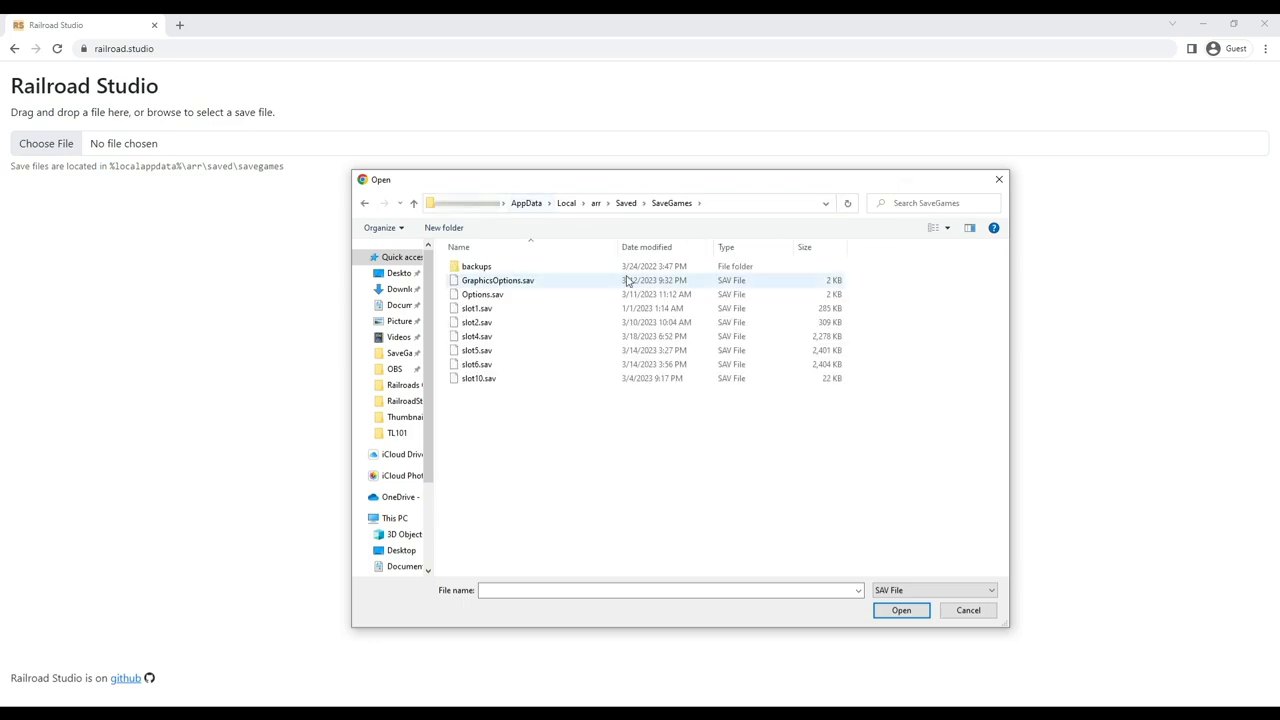
{"action": "mouse_move", "coordinate": [590, 434]}
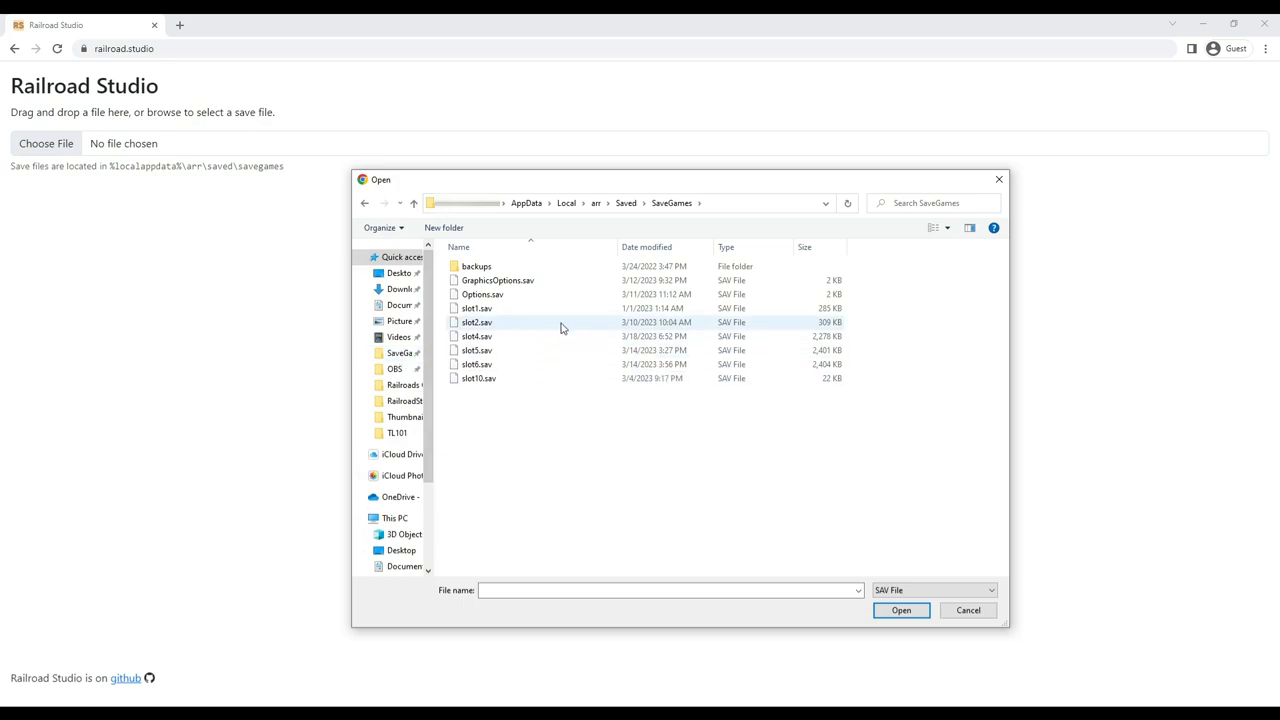
Select slot5.sav instead of slot2.sav and load it into Railroad Studio.
{"action": "left_click", "coordinate": [476, 336]}
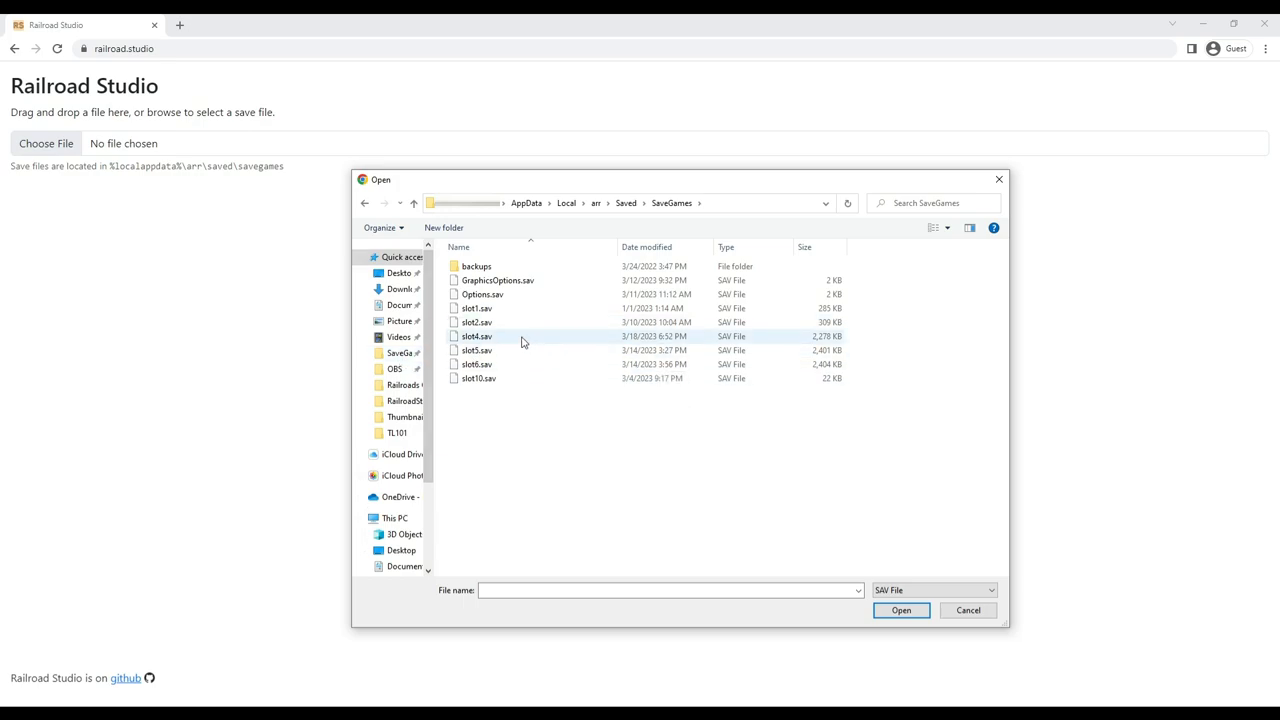
{"action": "left_click", "coordinate": [476, 322]}
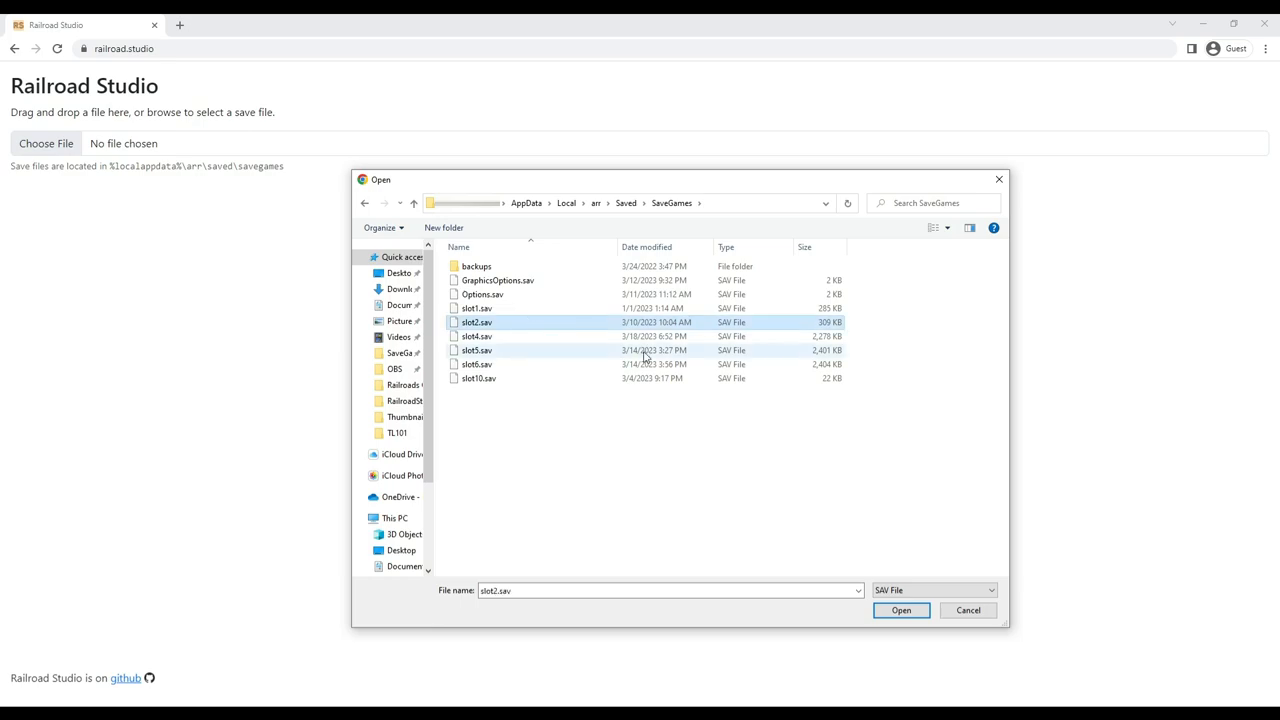
{"action": "mouse_move", "coordinate": [540, 352]}
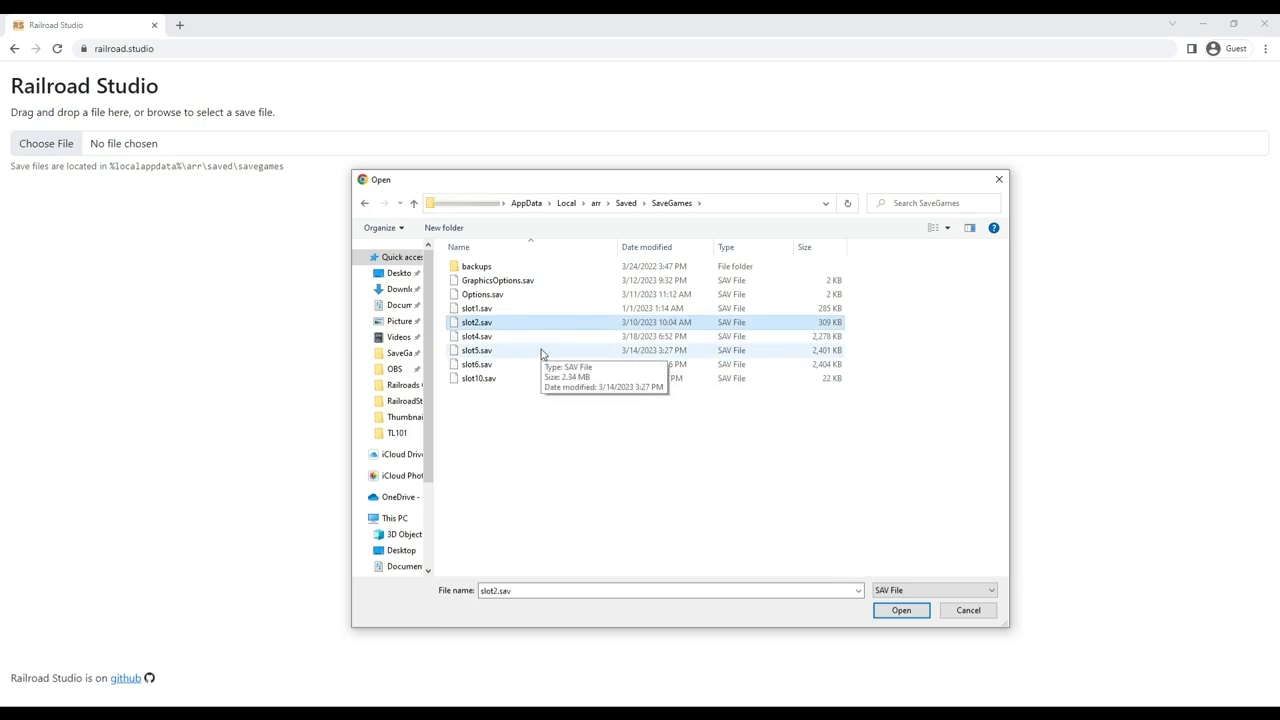
{"action": "left_click", "coordinate": [476, 350]}
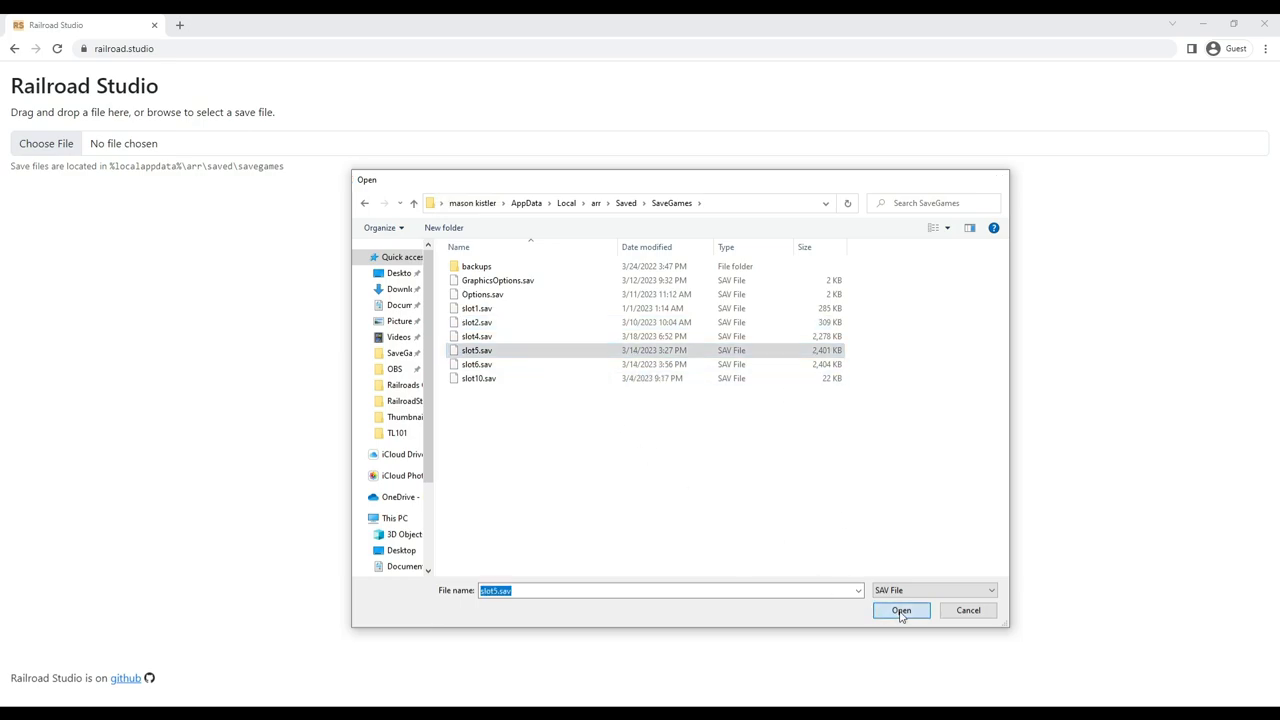
{"action": "left_click", "coordinate": [900, 612]}
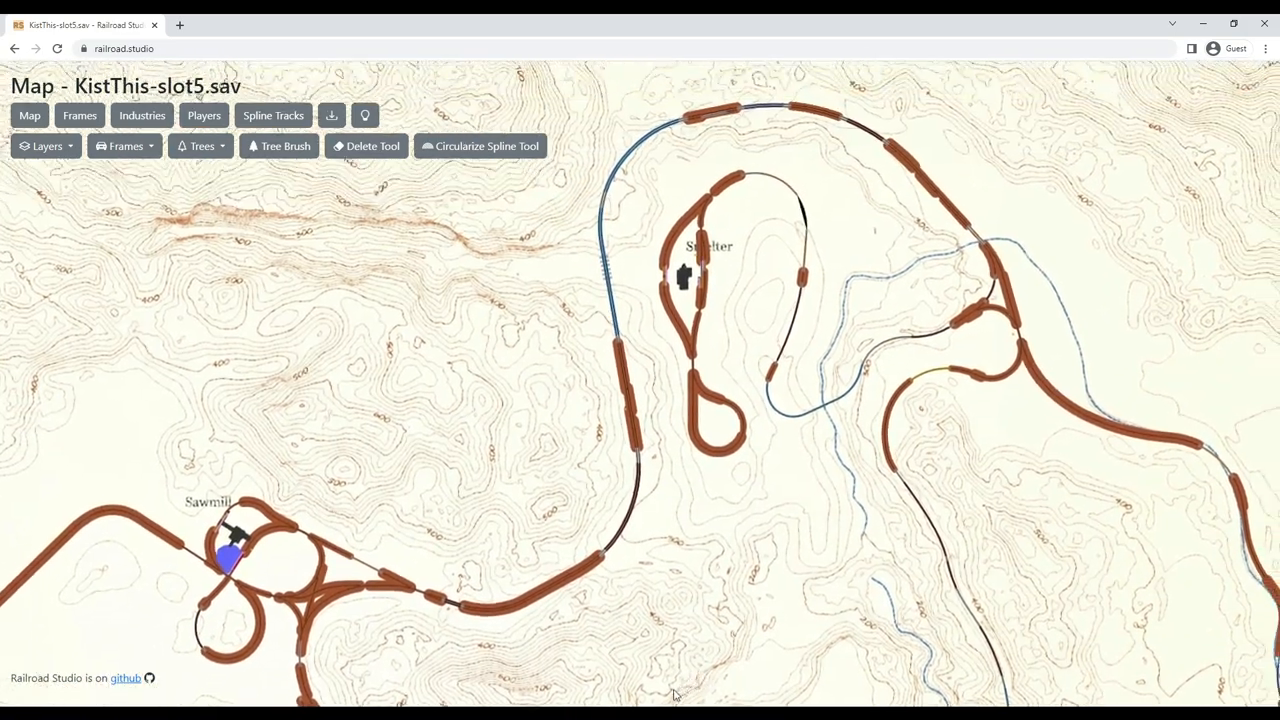
{"action": "scroll", "scroll_direction": "up", "scroll_amount": 3}
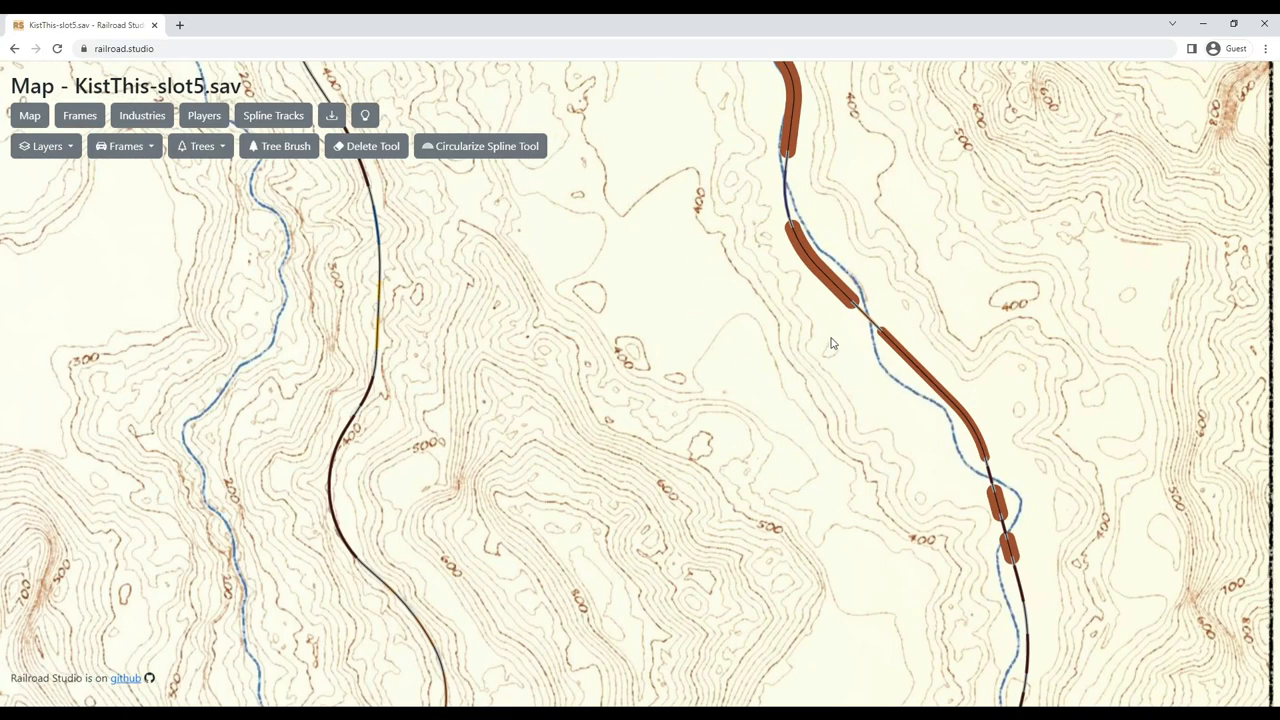
{"action": "scroll", "scroll_direction": "down", "scroll_amount": 3}
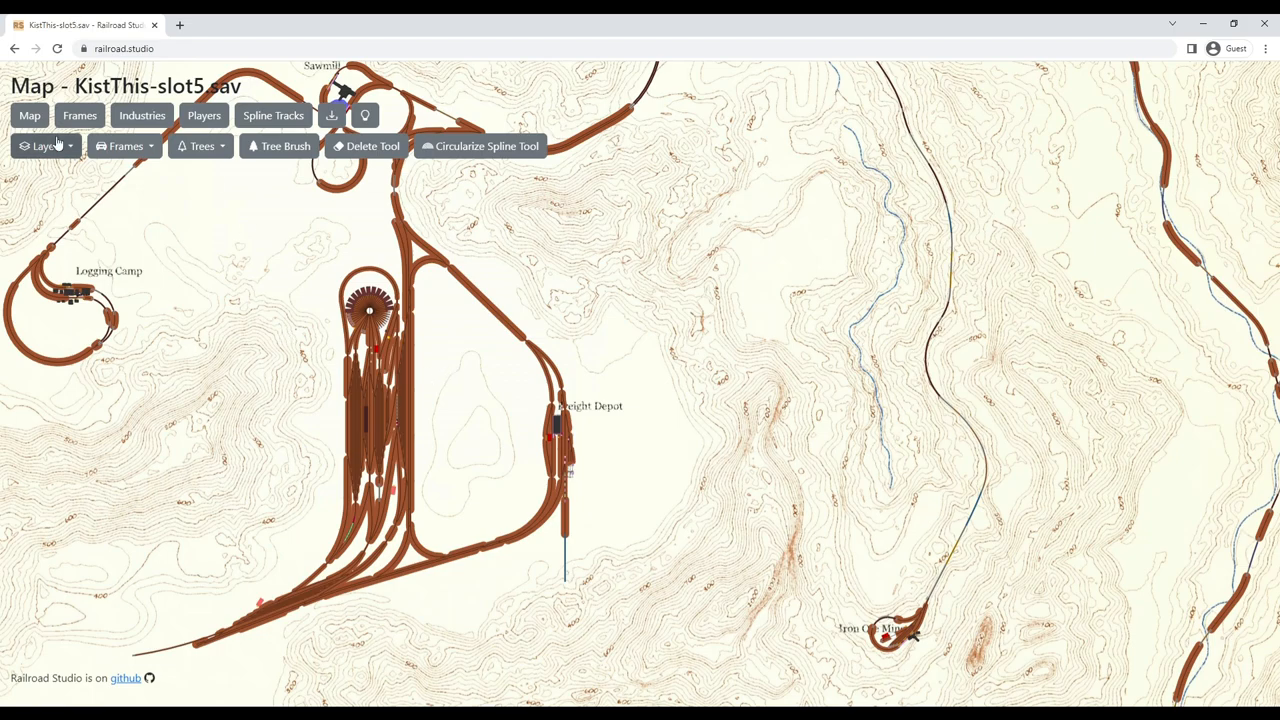
{"action": "mouse_move", "coordinate": [64, 160]}
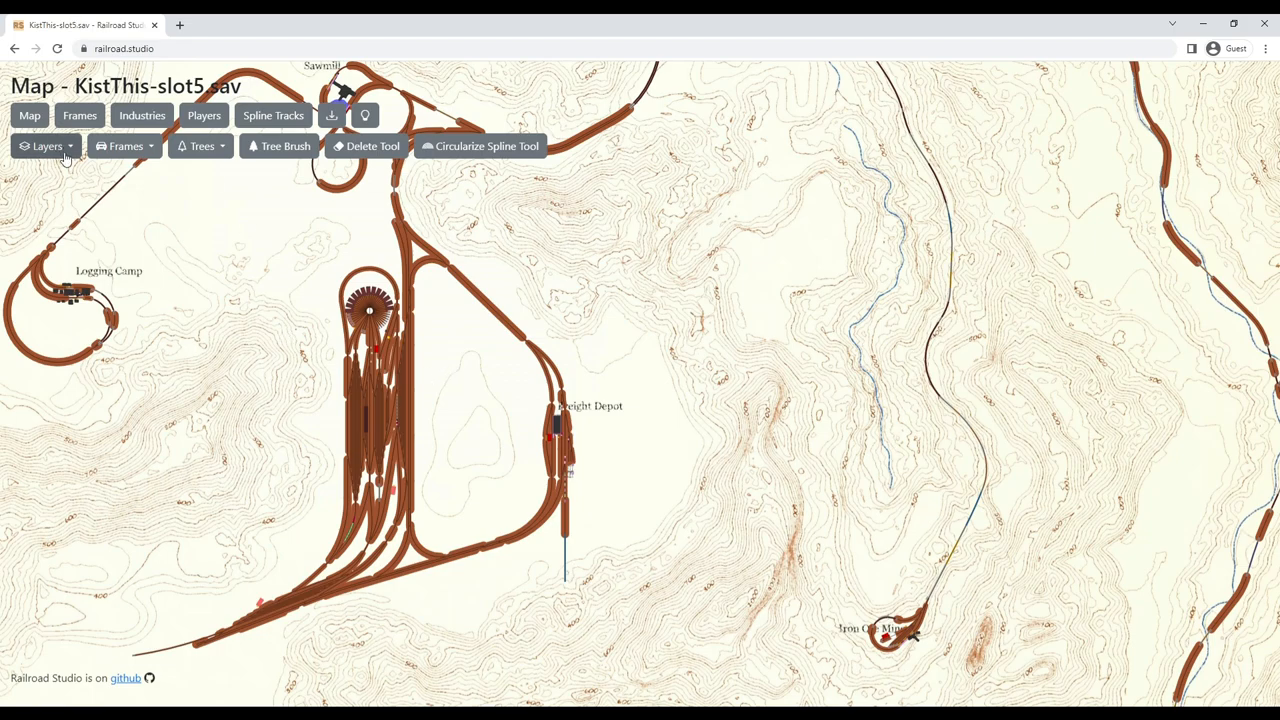
Toggle off the brown track overlay layer in the Layers list so grade labels show.
{"action": "left_click", "coordinate": [46, 146]}
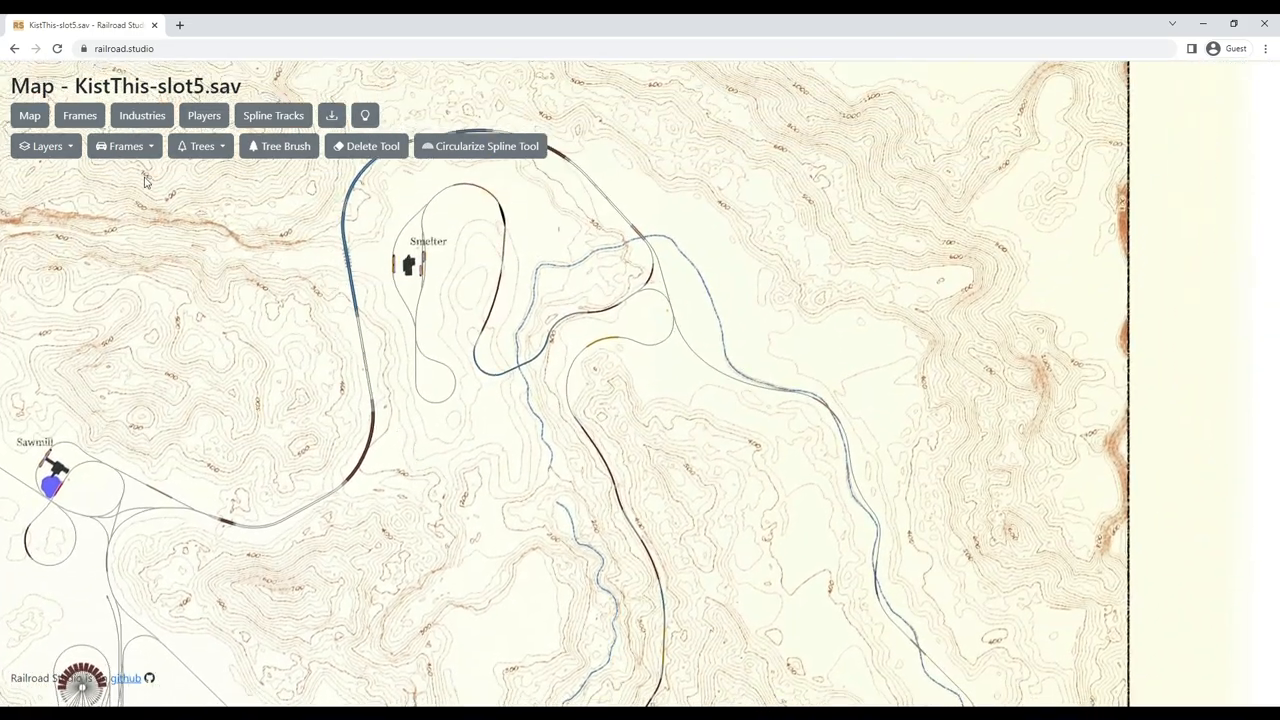
{"action": "left_click", "coordinate": [44, 146]}
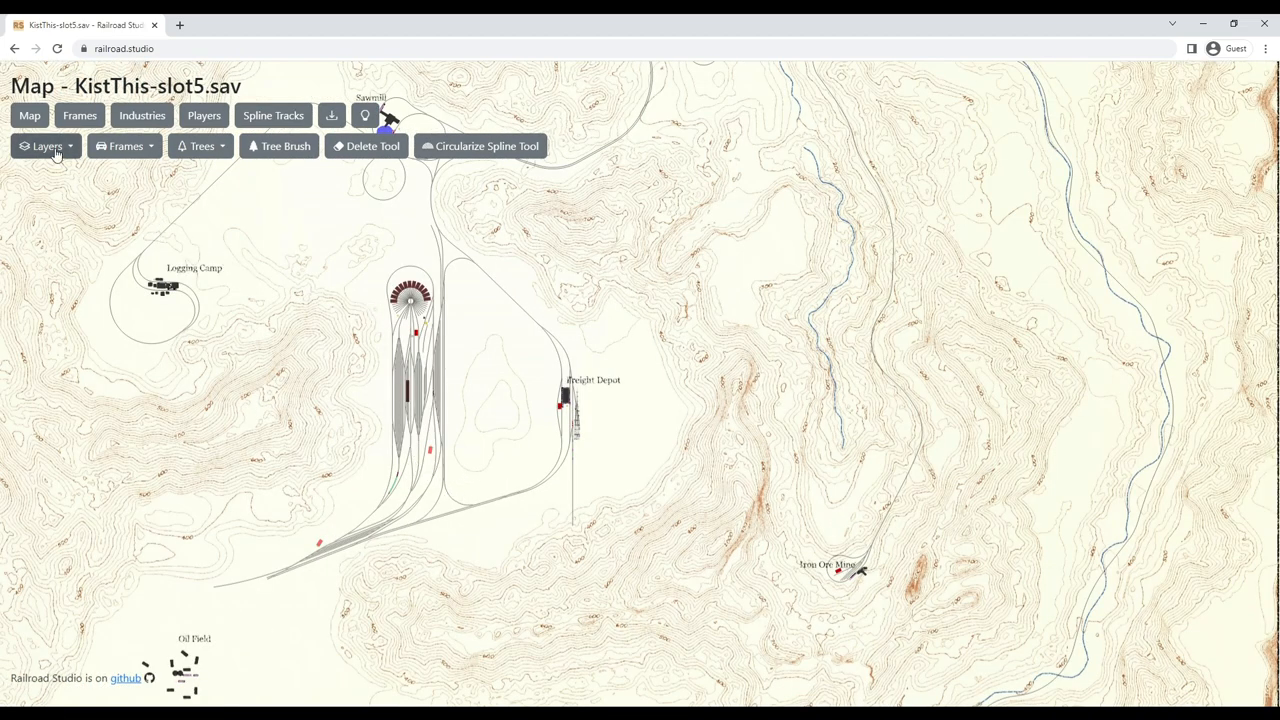
{"action": "left_click", "coordinate": [46, 146]}
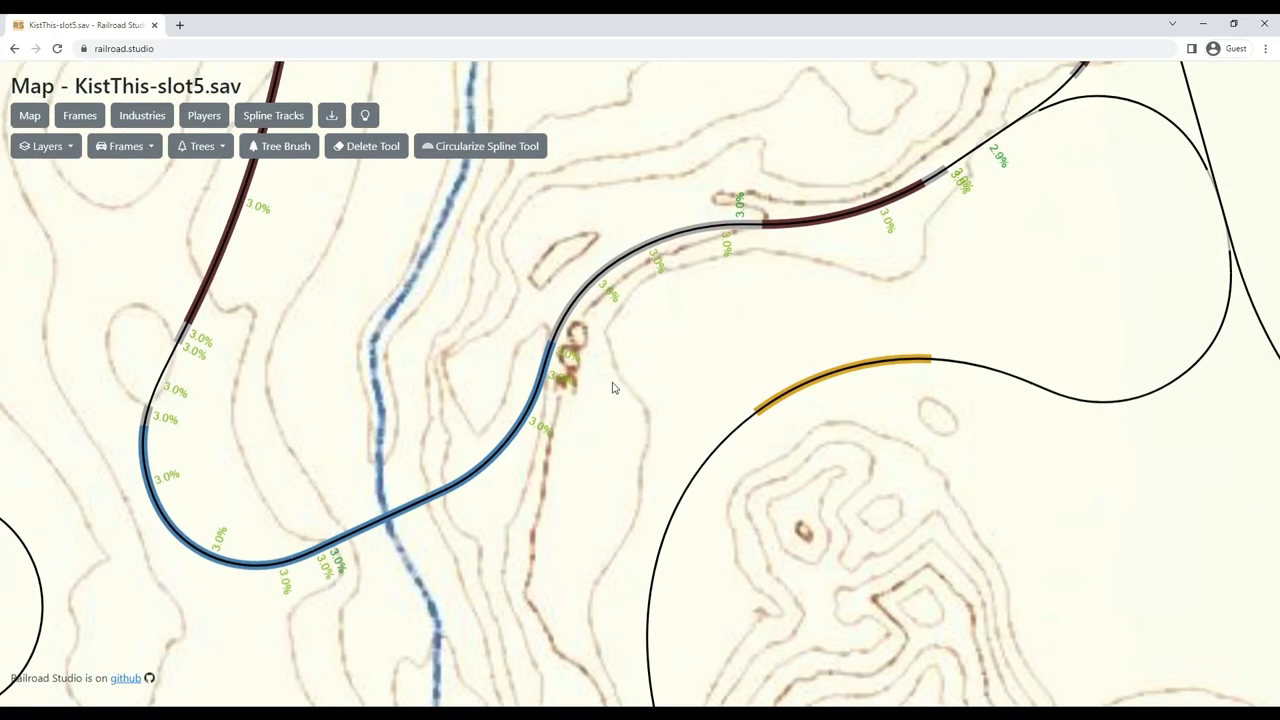
{"action": "mouse_move", "coordinate": [916, 204]}
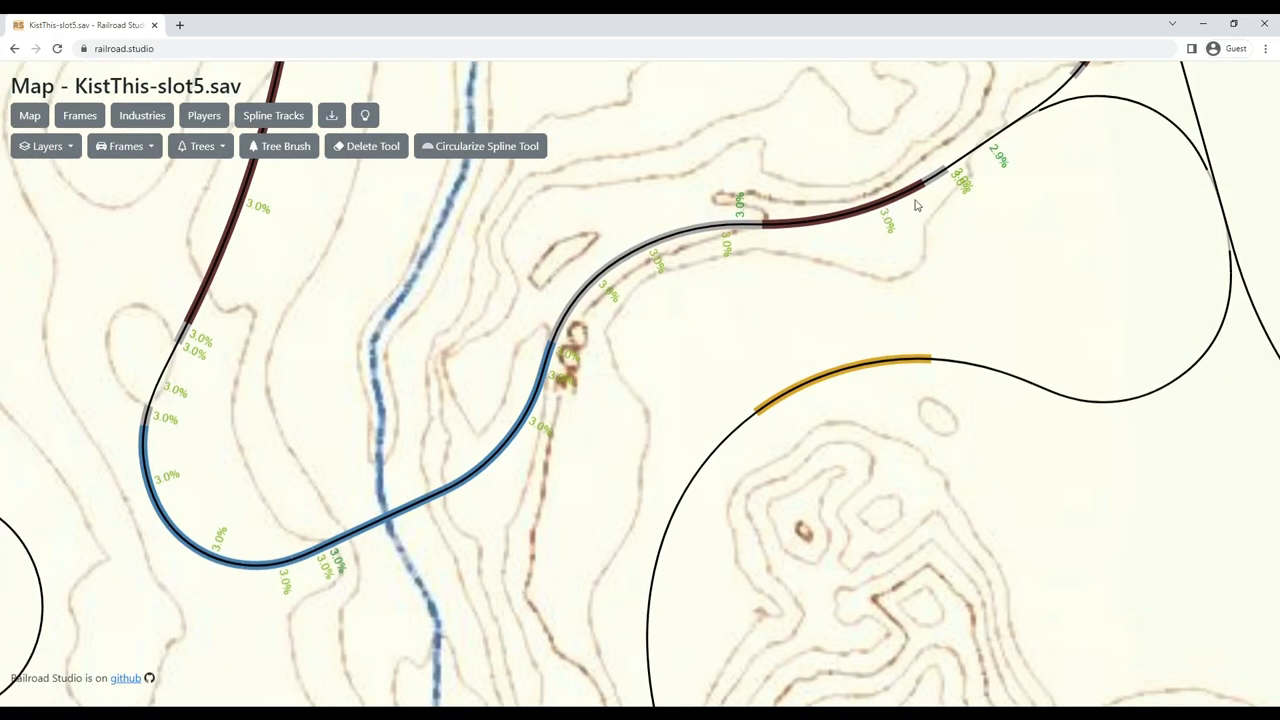
{"action": "mouse_move", "coordinate": [870, 250]}
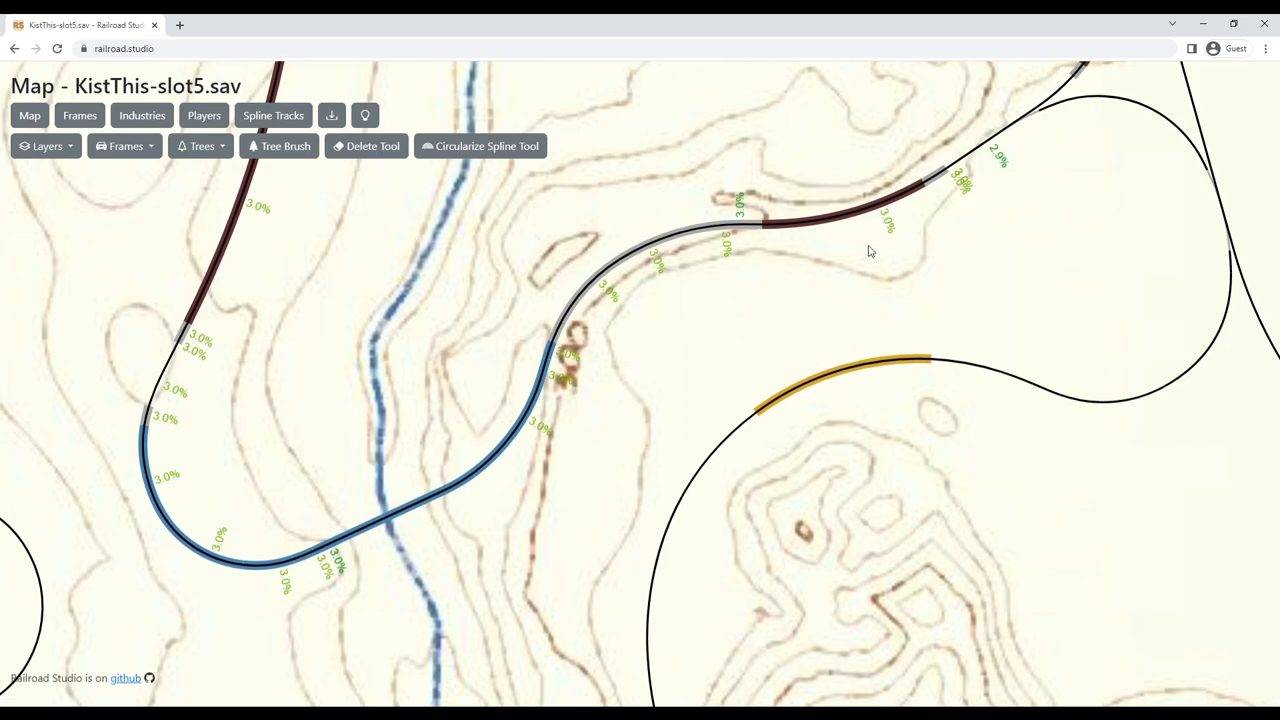
{"action": "mouse_move", "coordinate": [328, 552]}
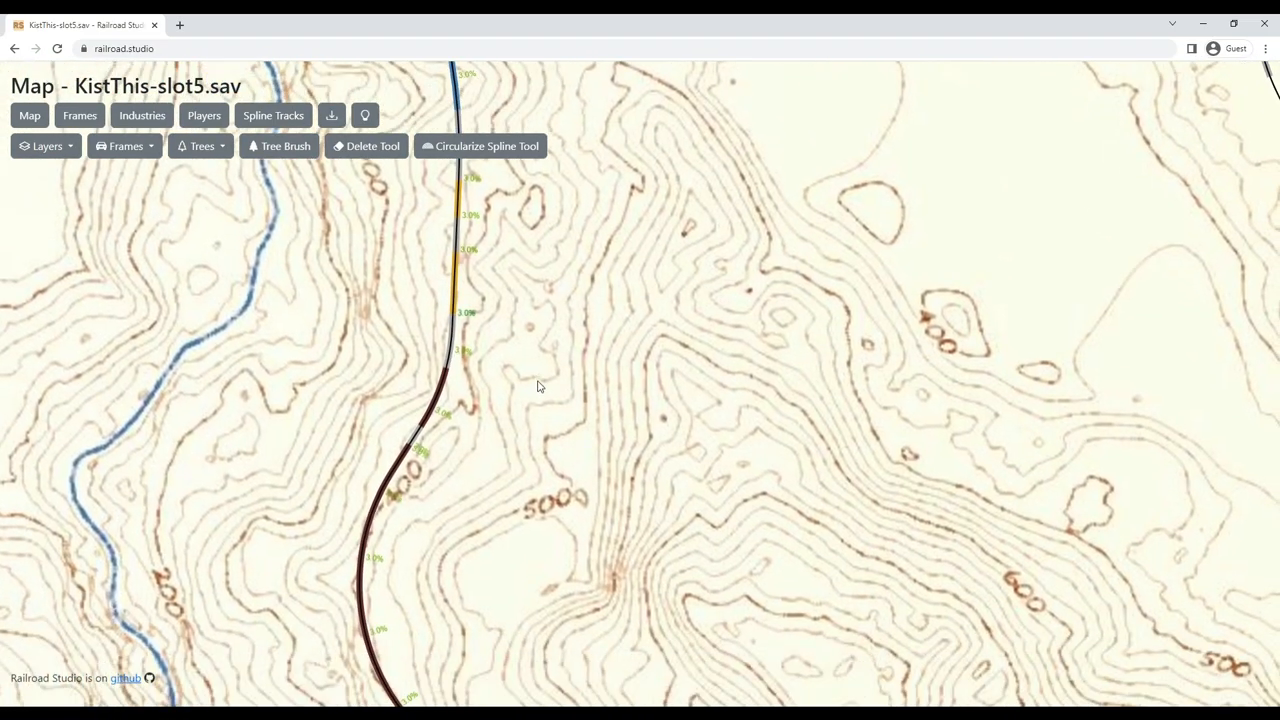
Zoom the map toward the yard tracks with their grade percentage labels.
{"action": "scroll", "scroll_direction": "down", "scroll_amount": 3}
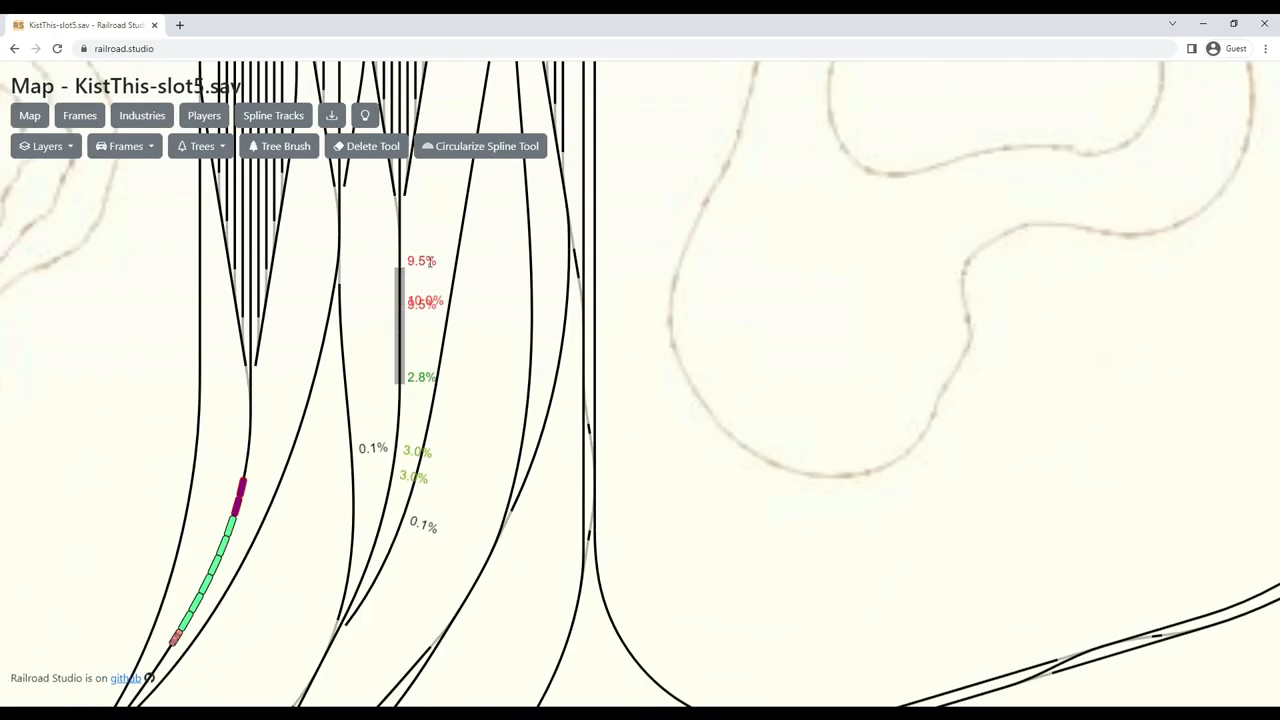
Enable the Players and Trees layers so the player position and trees render.
{"action": "left_click", "coordinate": [44, 146]}
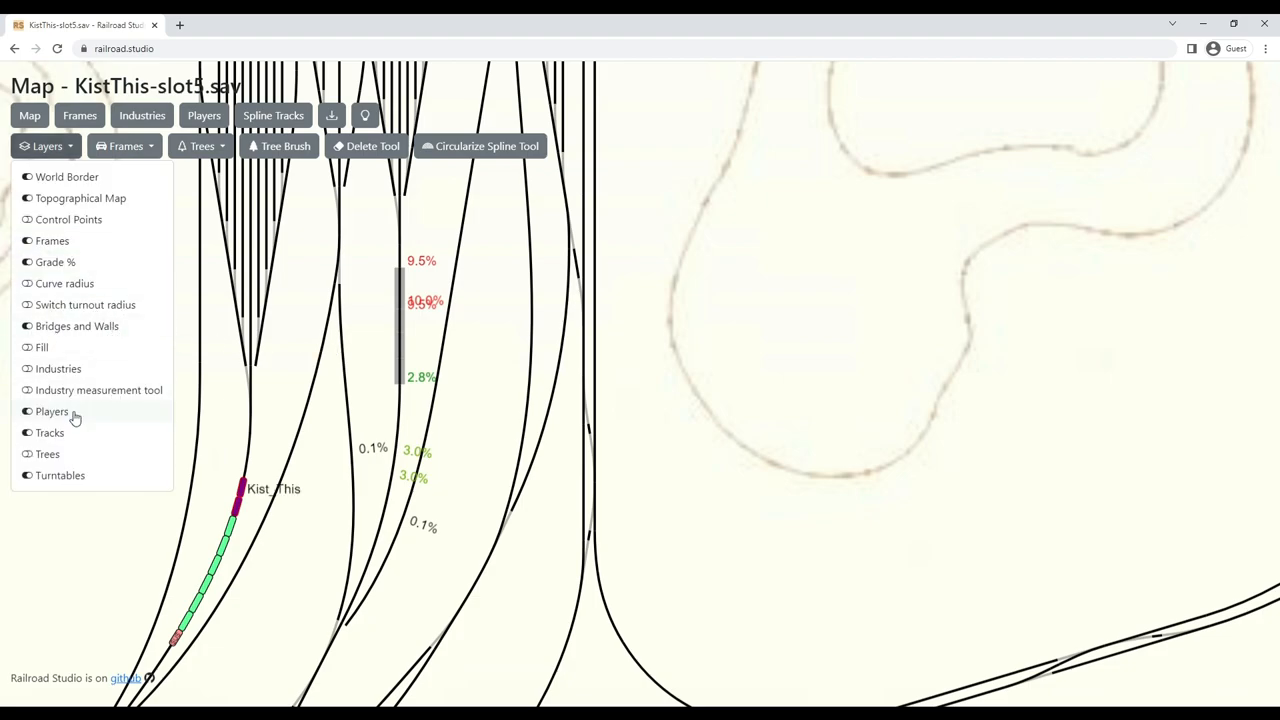
{"action": "mouse_move", "coordinate": [240, 524]}
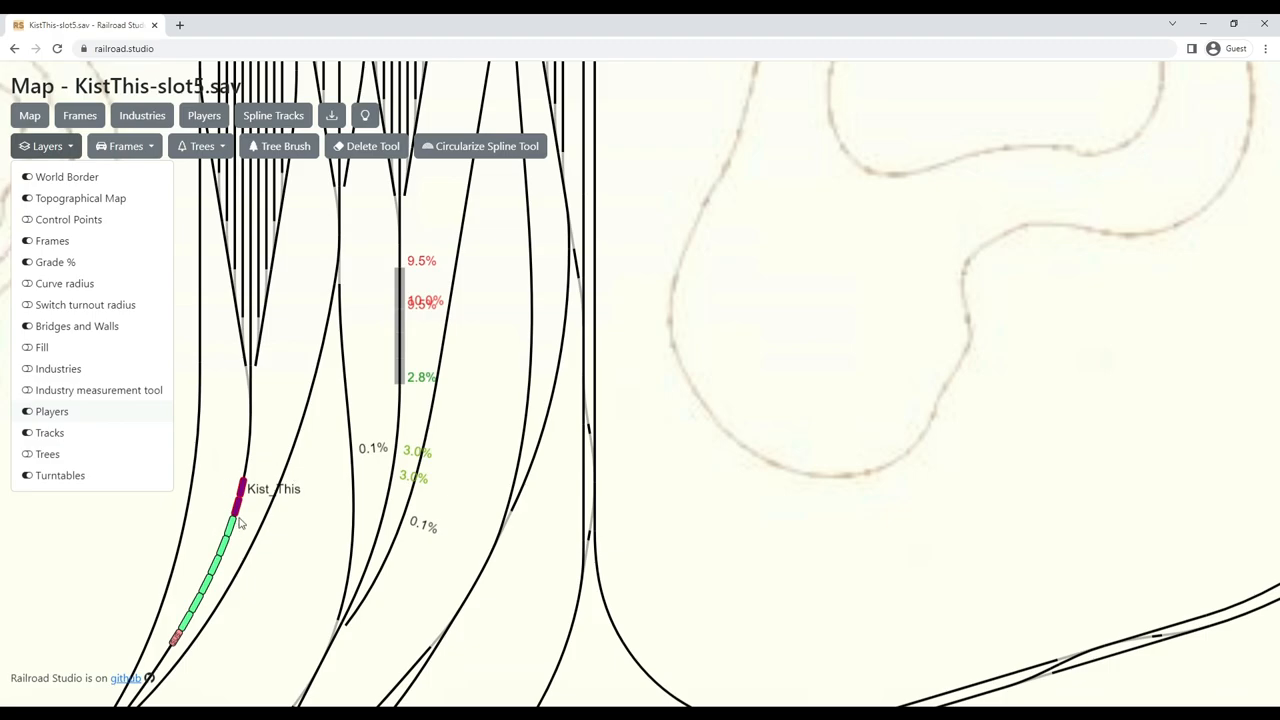
{"action": "left_click", "coordinate": [48, 454]}
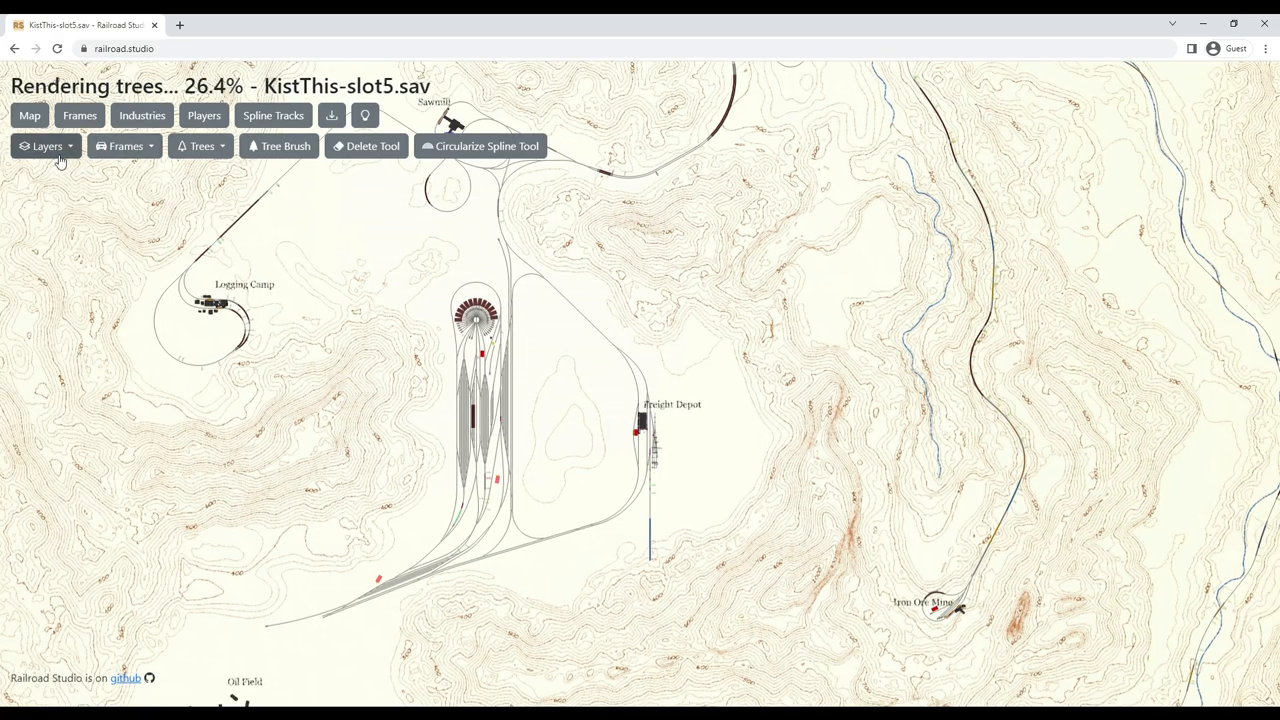
{"action": "left_click", "coordinate": [46, 146]}
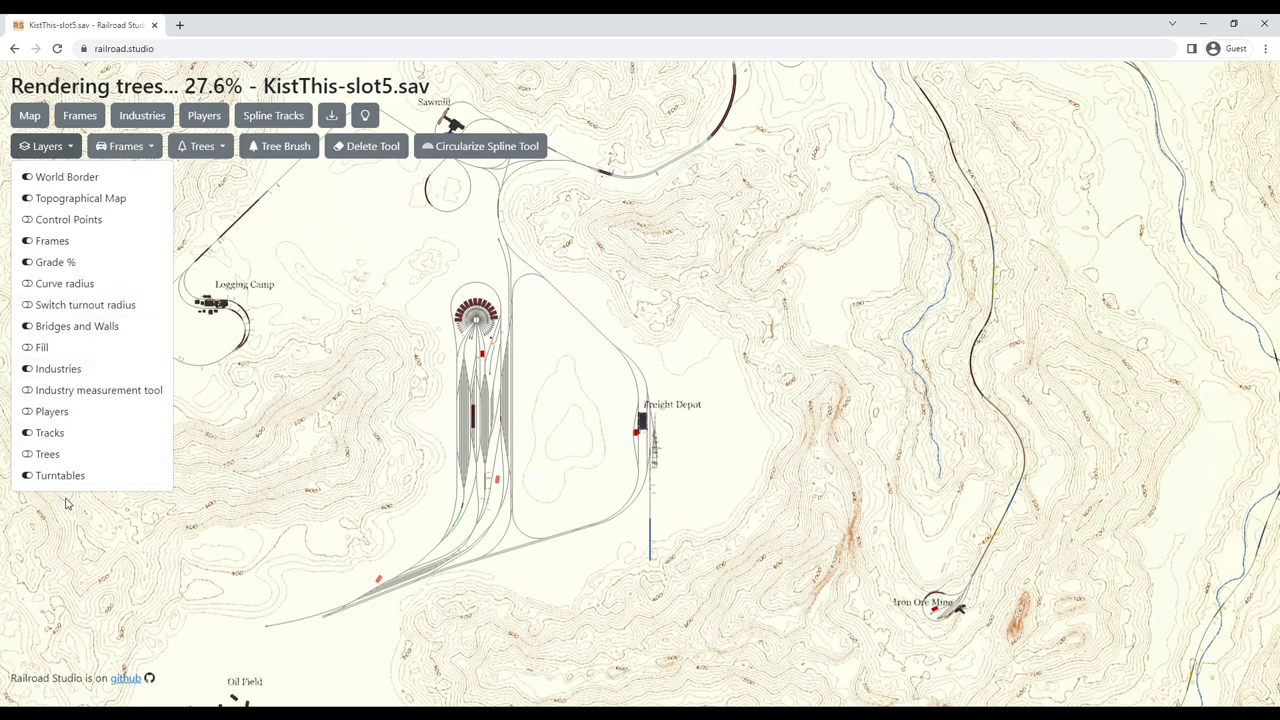
{"action": "mouse_move", "coordinate": [48, 454]}
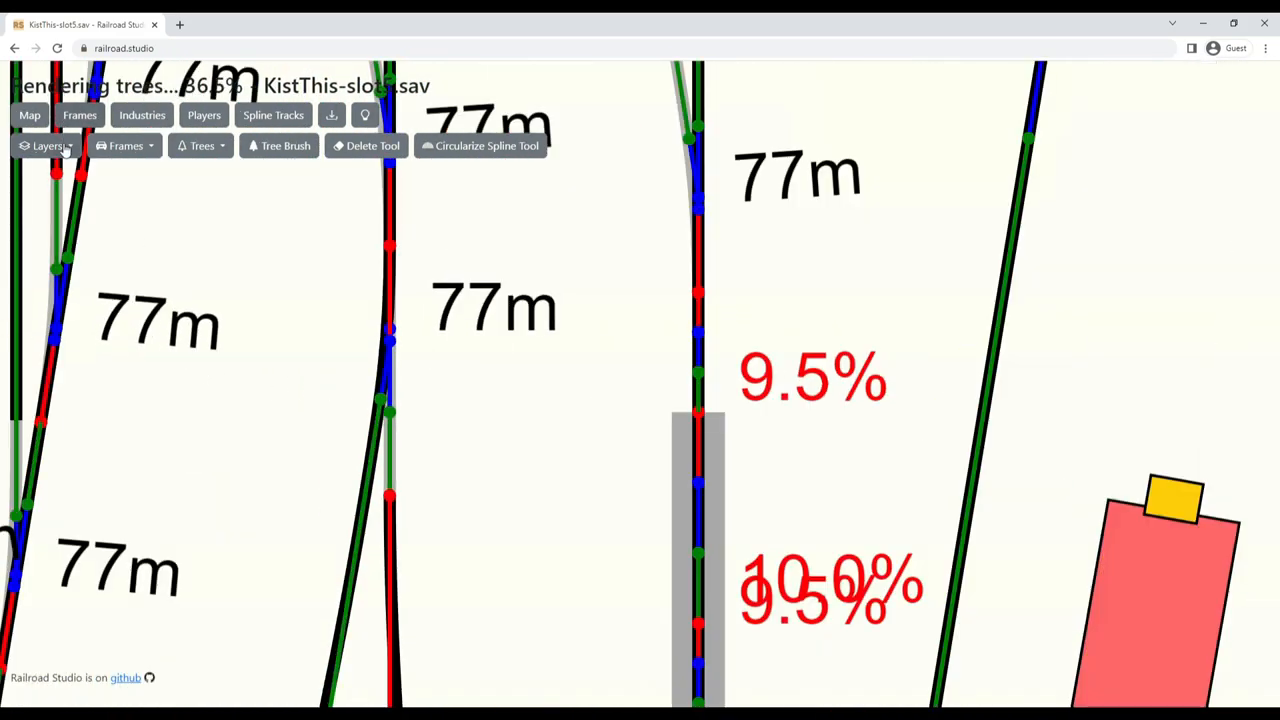
Enable the Curve radius layer to label the yard track curves.
{"action": "left_click", "coordinate": [48, 144]}
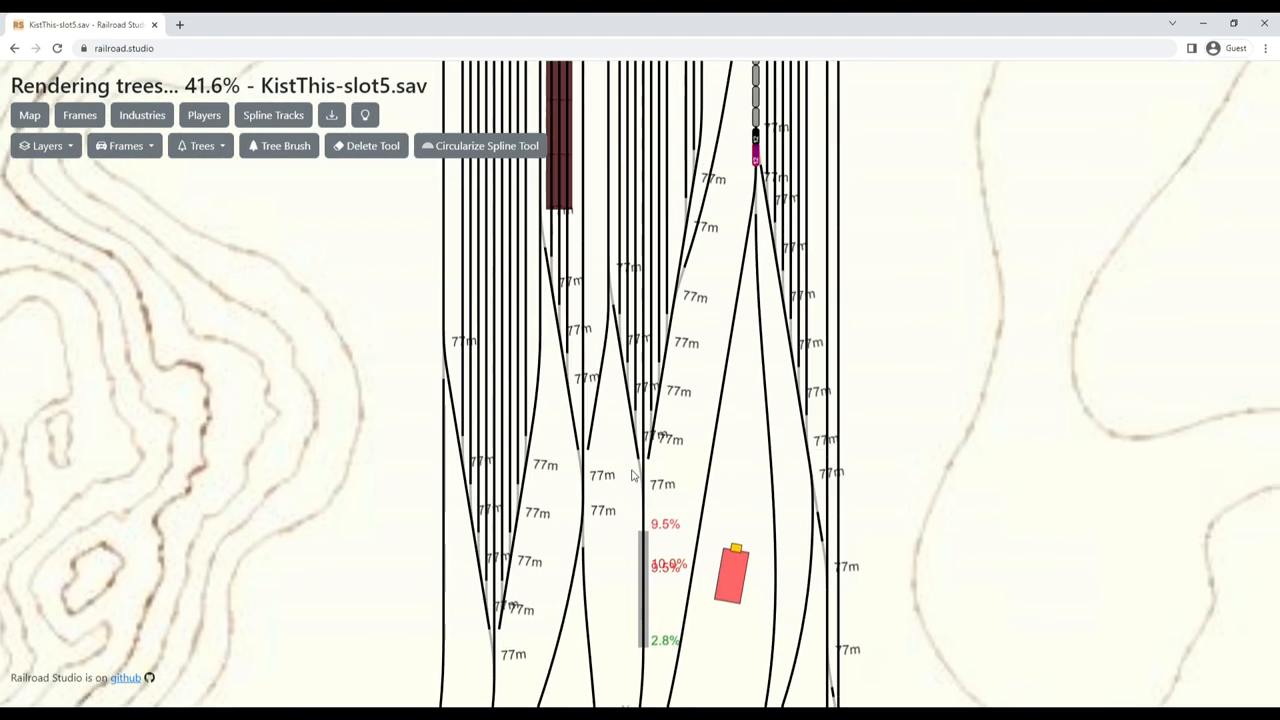
{"action": "left_click", "coordinate": [46, 144]}
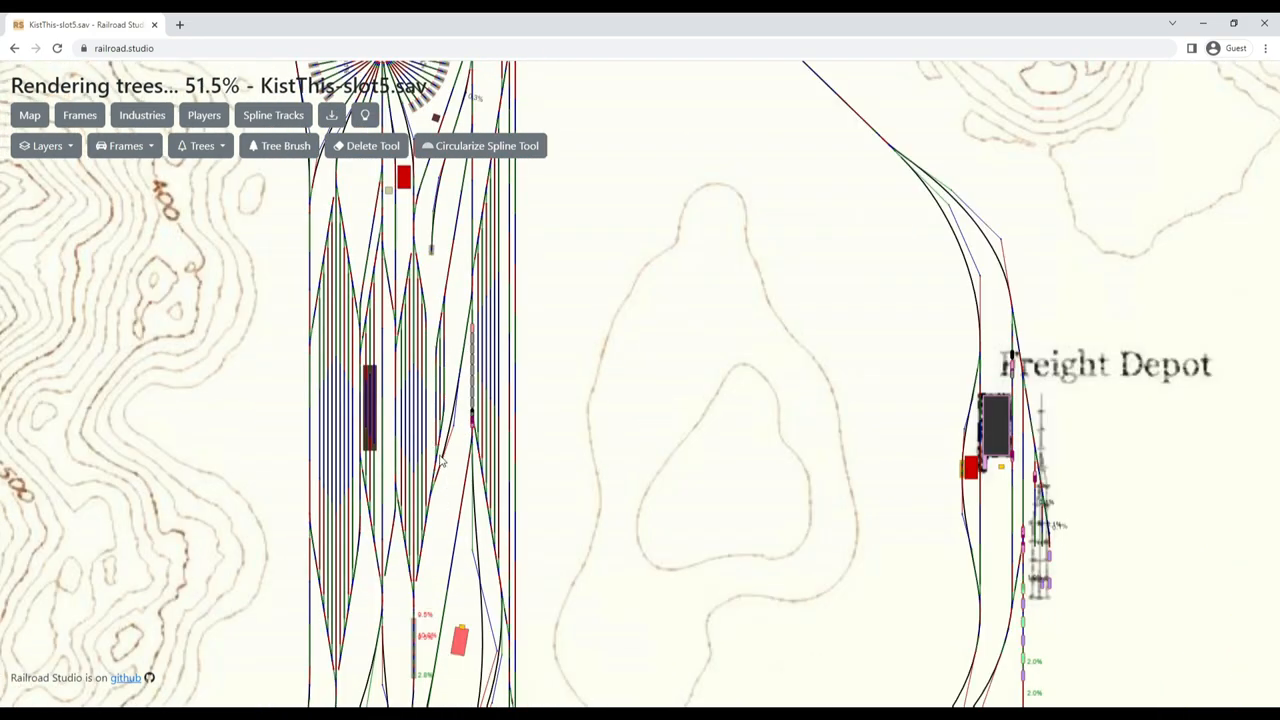
Load KistThis-slot6.sav and zoom the map around the Freight Depot and Sawmill.
{"action": "left_click", "coordinate": [44, 144]}
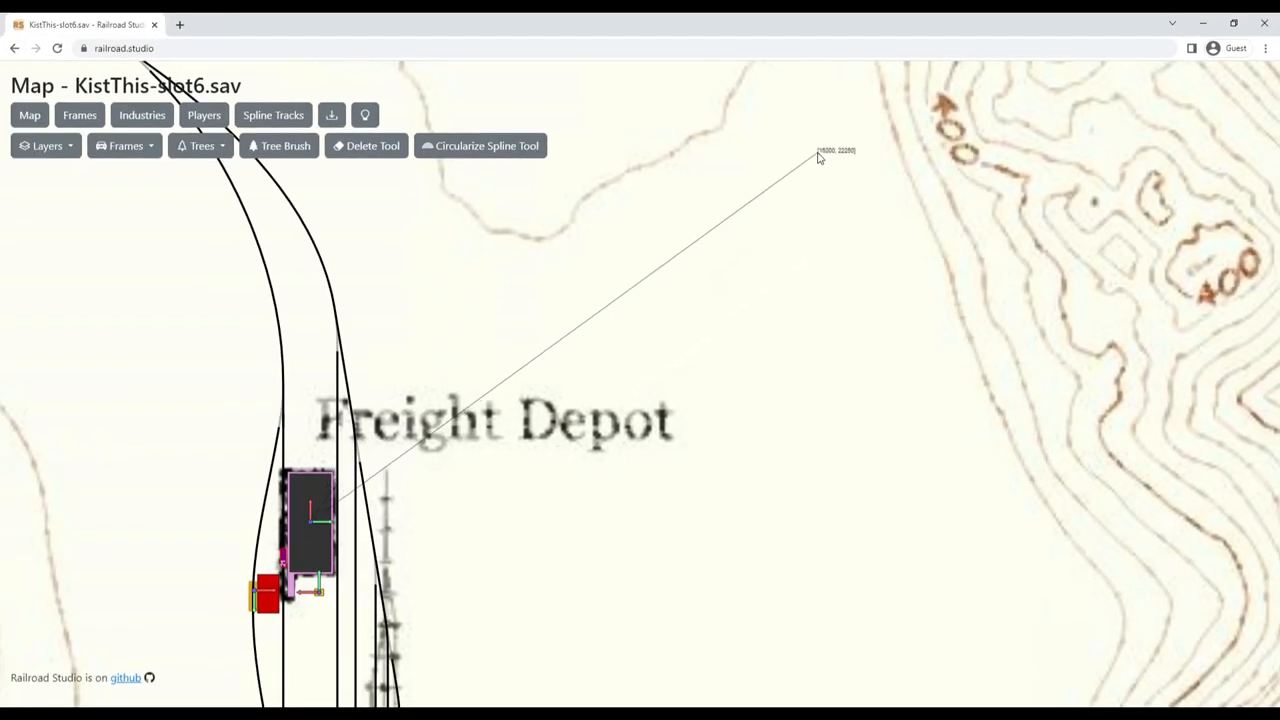
{"action": "mouse_move", "coordinate": [816, 150]}
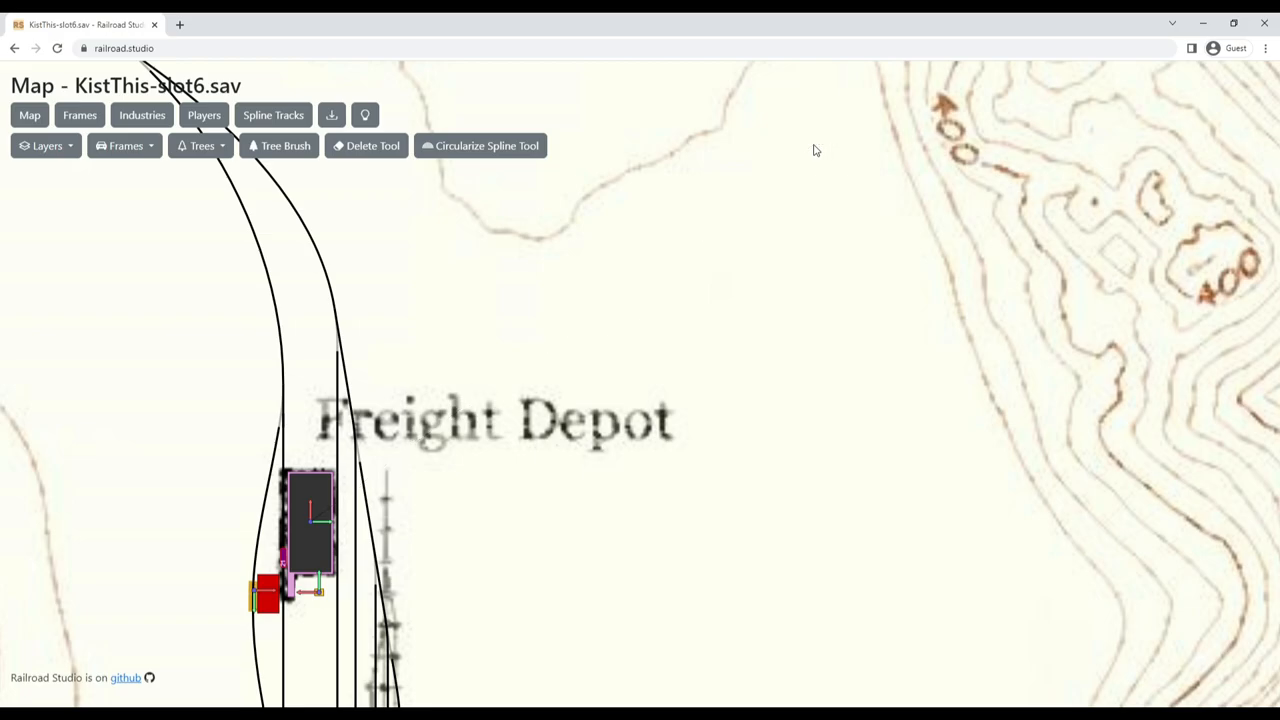
{"action": "scroll", "scroll_direction": "down", "scroll_amount": 3}
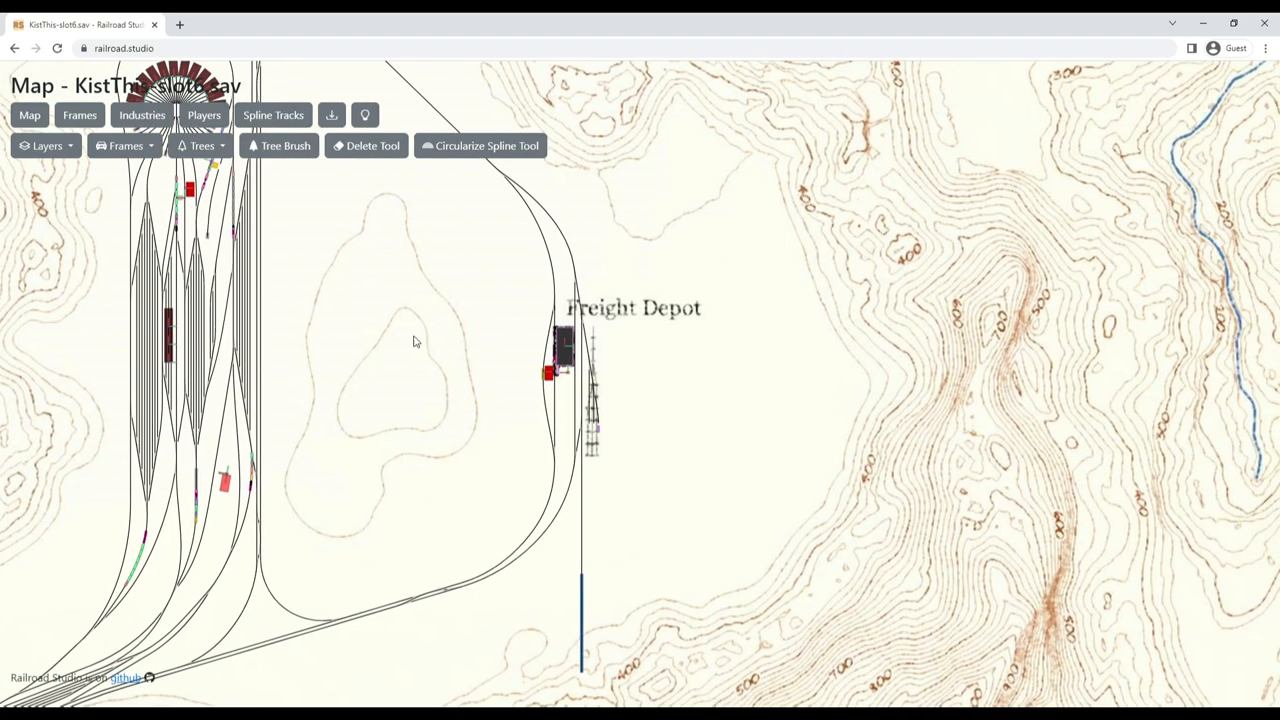
{"action": "scroll", "scroll_direction": "up", "scroll_amount": 3}
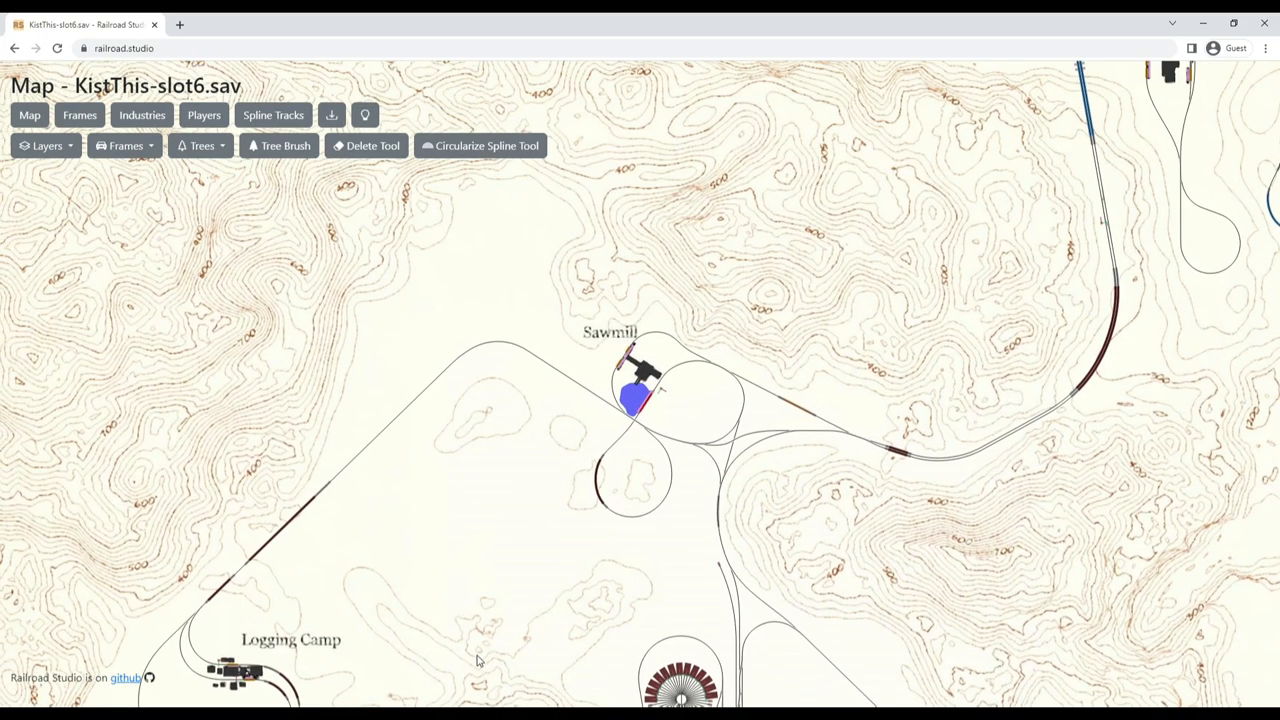
{"action": "mouse_move", "coordinate": [536, 616]}
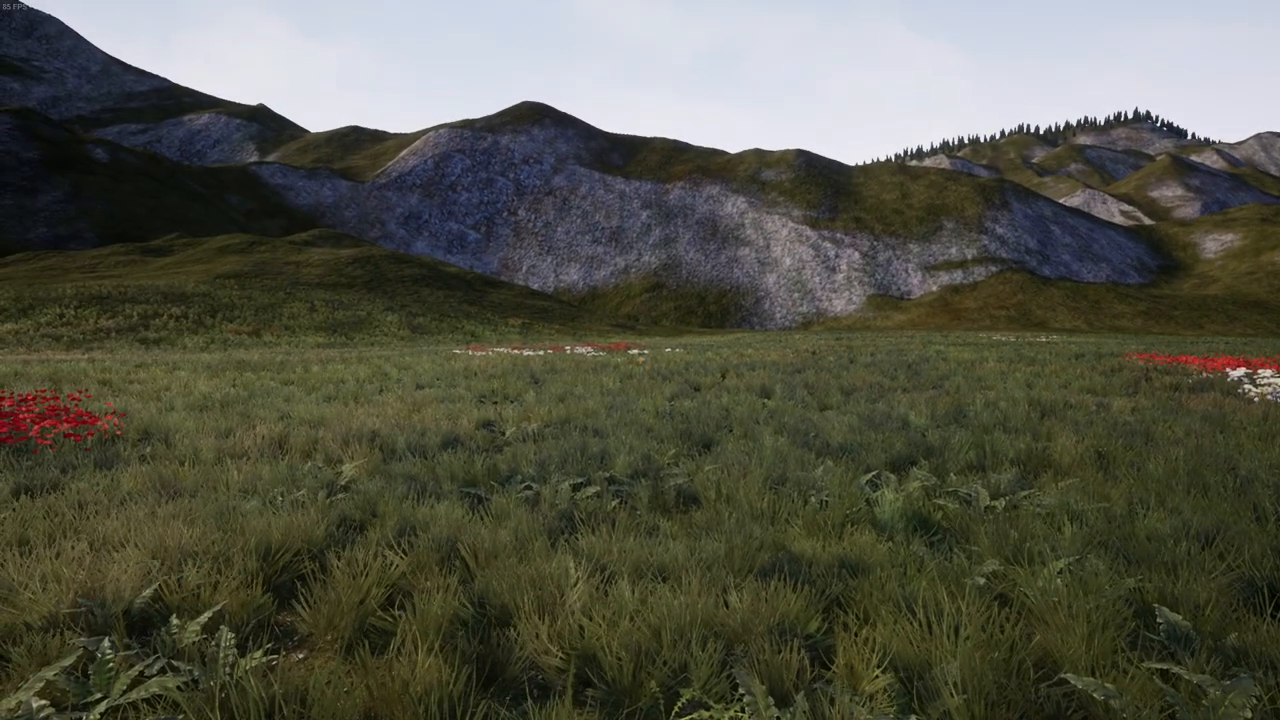
{"action": "mouse_move", "coordinate": [640, 360]}
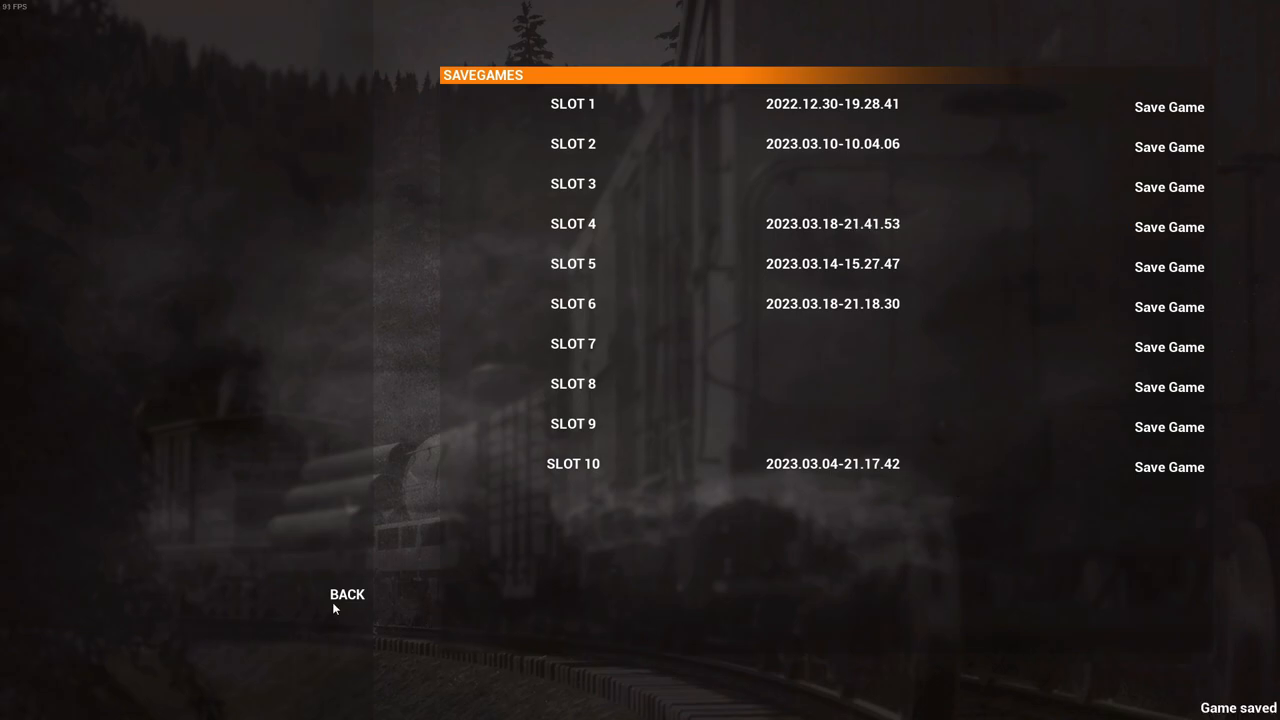
Return to the pause menu and leave the current Railroads Online session.
{"action": "left_click", "coordinate": [348, 594]}
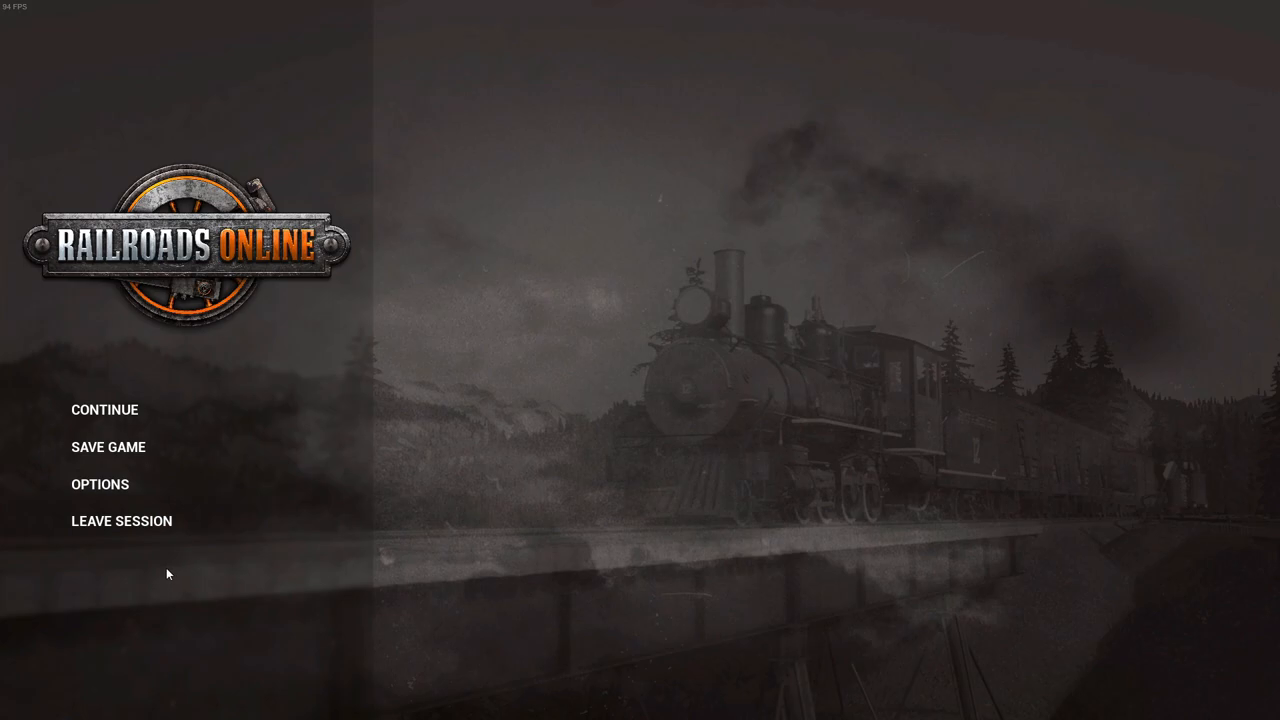
{"action": "mouse_move", "coordinate": [192, 520]}
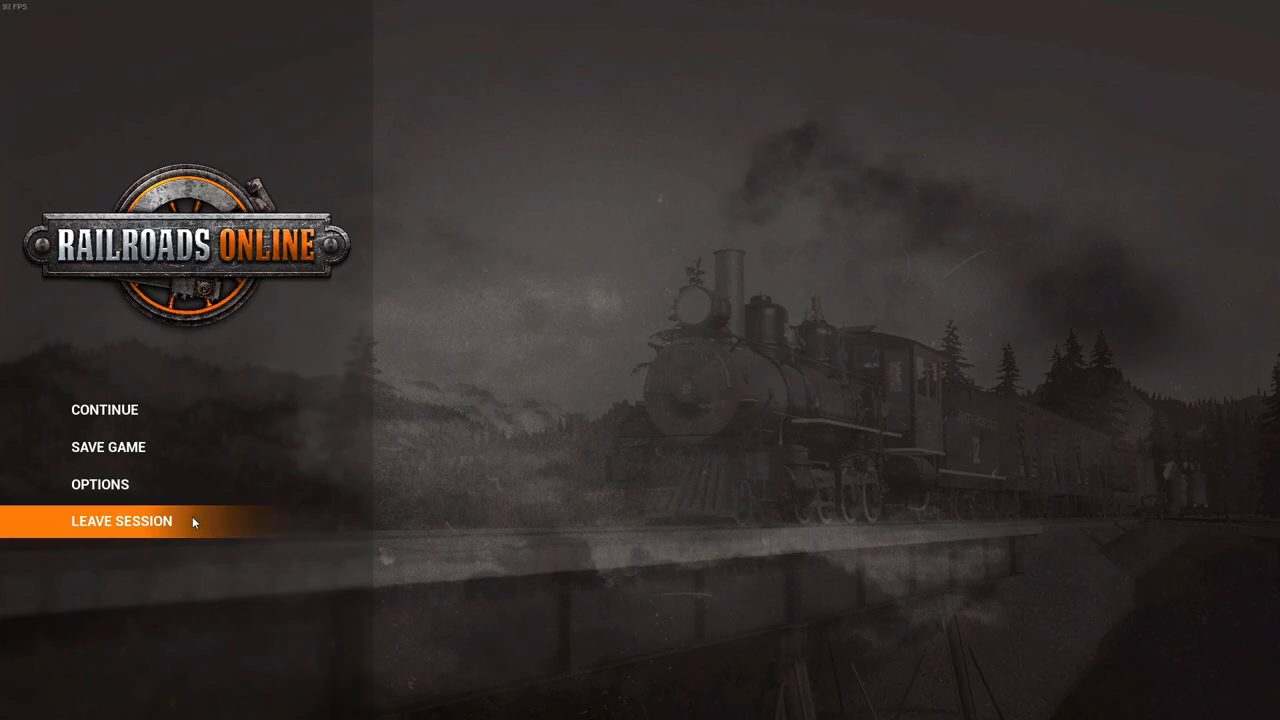
{"action": "left_click", "coordinate": [120, 520]}
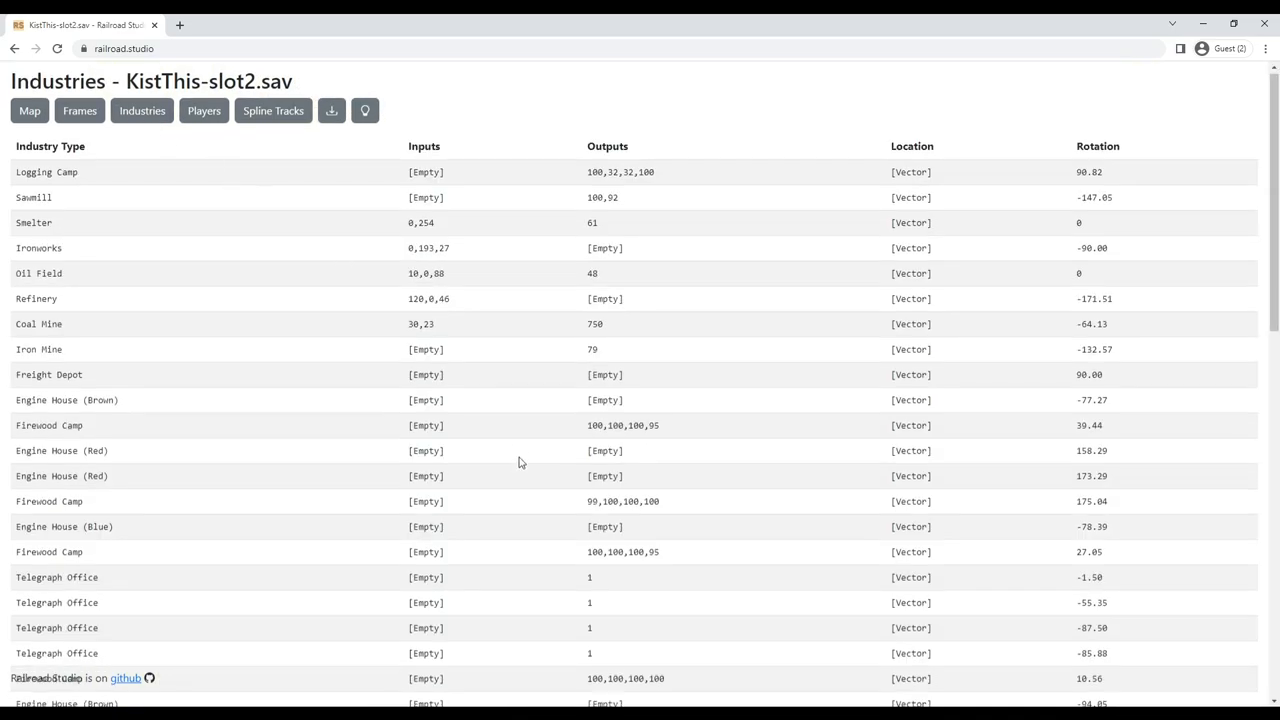
Scroll through the slot2 industries table of engine houses, telegraph offices and camps.
{"action": "scroll", "scroll_direction": "down", "scroll_amount": 3}
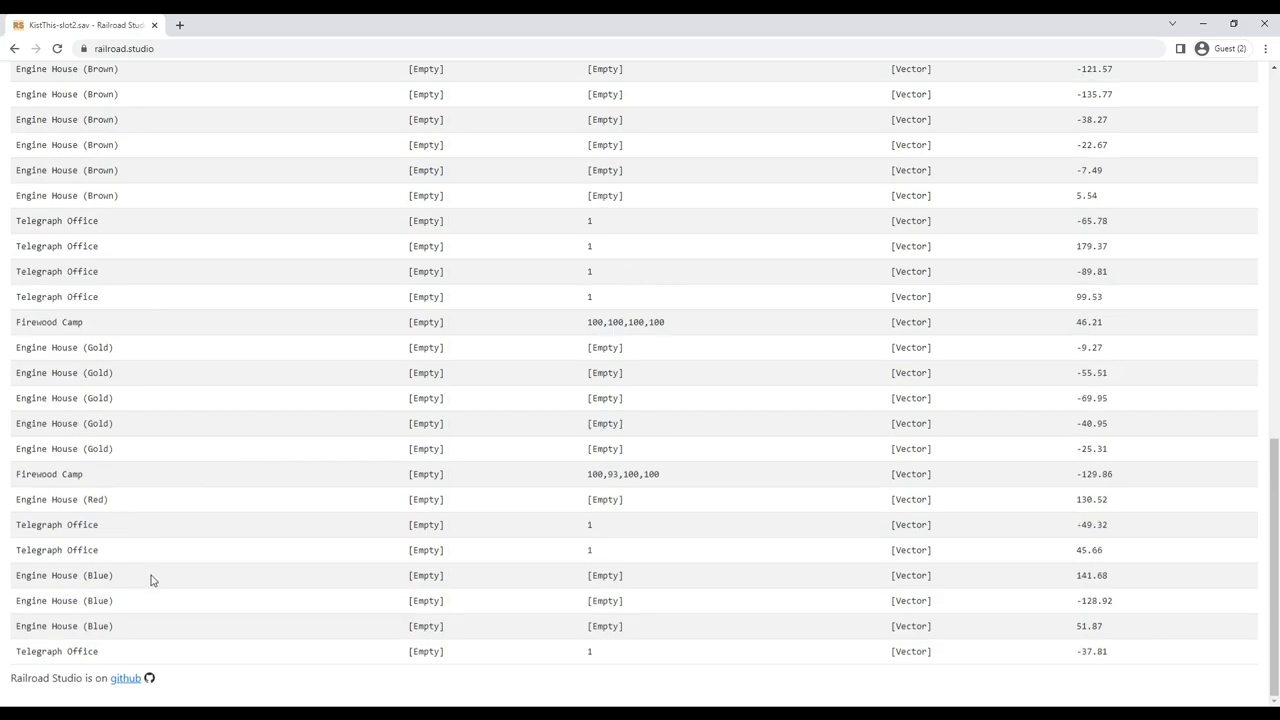
{"action": "mouse_move", "coordinate": [172, 578]}
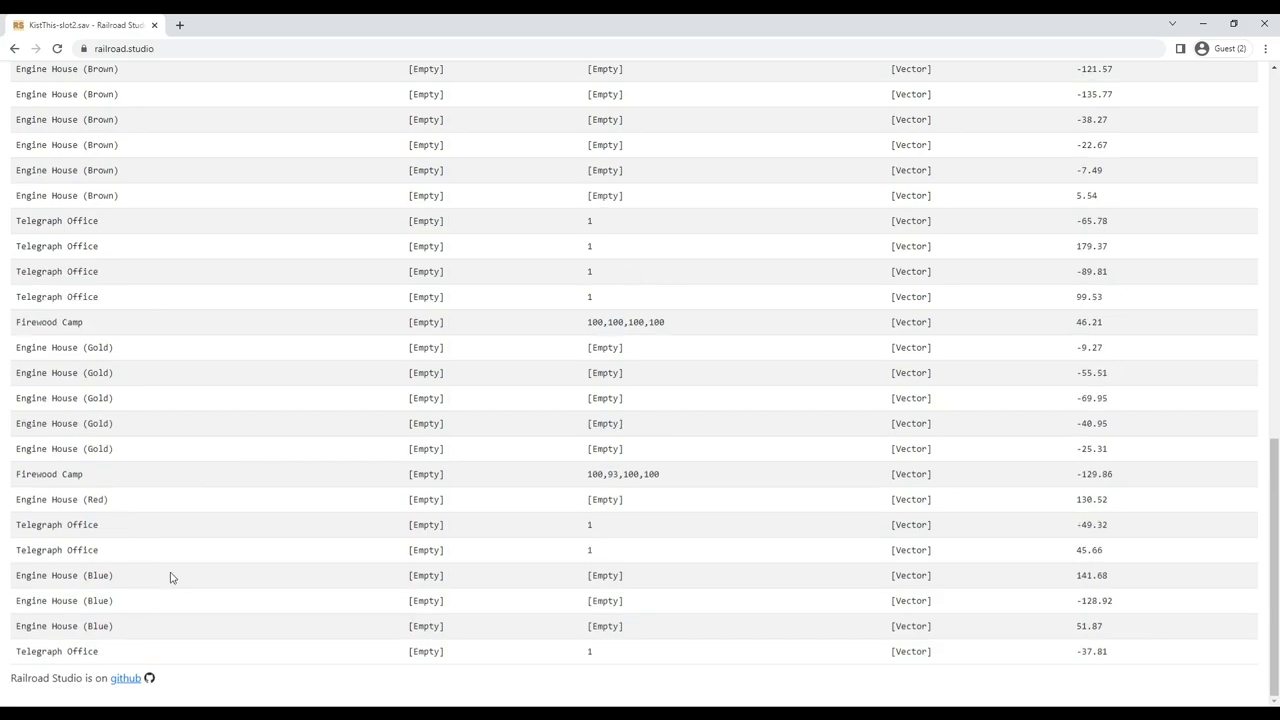
{"action": "scroll", "scroll_direction": "up", "scroll_amount": 3}
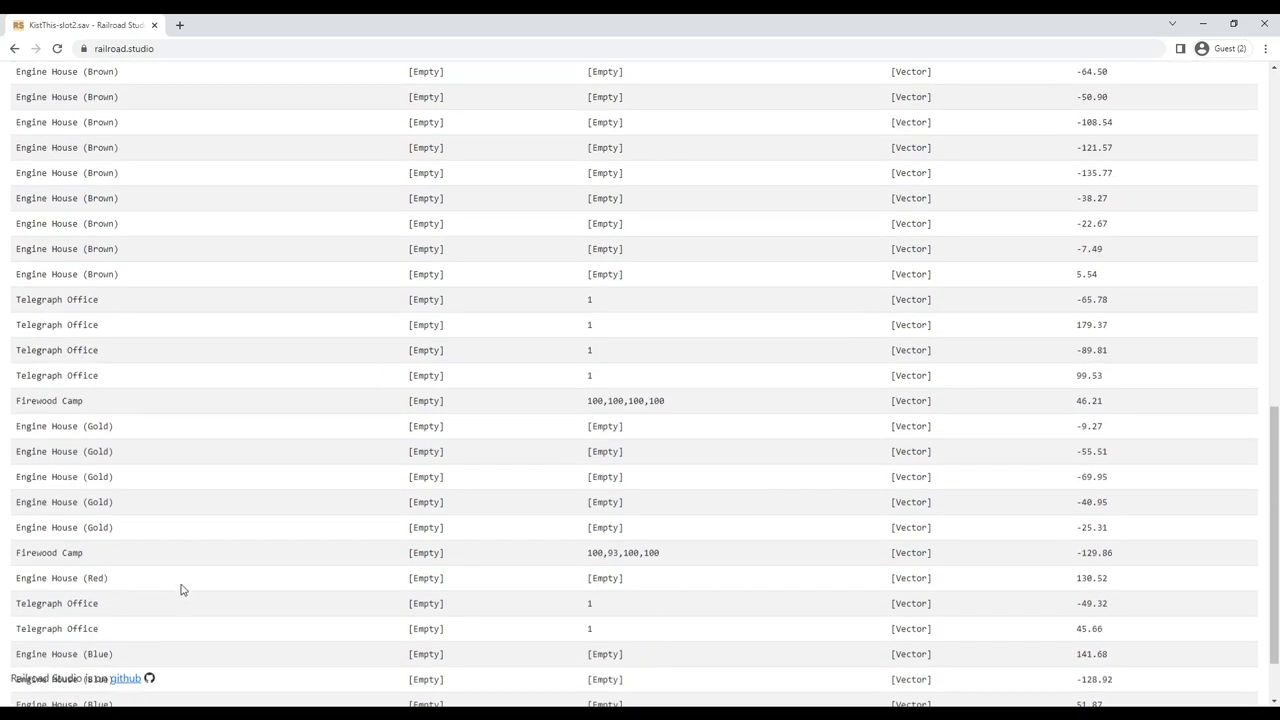
{"action": "scroll", "scroll_direction": "up", "scroll_amount": 3}
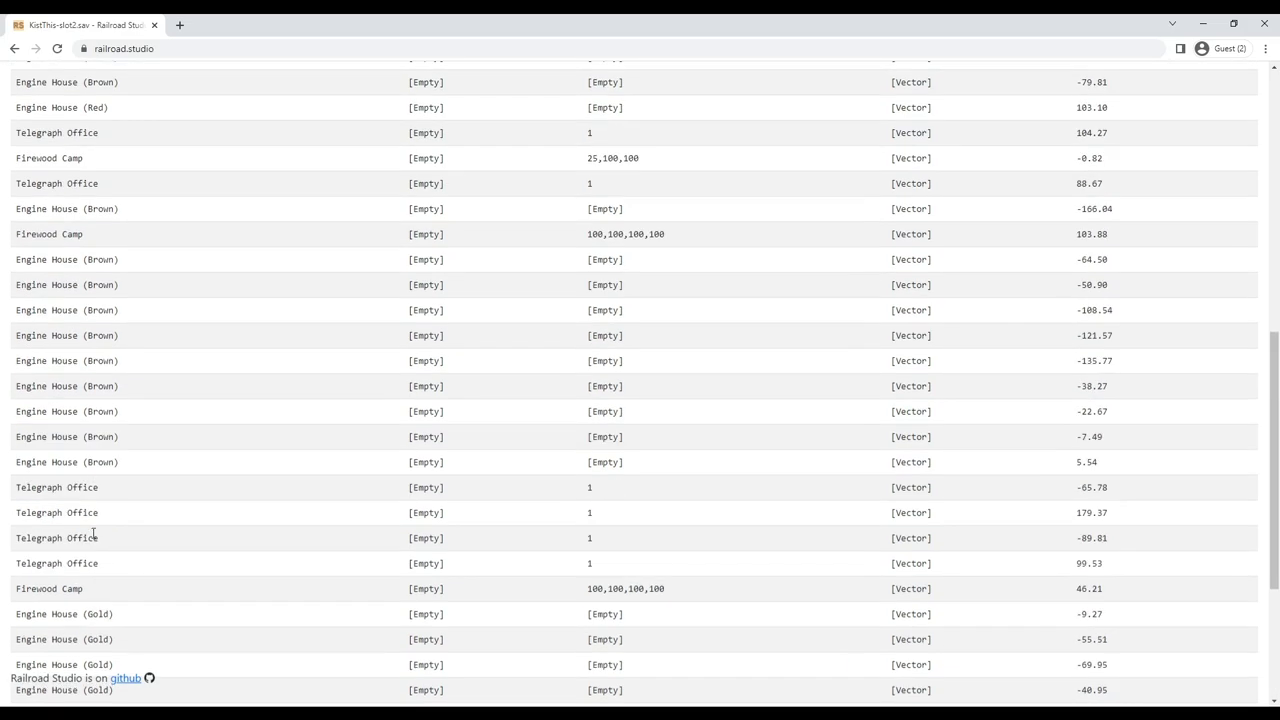
{"action": "mouse_move", "coordinate": [108, 304]}
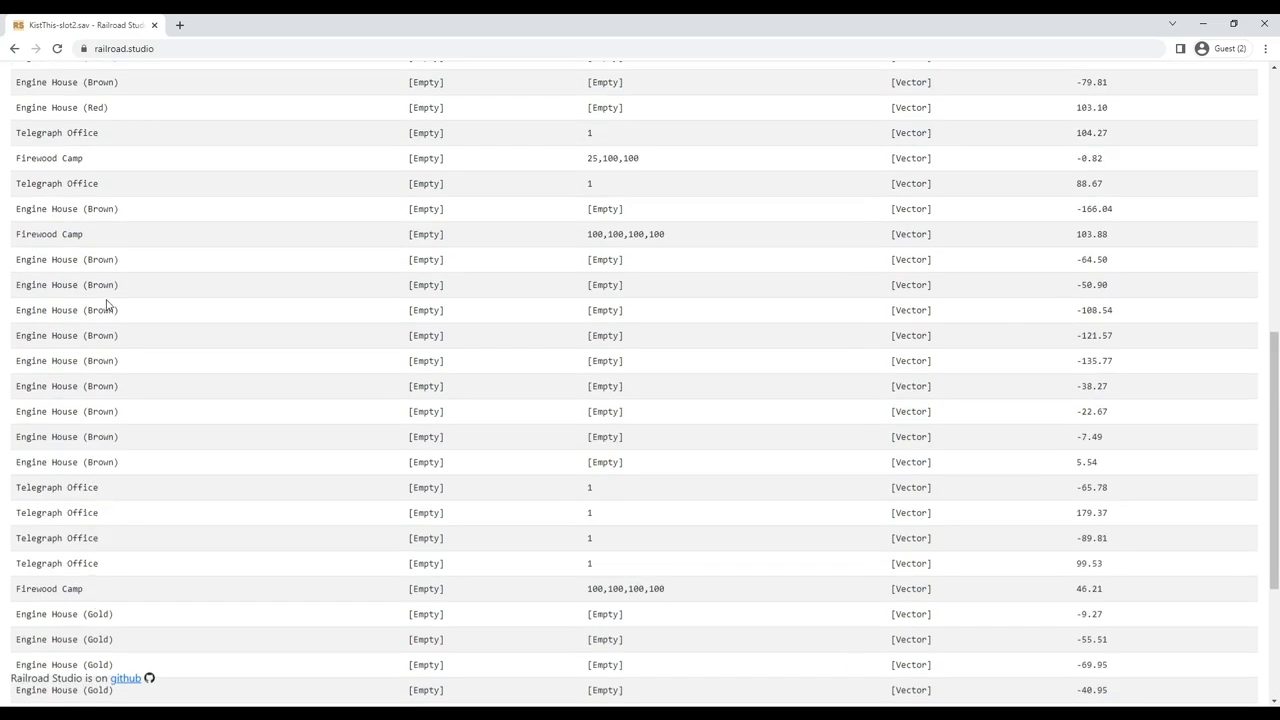
{"action": "scroll", "scroll_direction": "up", "scroll_amount": 3}
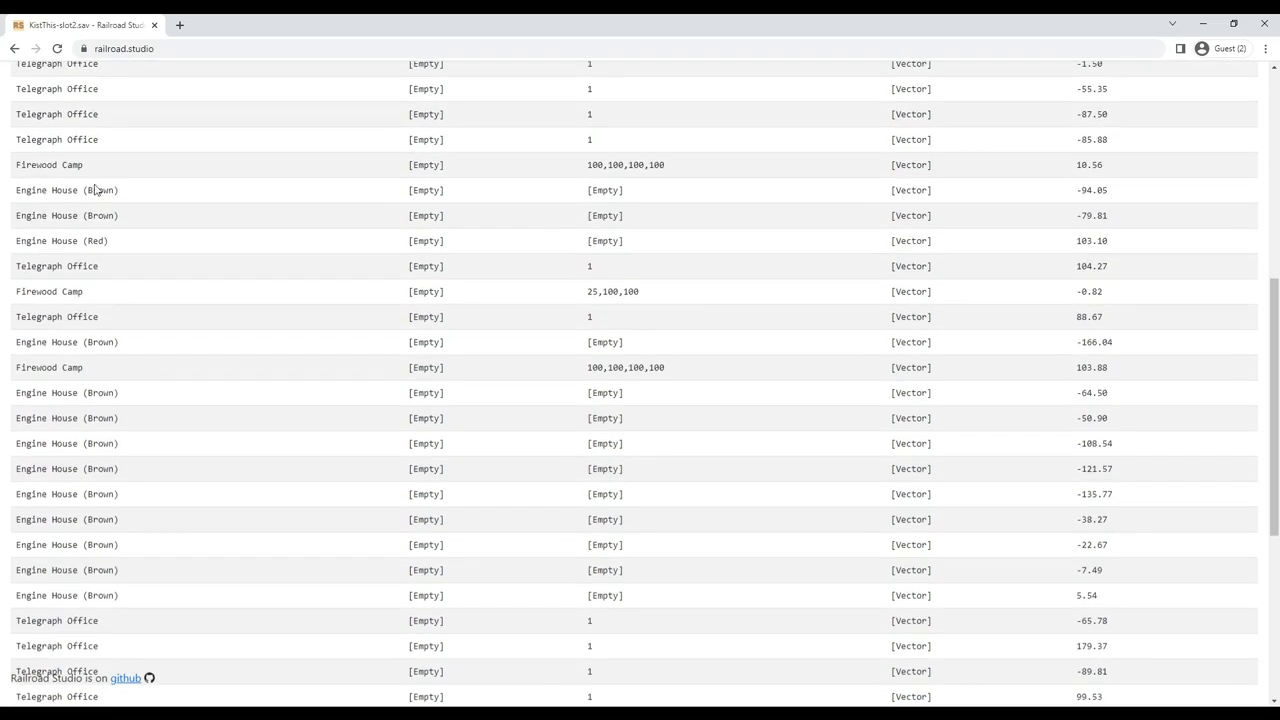
{"action": "scroll", "scroll_direction": "up", "scroll_amount": 3}
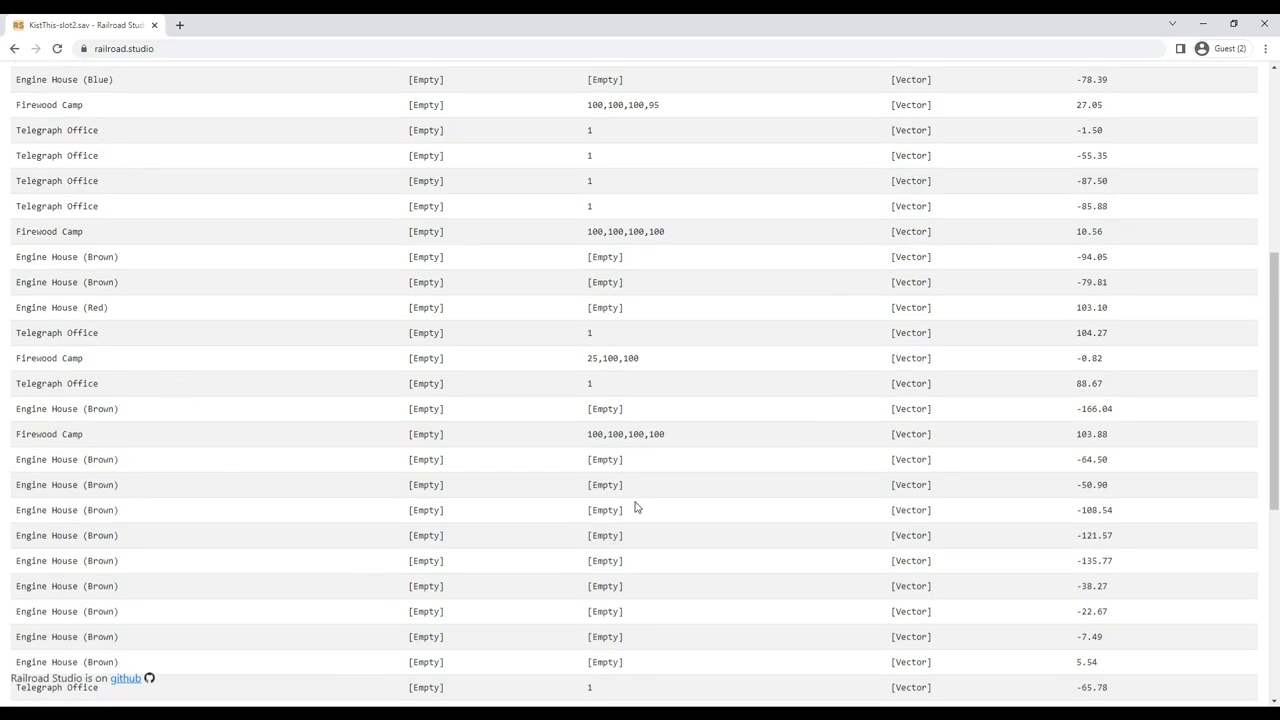
{"action": "mouse_move", "coordinate": [360, 428]}
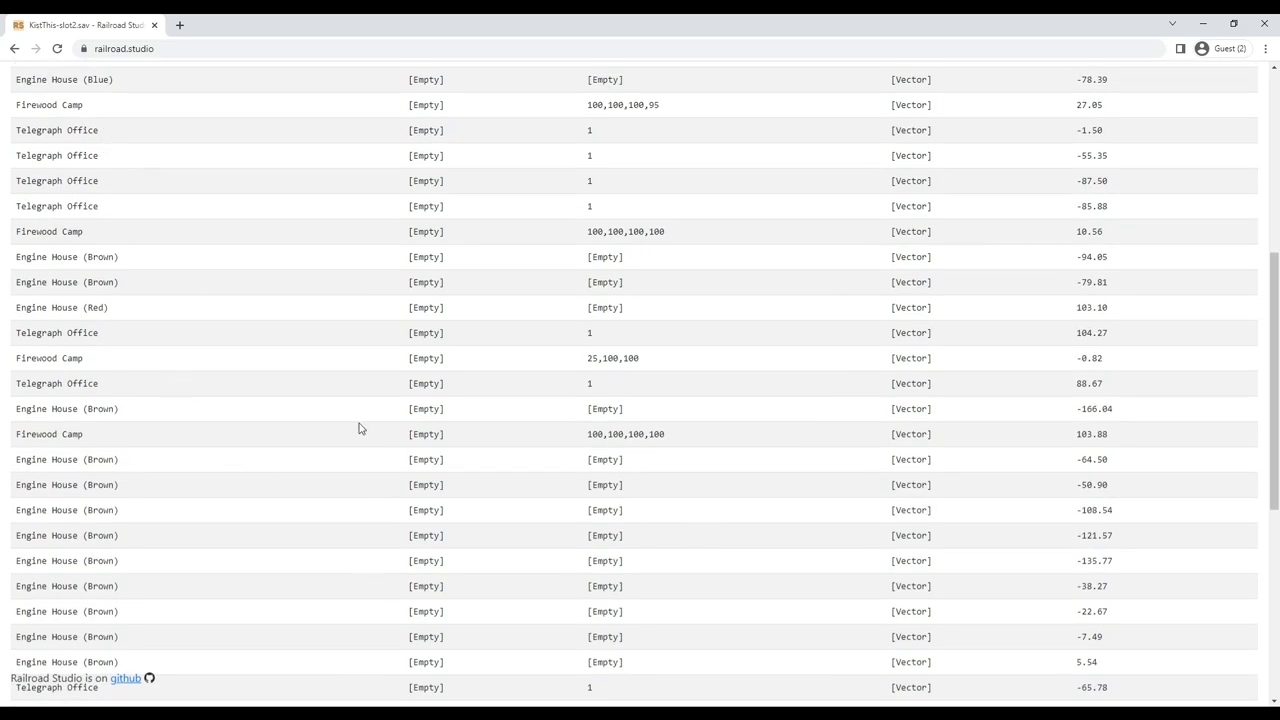
{"action": "mouse_move", "coordinate": [464, 528]}
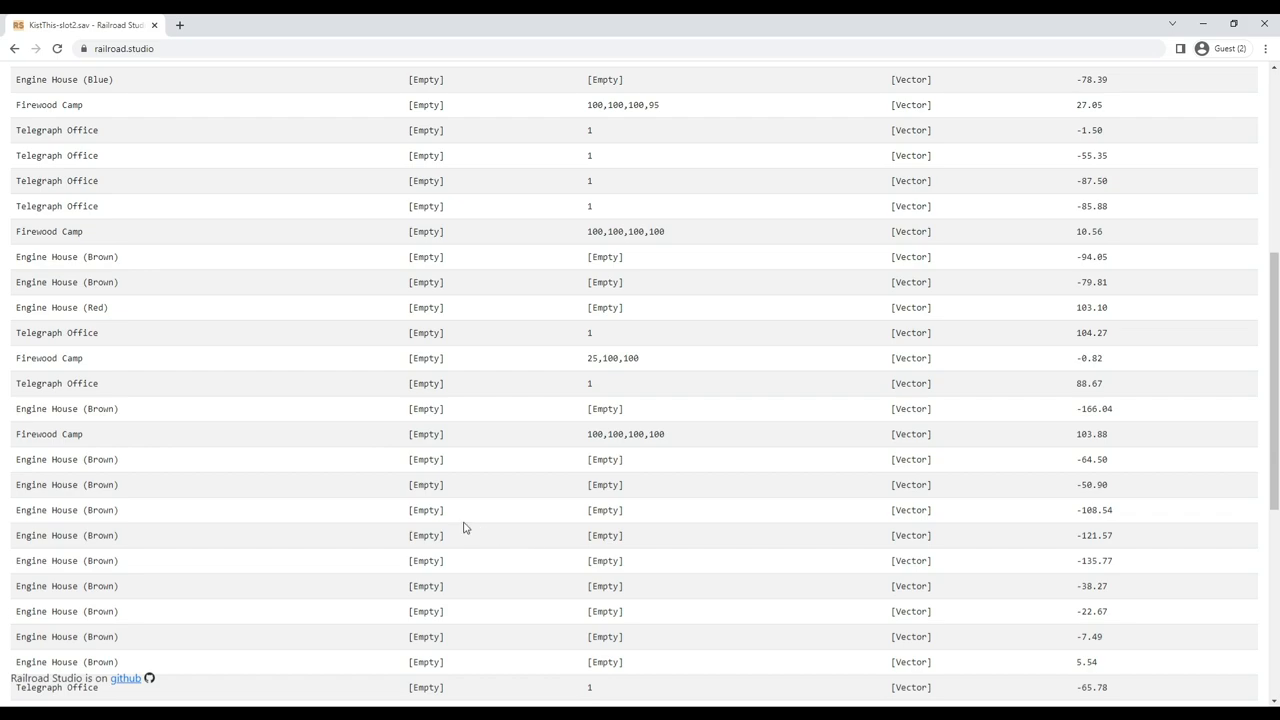
{"action": "scroll", "scroll_direction": "up", "scroll_amount": 3}
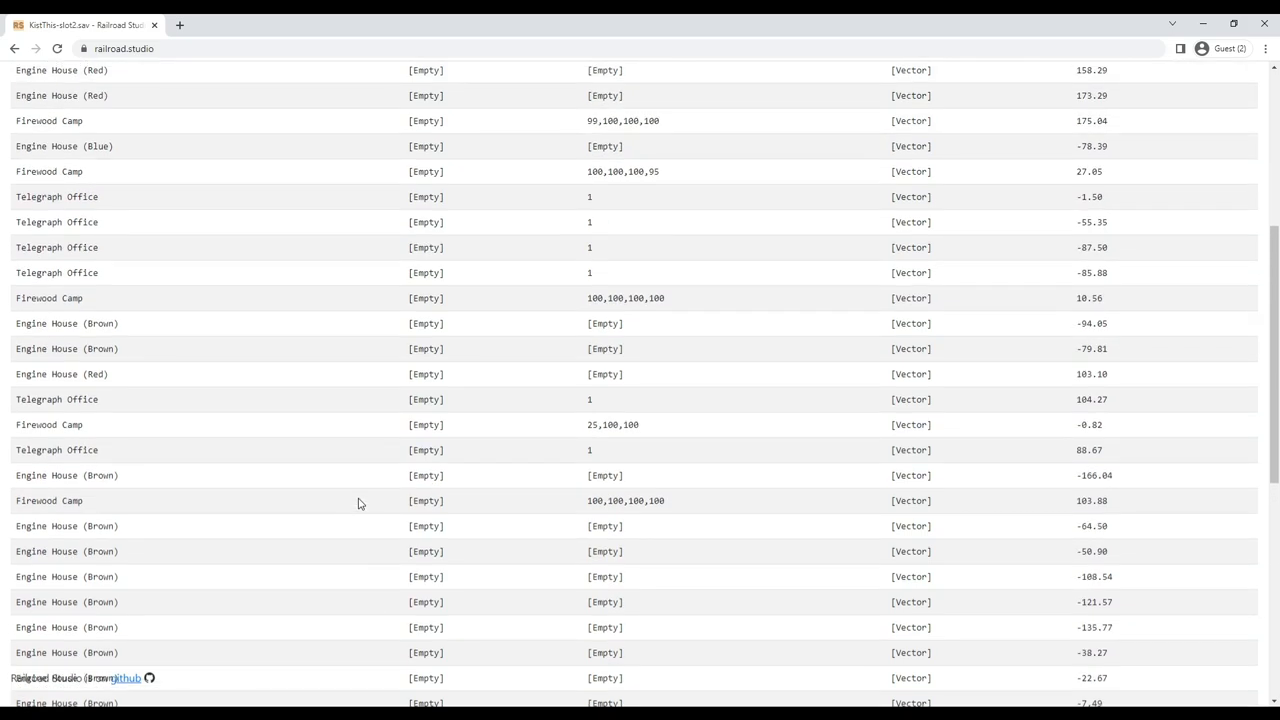
{"action": "mouse_move", "coordinate": [14, 48]}
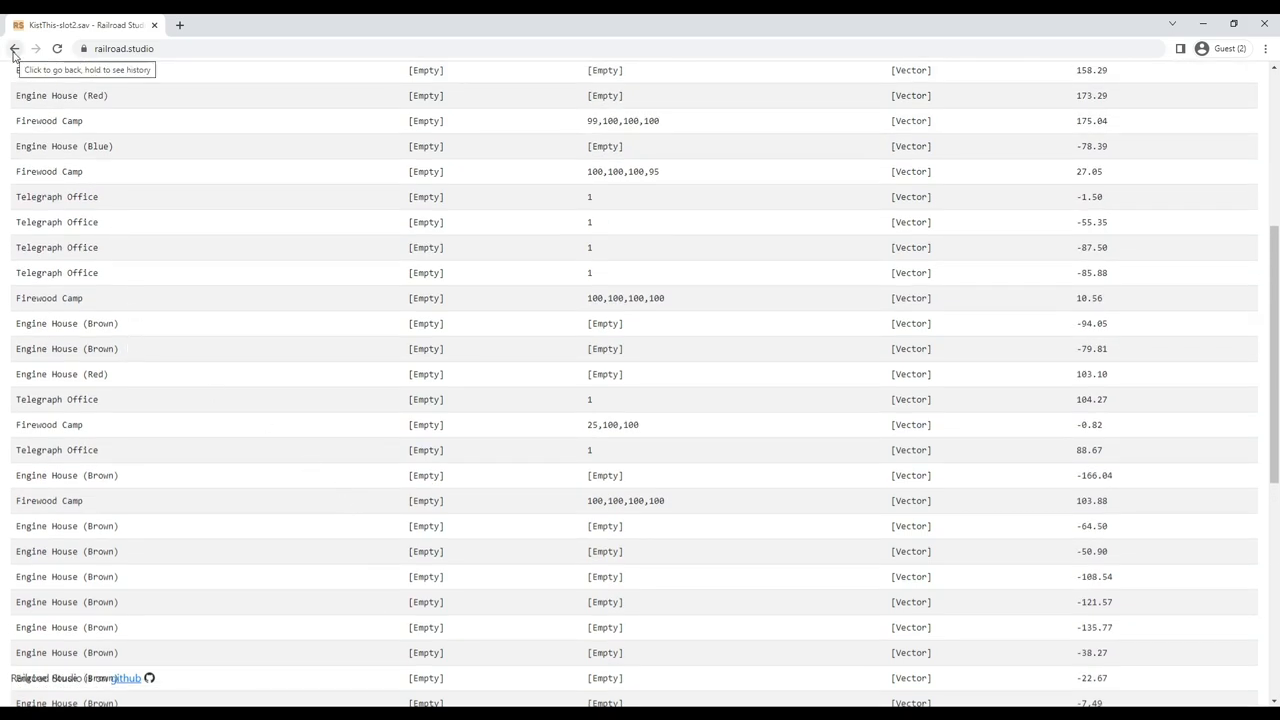
Change the last industry (Telegraph Office) to a Logging Camp.
{"action": "left_click", "coordinate": [14, 48]}
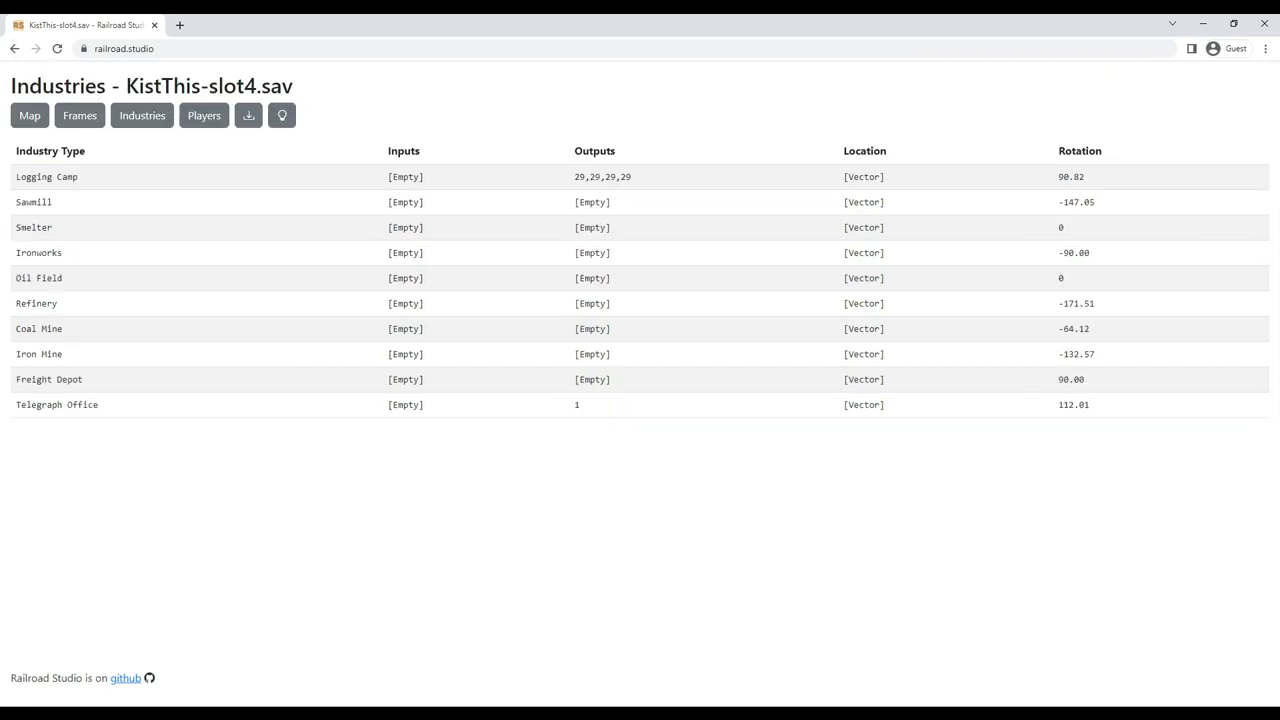
{"action": "mouse_move", "coordinate": [352, 92]}
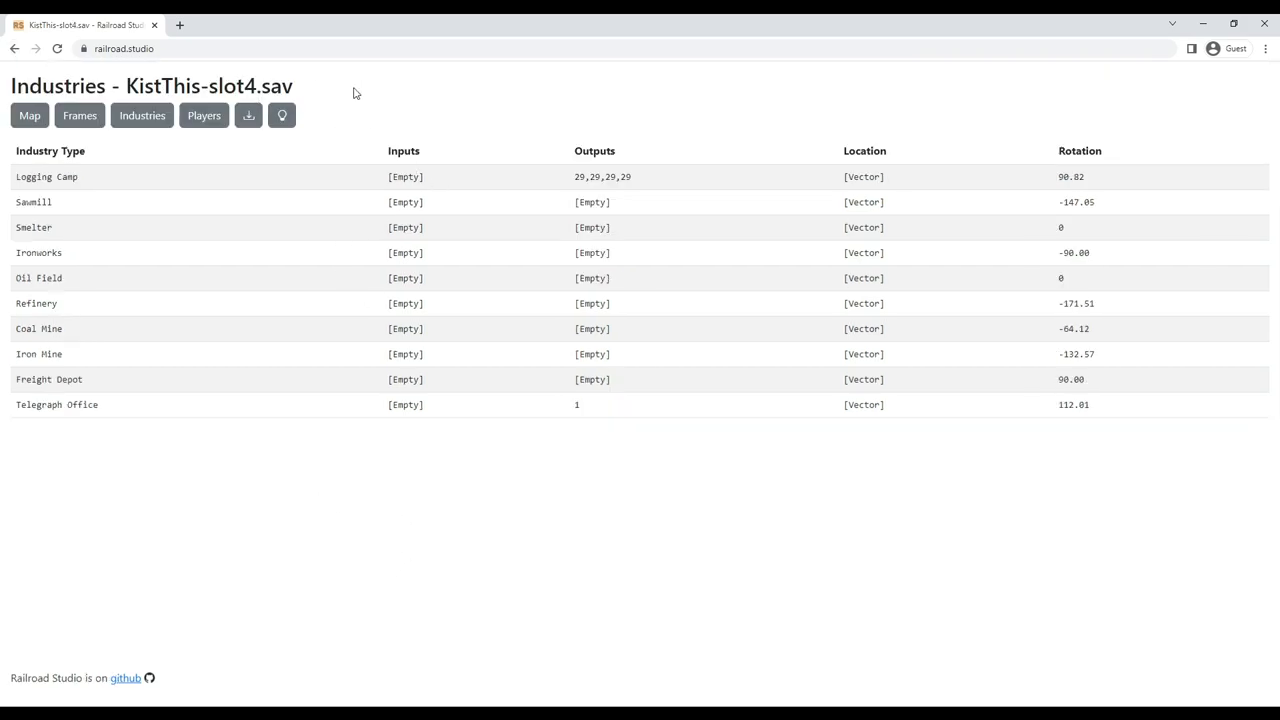
{"action": "mouse_move", "coordinate": [124, 186]}
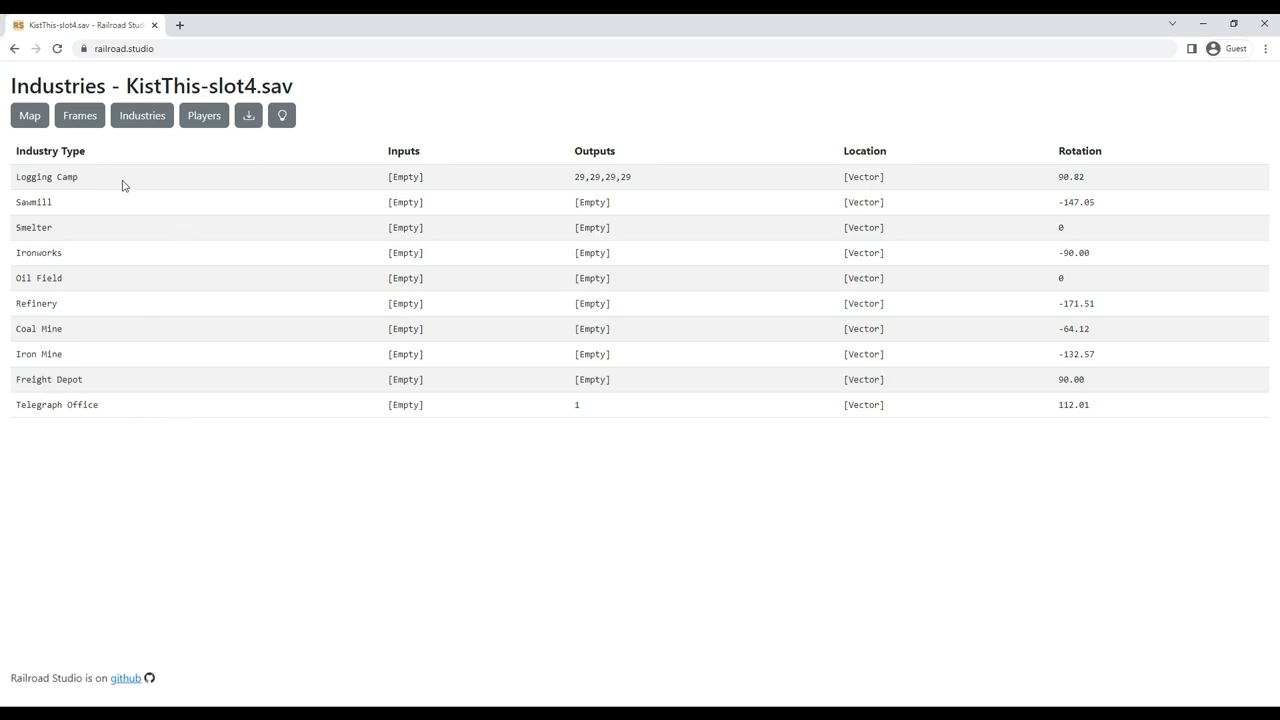
{"action": "mouse_move", "coordinate": [184, 220]}
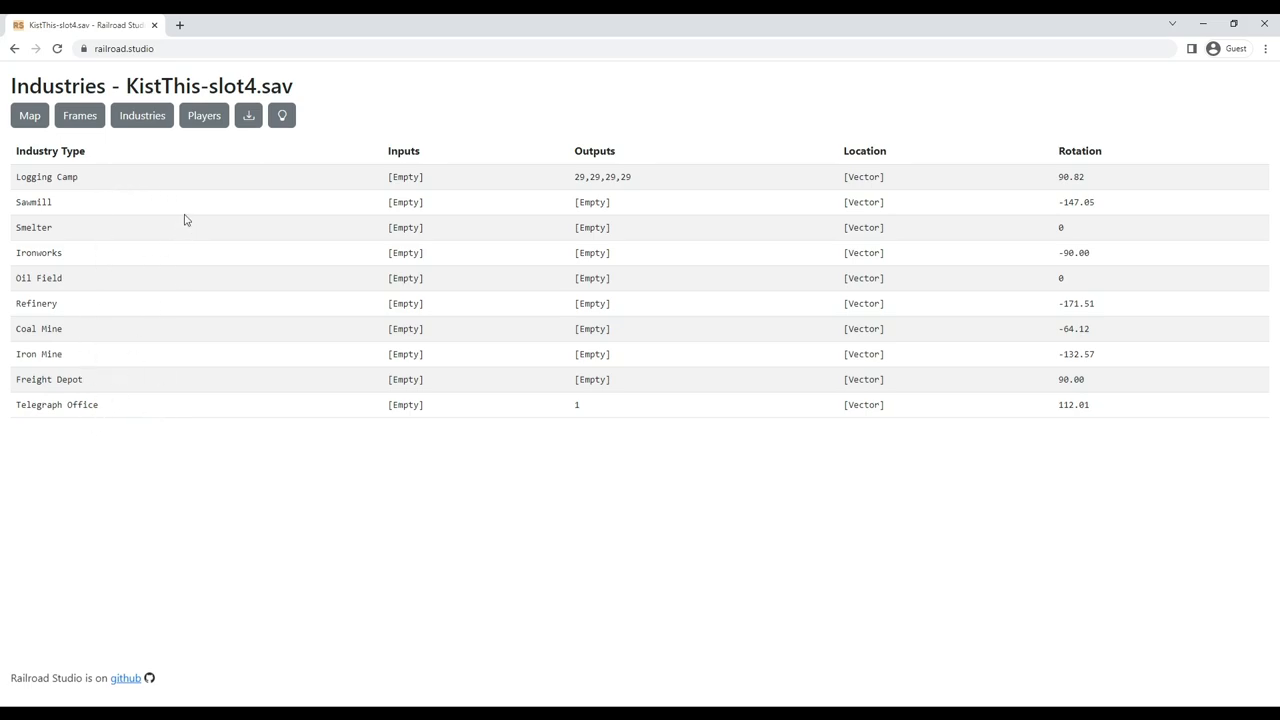
{"action": "mouse_move", "coordinate": [90, 418]}
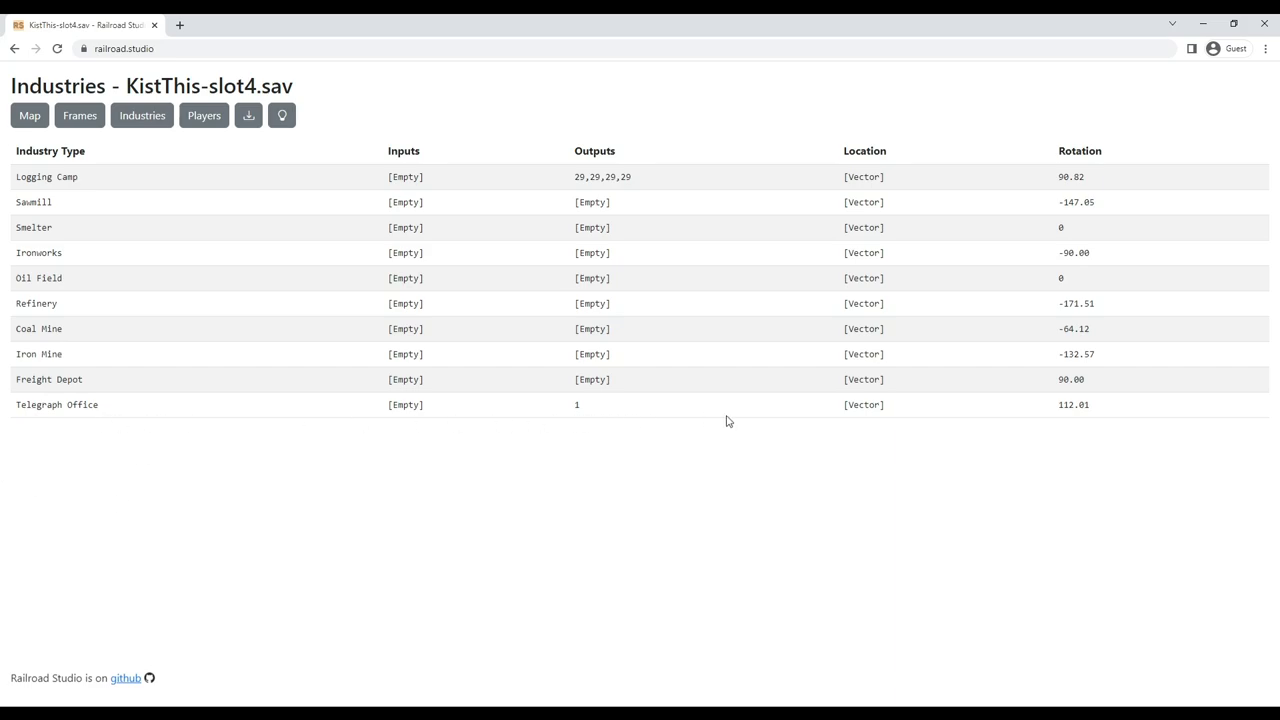
{"action": "mouse_move", "coordinate": [82, 408]}
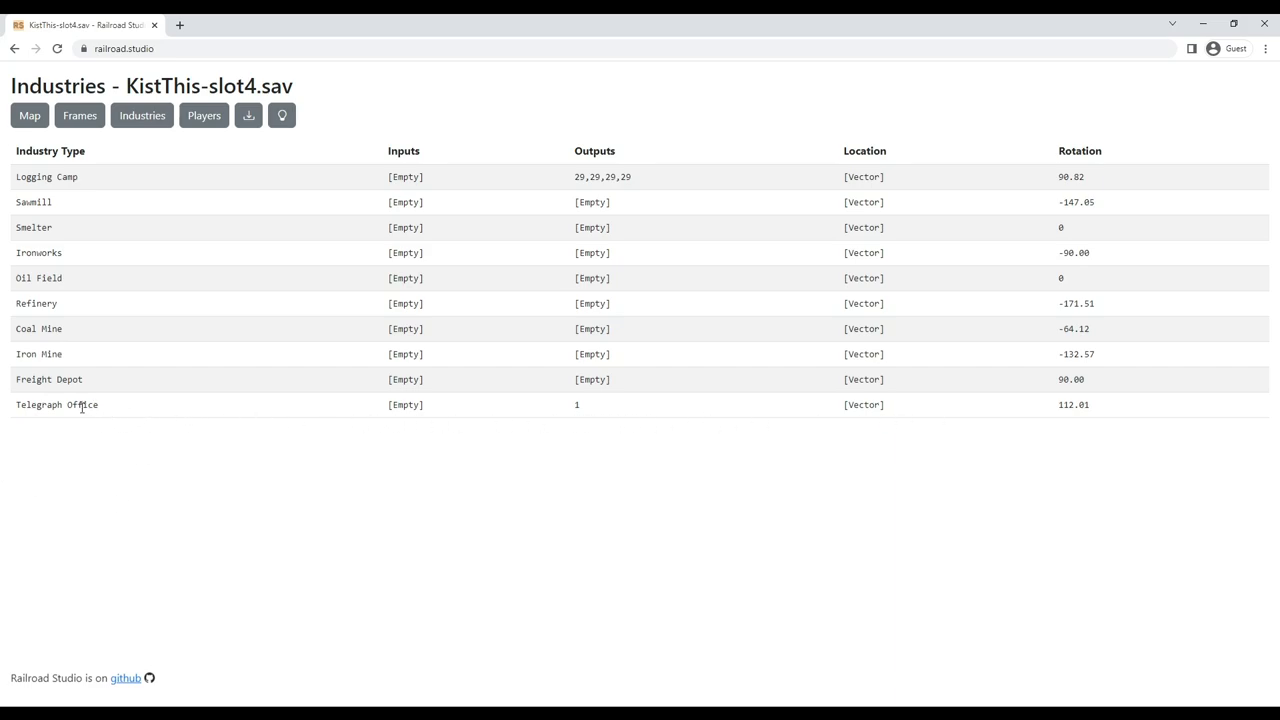
{"action": "left_click", "coordinate": [56, 404]}
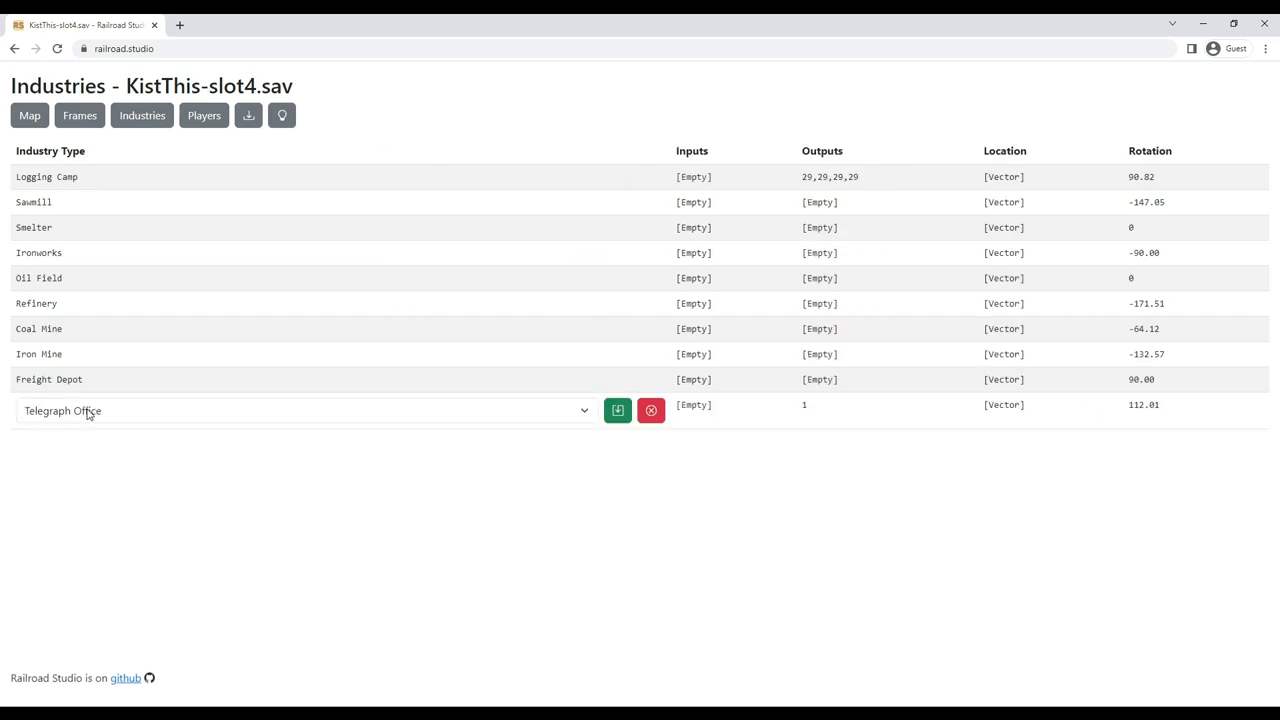
{"action": "mouse_move", "coordinate": [584, 414]}
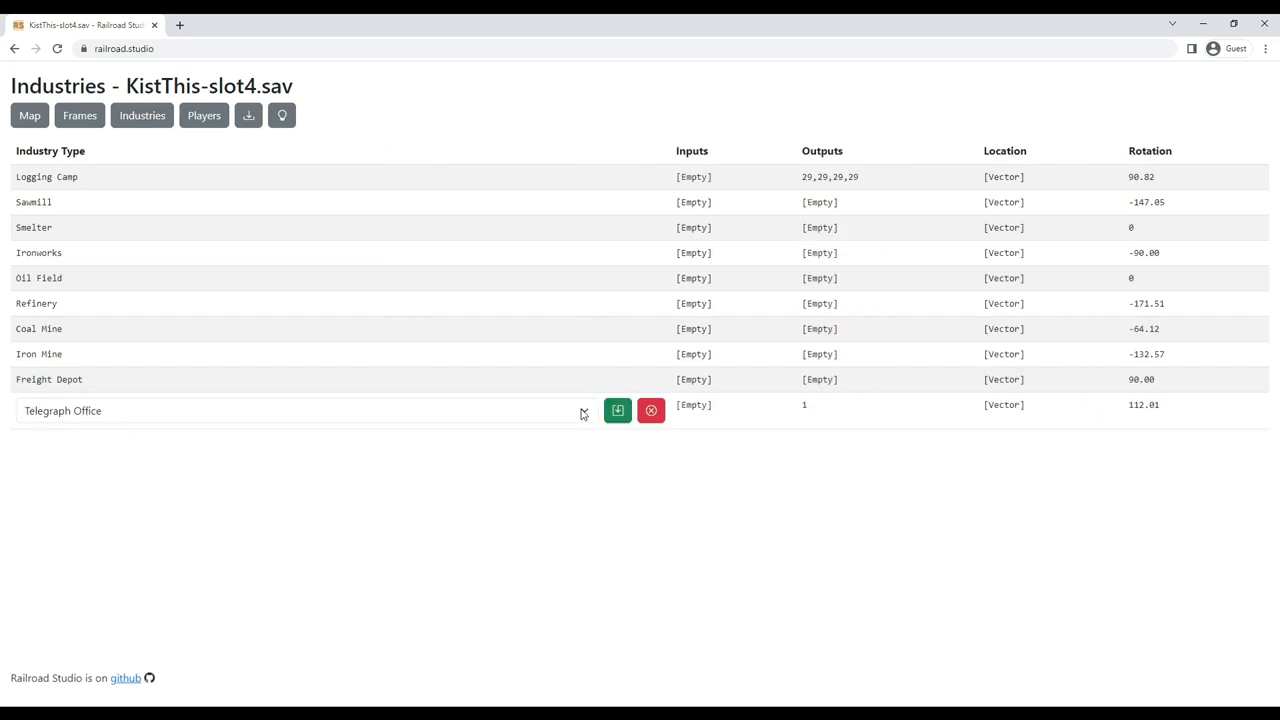
{"action": "left_click", "coordinate": [584, 412]}
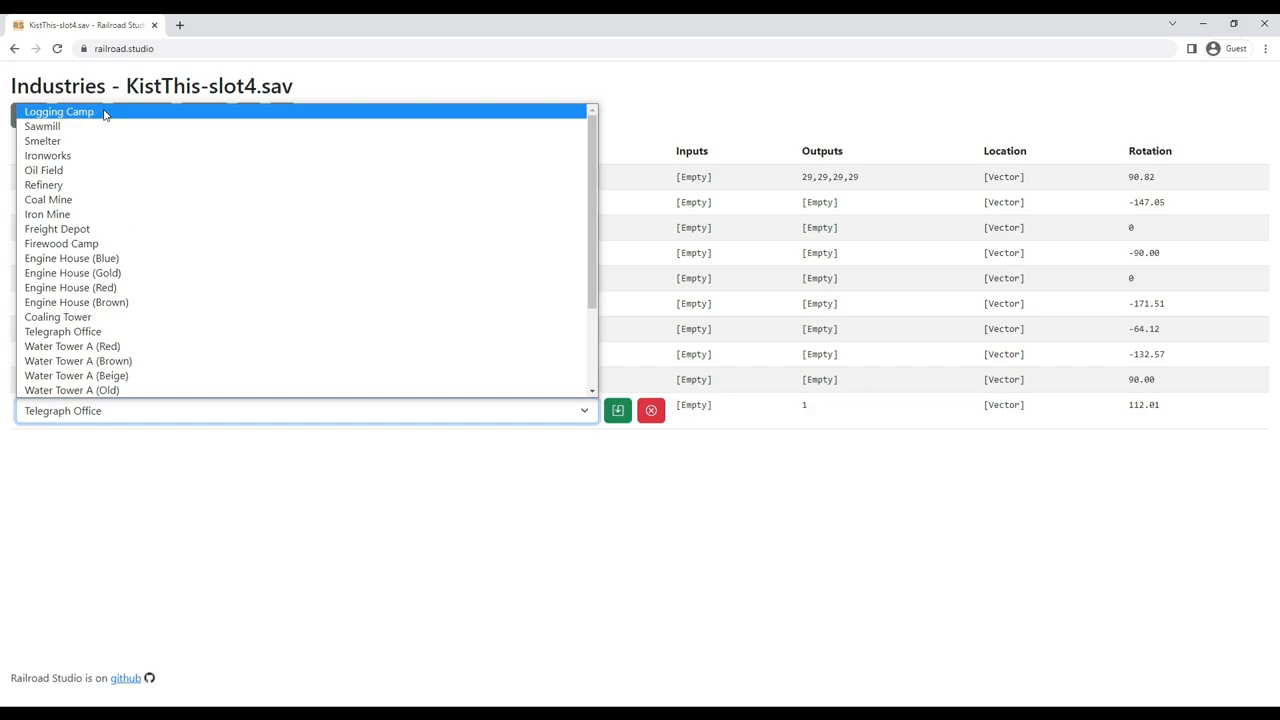
{"action": "left_click", "coordinate": [58, 112]}
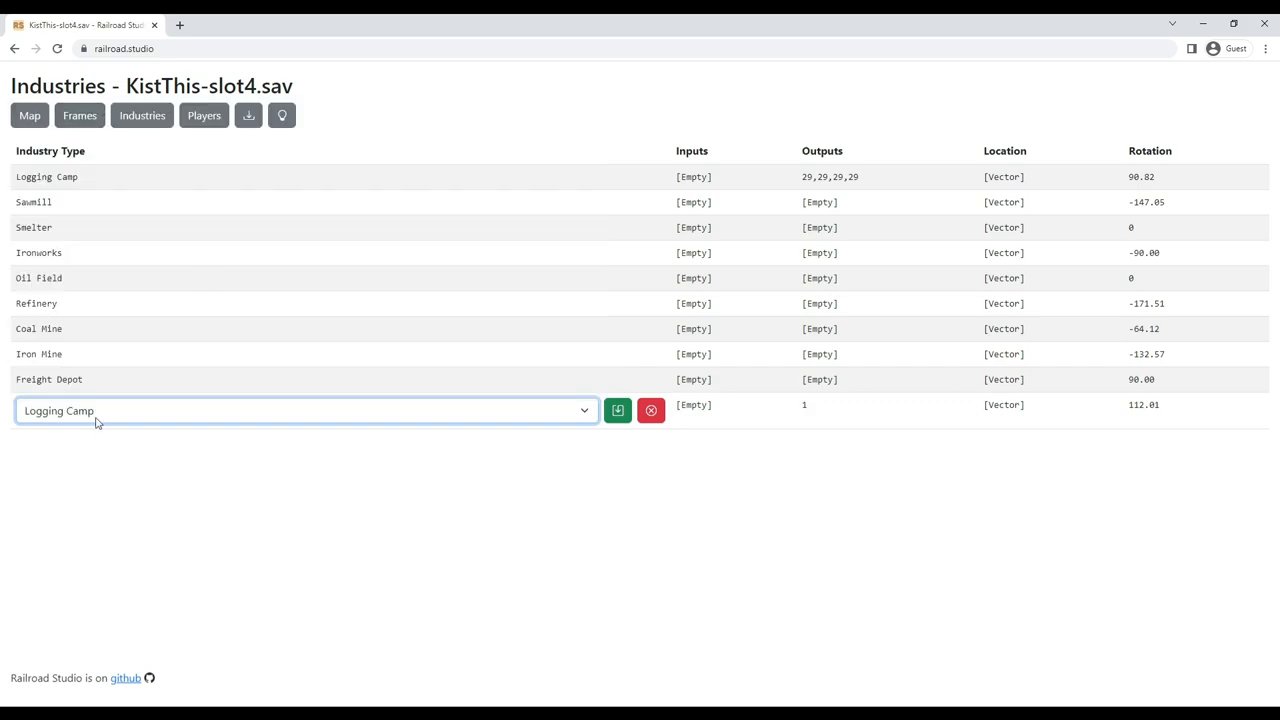
{"action": "mouse_move", "coordinate": [236, 224]}
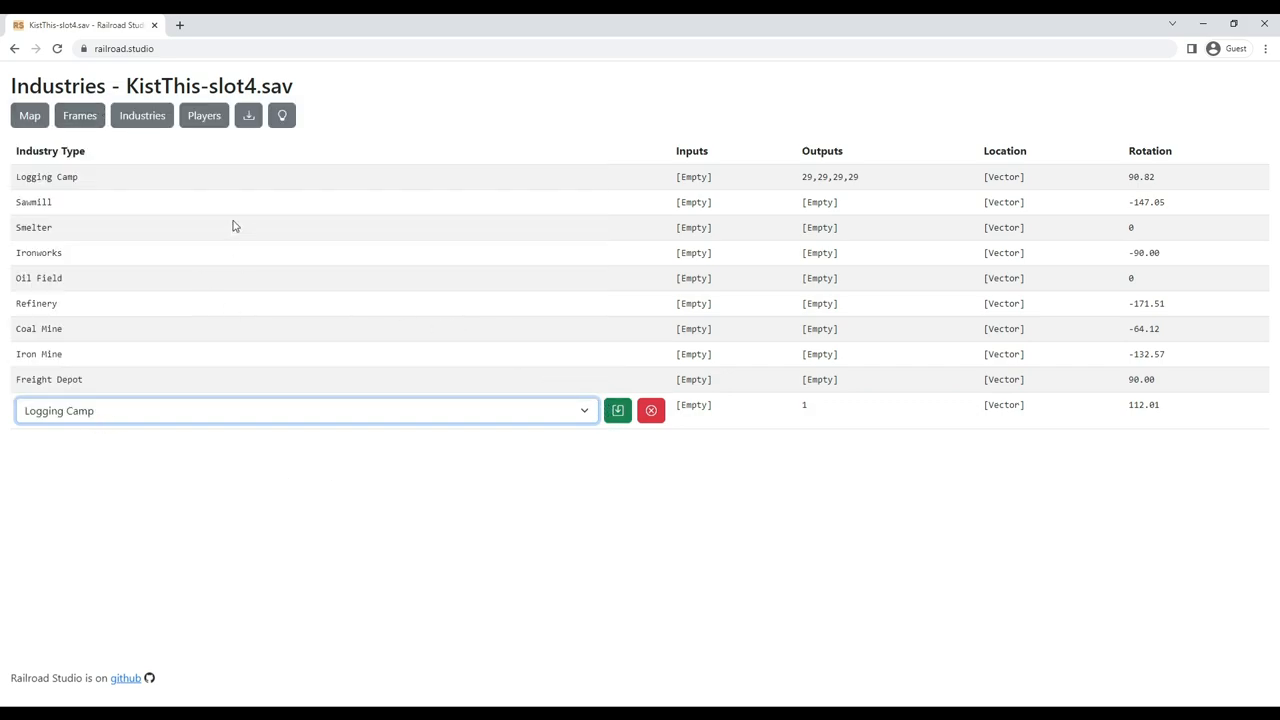
Change the first industry's type to Telegraph Office.
{"action": "left_click", "coordinate": [304, 410]}
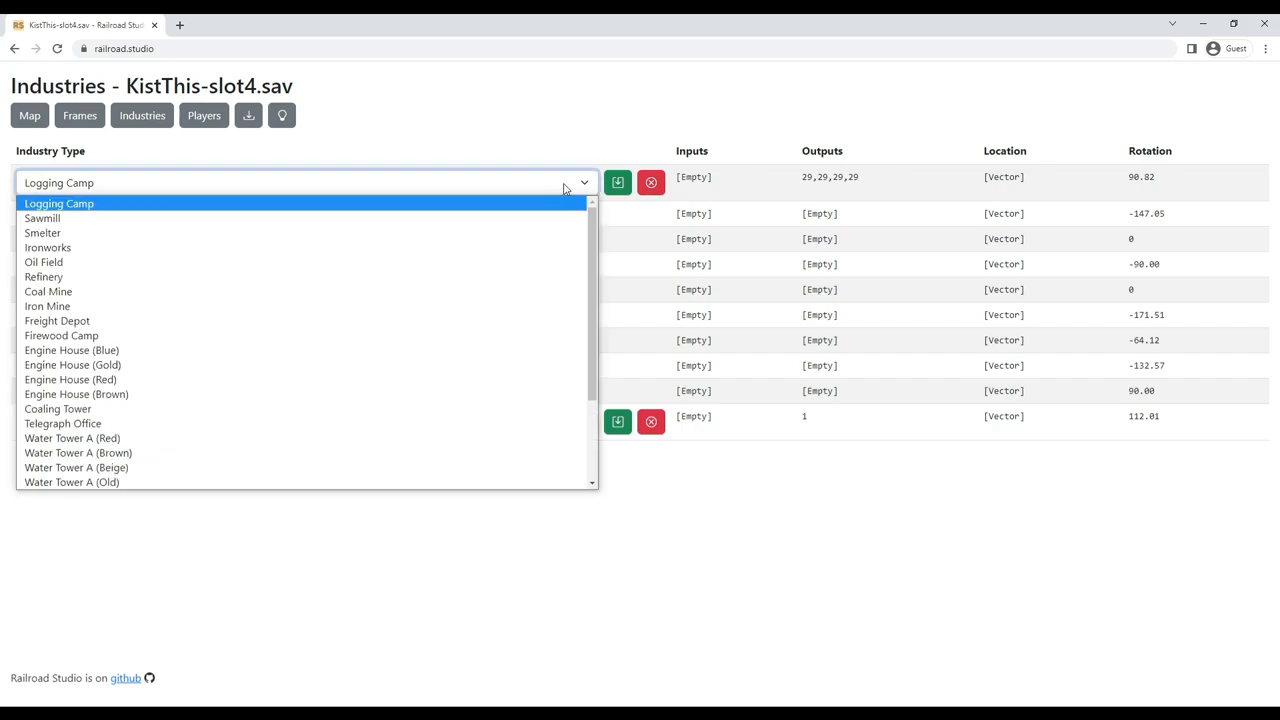
{"action": "scroll", "scroll_direction": "down", "scroll_amount": 3}
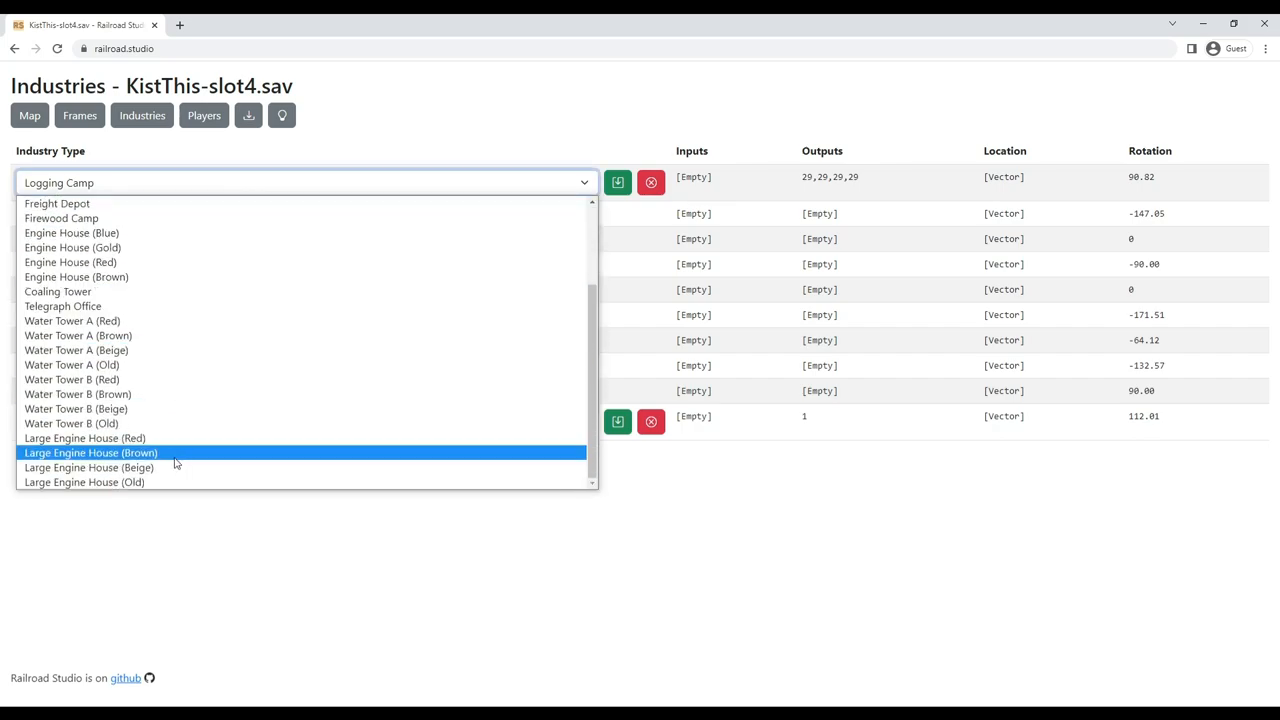
{"action": "left_click", "coordinate": [64, 306]}
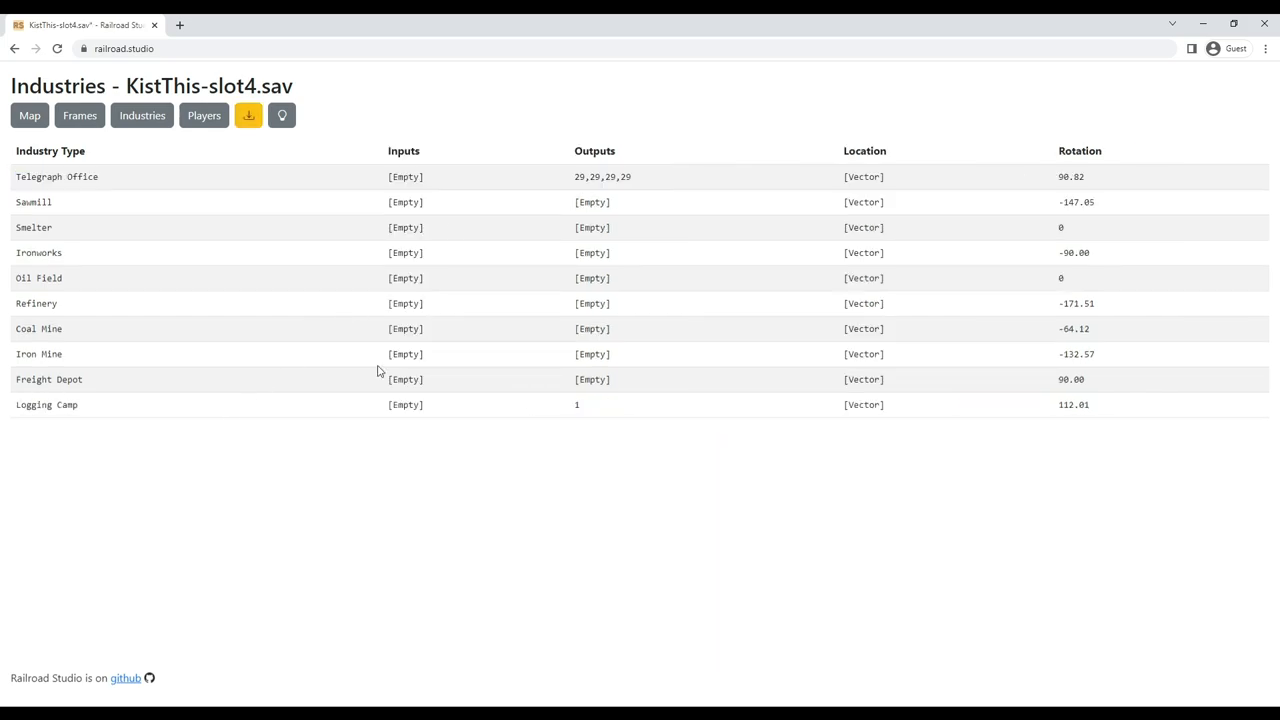
{"action": "mouse_move", "coordinate": [64, 416]}
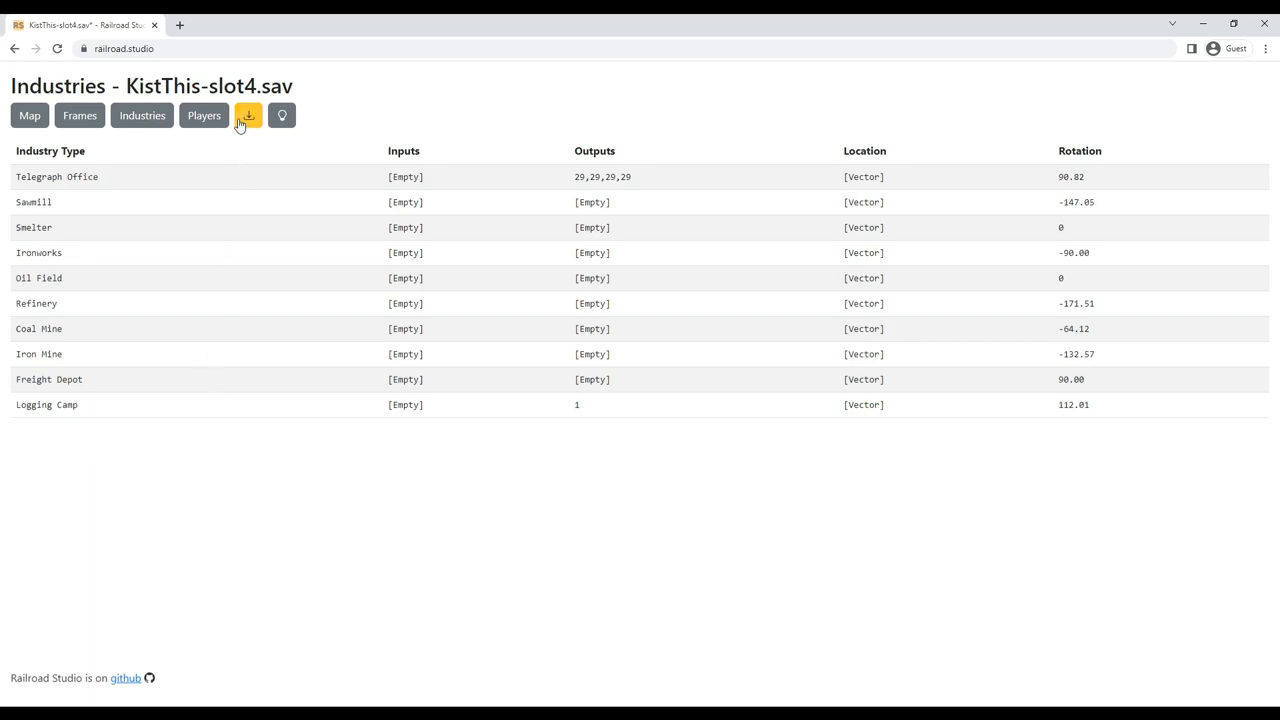
{"action": "mouse_move", "coordinate": [234, 244]}
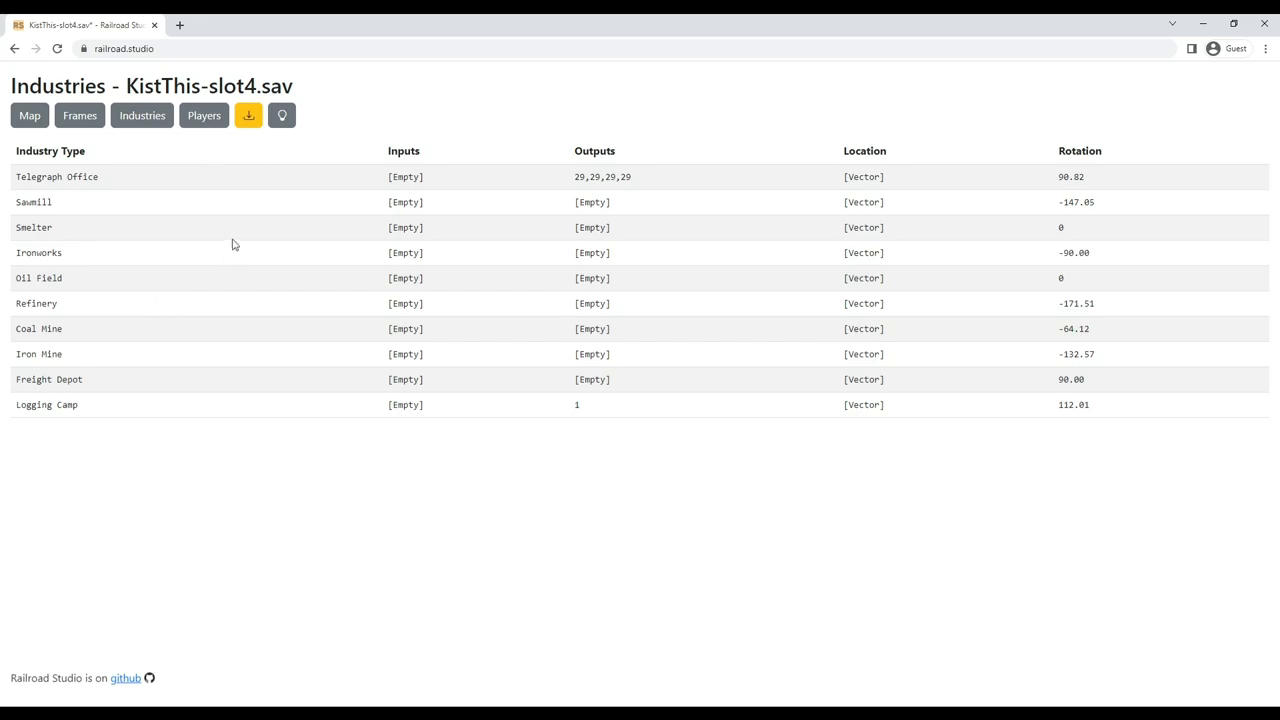
{"action": "mouse_move", "coordinate": [70, 330]}
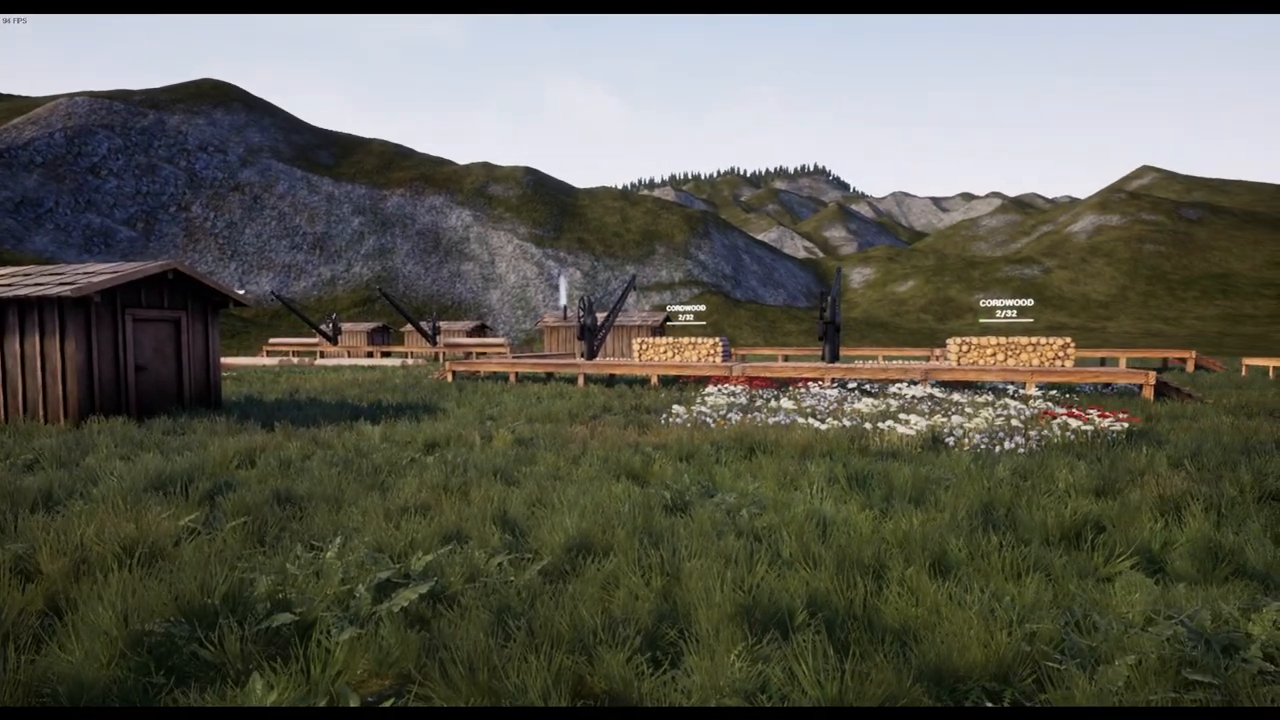
{"action": "mouse_move", "coordinate": [640, 360]}
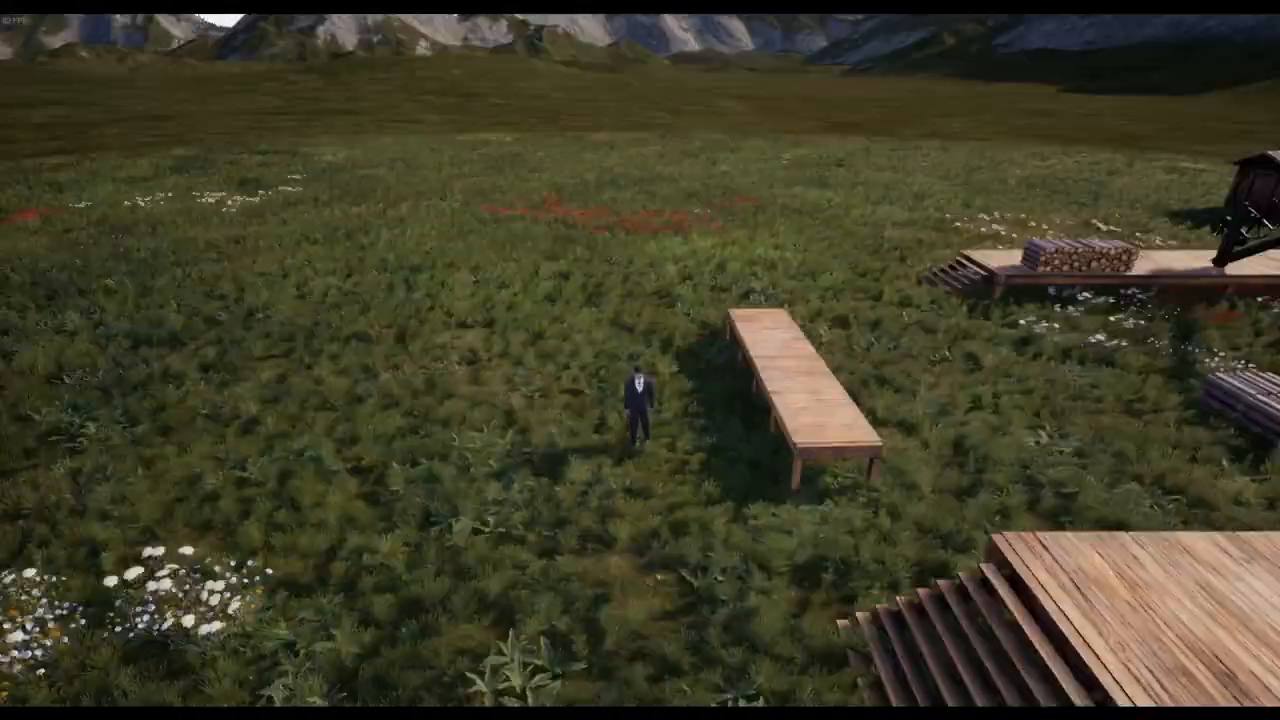
{"action": "mouse_move", "coordinate": [640, 360]}
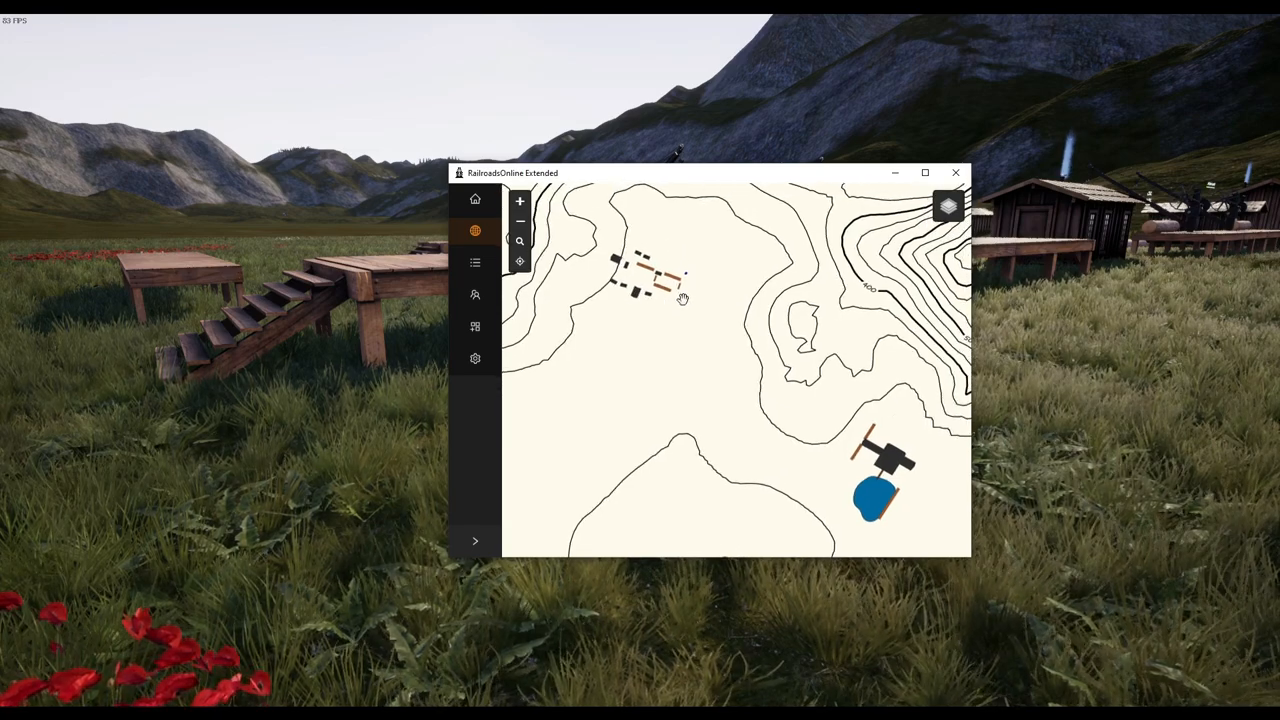
{"action": "mouse_move", "coordinate": [648, 312]}
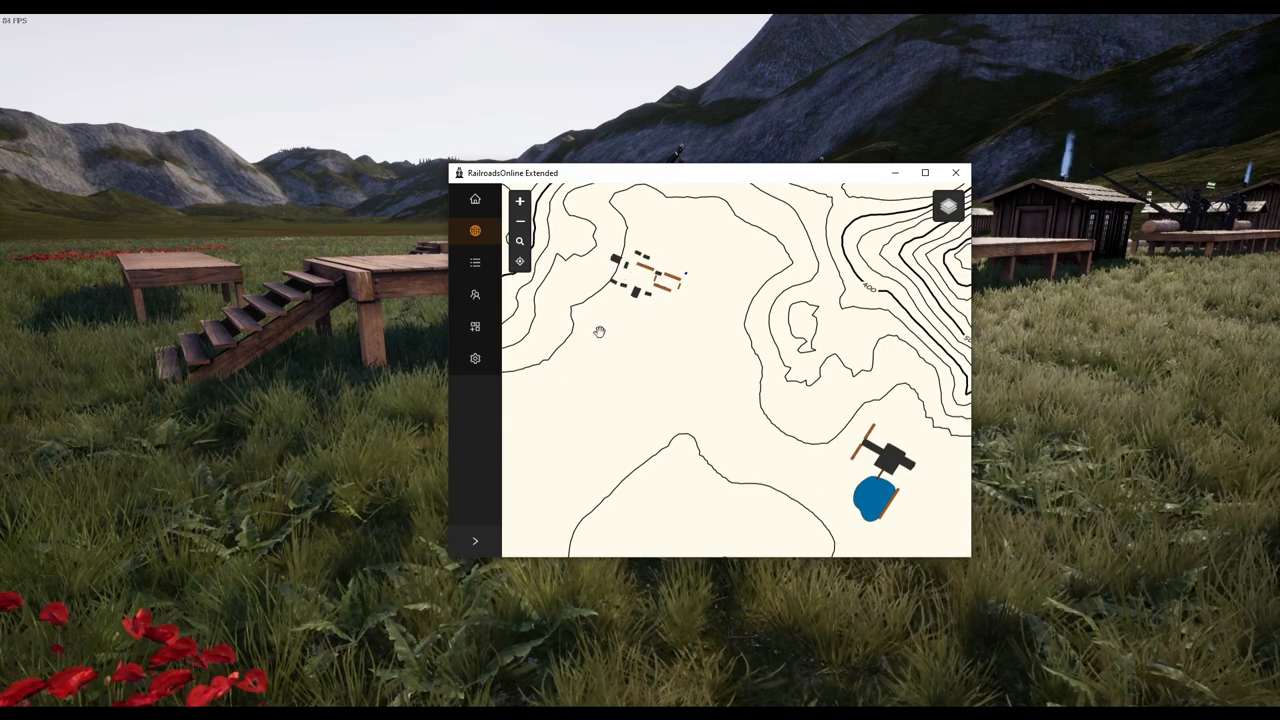
{"action": "mouse_move", "coordinate": [708, 384]}
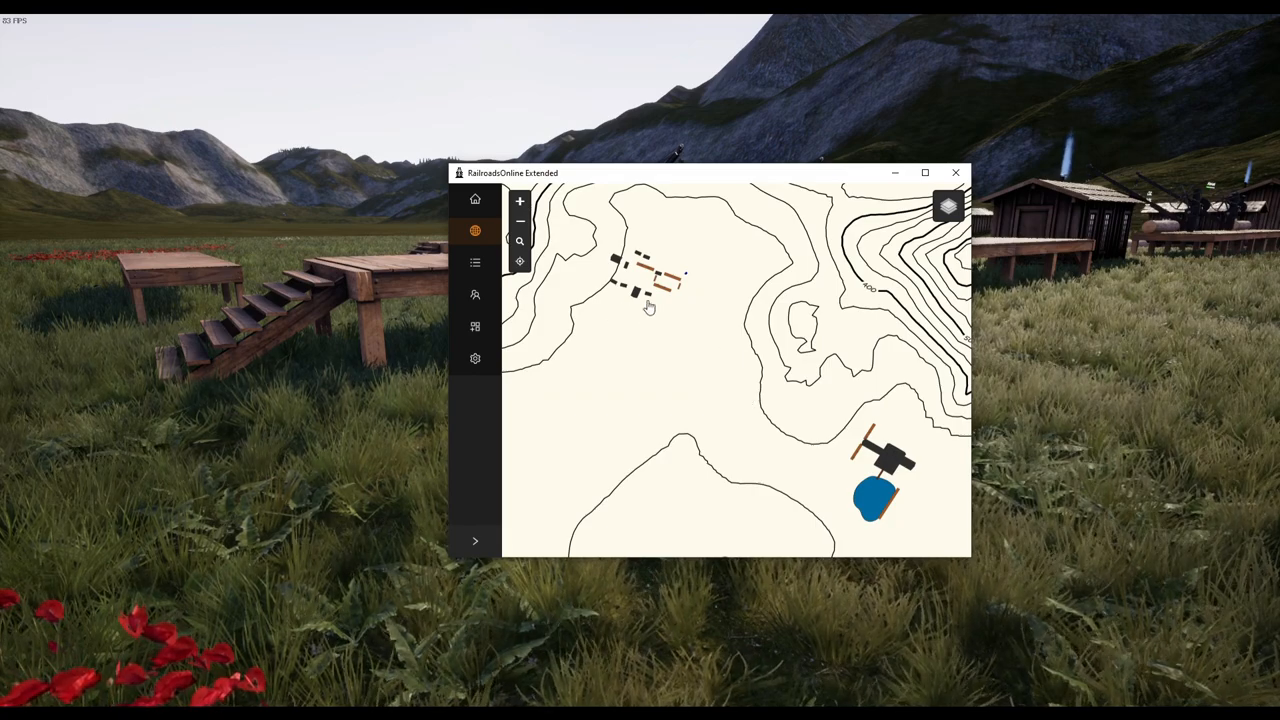
{"action": "mouse_move", "coordinate": [836, 472]}
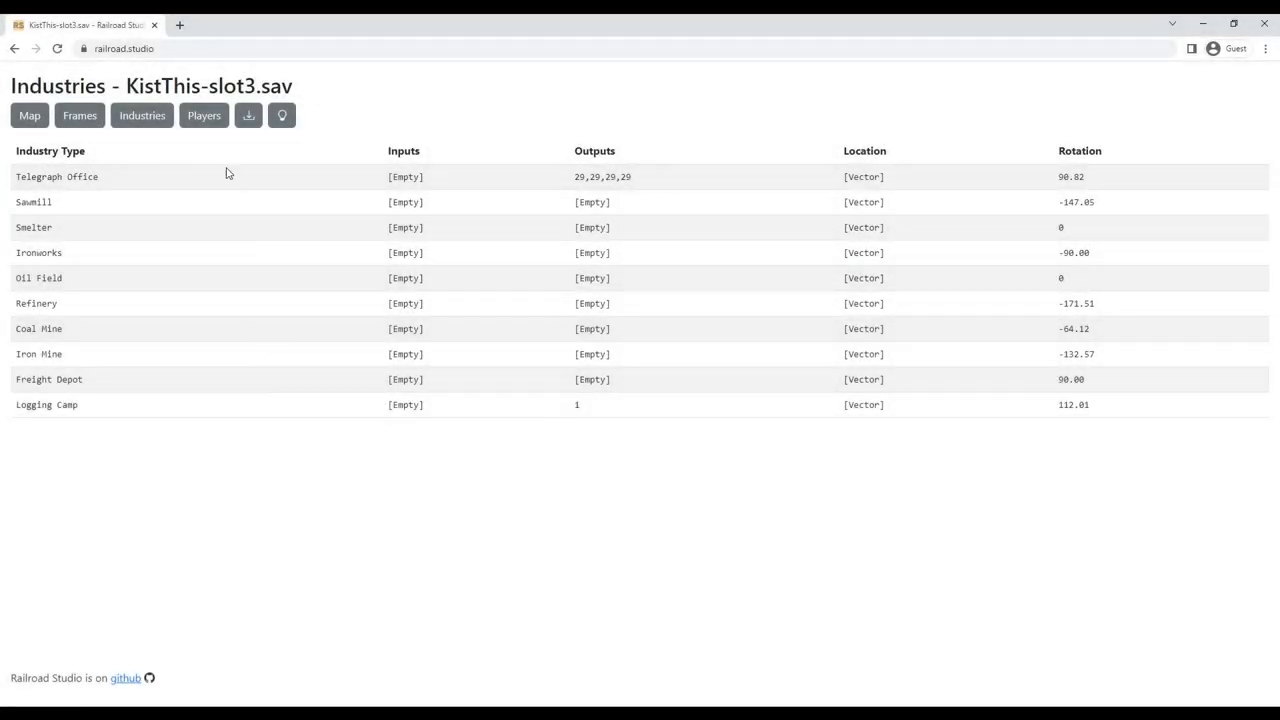
Open the Logging Camp's rotation (yaw about 112.0057) for editing in the slot3 save.
{"action": "double_click", "coordinate": [200, 84]}
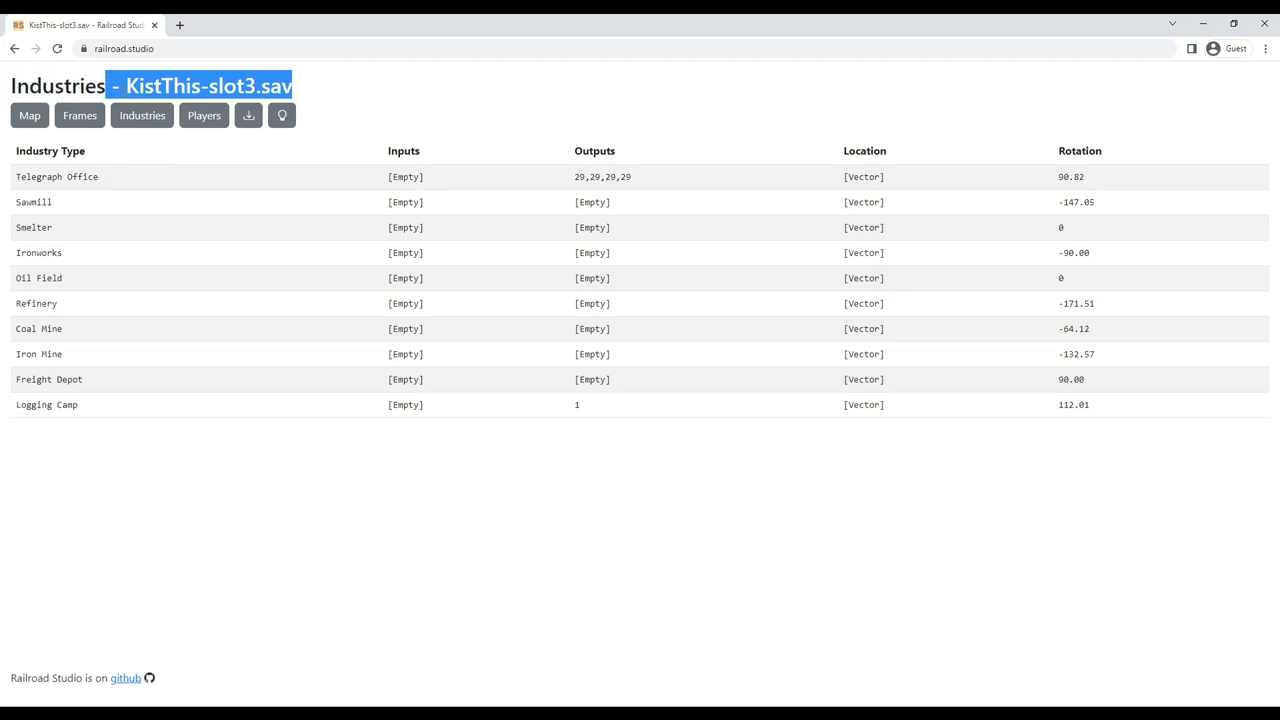
{"action": "left_click", "coordinate": [348, 404]}
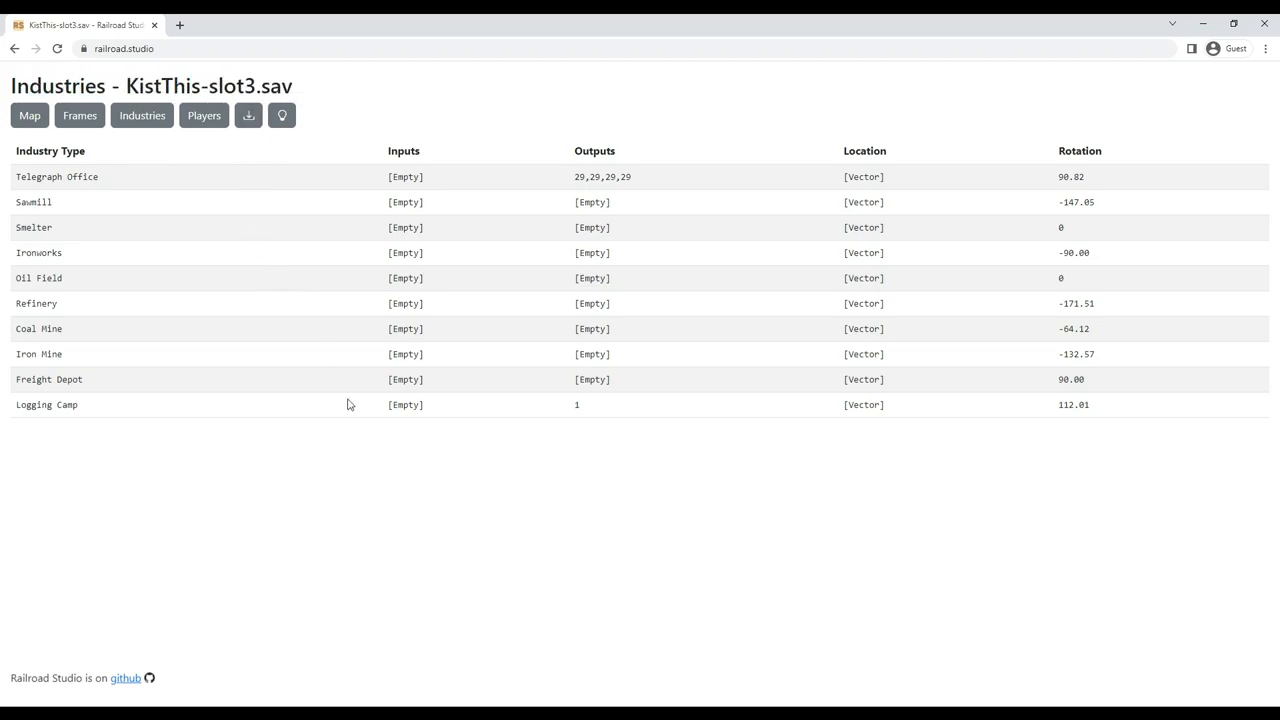
{"action": "mouse_move", "coordinate": [640, 432]}
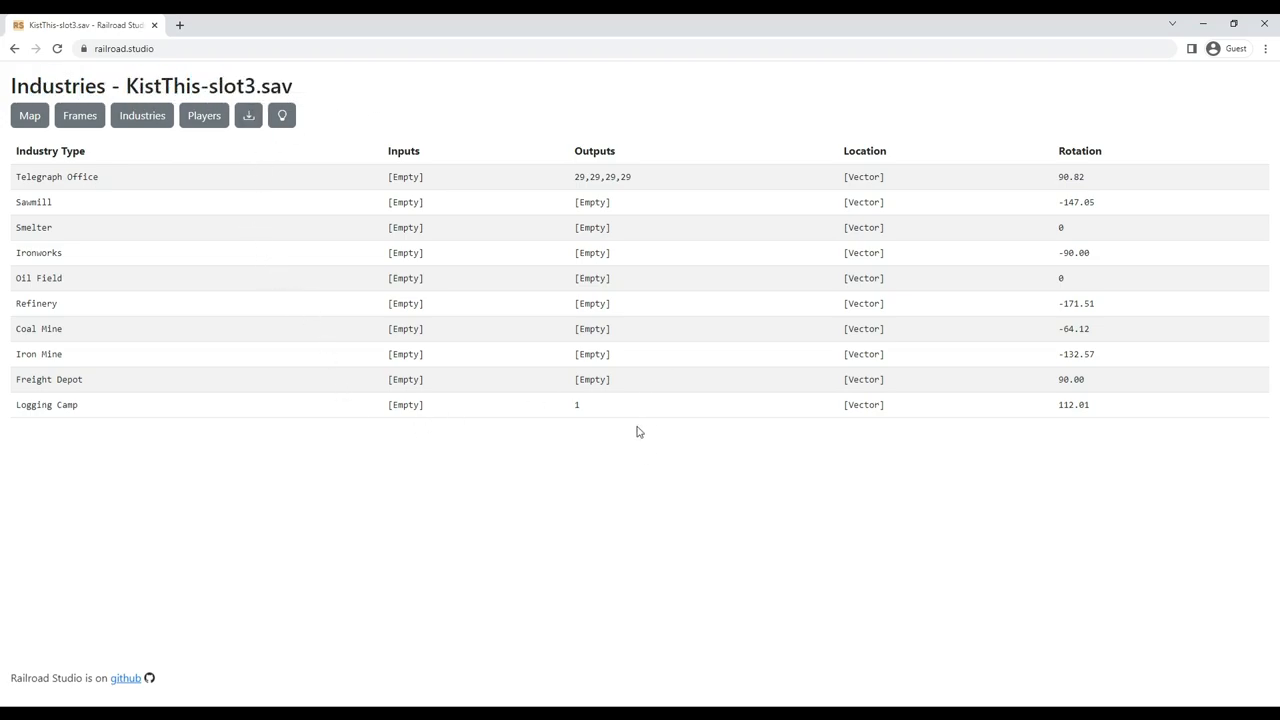
{"action": "mouse_move", "coordinate": [1040, 410]}
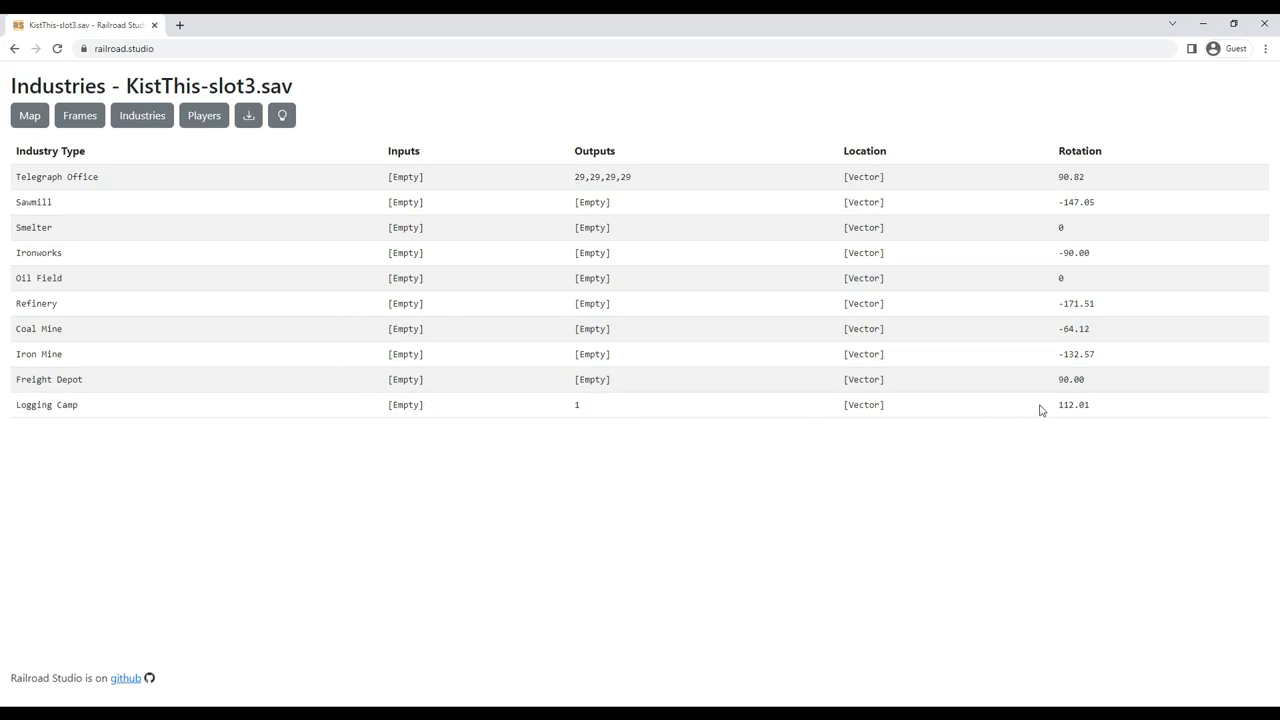
{"action": "mouse_move", "coordinate": [1082, 152]}
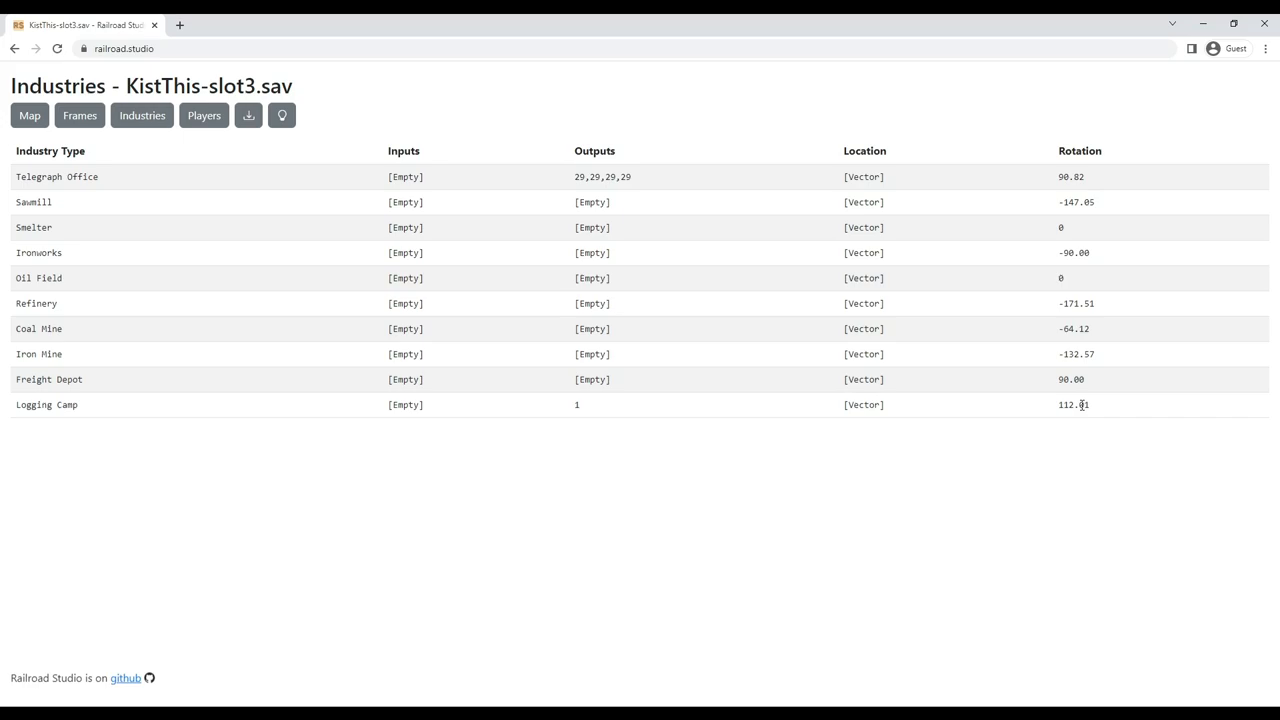
{"action": "left_click", "coordinate": [1072, 404]}
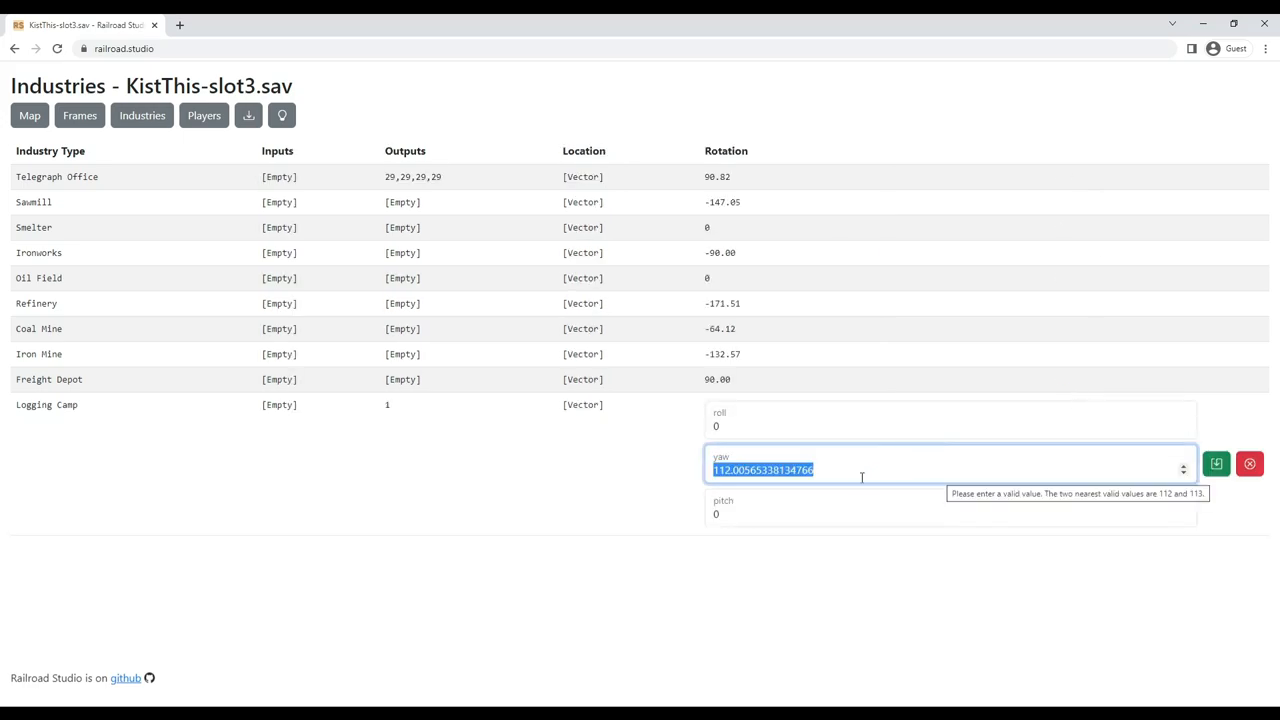
{"action": "mouse_move", "coordinate": [820, 480]}
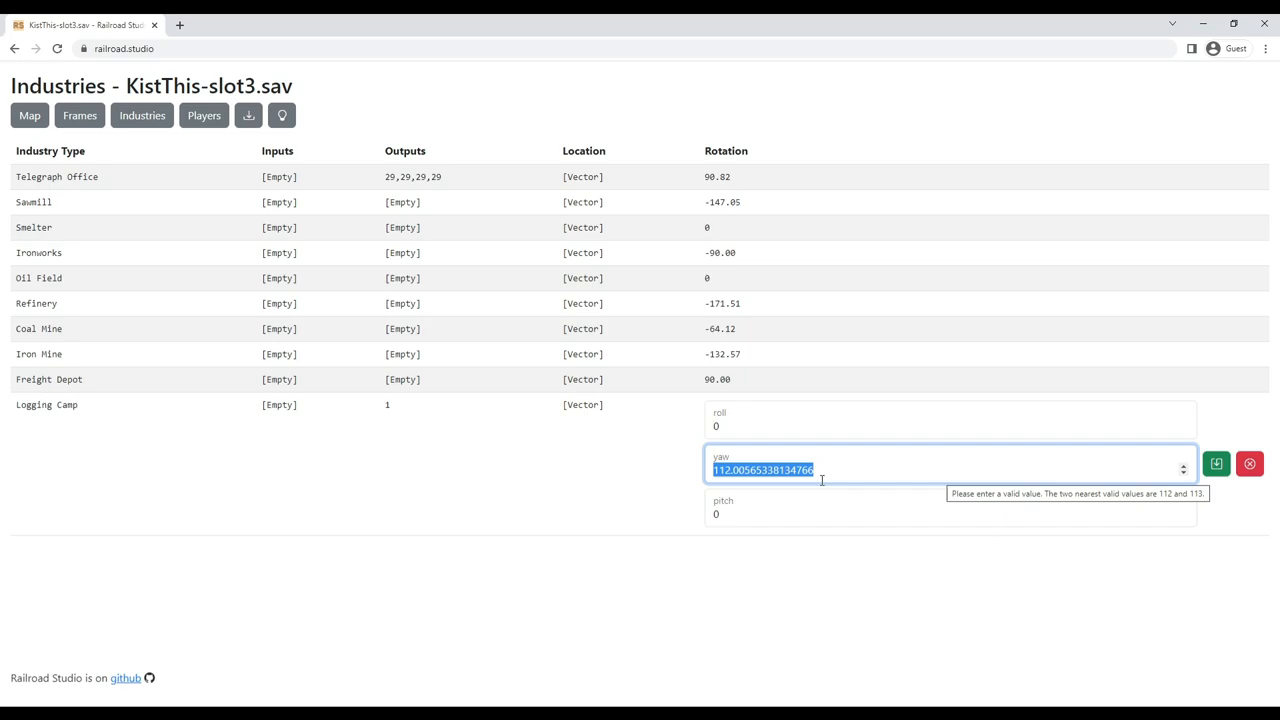
{"action": "mouse_move", "coordinate": [804, 434]}
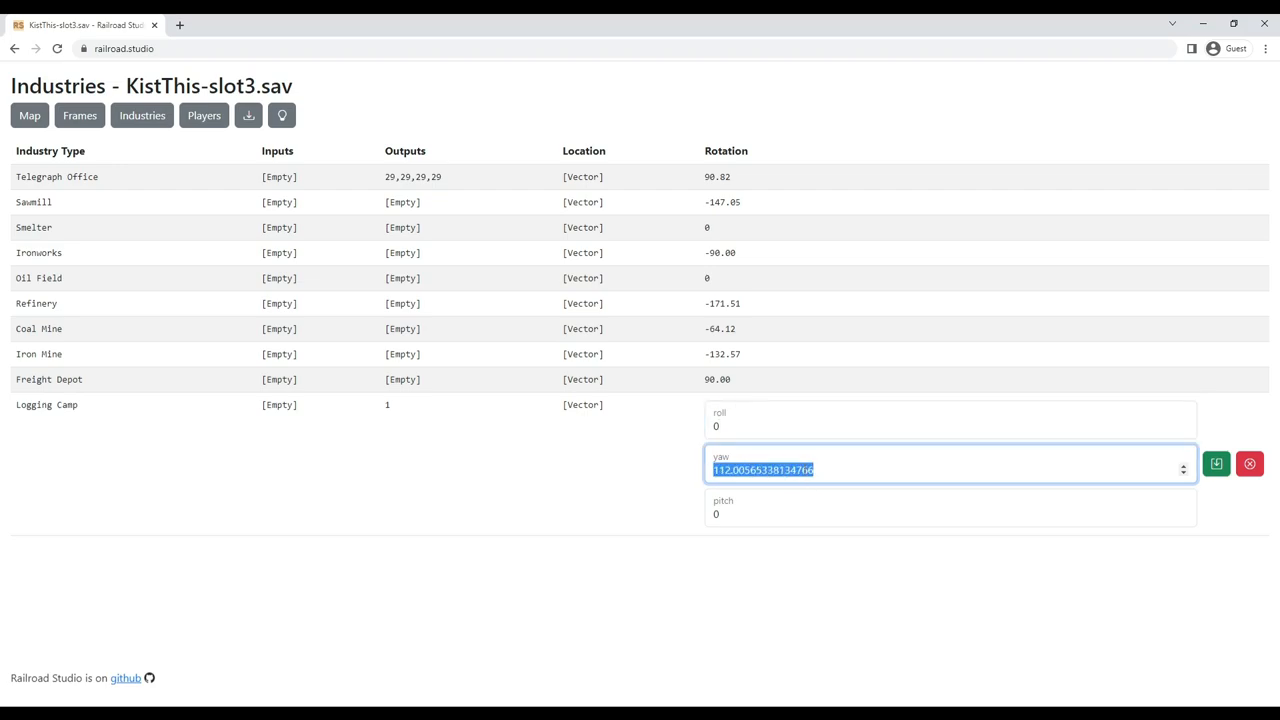
Check the camp's orientation on the map and set its yaw rotation to 13.
{"action": "left_click", "coordinate": [1216, 464]}
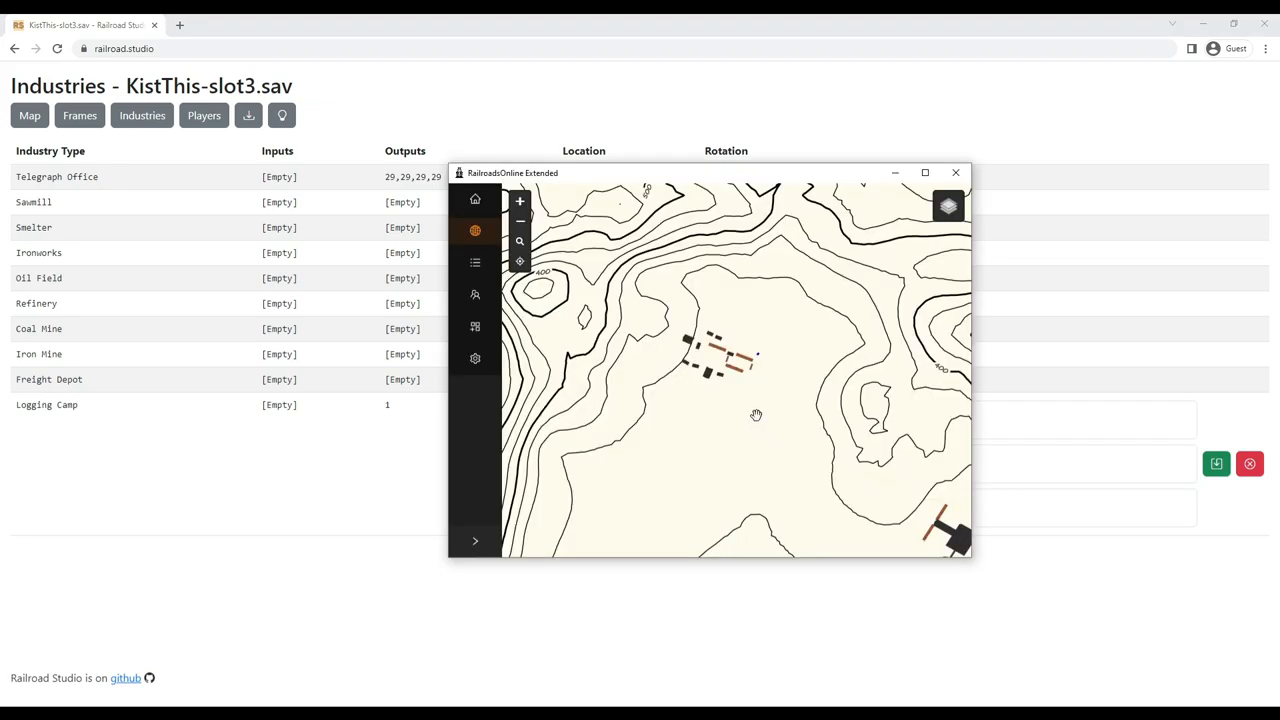
{"action": "mouse_move", "coordinate": [724, 376]}
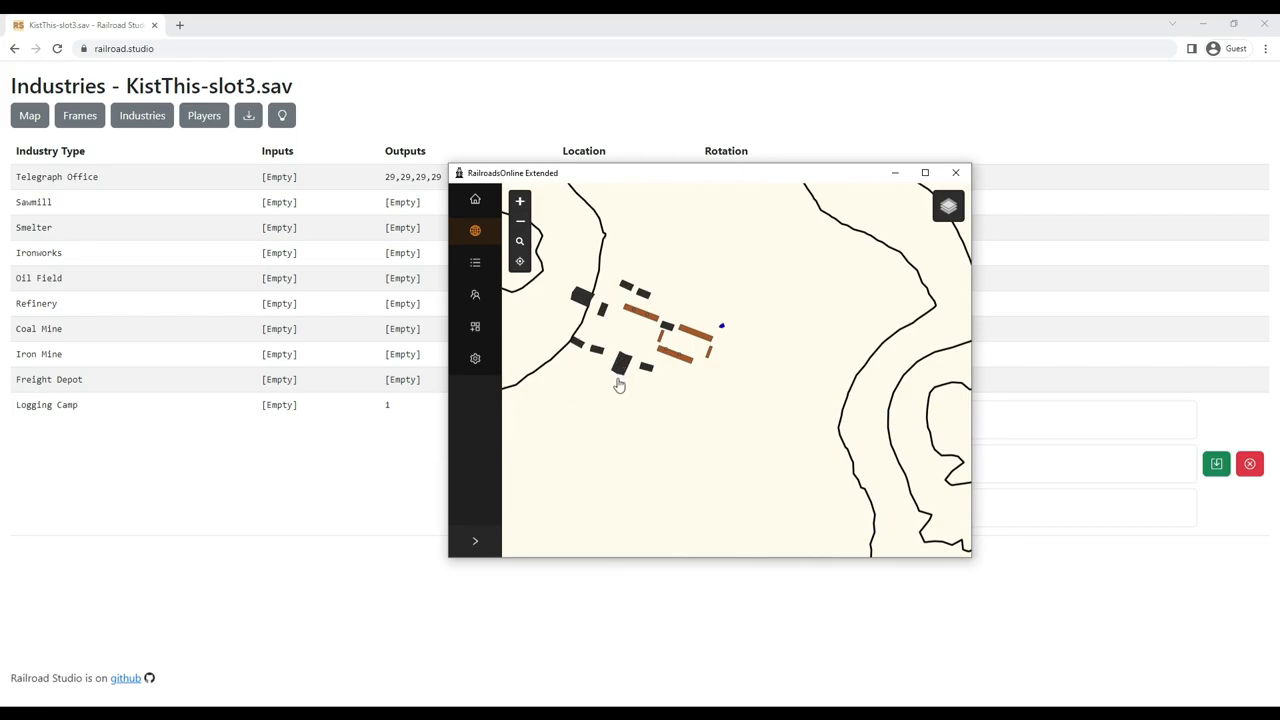
{"action": "mouse_move", "coordinate": [630, 356]}
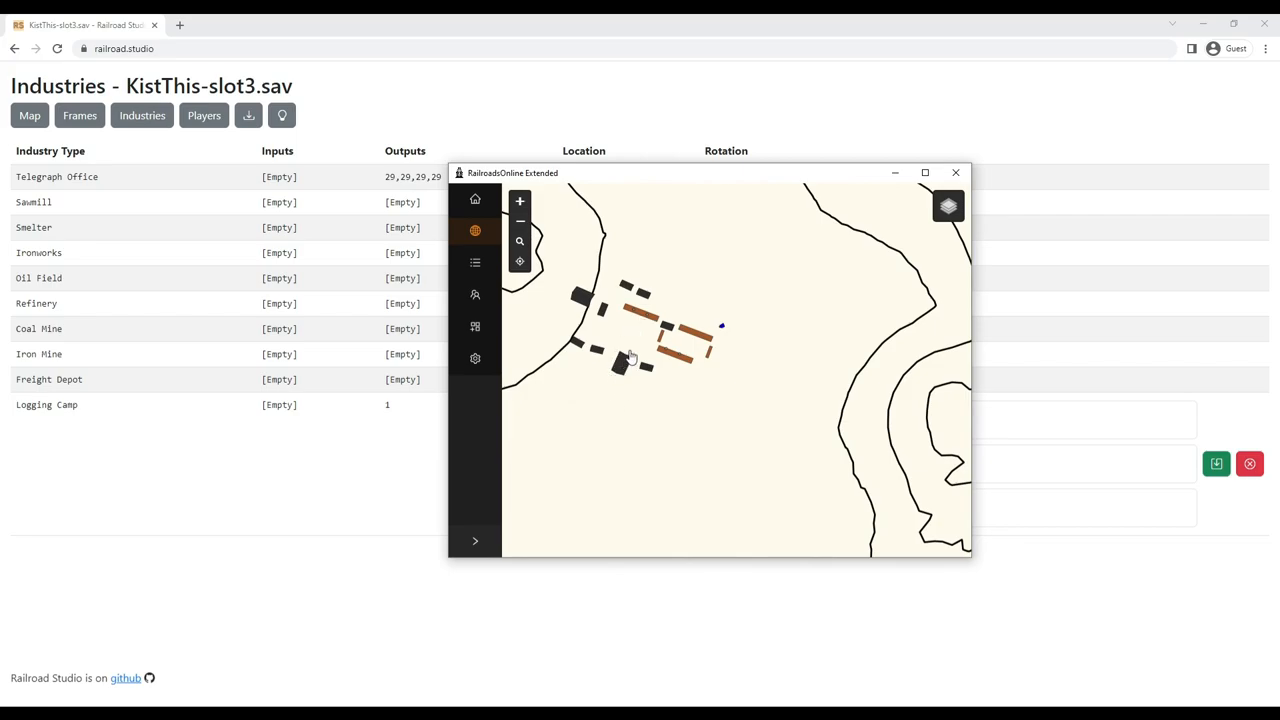
{"action": "mouse_move", "coordinate": [604, 388]}
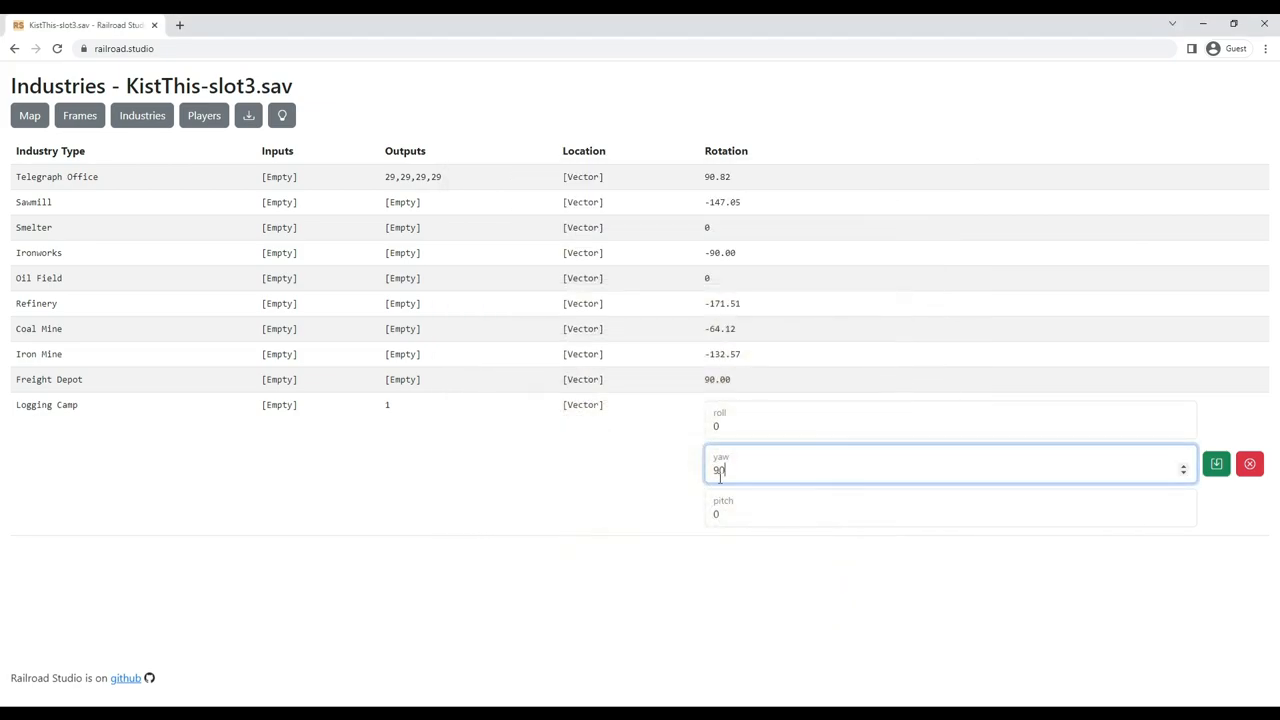
{"action": "type", "text": "187"}
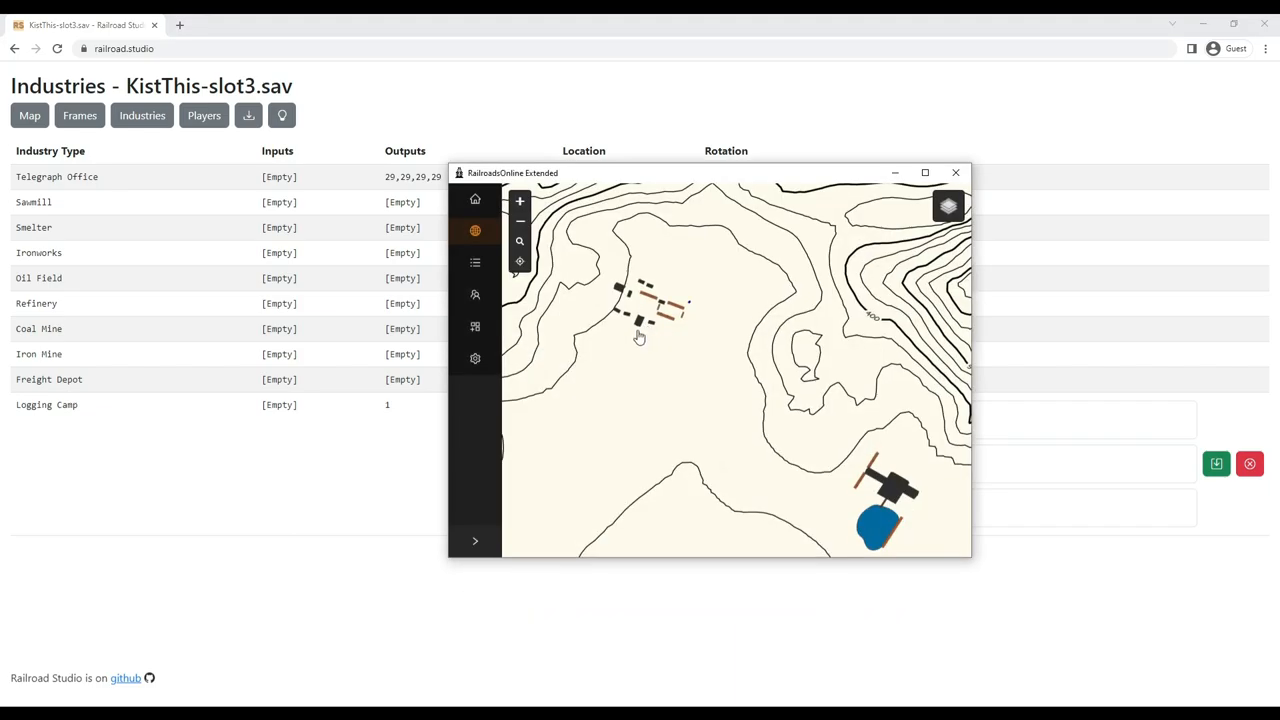
{"action": "mouse_move", "coordinate": [630, 300]}
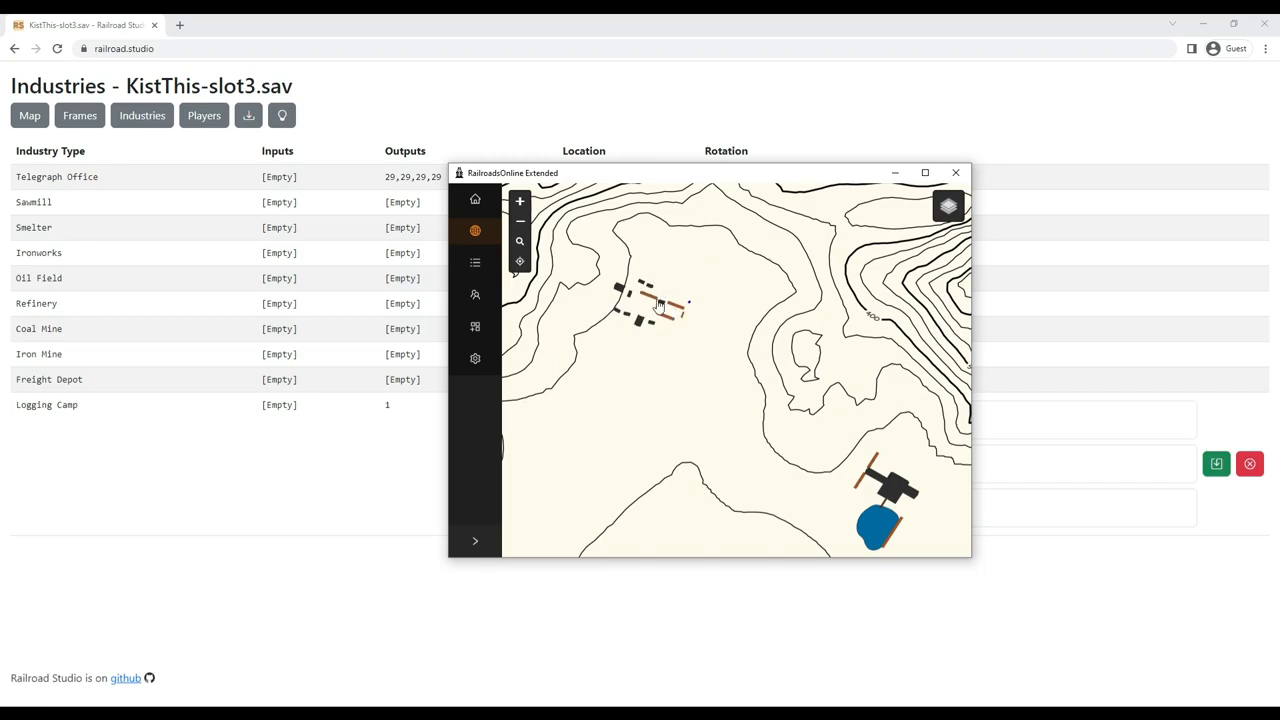
{"action": "mouse_move", "coordinate": [648, 280]}
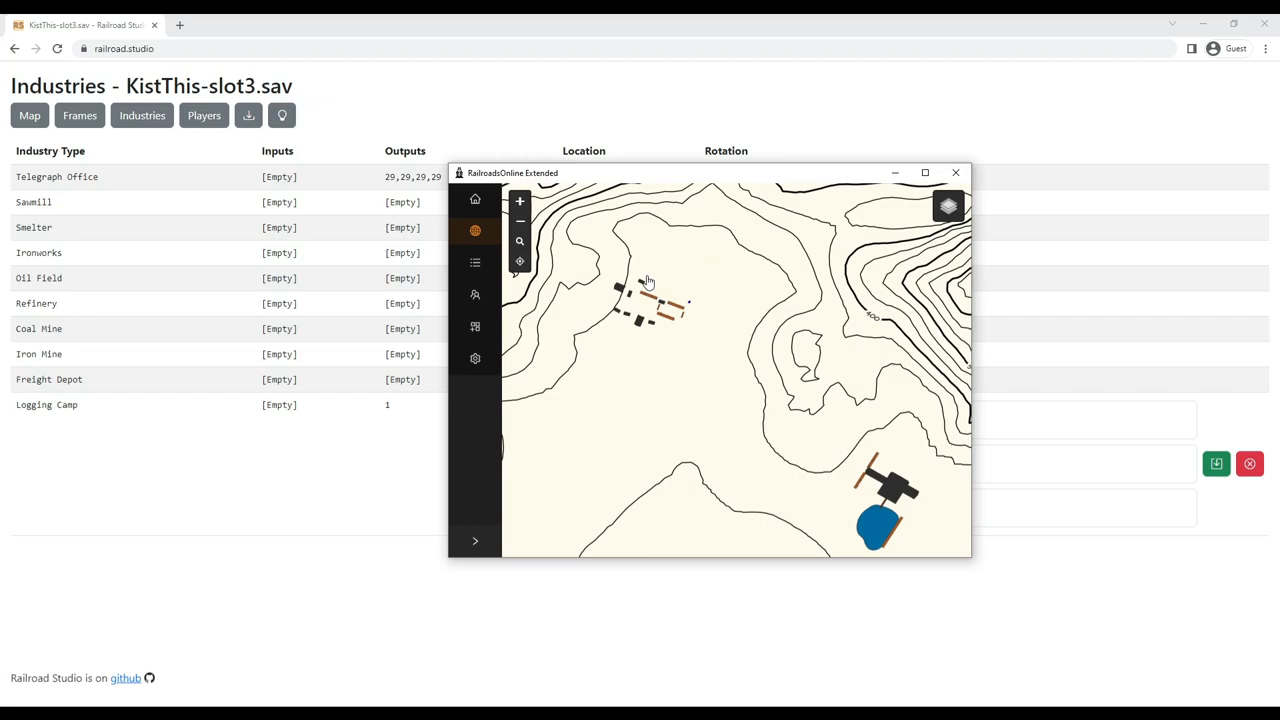
{"action": "mouse_move", "coordinate": [678, 280]}
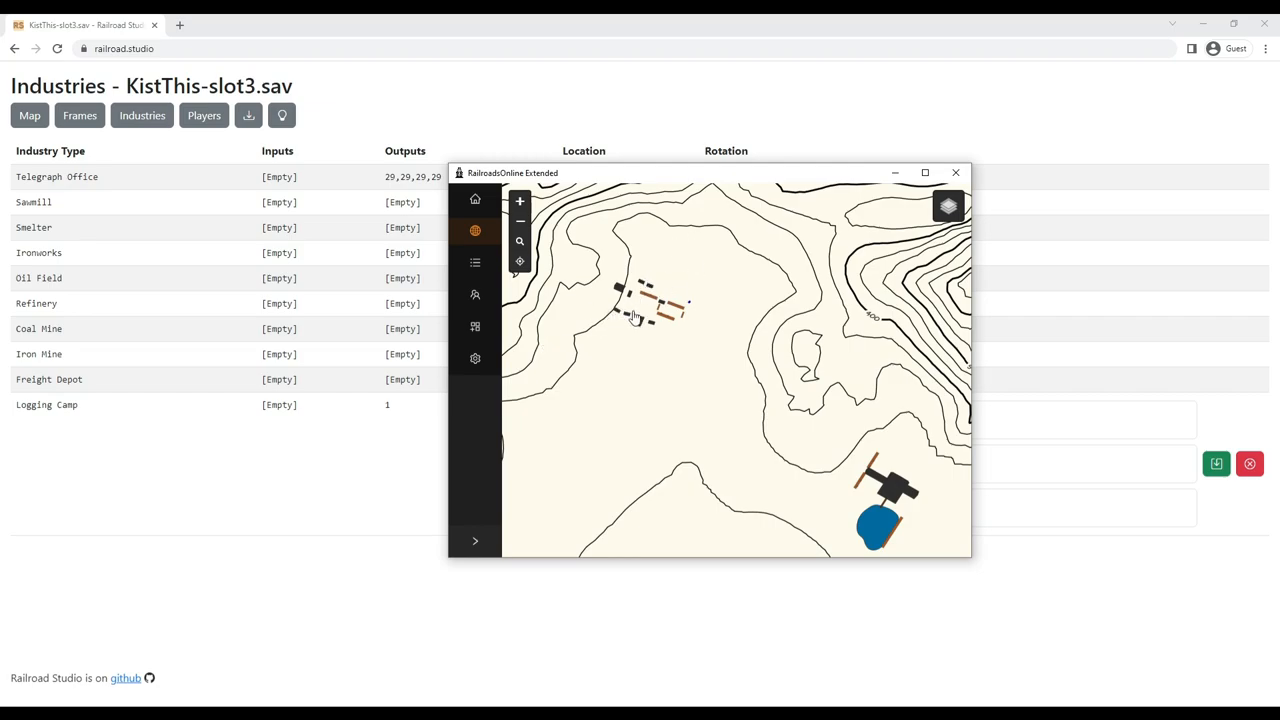
{"action": "mouse_move", "coordinate": [652, 290]}
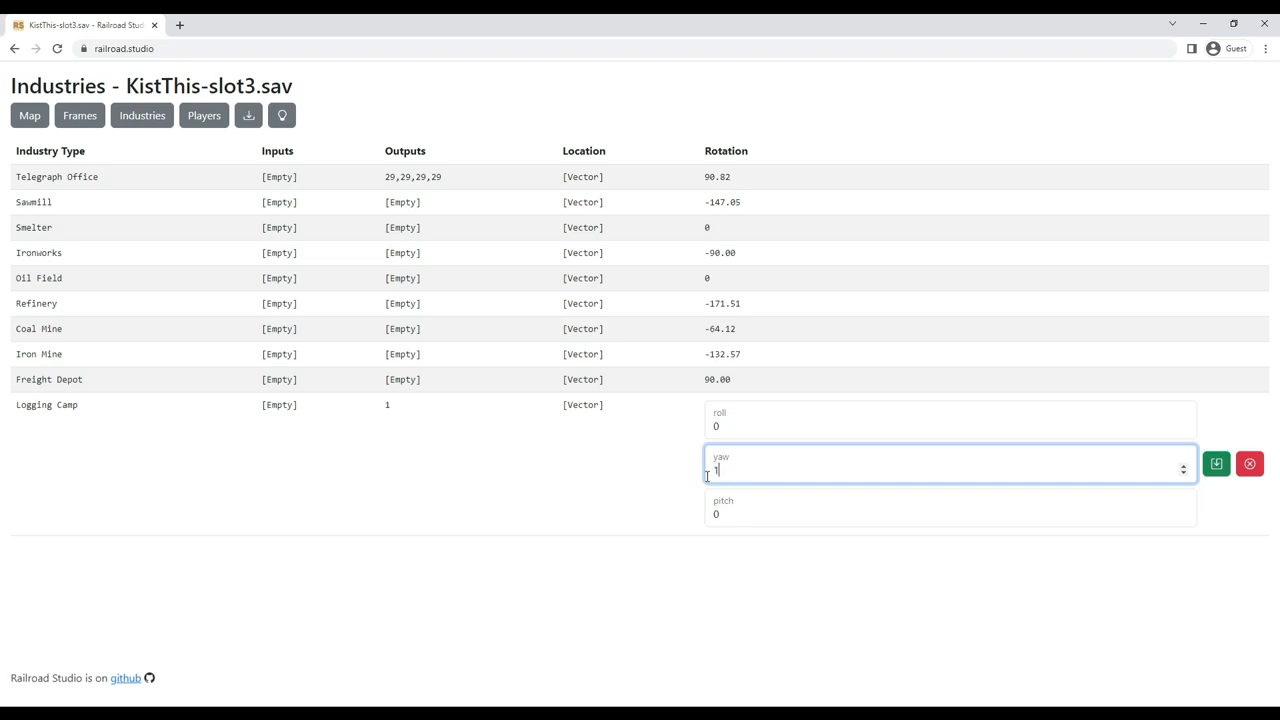
{"action": "type", "text": "3"}
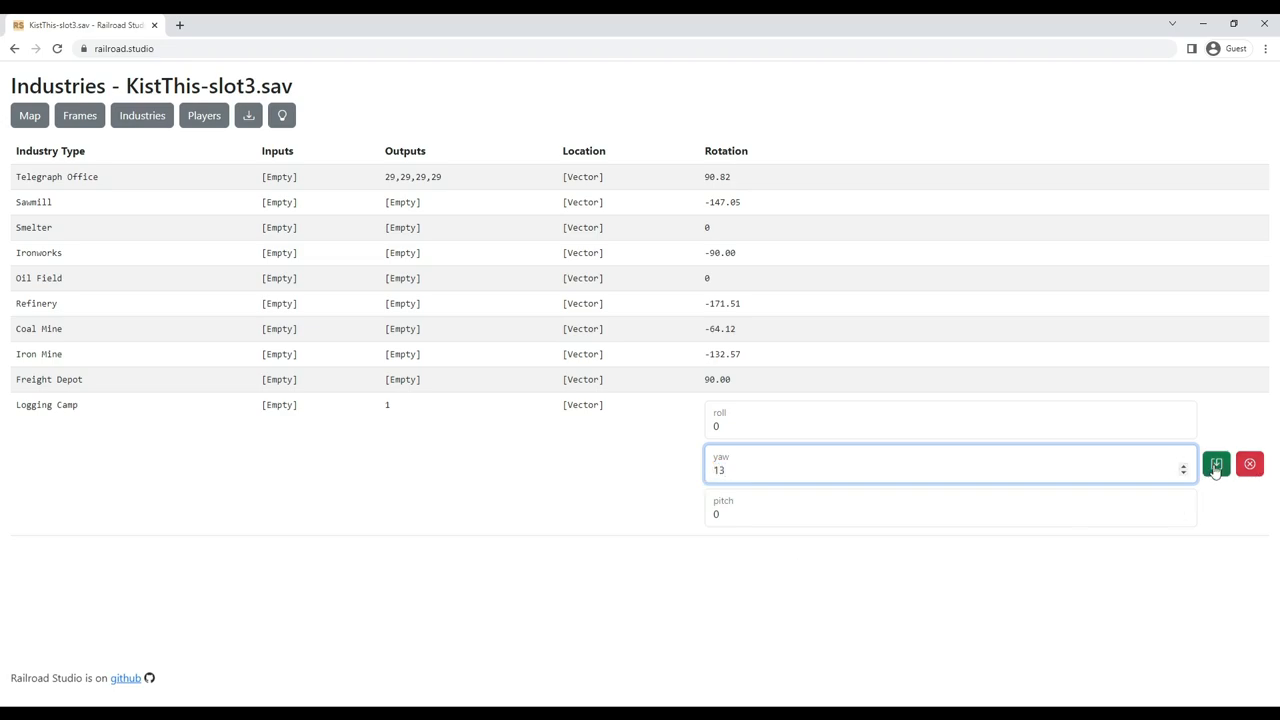
{"action": "left_click", "coordinate": [1216, 464]}
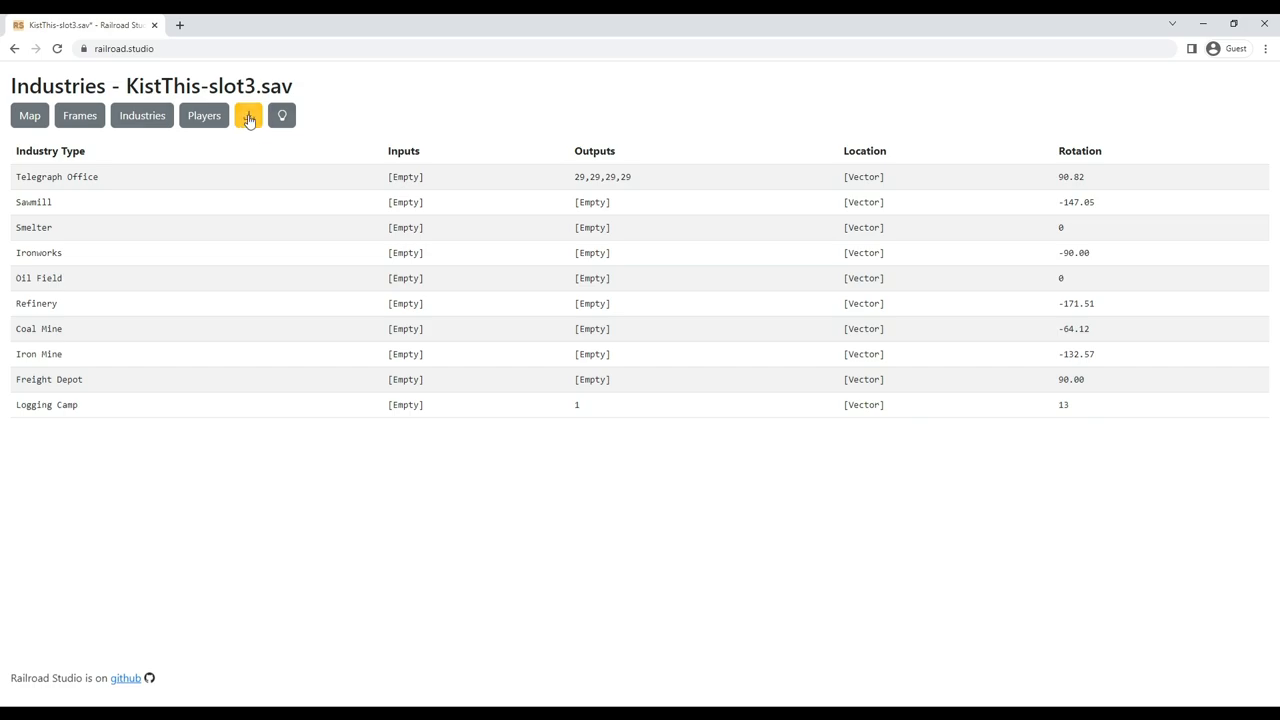
Download the modified save and rename it in Downloads to slot3.sav.
{"action": "left_click", "coordinate": [248, 114]}
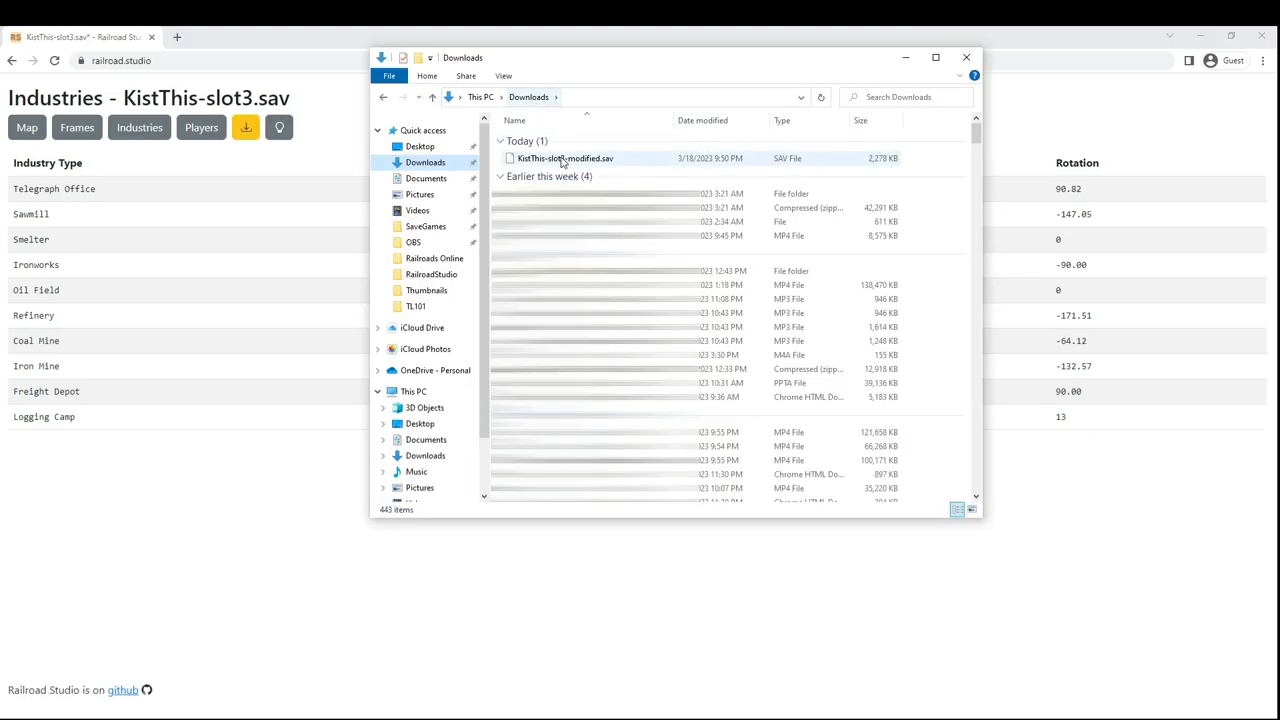
{"action": "left_click", "coordinate": [564, 158]}
{"action": "type", "text": "slot"}
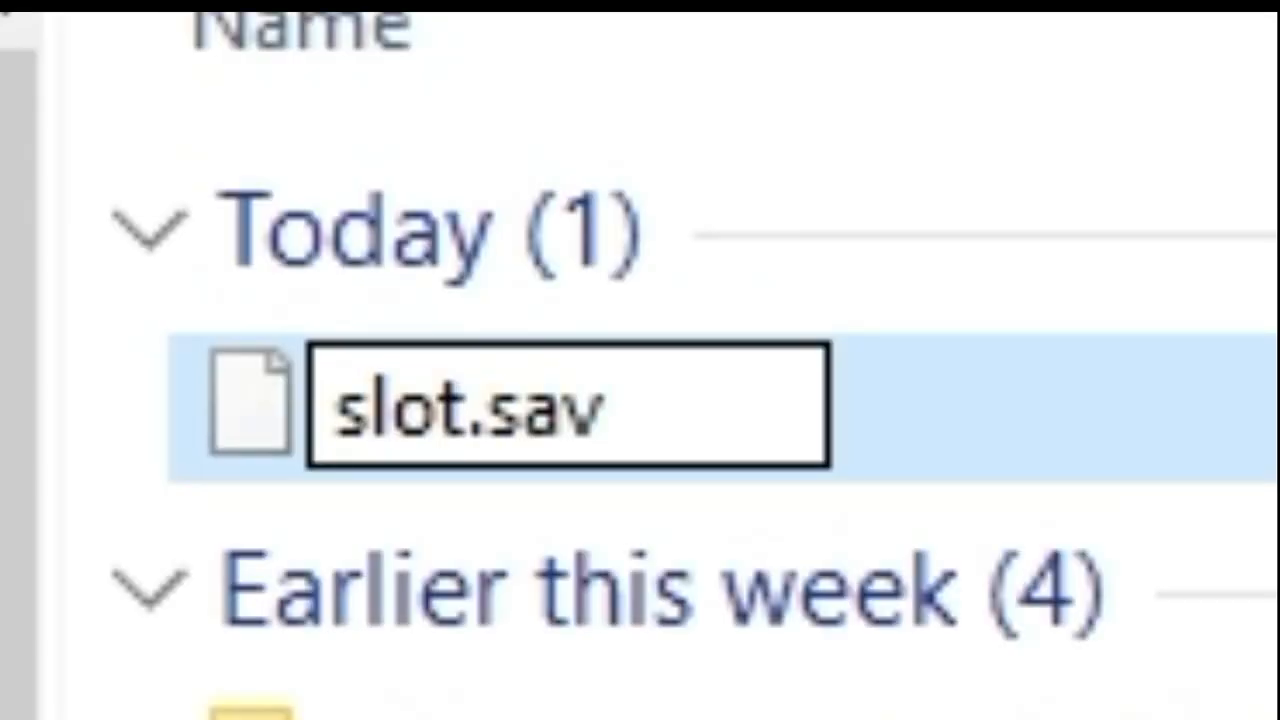
{"action": "type", "text": "3"}
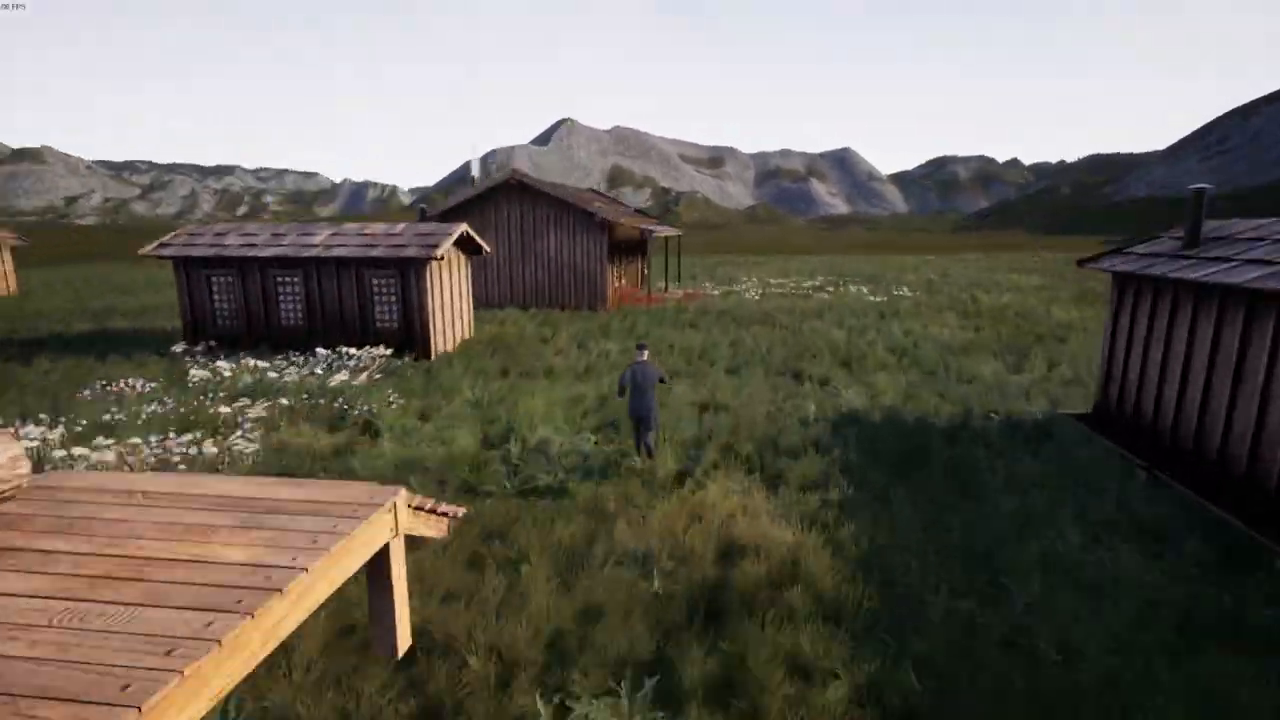
{"action": "mouse_move", "coordinate": [640, 360]}
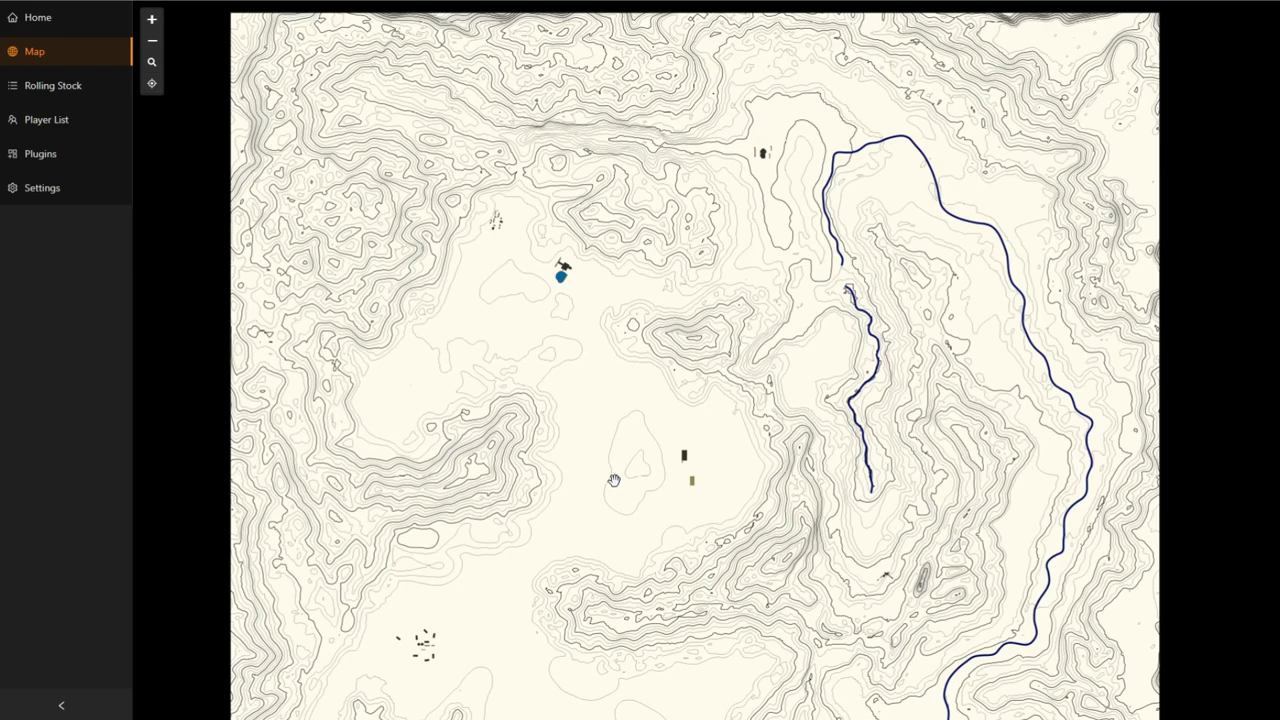
{"action": "mouse_move", "coordinate": [432, 428]}
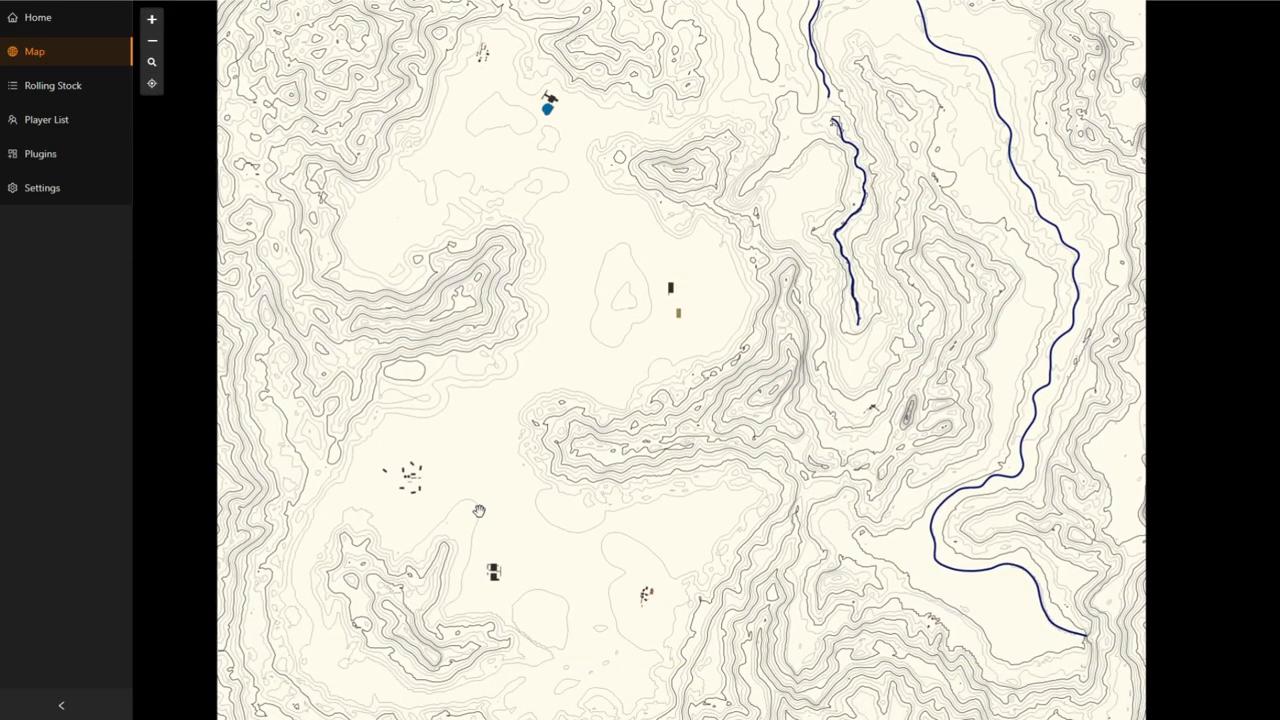
{"action": "mouse_move", "coordinate": [612, 368]}
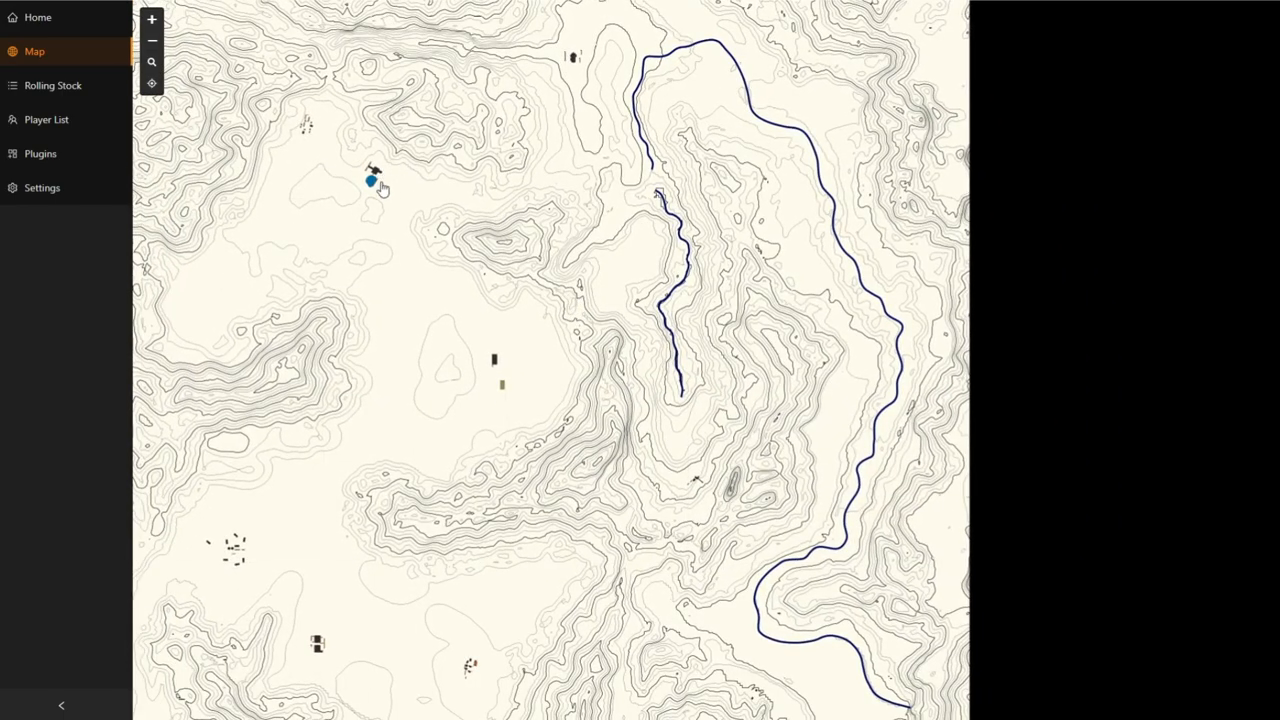
Pan the RailroadsOnline Extended map around the player's position near the river.
{"action": "right_click", "coordinate": [798, 124]}
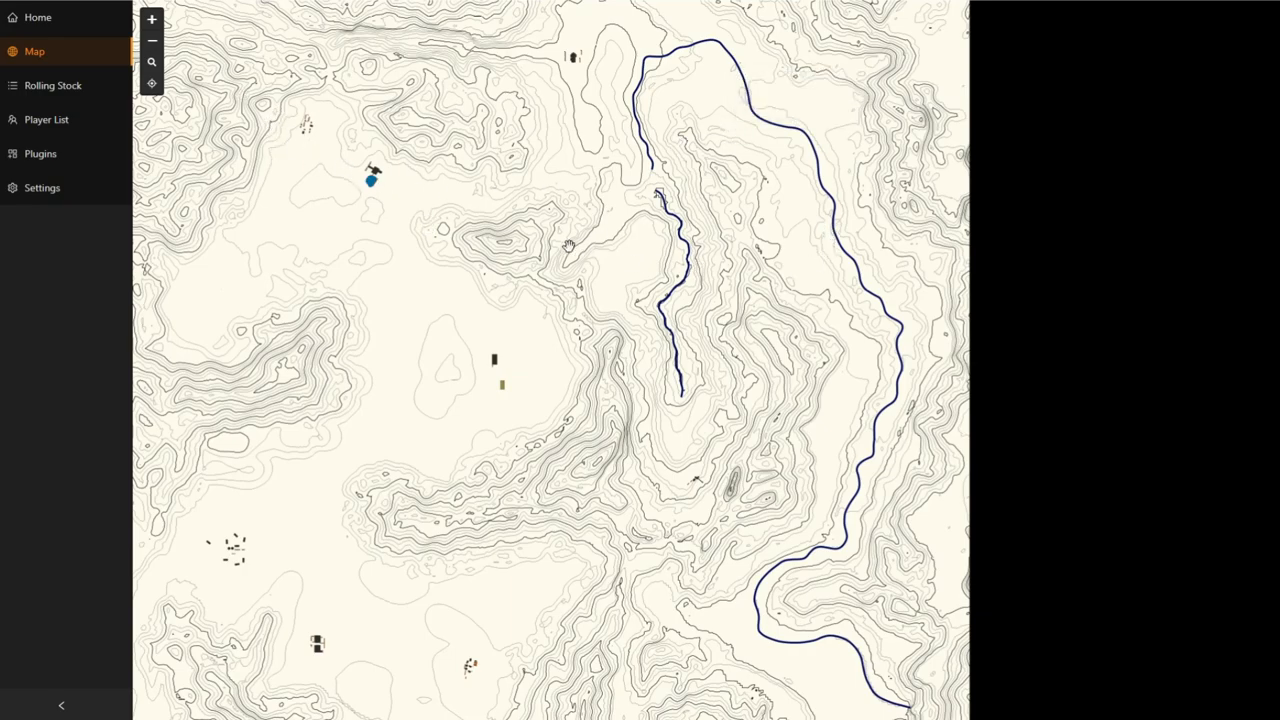
{"action": "mouse_move", "coordinate": [560, 240]}
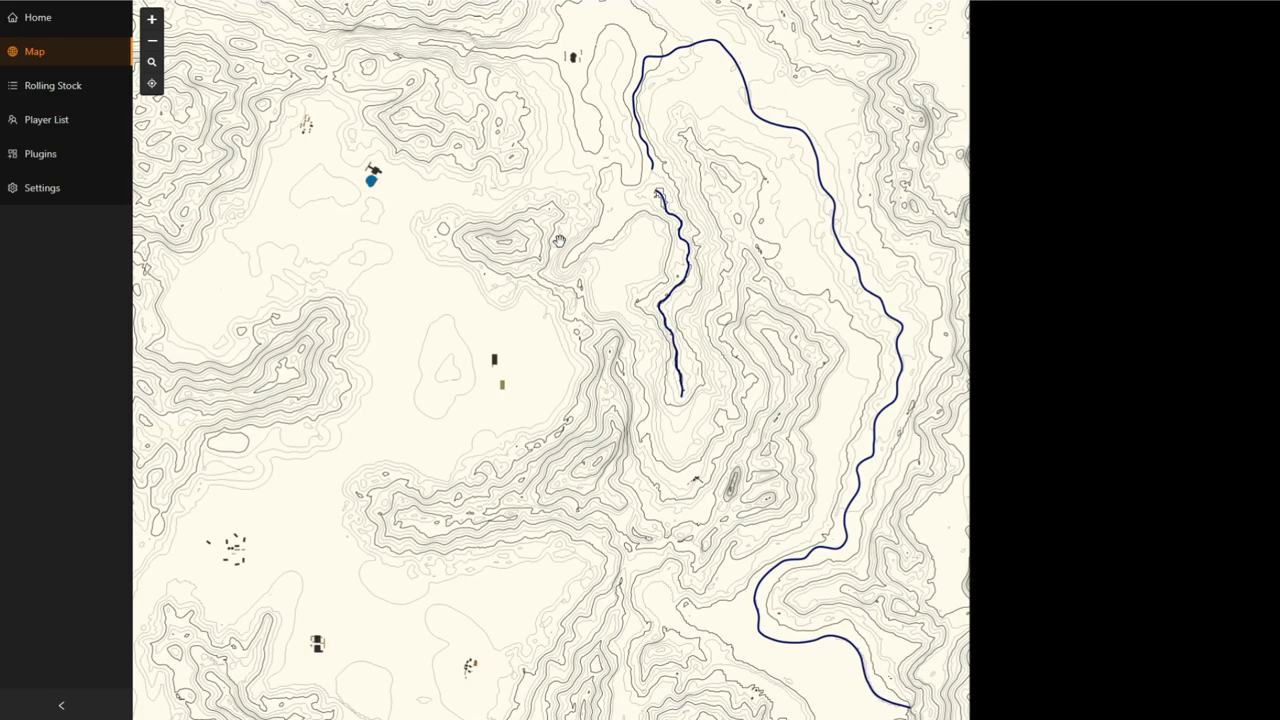
{"action": "mouse_move", "coordinate": [584, 48]}
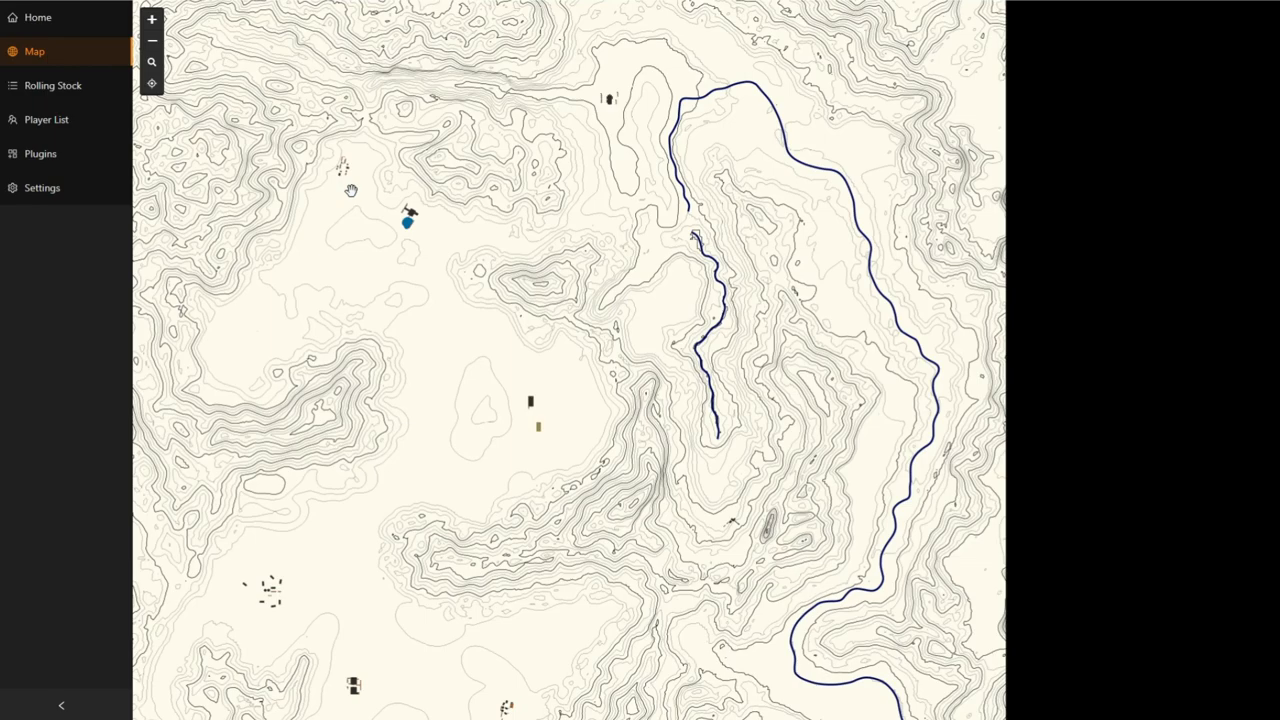
{"action": "mouse_move", "coordinate": [844, 336]}
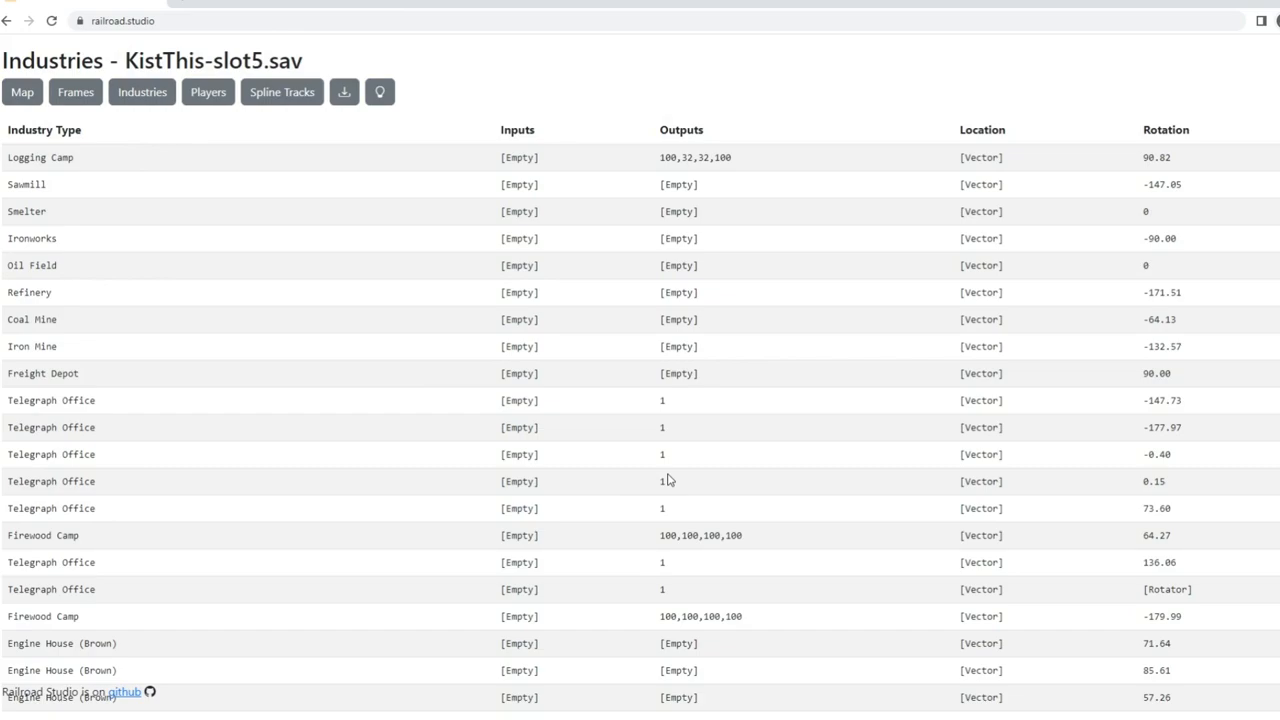
{"action": "mouse_move", "coordinate": [312, 512]}
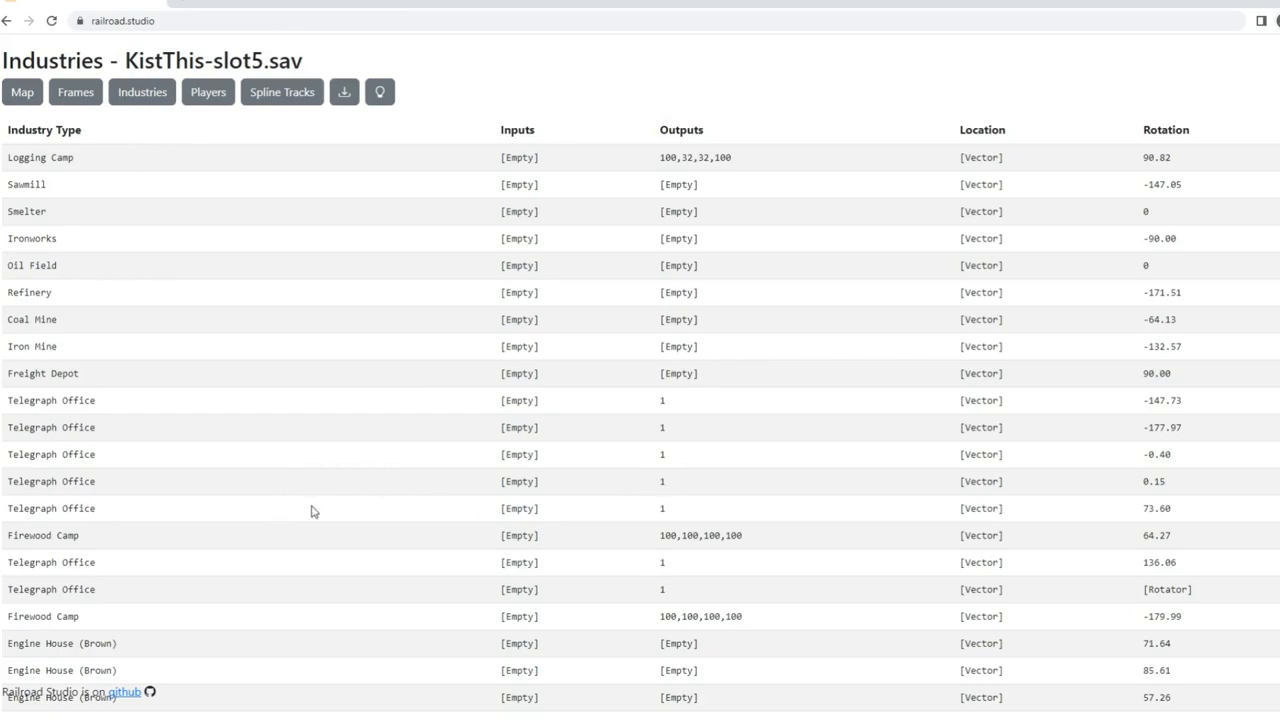
{"action": "mouse_move", "coordinate": [318, 500]}
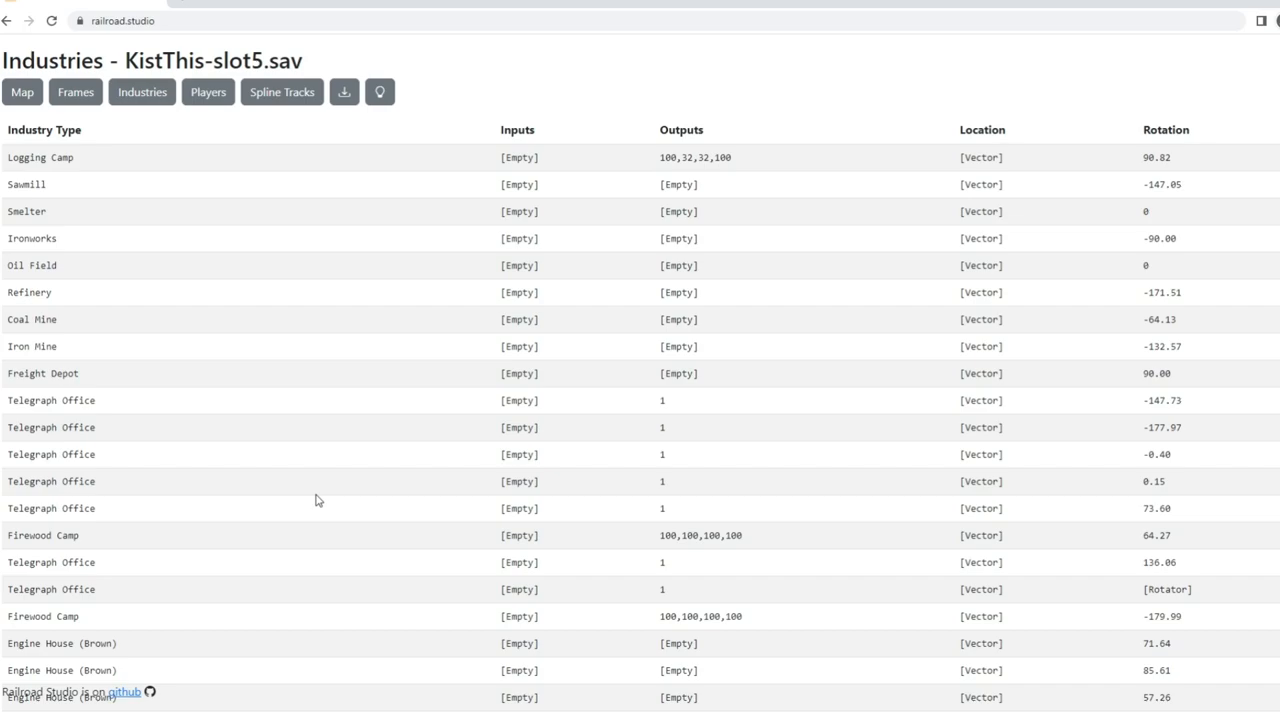
Scroll the slot5 industries list and open the first Telegraph Office's type dropdown.
{"action": "scroll", "scroll_direction": "down", "scroll_amount": 3}
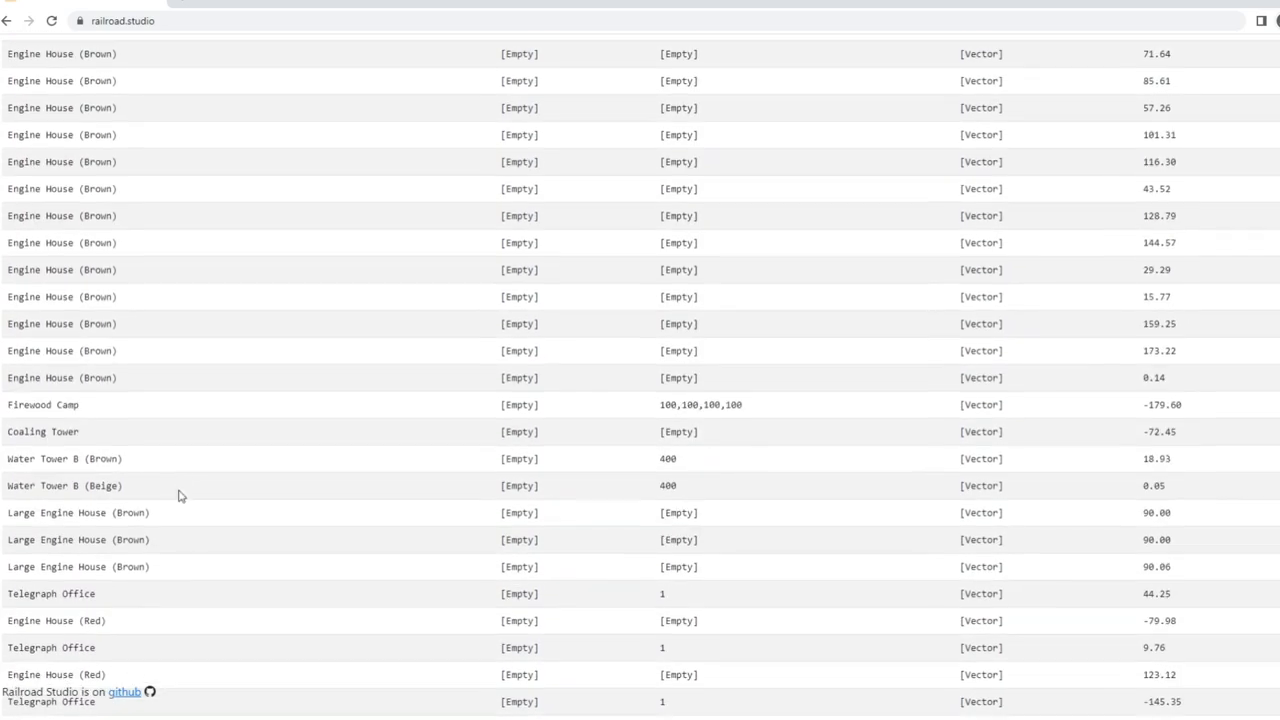
{"action": "scroll", "scroll_direction": "up", "scroll_amount": 3}
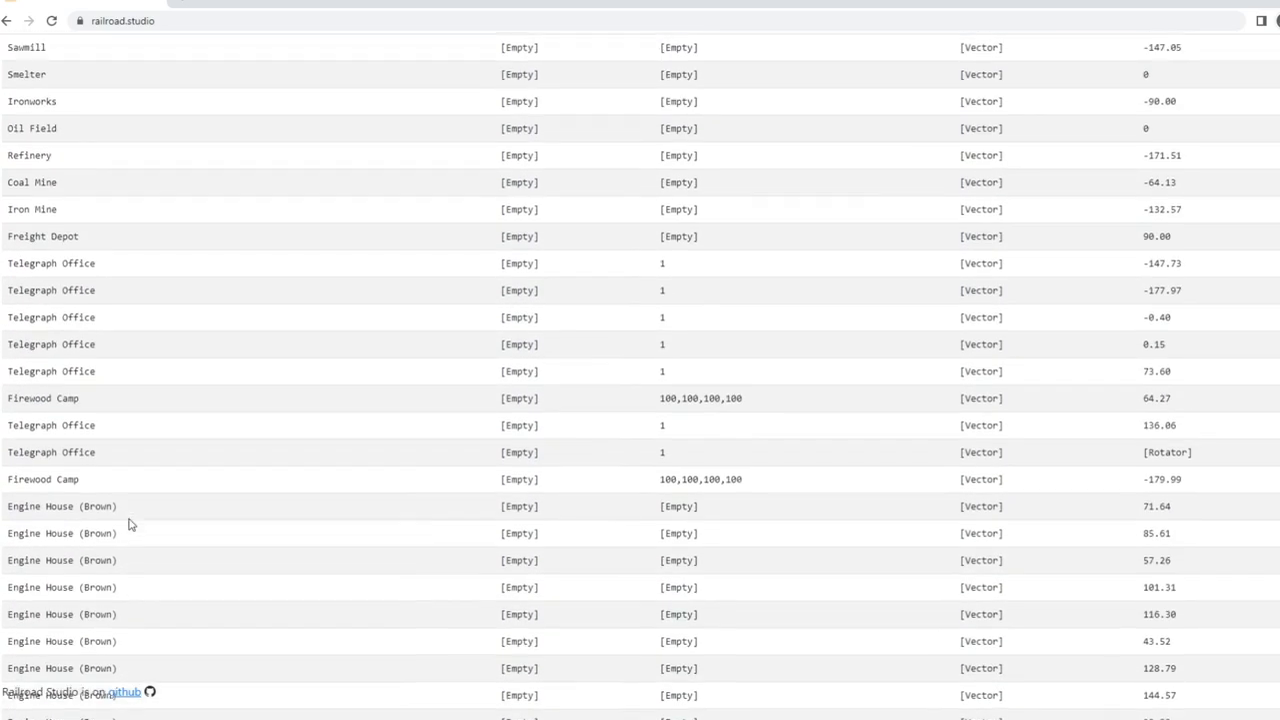
{"action": "scroll", "scroll_direction": "up", "scroll_amount": 3}
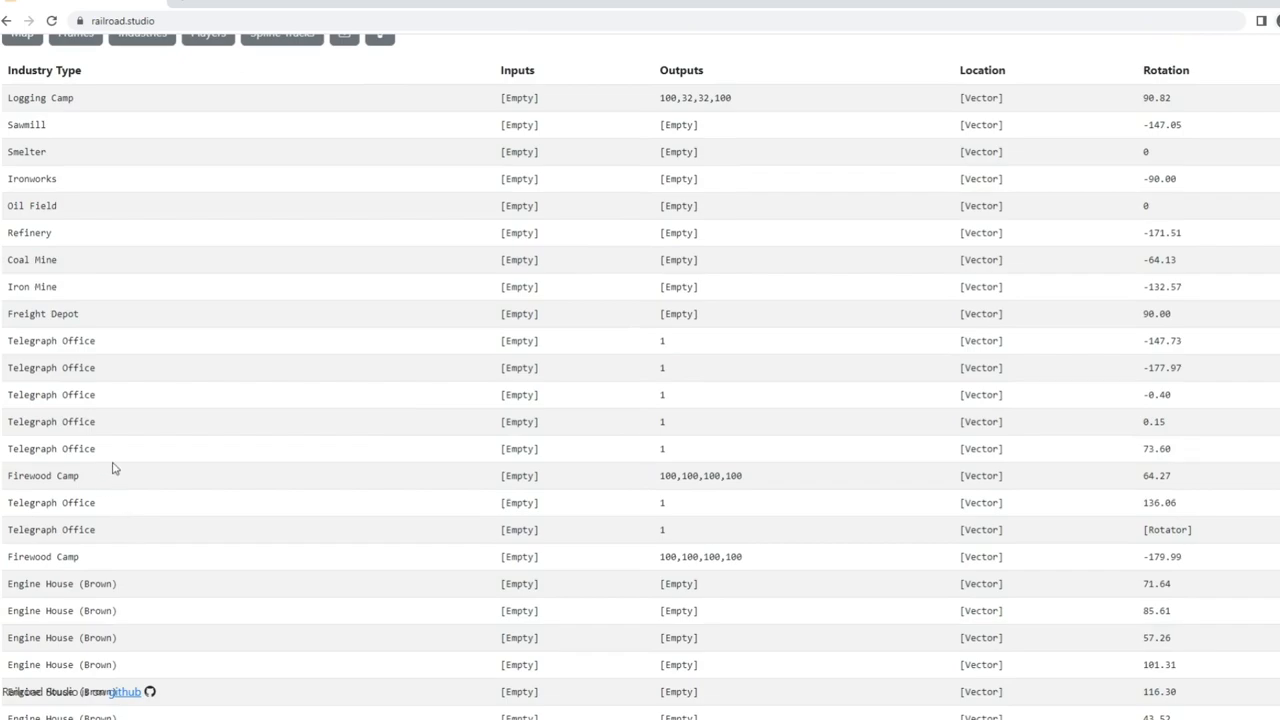
{"action": "scroll", "scroll_direction": "up", "scroll_amount": 3}
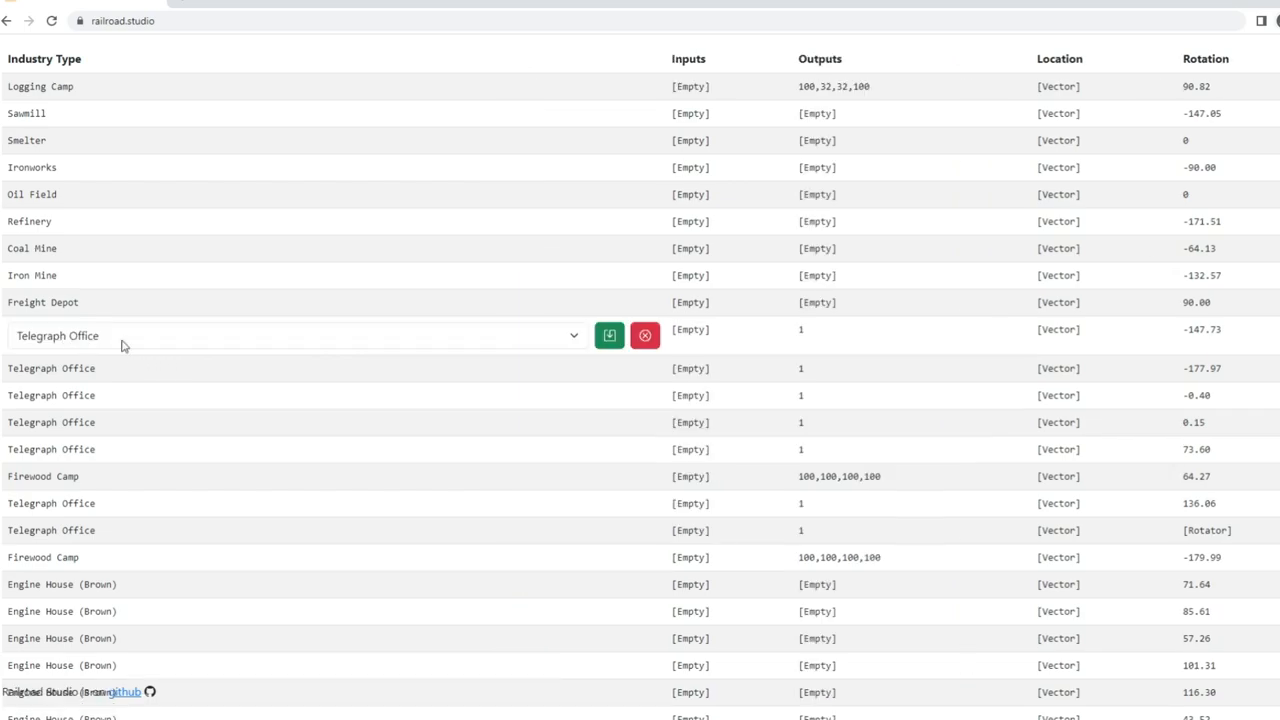
{"action": "left_click", "coordinate": [572, 336]}
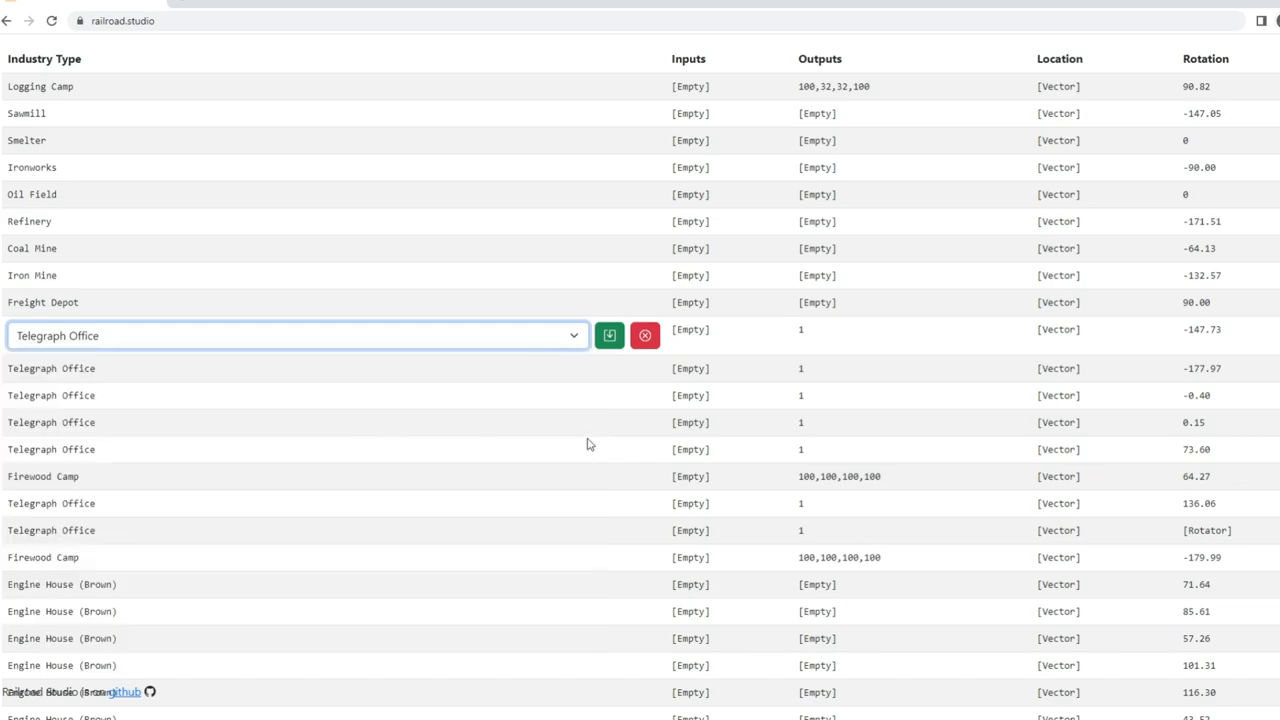
{"action": "mouse_move", "coordinate": [620, 364]}
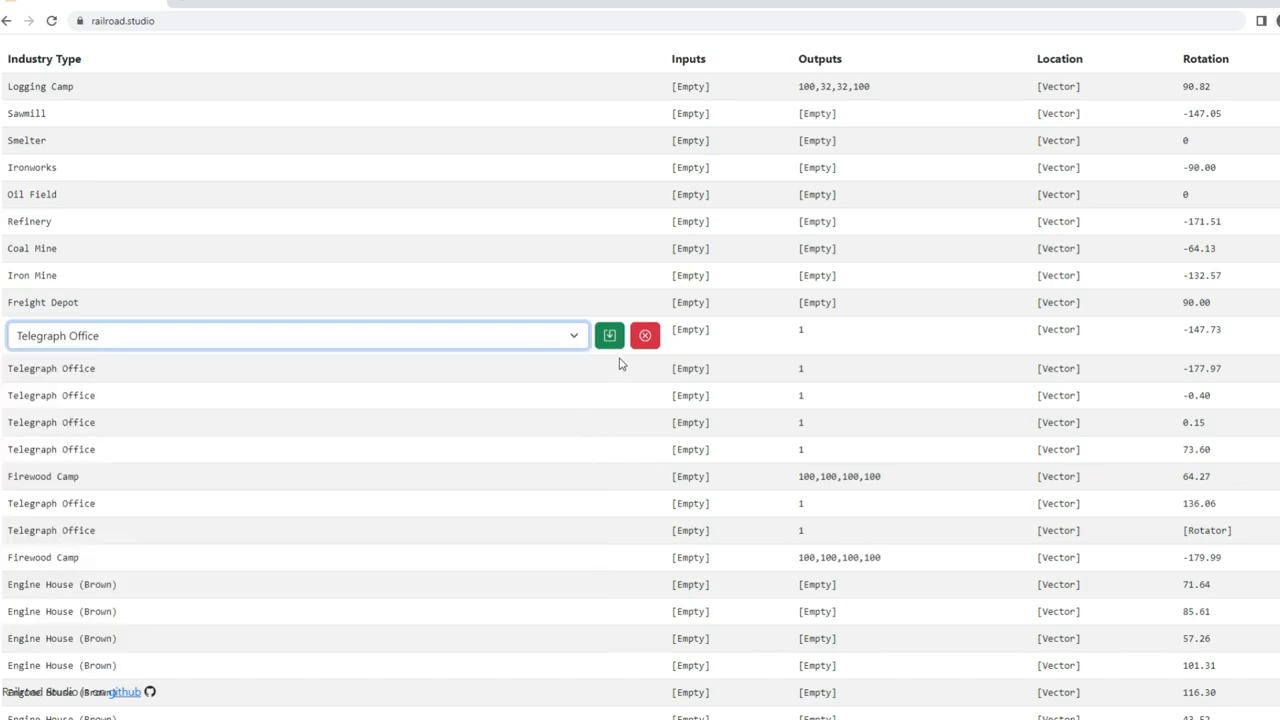
{"action": "mouse_move", "coordinate": [856, 344]}
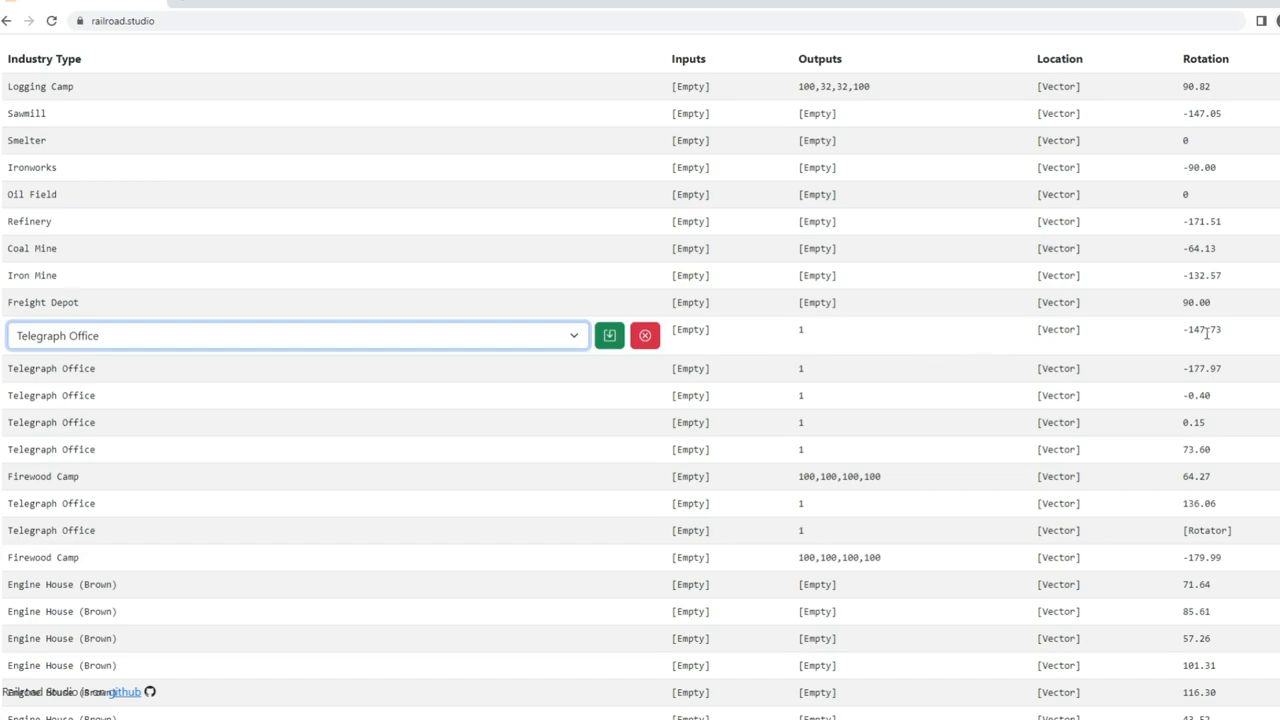
{"action": "left_click", "coordinate": [1200, 328]}
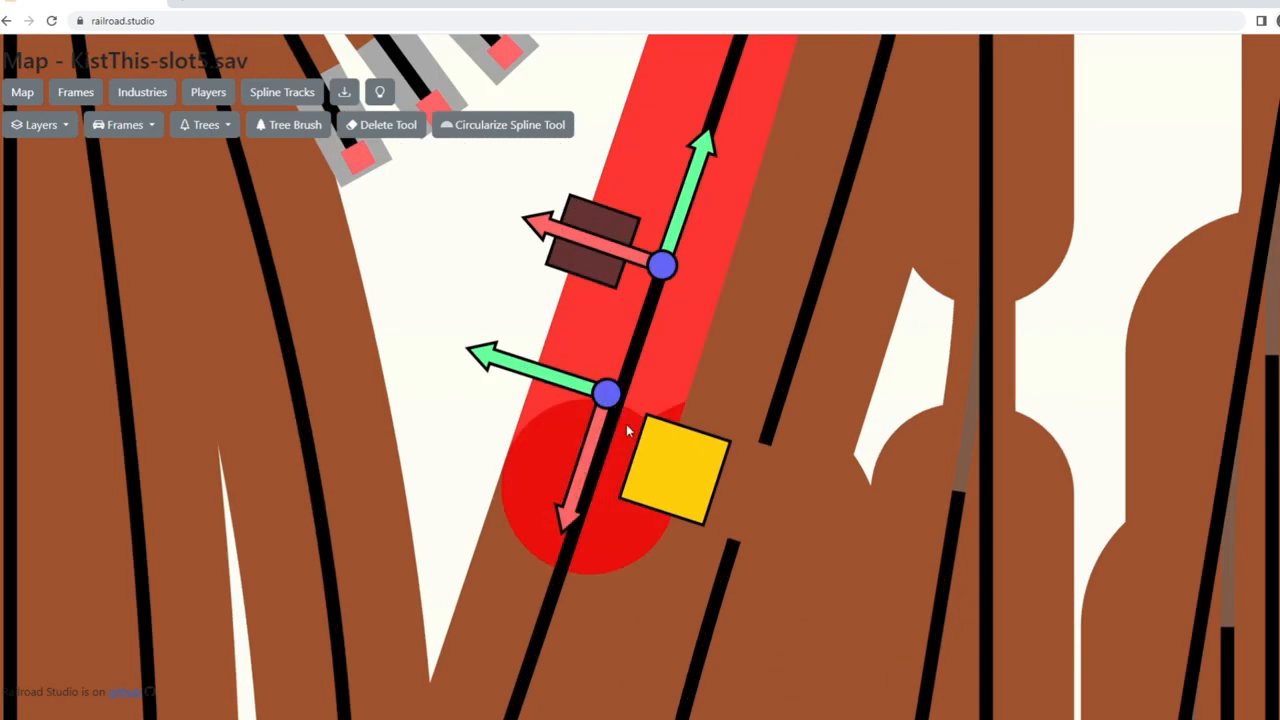
Select a spline control handle on the map and return to the industries list unchanged.
{"action": "left_click", "coordinate": [608, 392]}
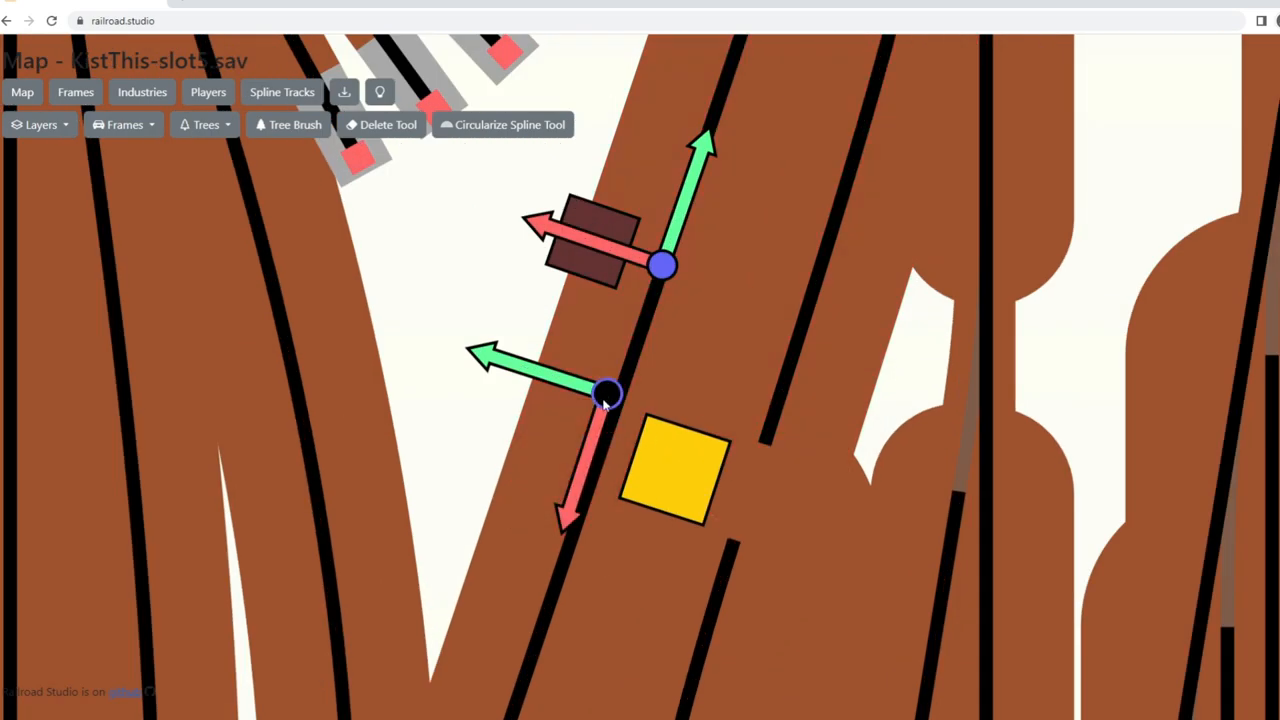
{"action": "scroll", "scroll_direction": "up", "scroll_amount": 3}
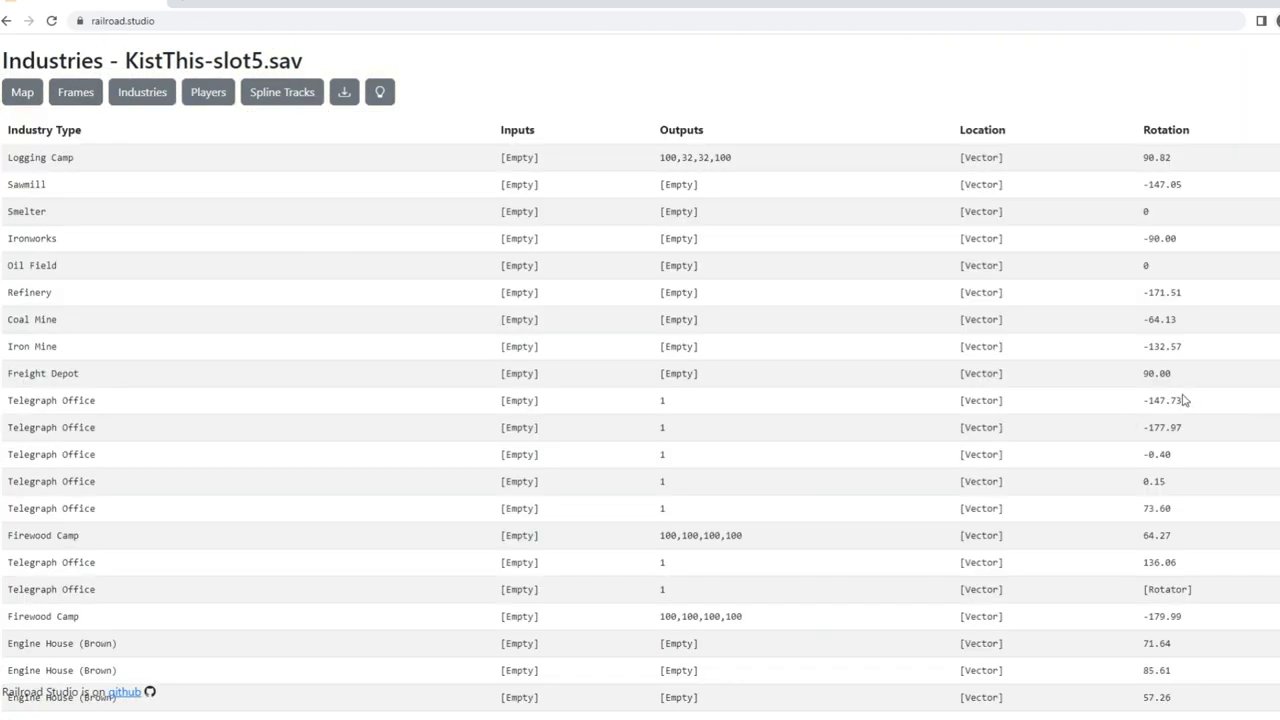
Set the first Telegraph Office yaw to 53 and Refinery output to 2342323, then download the save.
{"action": "left_click", "coordinate": [1164, 400]}
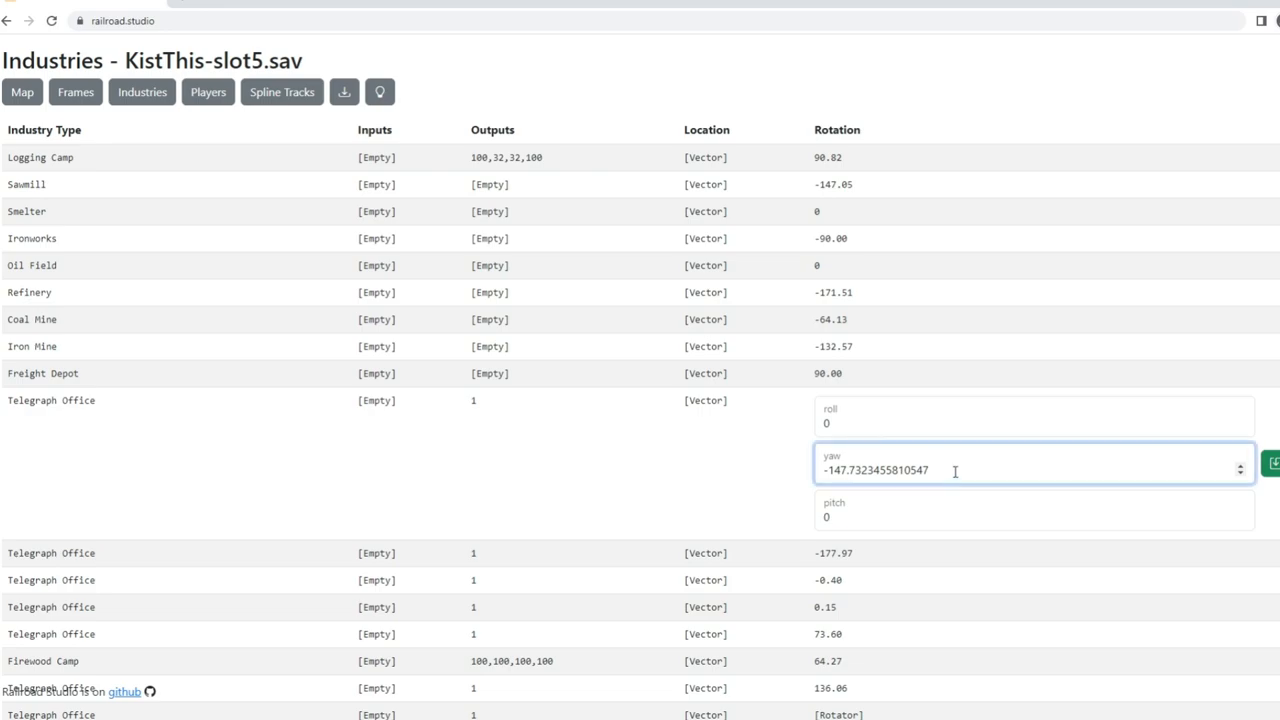
{"action": "triple_click", "coordinate": [876, 470]}
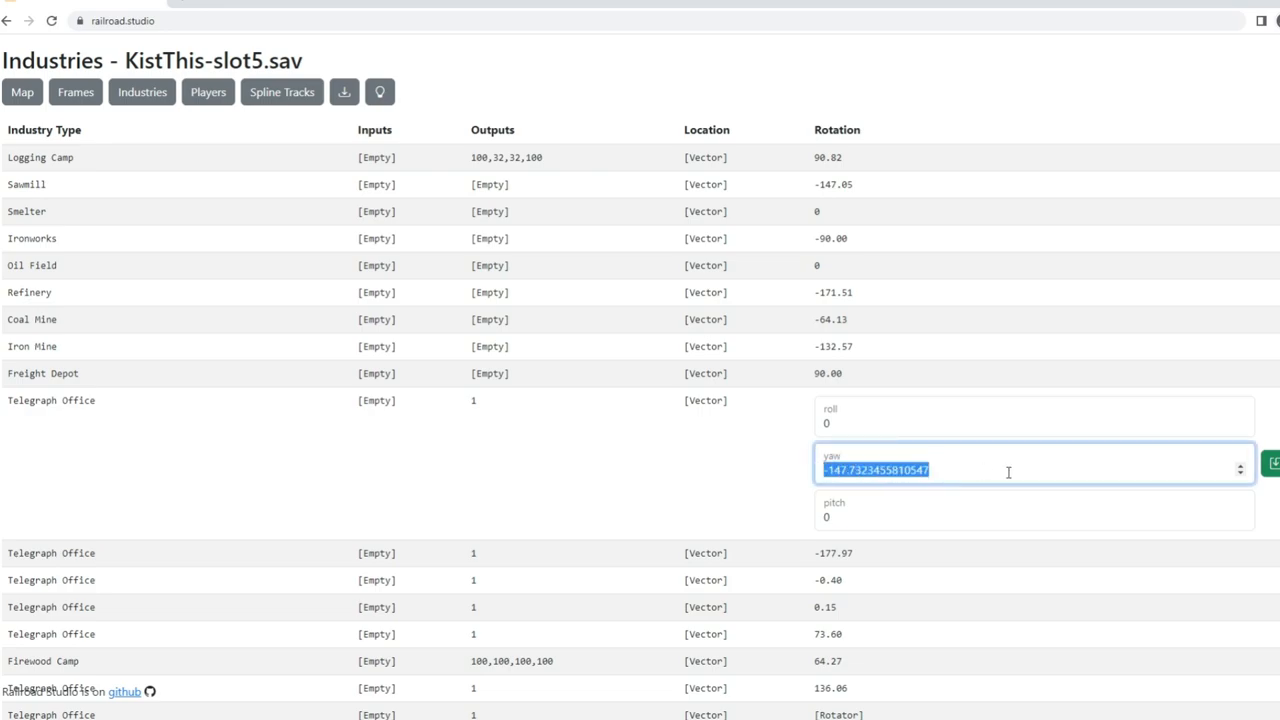
{"action": "type", "text": "5"}
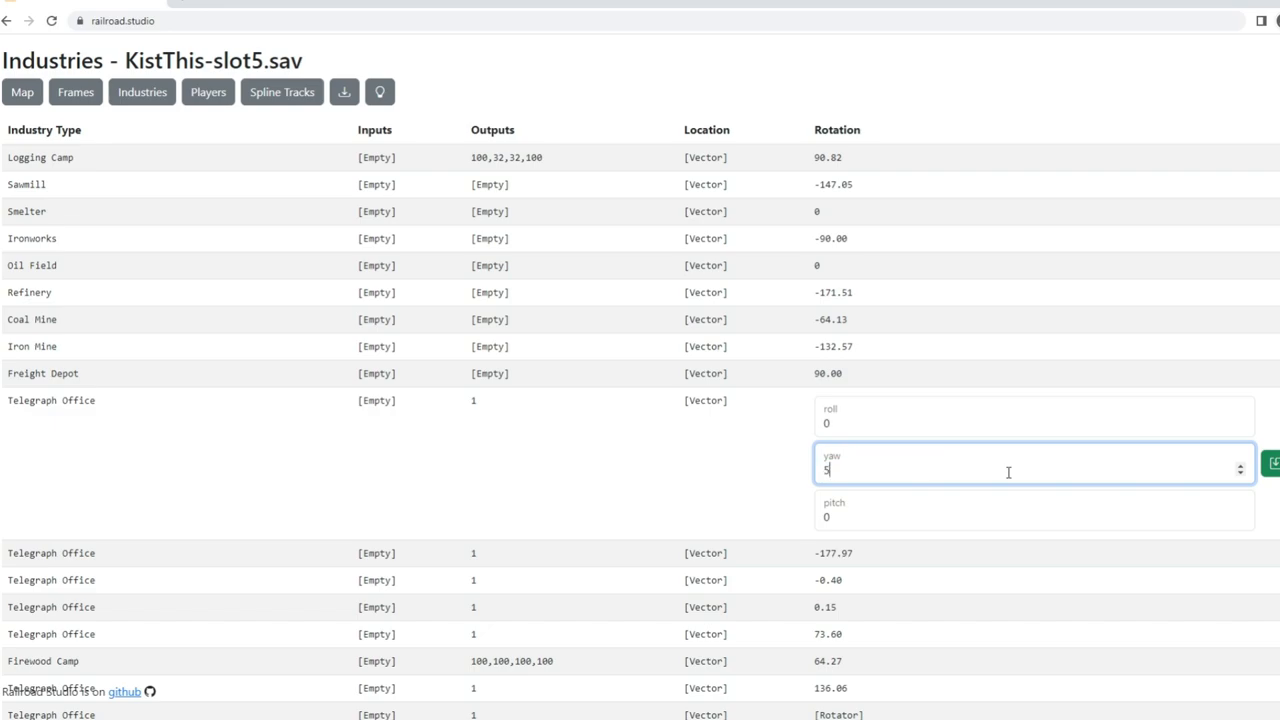
{"action": "type", "text": "3"}
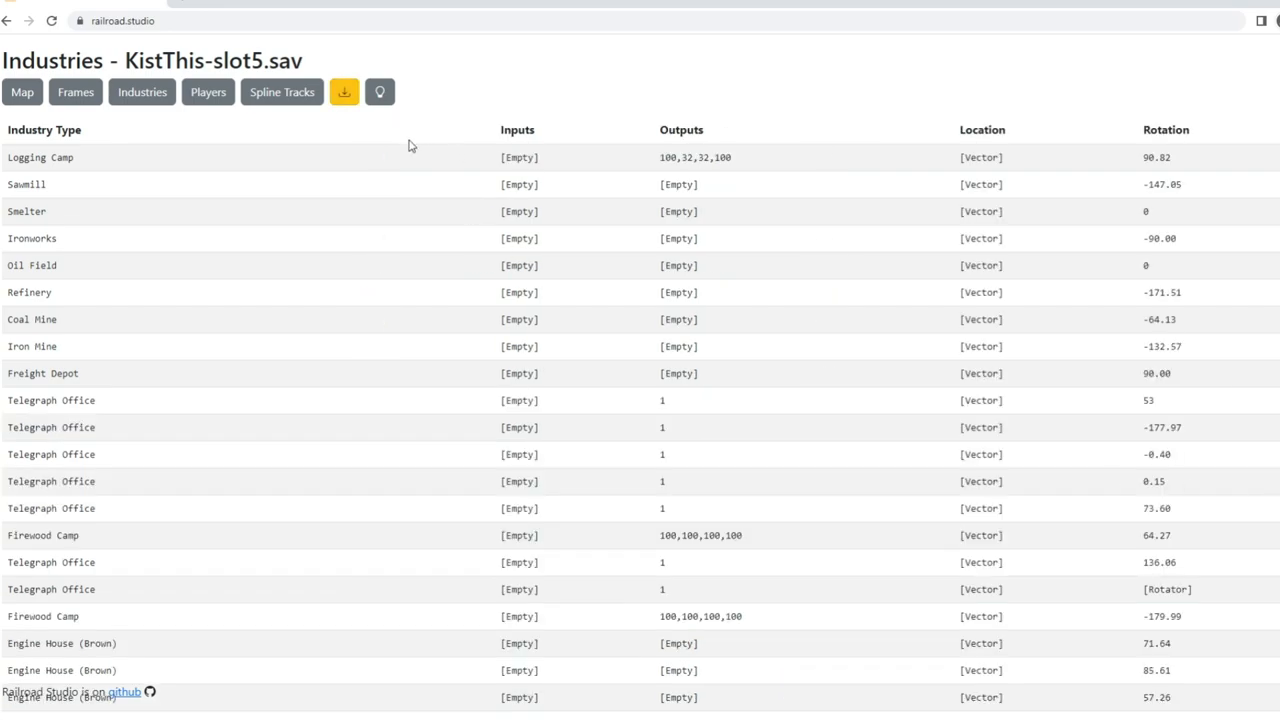
{"action": "mouse_move", "coordinate": [338, 120]}
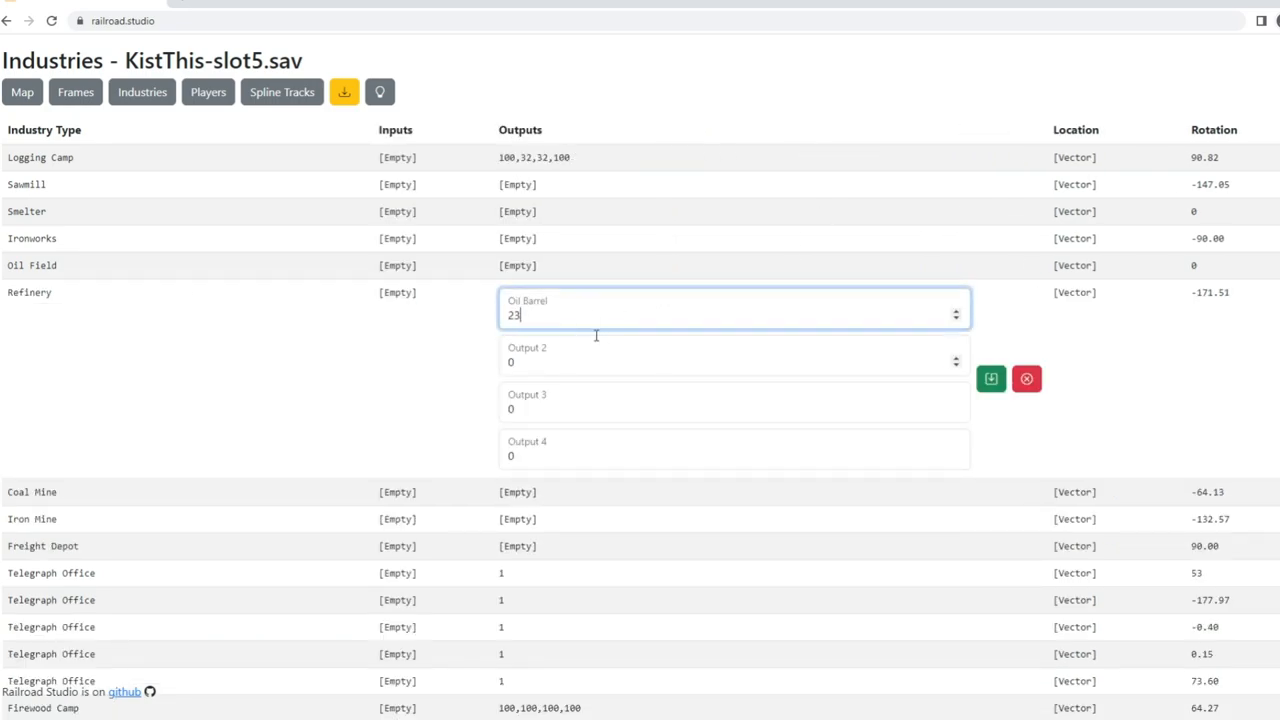
{"action": "left_click", "coordinate": [990, 378]}
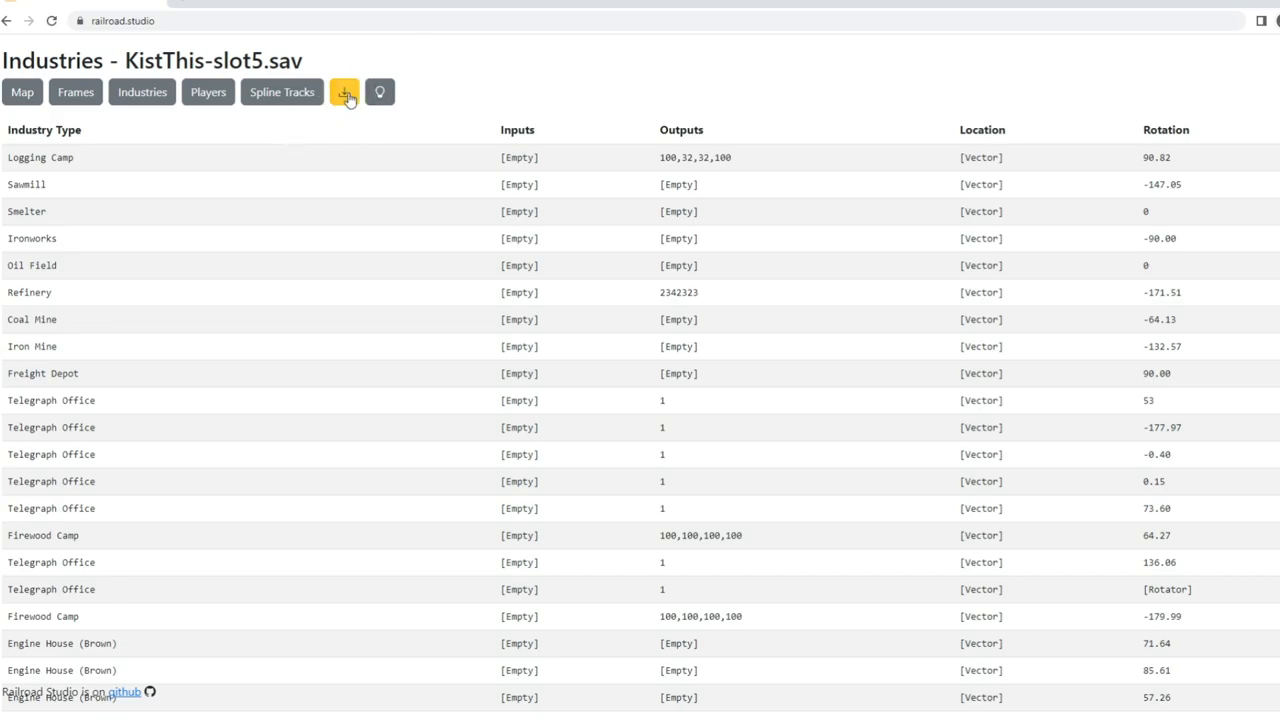
{"action": "left_click", "coordinate": [344, 92]}
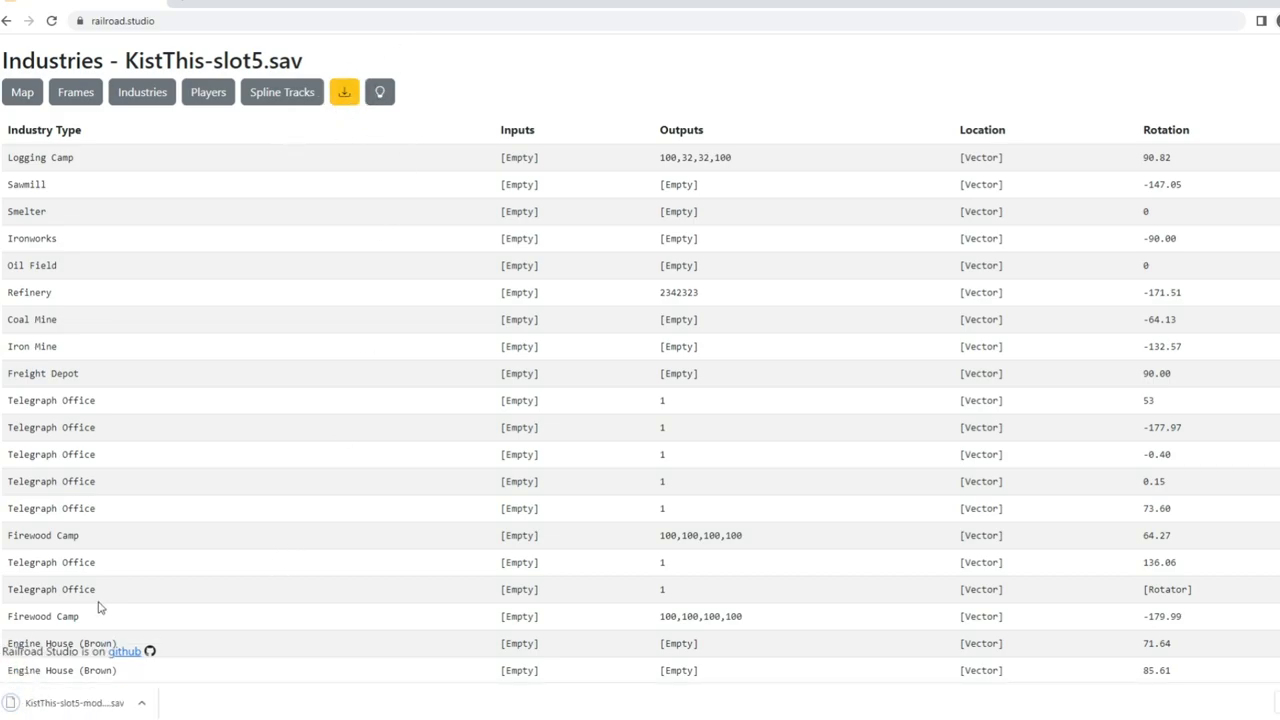
Zoom into the yard on the map and circularize the curved spline near the junction to 50 m radius.
{"action": "left_click", "coordinate": [22, 92]}
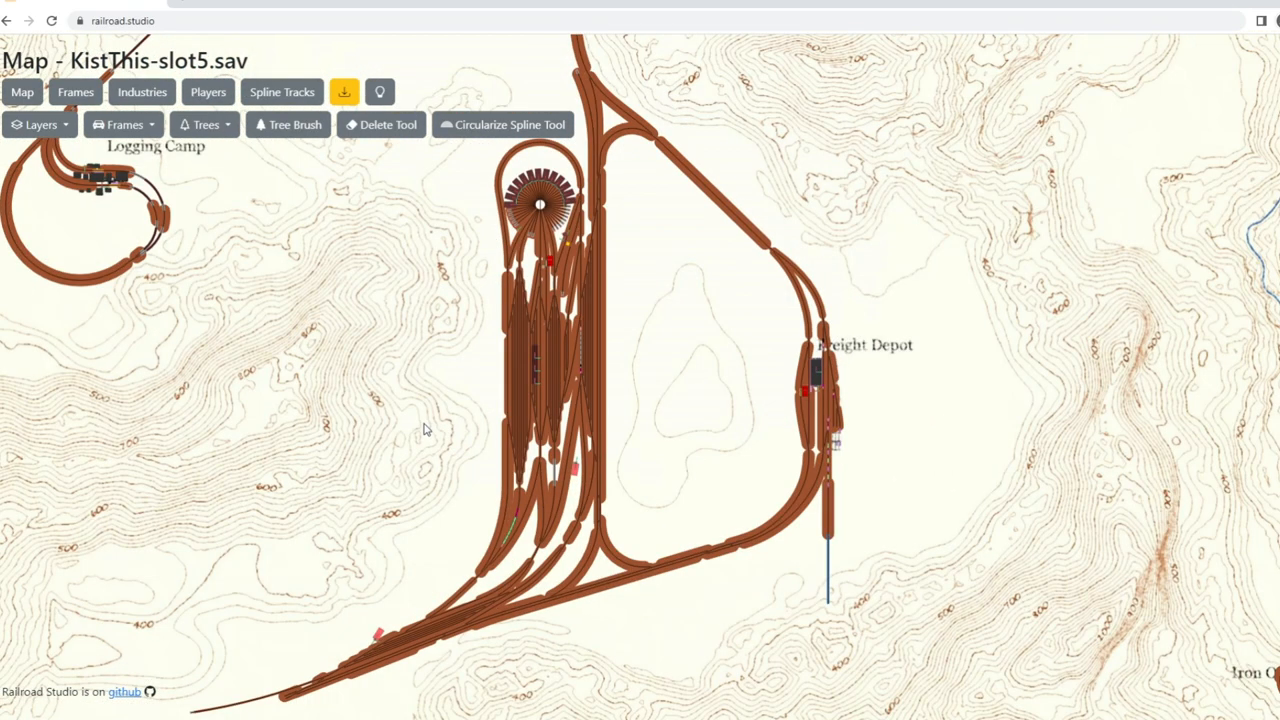
{"action": "mouse_move", "coordinate": [336, 112]}
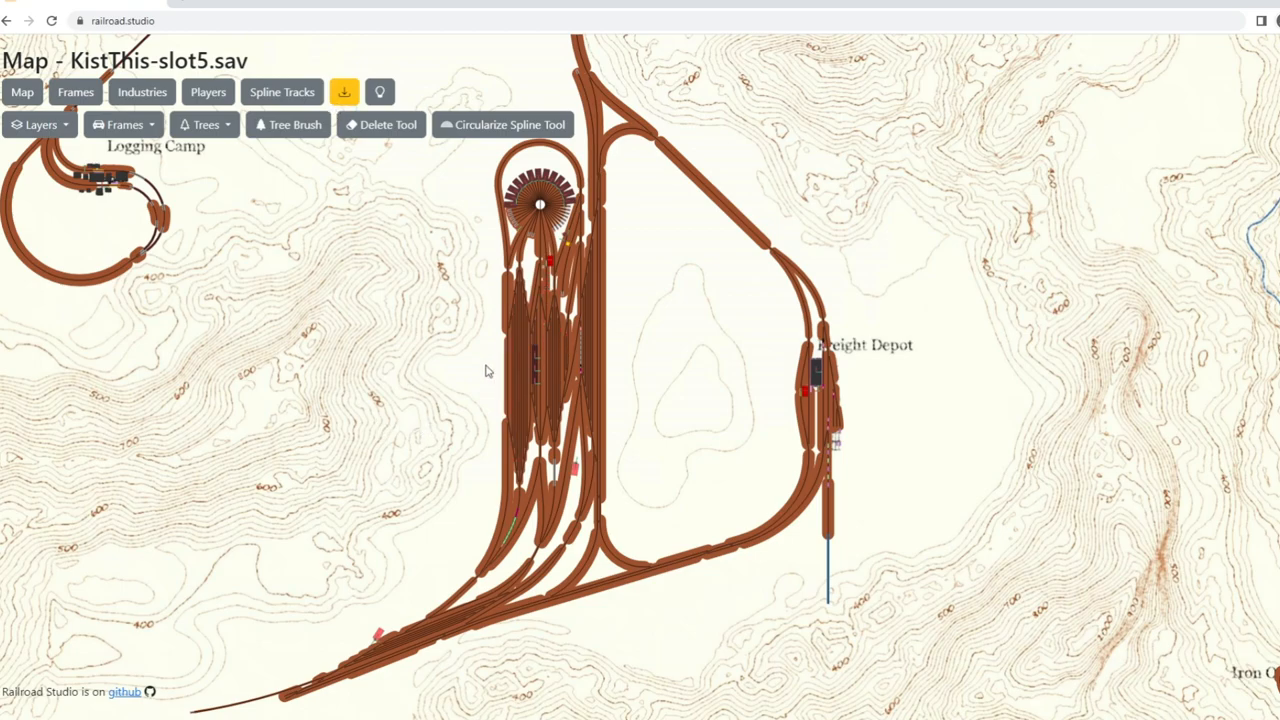
{"action": "scroll", "scroll_direction": "down", "scroll_amount": 3}
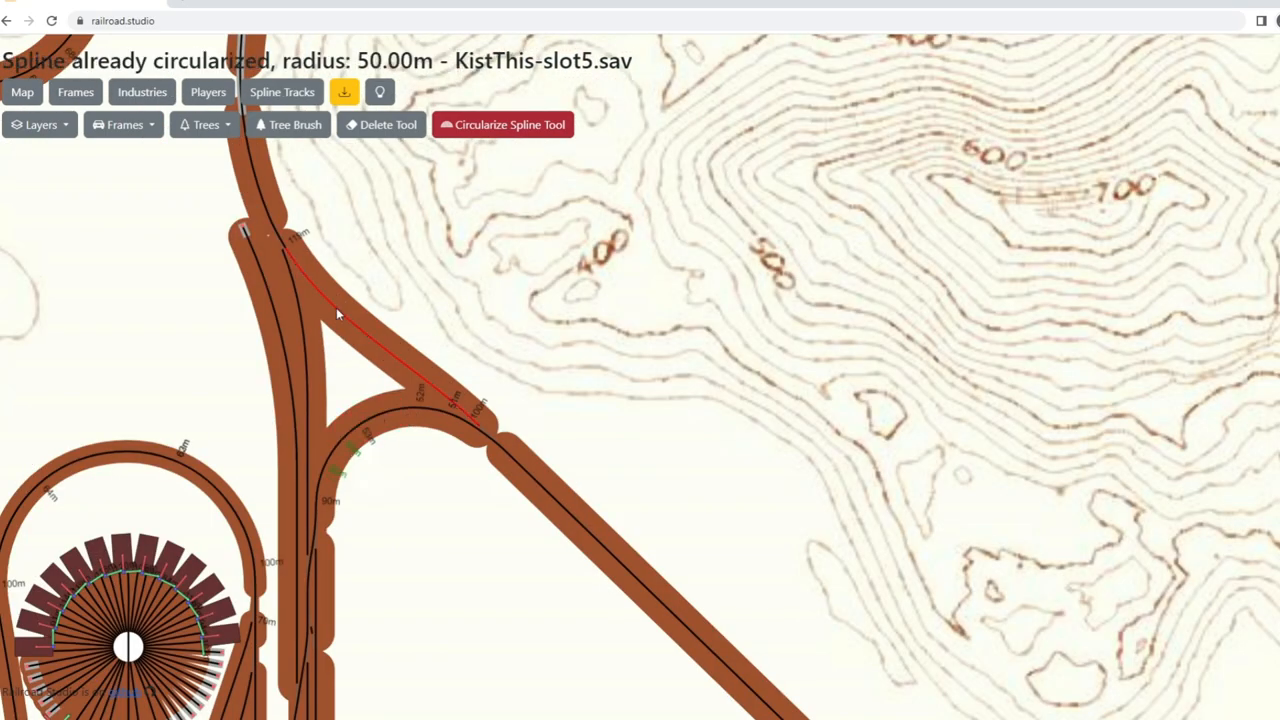
{"action": "left_click", "coordinate": [310, 390]}
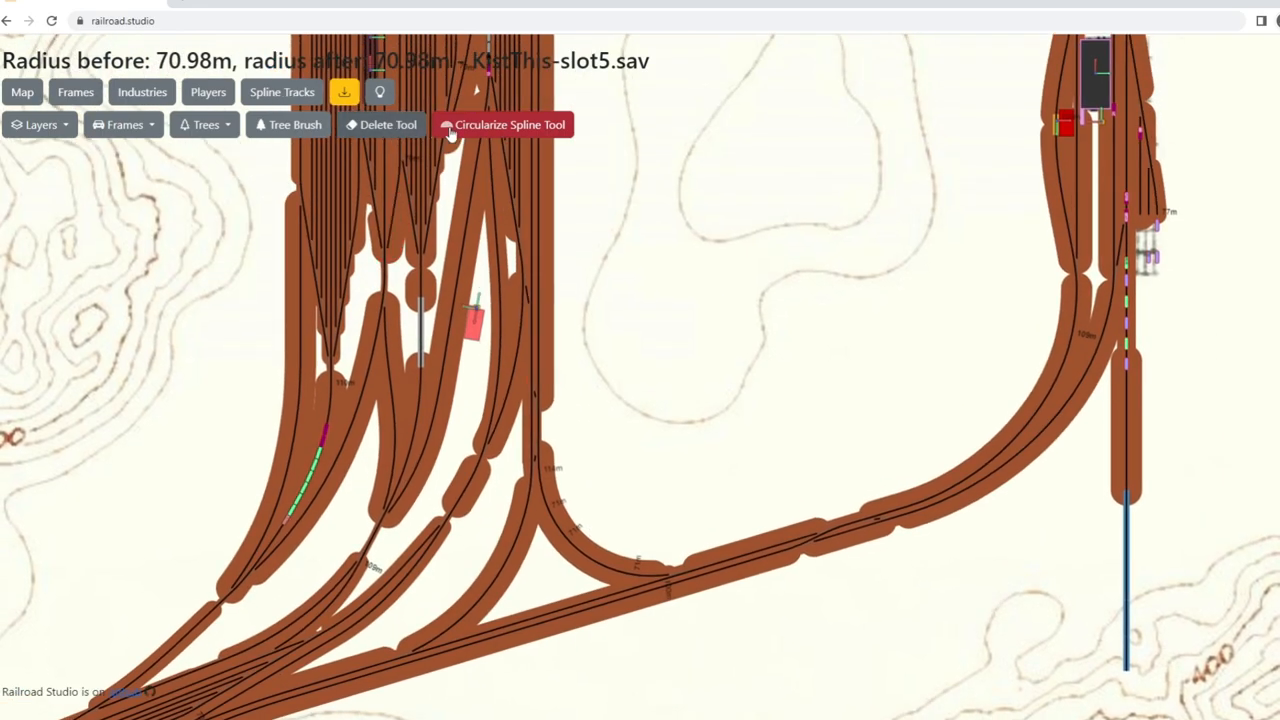
{"action": "mouse_move", "coordinate": [620, 316]}
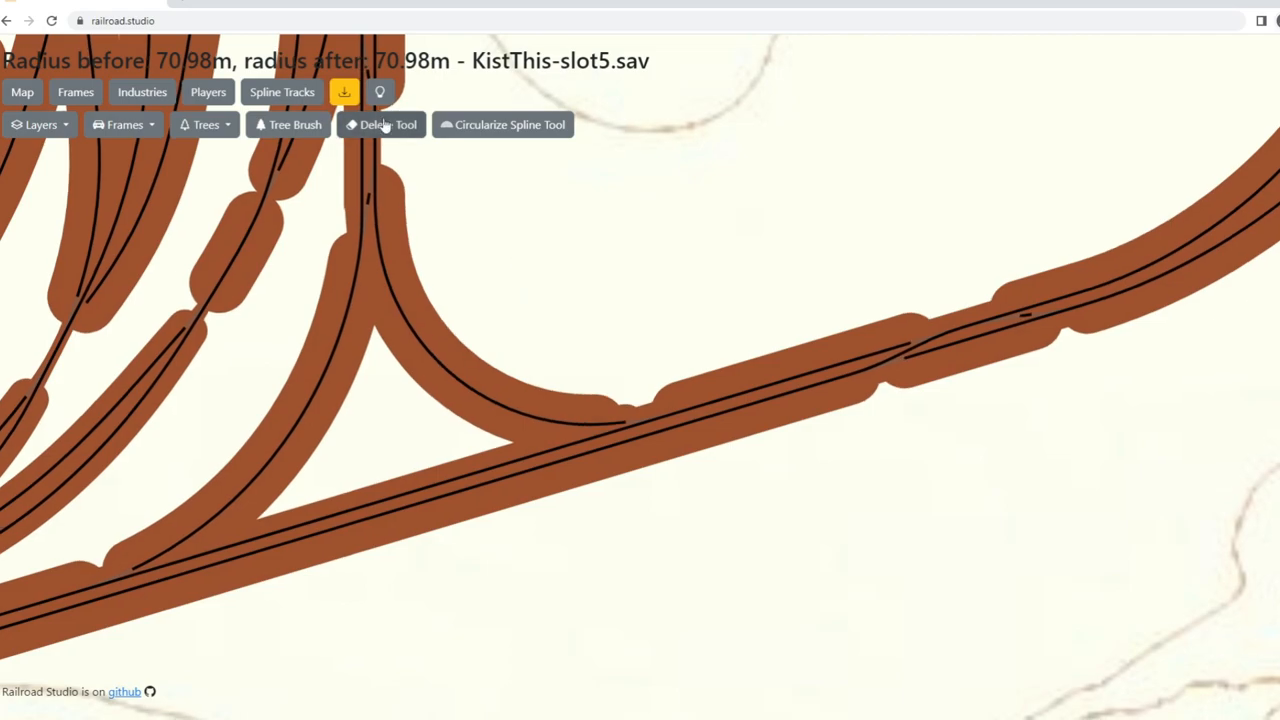
Toggle the Delete Tool on and off to leave track editing mode.
{"action": "left_click", "coordinate": [388, 124]}
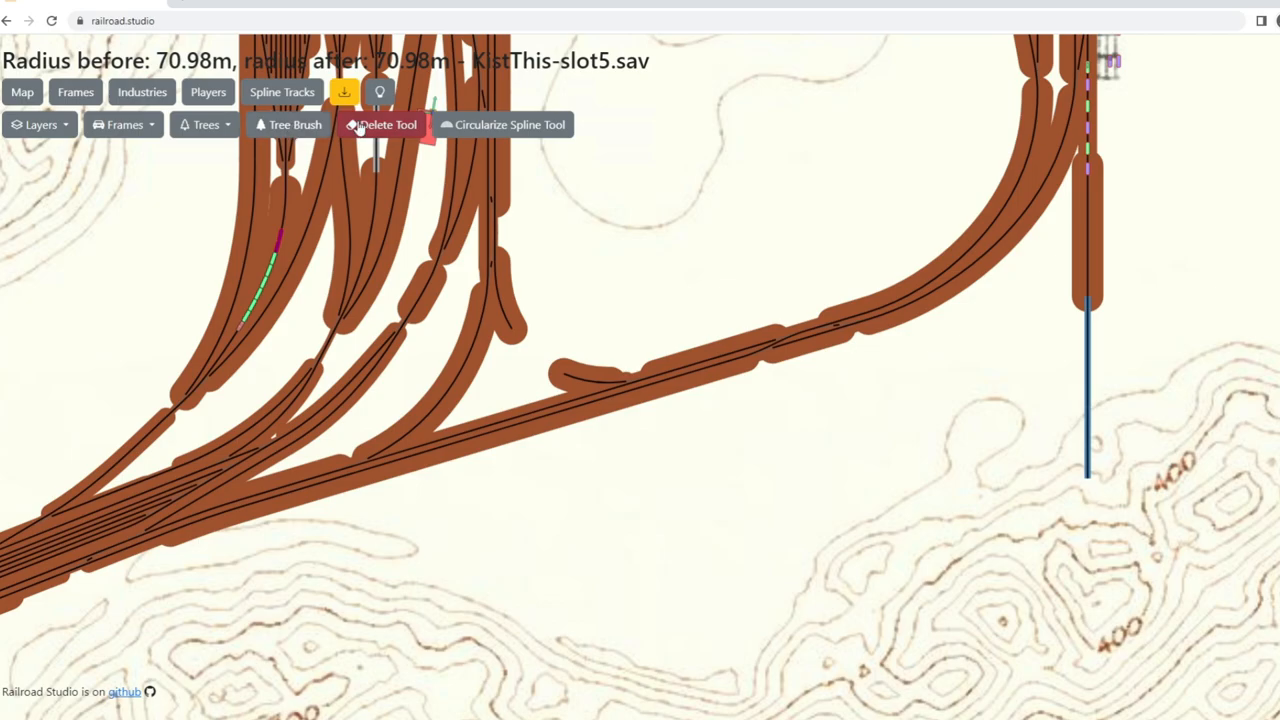
{"action": "left_click", "coordinate": [288, 124]}
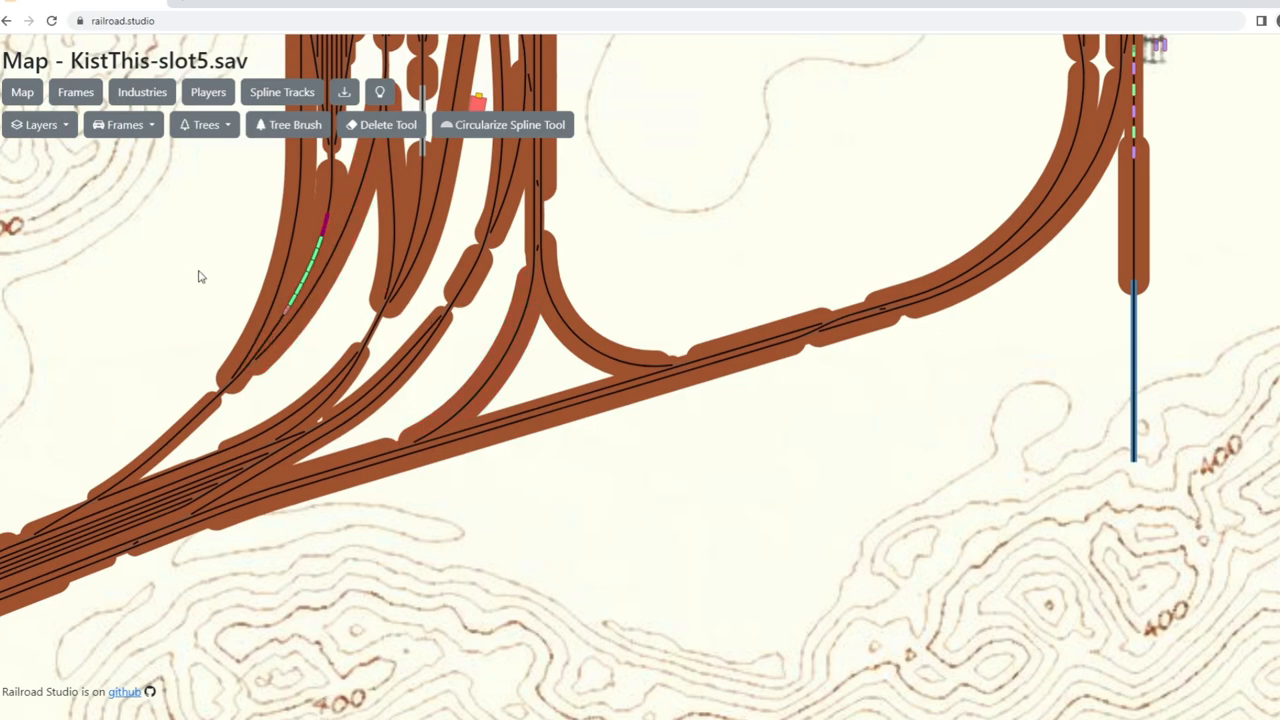
{"action": "mouse_move", "coordinate": [620, 312]}
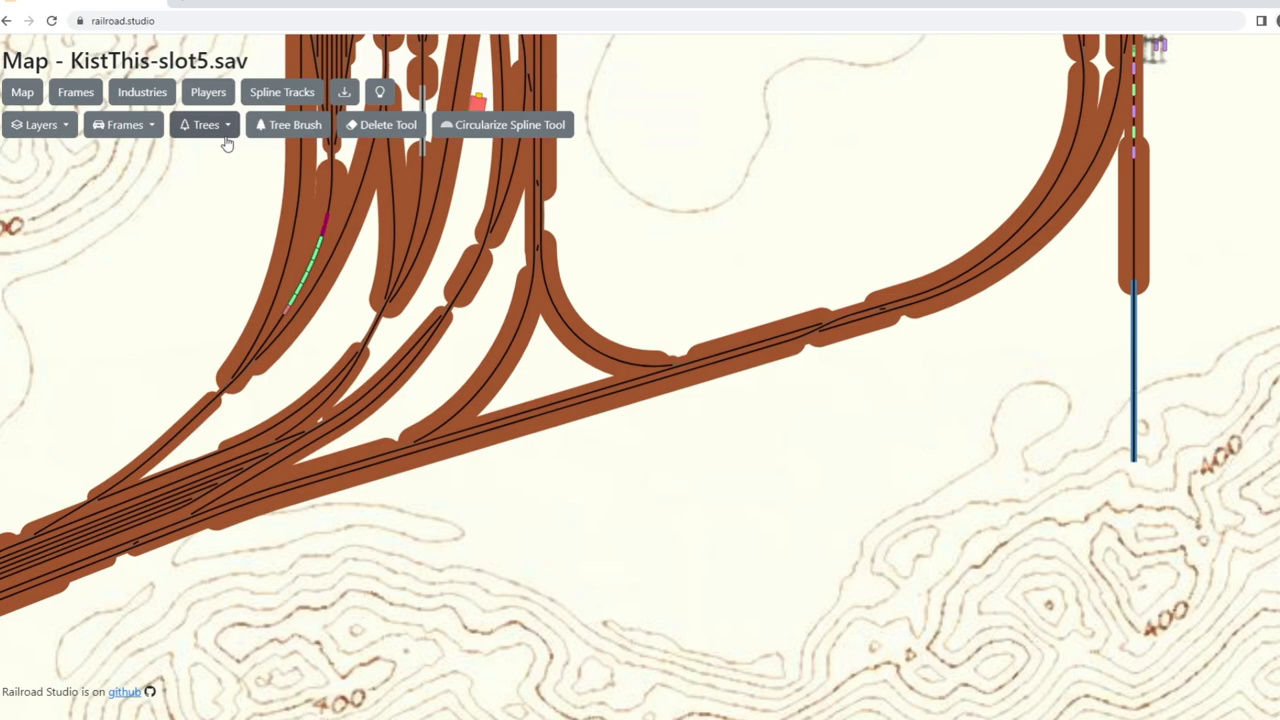
Start Smart plant trees from the Trees options to replant the slot5 map.
{"action": "left_click", "coordinate": [204, 124]}
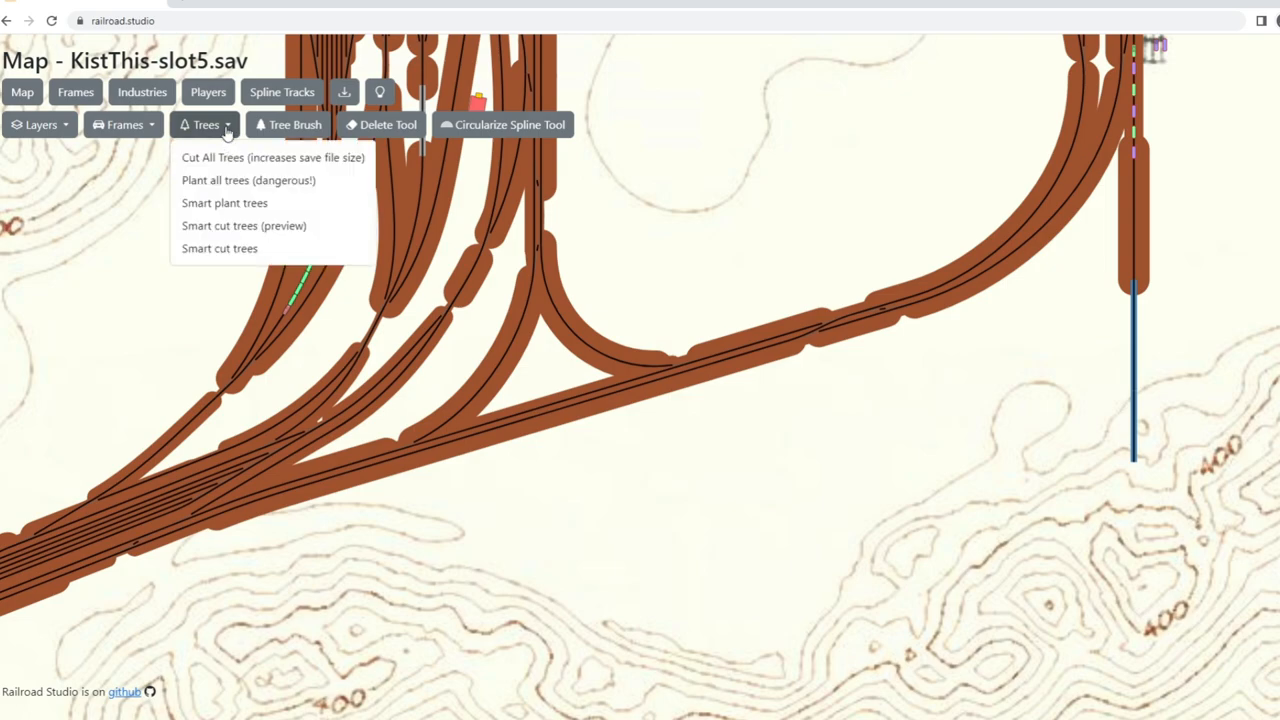
{"action": "mouse_move", "coordinate": [224, 178]}
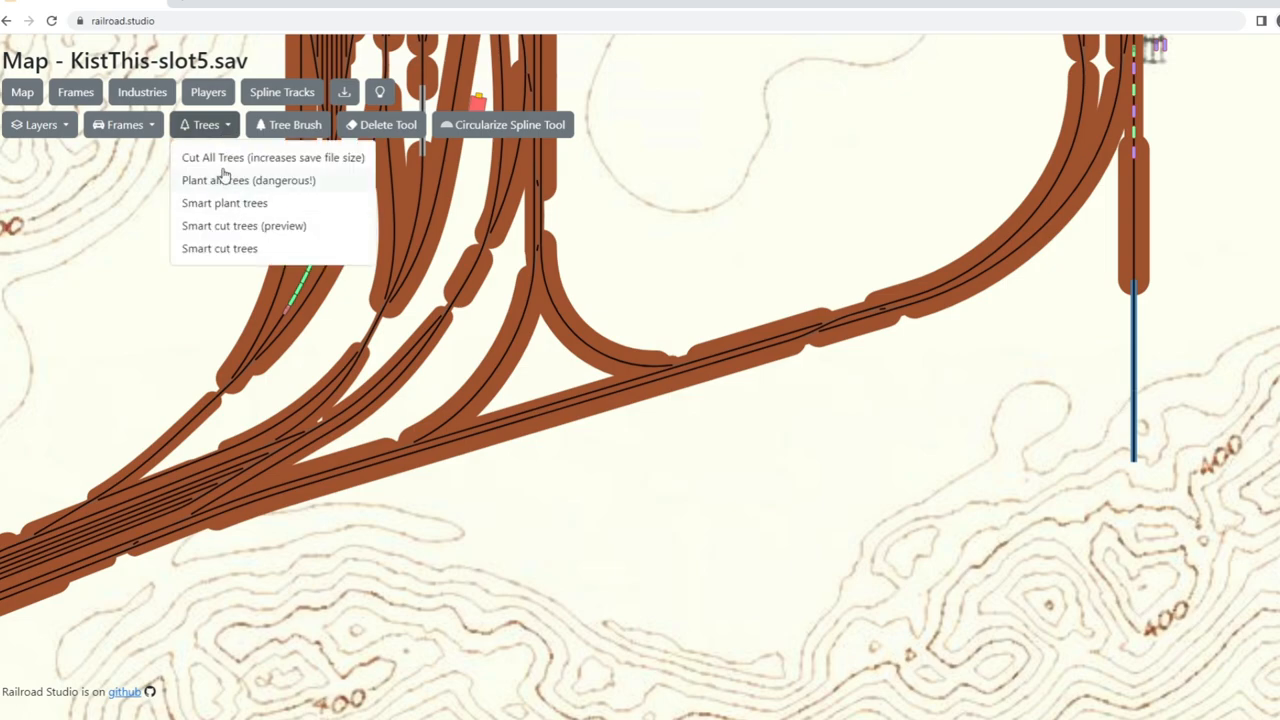
{"action": "mouse_move", "coordinate": [224, 204]}
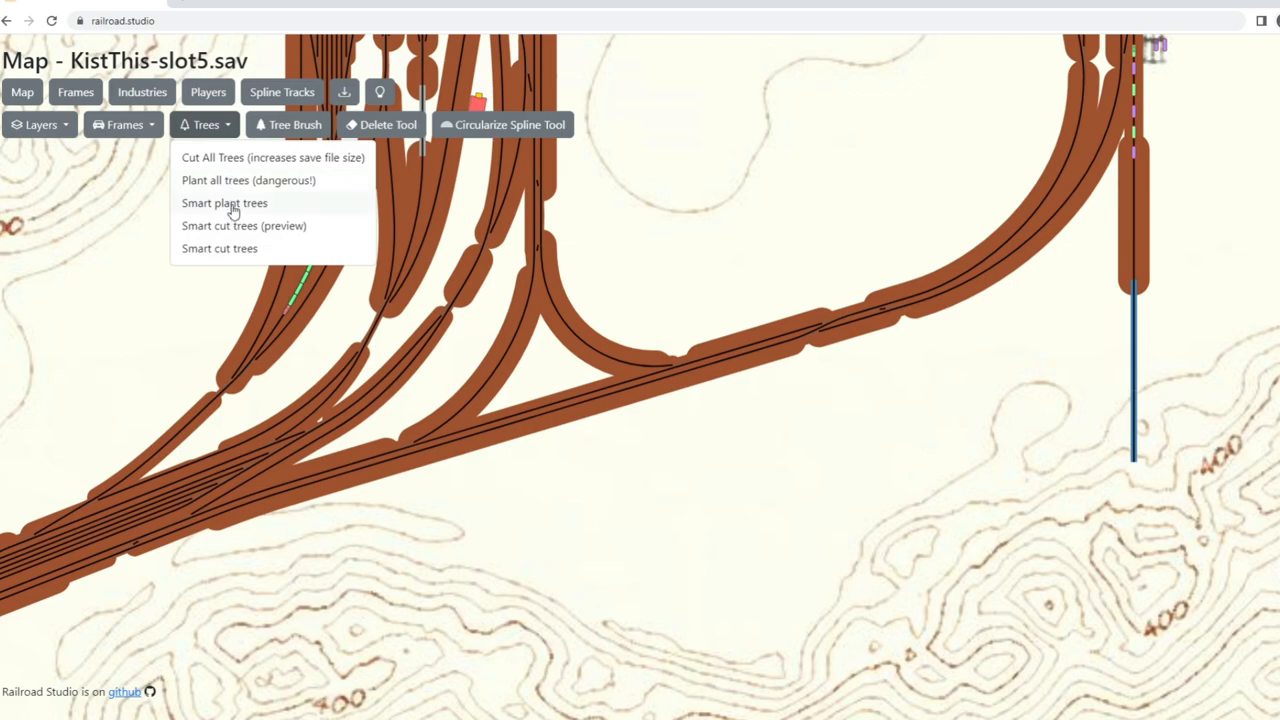
{"action": "left_click", "coordinate": [224, 204]}
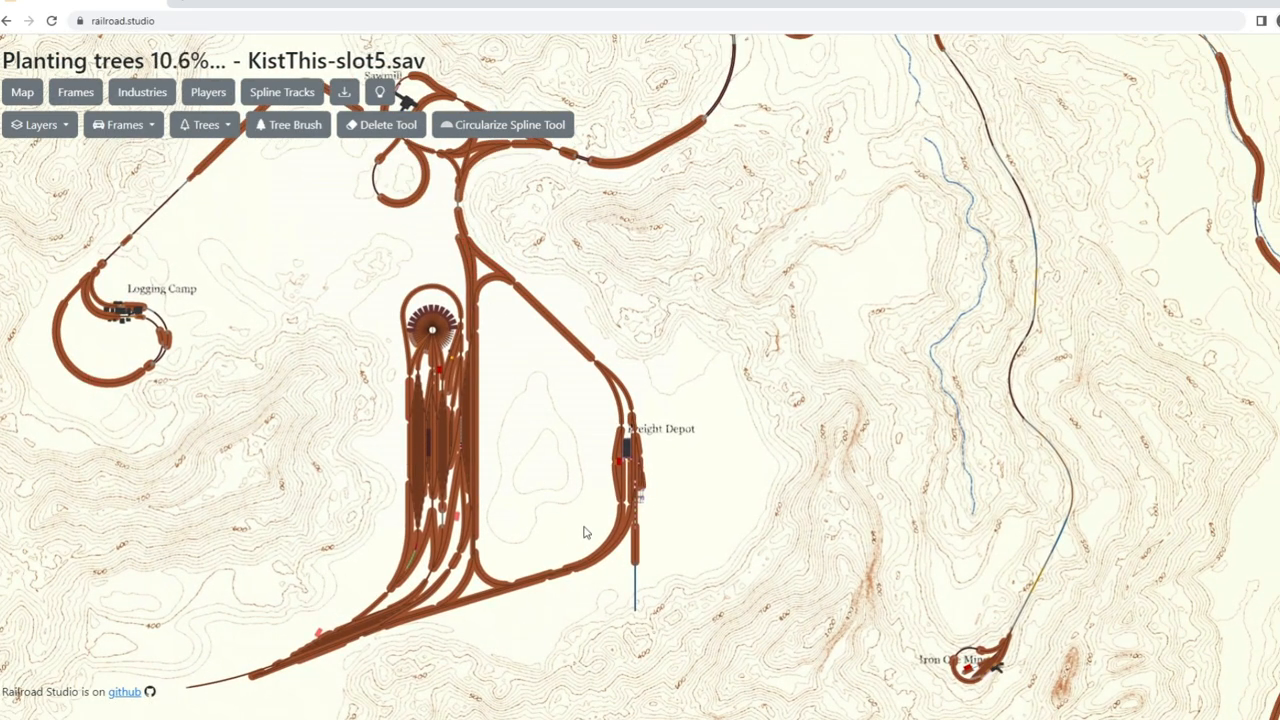
{"action": "mouse_move", "coordinate": [416, 250]}
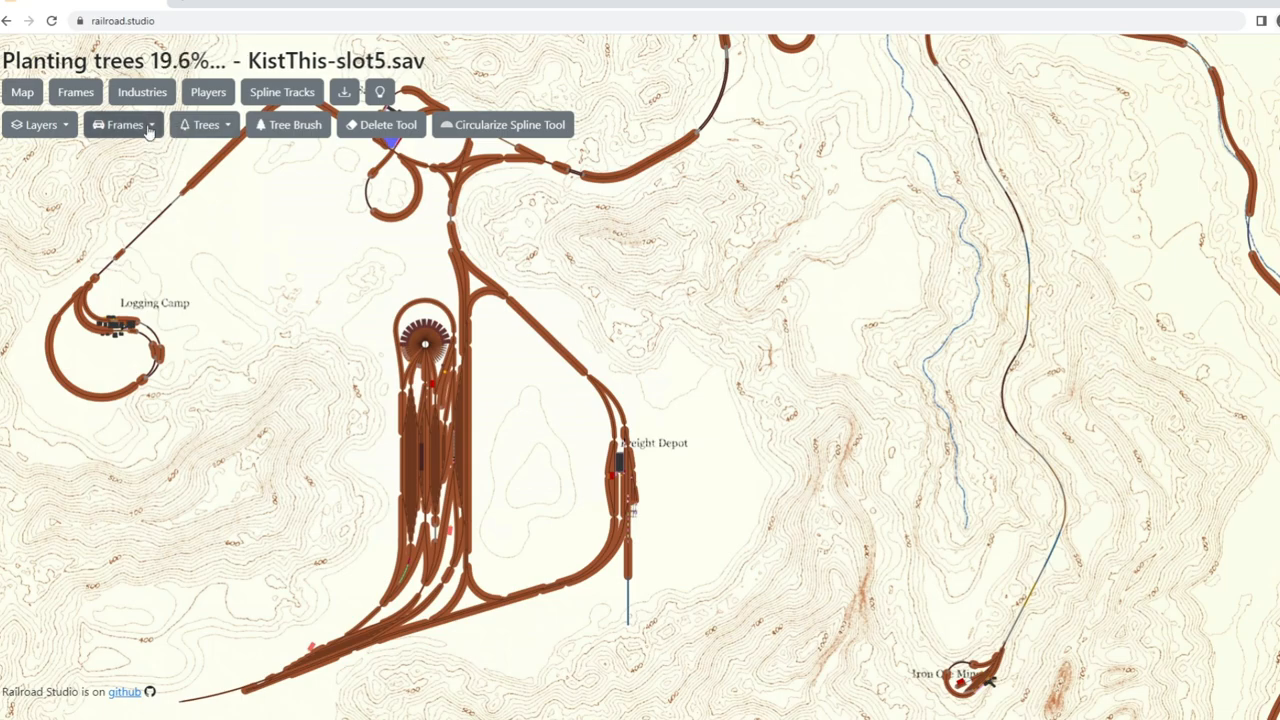
Show the Frames table and scroll to the Ruby Basin locomotive's name field.
{"action": "left_click", "coordinate": [124, 124]}
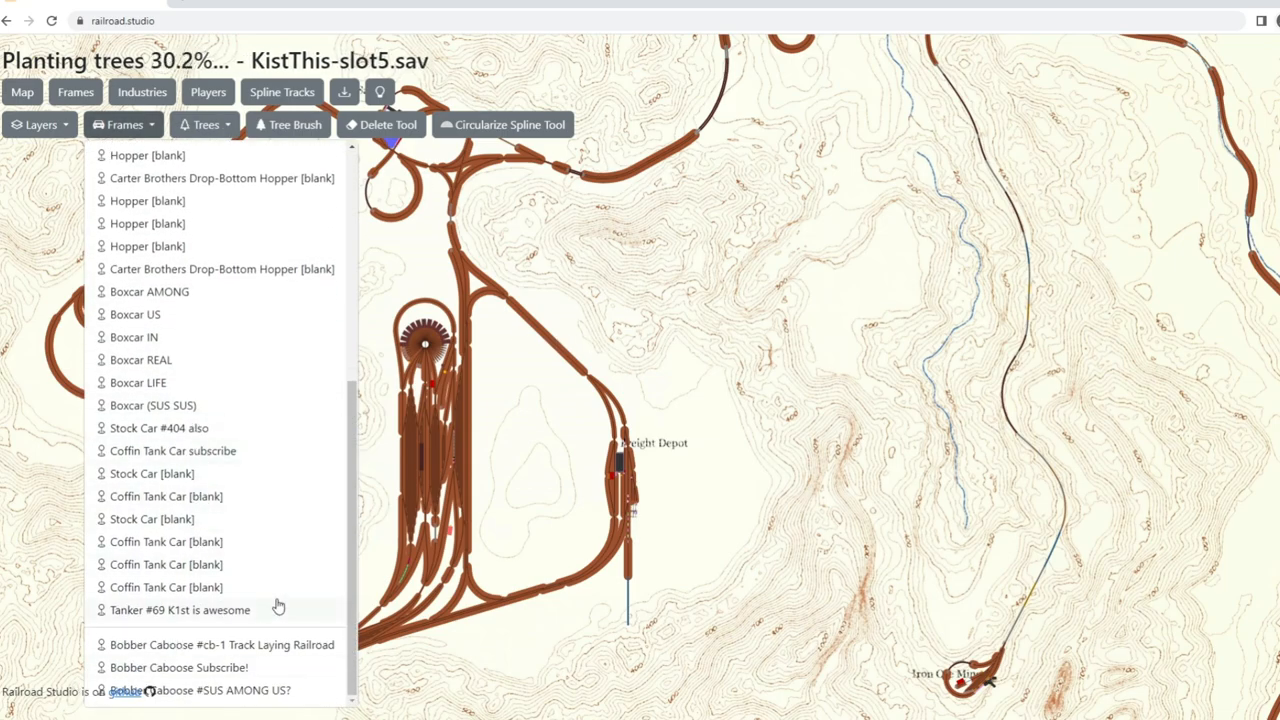
{"action": "scroll", "scroll_direction": "up", "scroll_amount": 3}
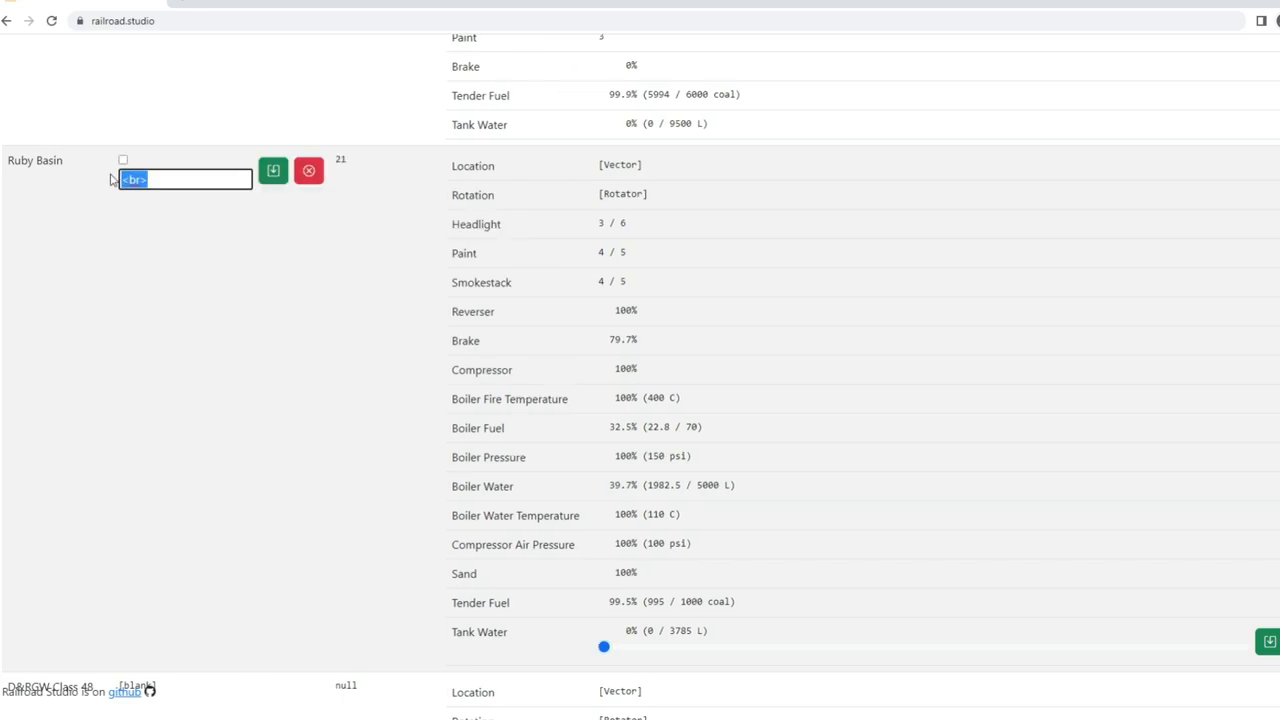
{"action": "scroll", "scroll_direction": "up", "scroll_amount": 3}
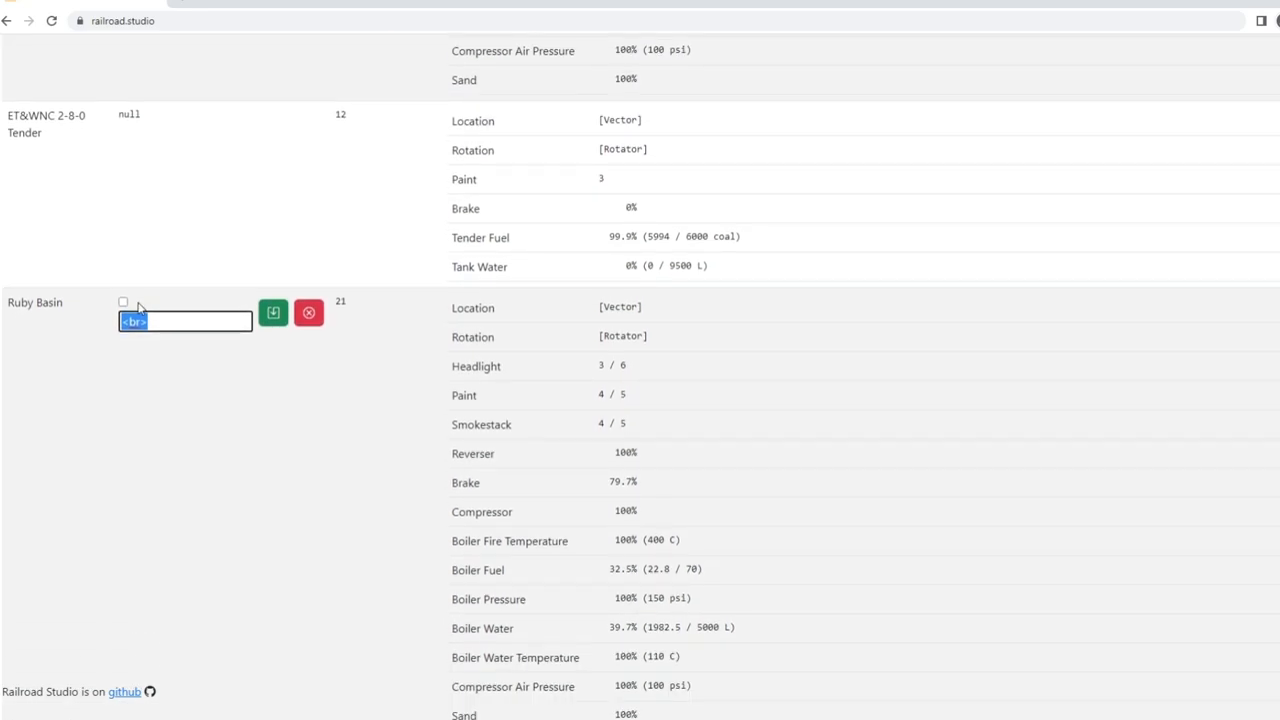
{"action": "mouse_move", "coordinate": [224, 668]}
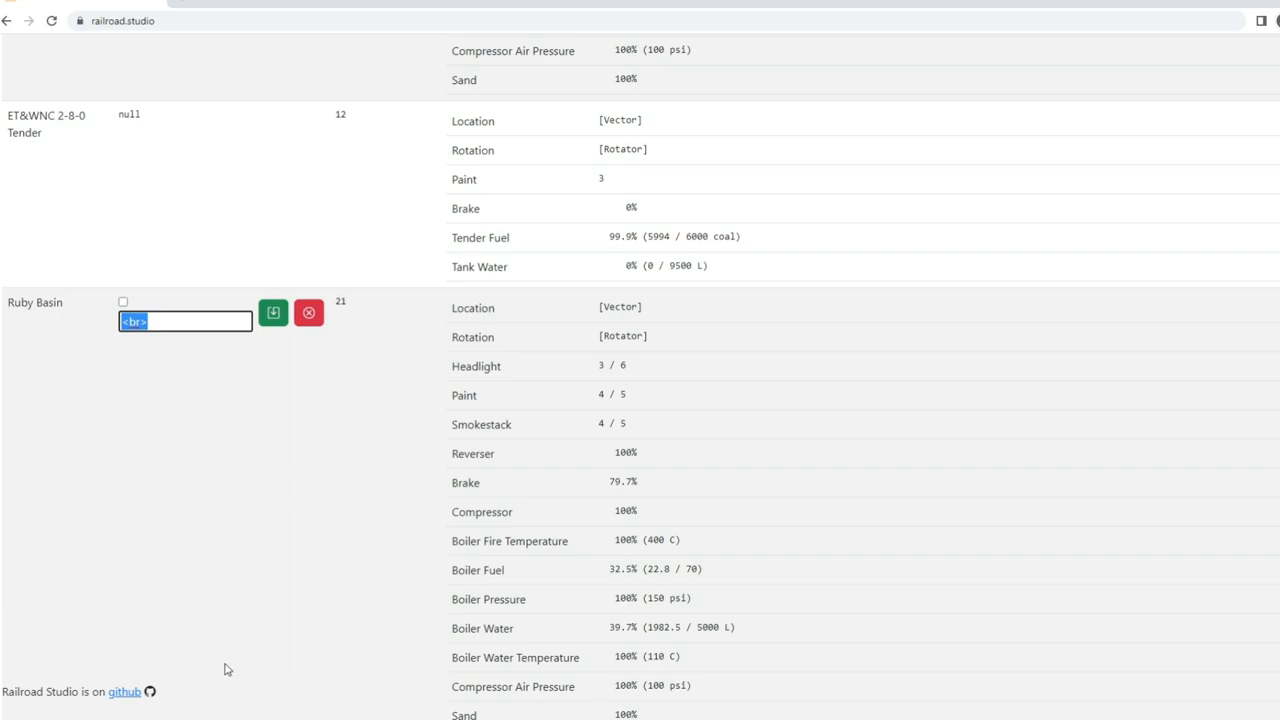
{"action": "mouse_move", "coordinate": [232, 668]}
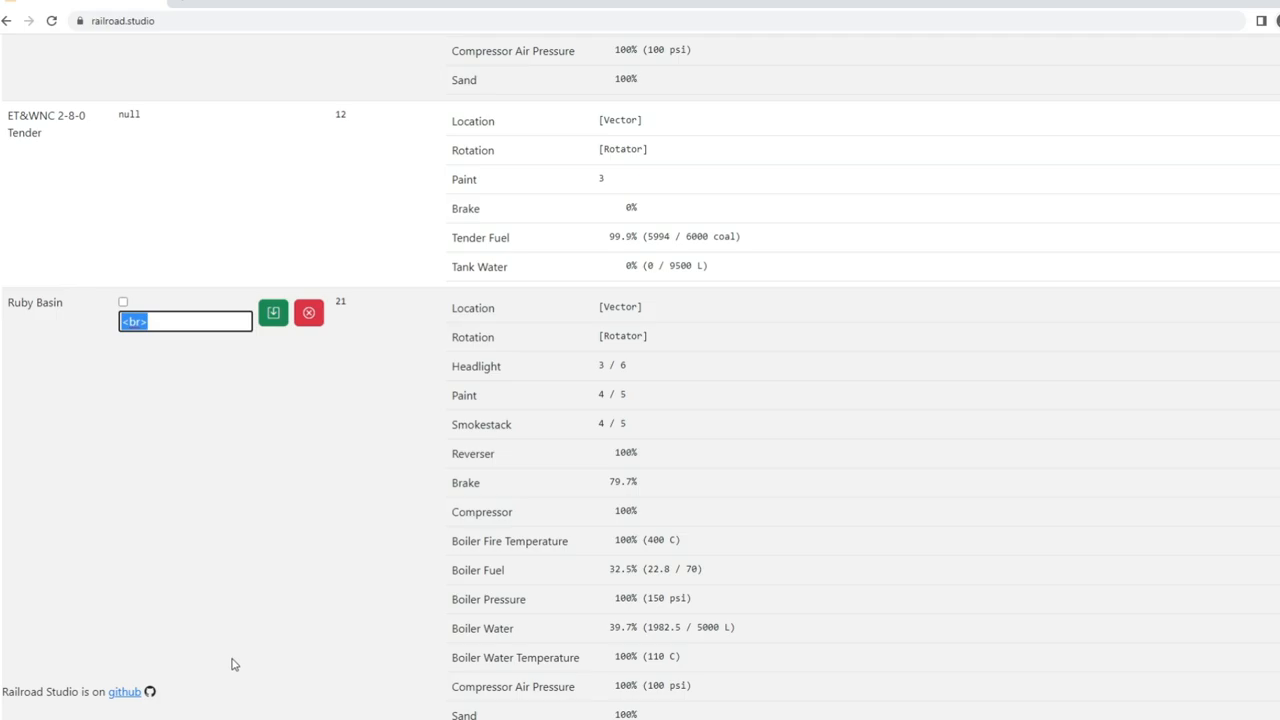
{"action": "mouse_move", "coordinate": [312, 512]}
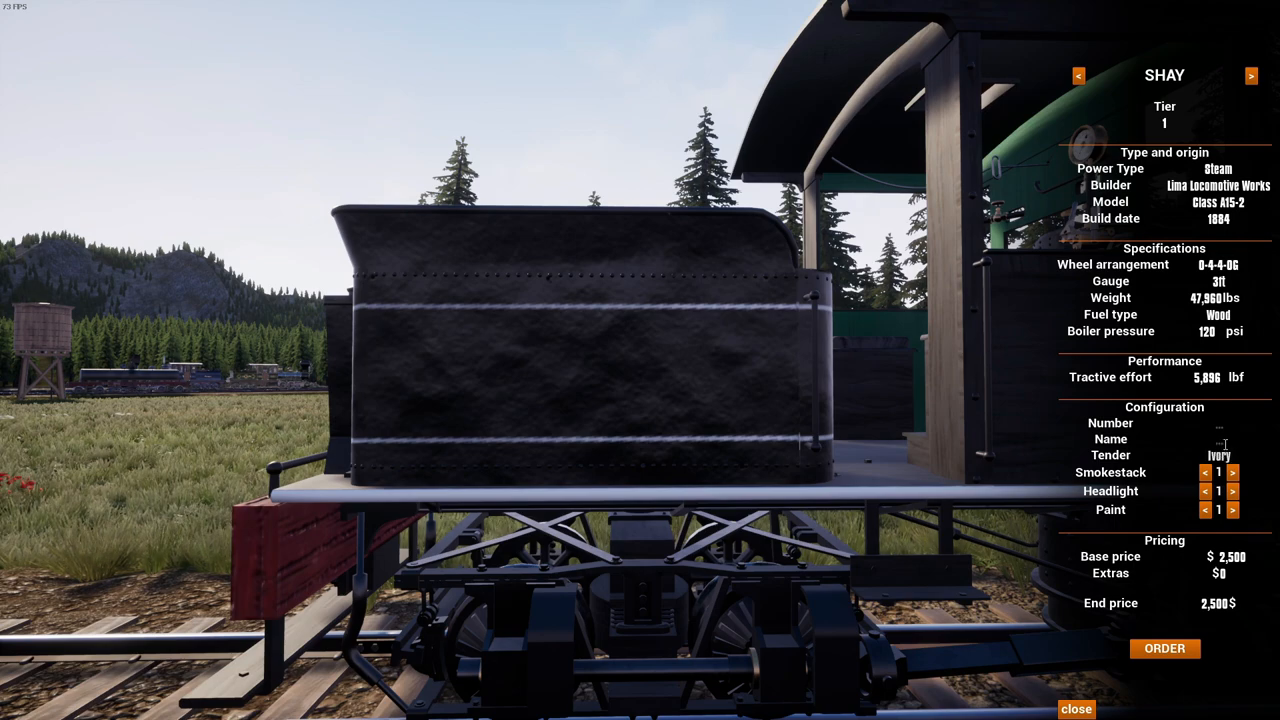
Begin naming the Shay locomotive 'Ivo' in its Name field.
{"action": "type", "text": "Ivory"}
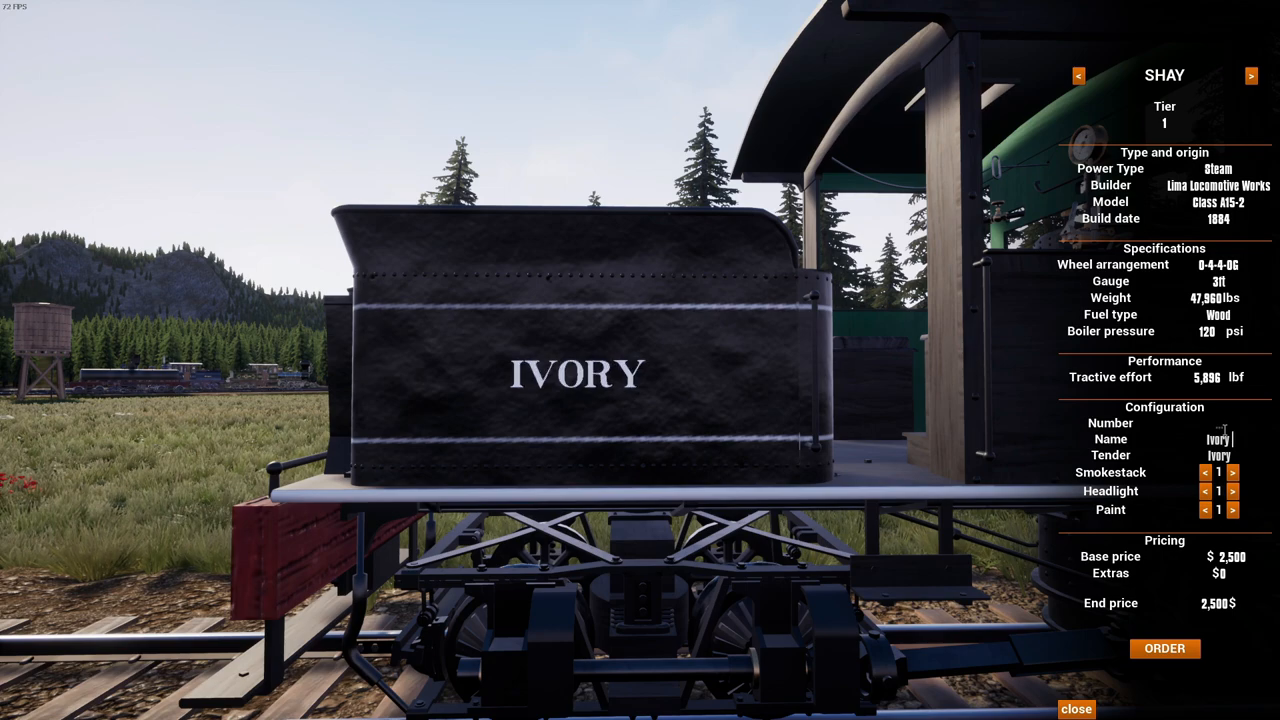
Letter the Shay's tender IVORY & EASTBROOK split over two lines with a <br> tag.
{"action": "type", "text": "And Eas"}
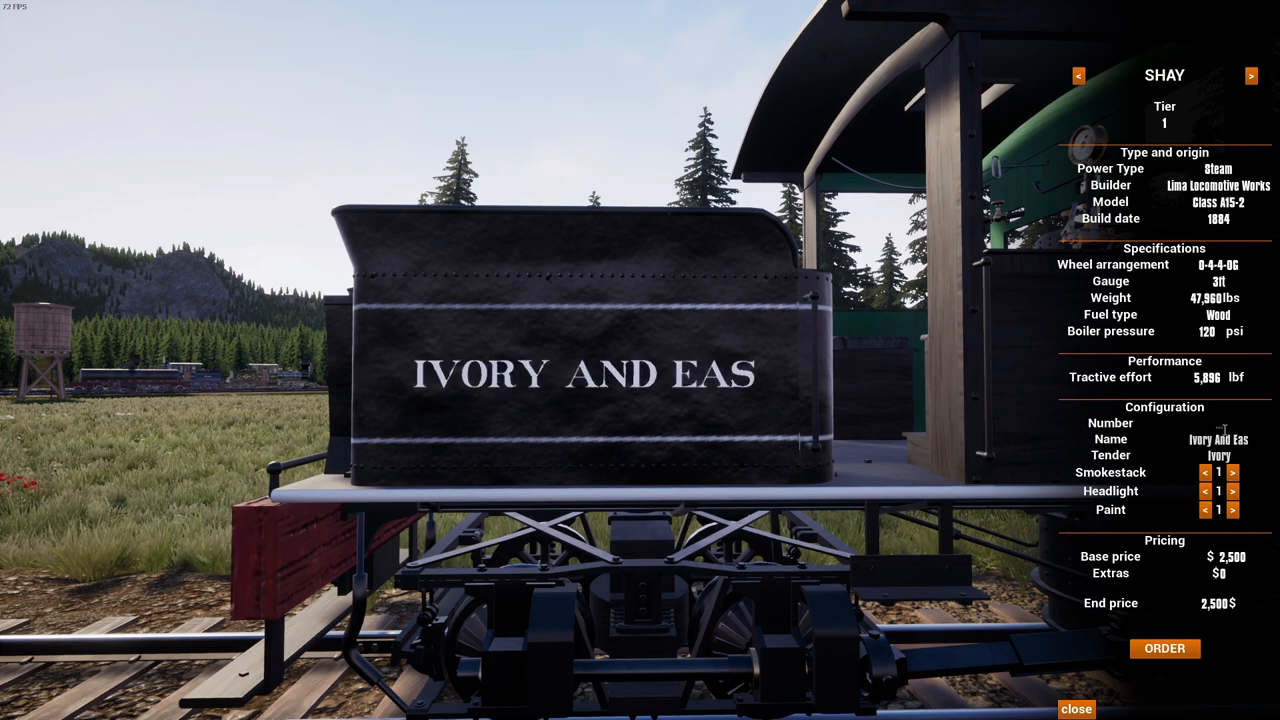
{"action": "type", "text": "tbrook"}
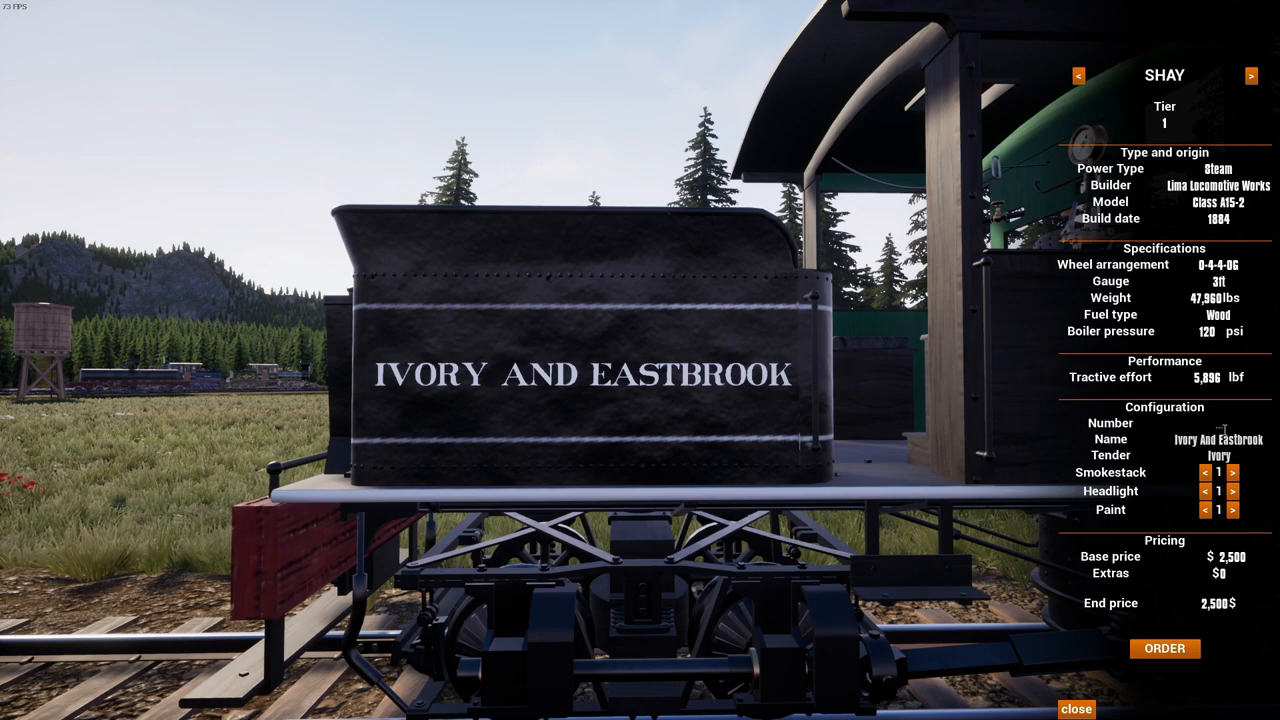
{"action": "mouse_move", "coordinate": [1236, 462]}
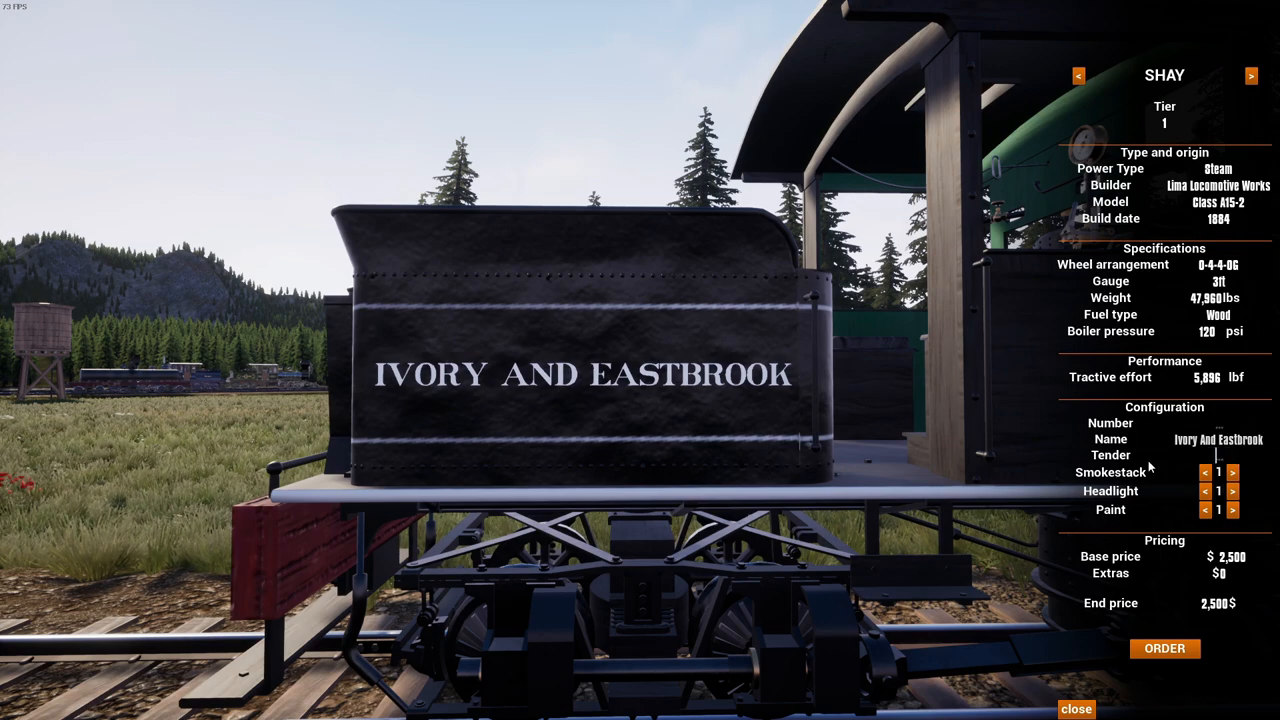
{"action": "mouse_move", "coordinate": [464, 320]}
{"action": "type", "text": "<br>"}
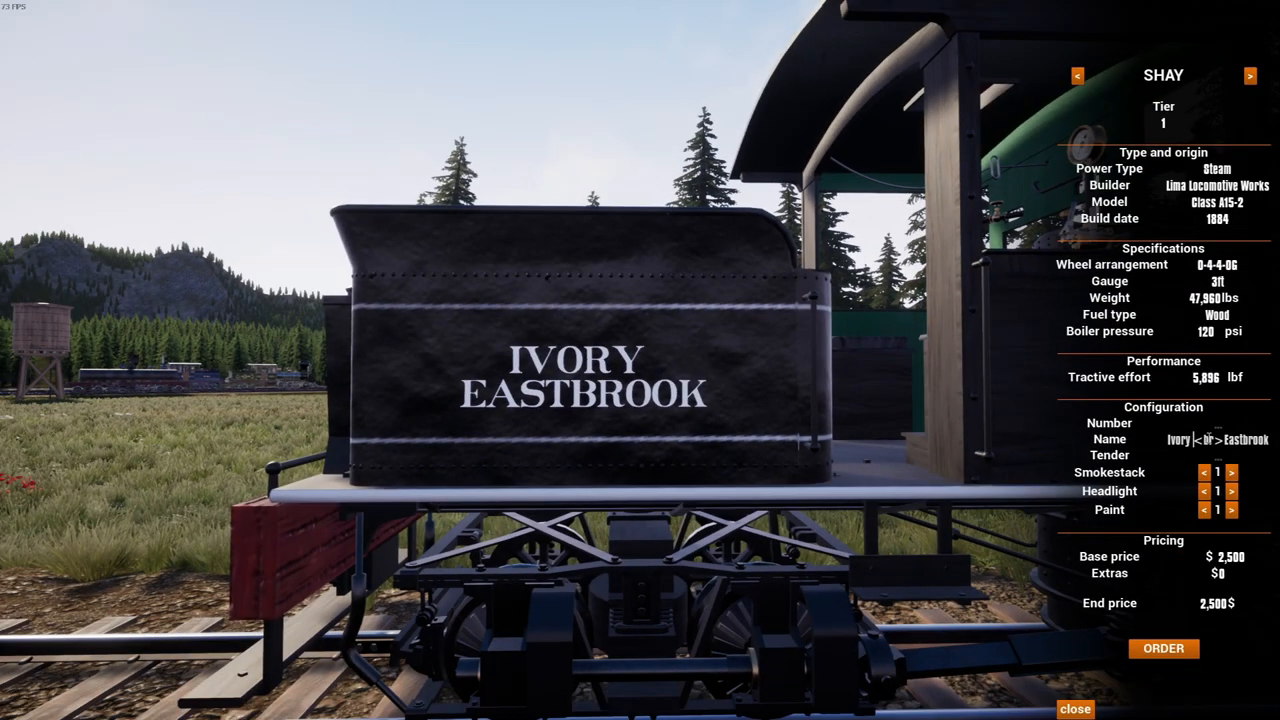
{"action": "type", "text": "&"}
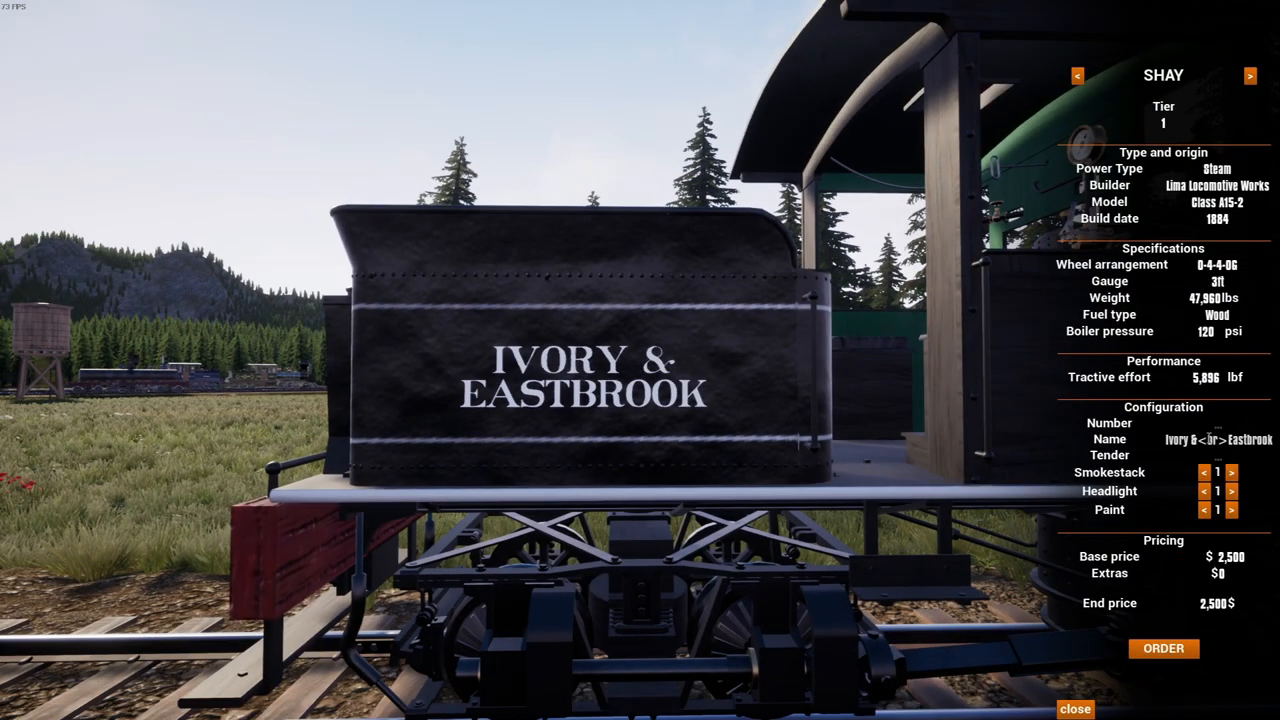
{"action": "mouse_move", "coordinate": [824, 538]}
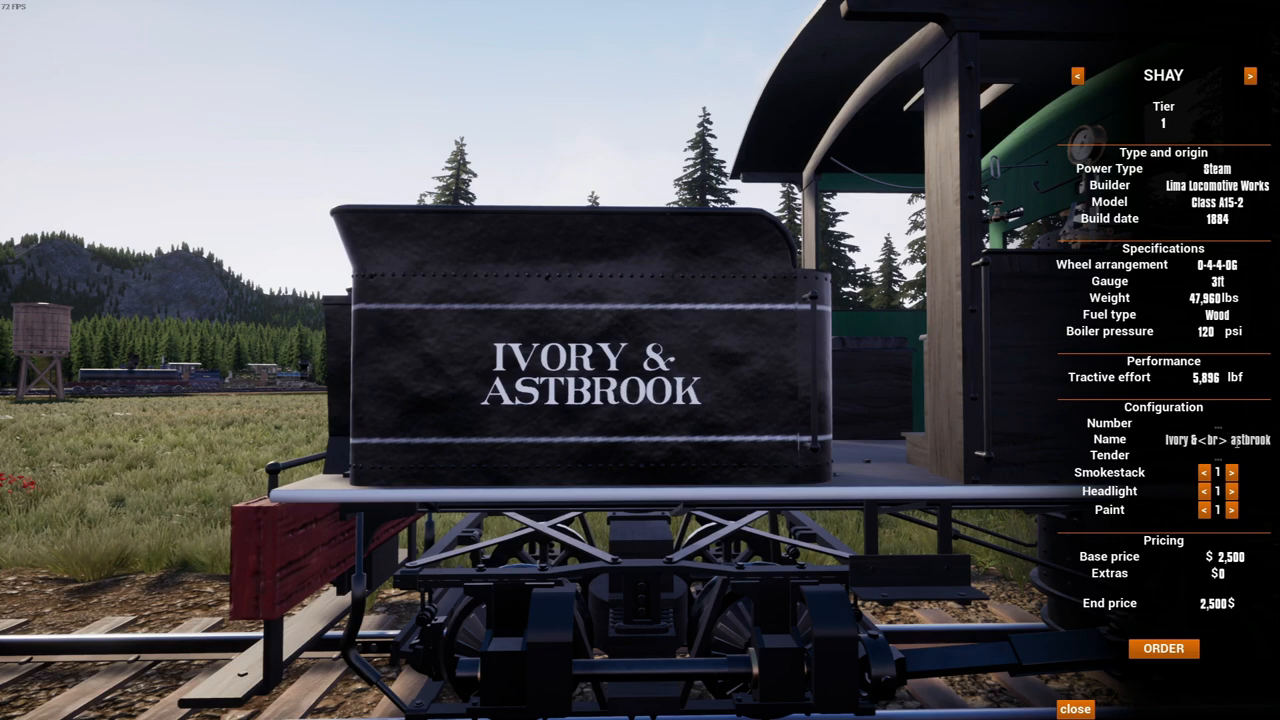
{"action": "type", "text": "EASTBROO"}
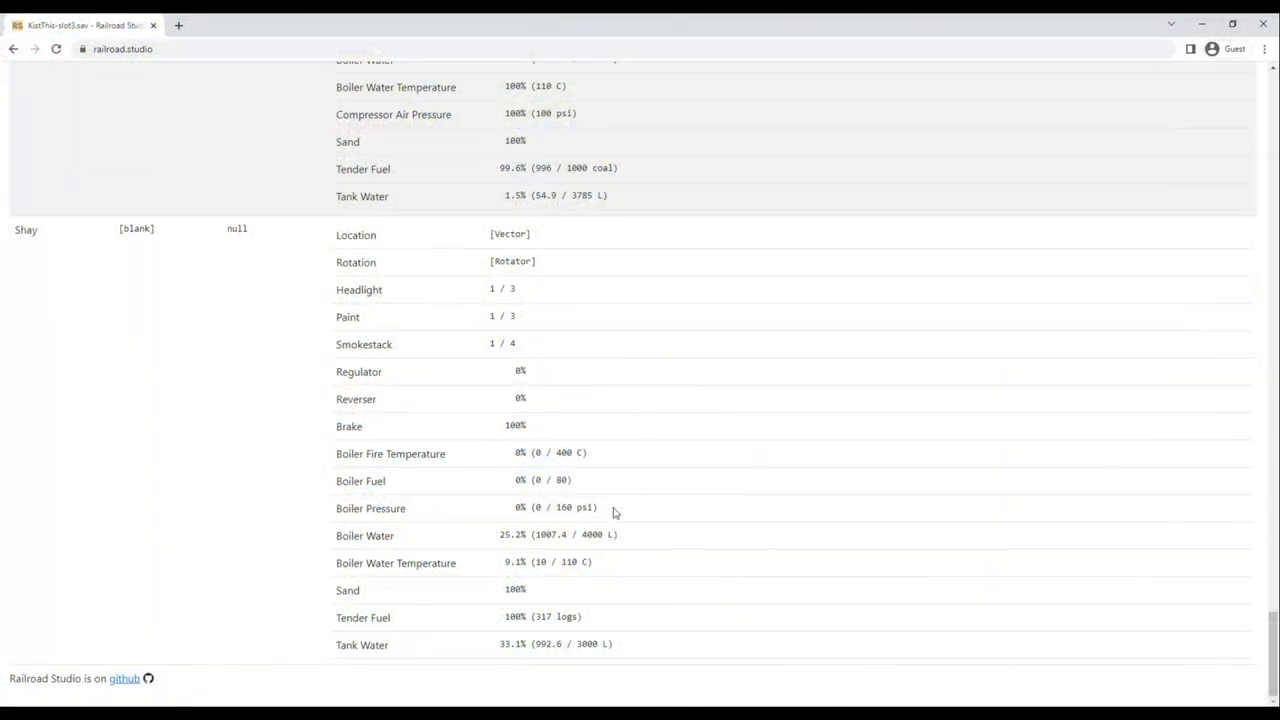
Replace the Shay's blank name with 'Ivory and Eastern<br>Railway'.
{"action": "left_click", "coordinate": [136, 228]}
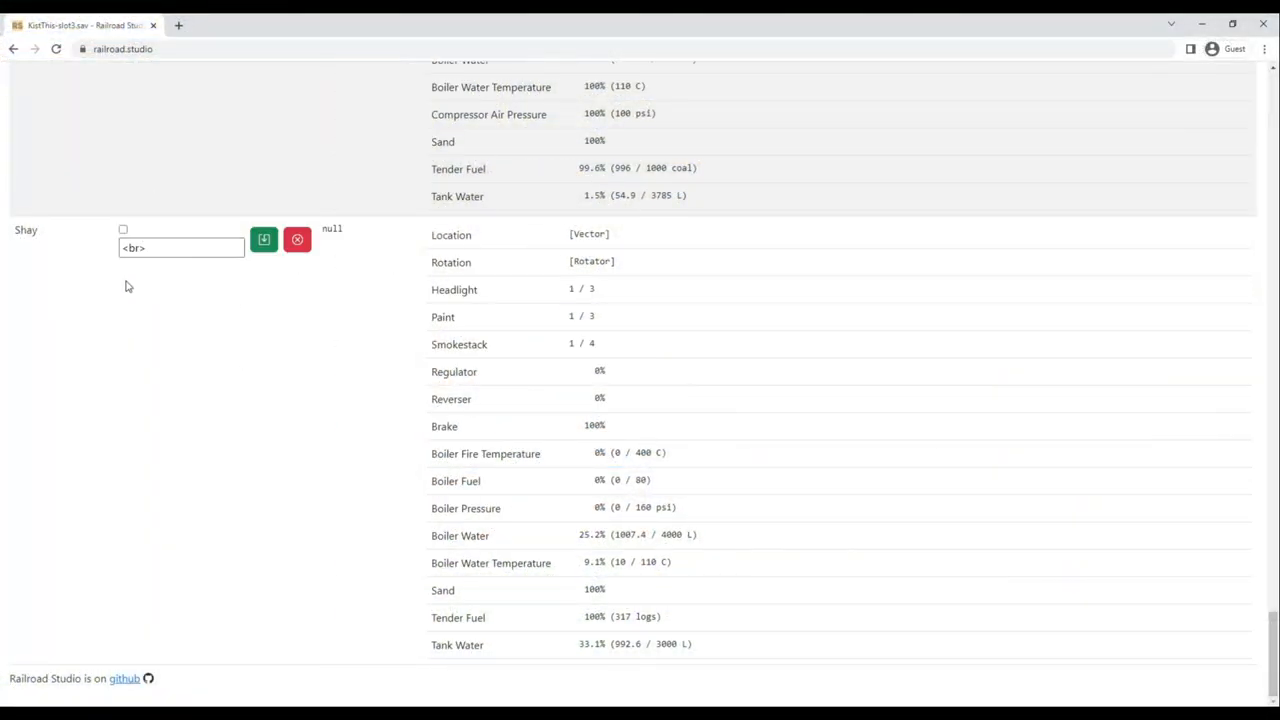
{"action": "triple_click", "coordinate": [180, 248]}
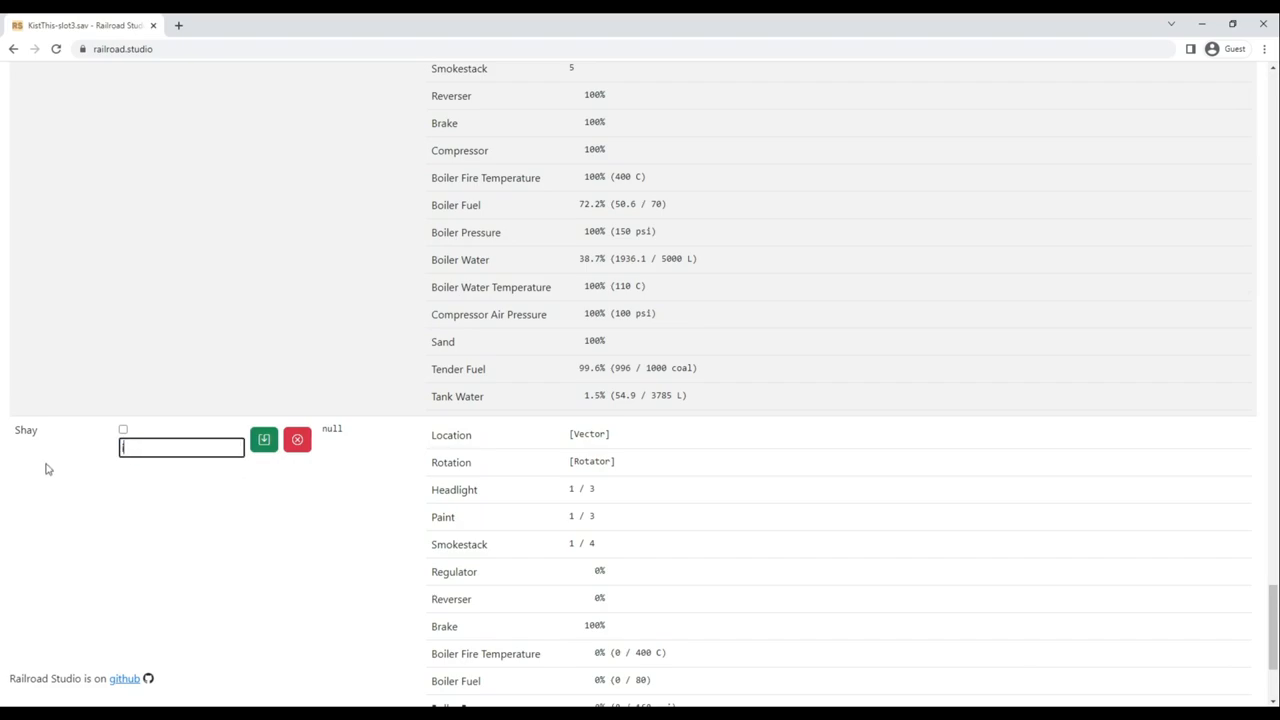
{"action": "type", "text": "N"}
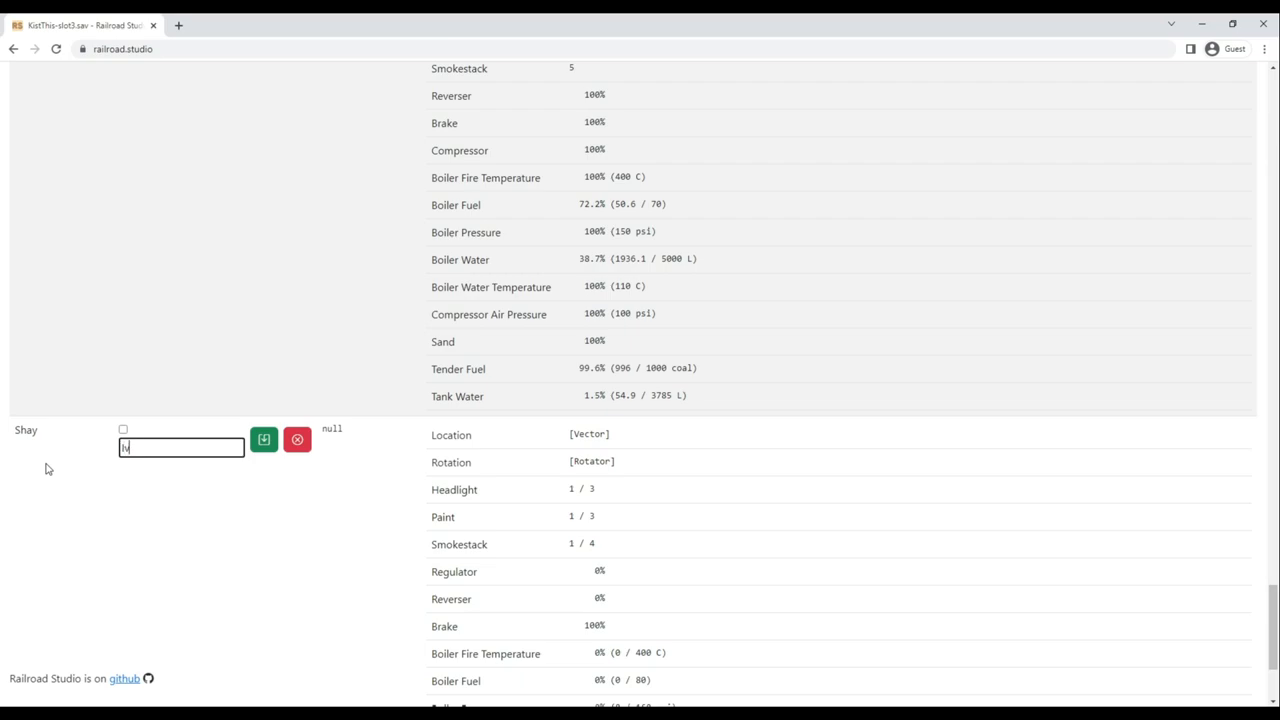
{"action": "type", "text": "Ivory"}
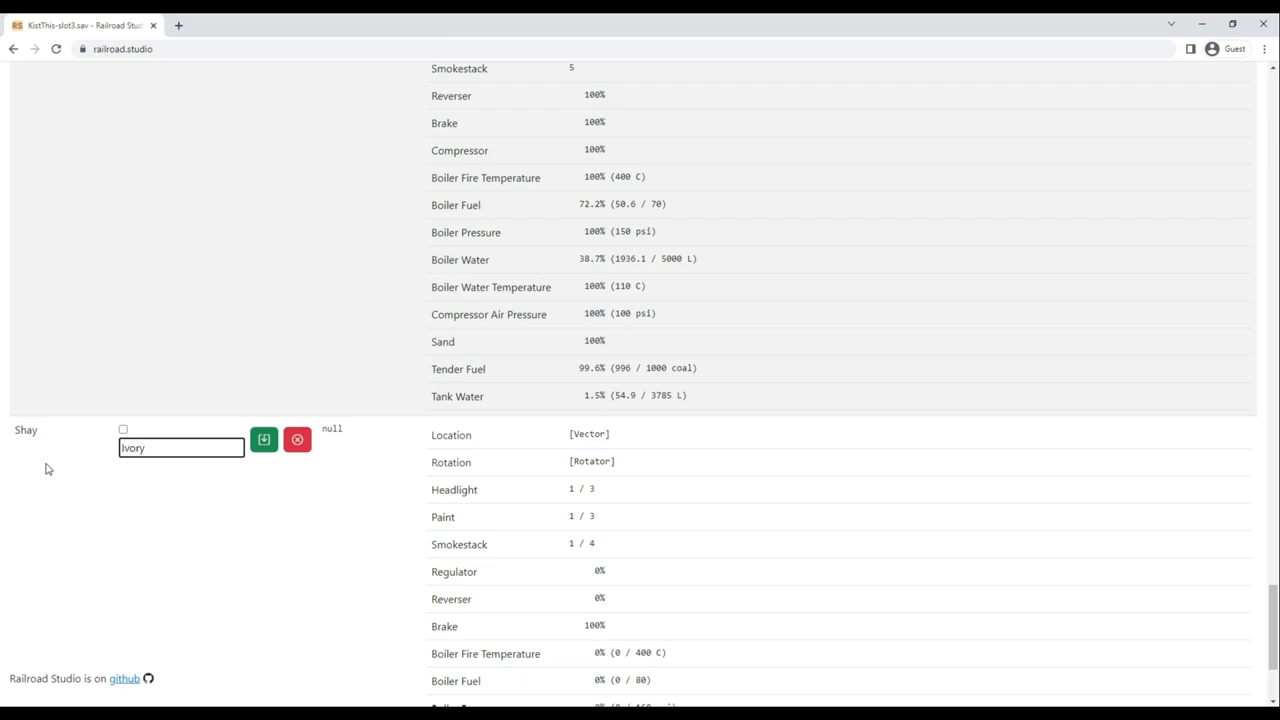
{"action": "type", "text": "and EA"}
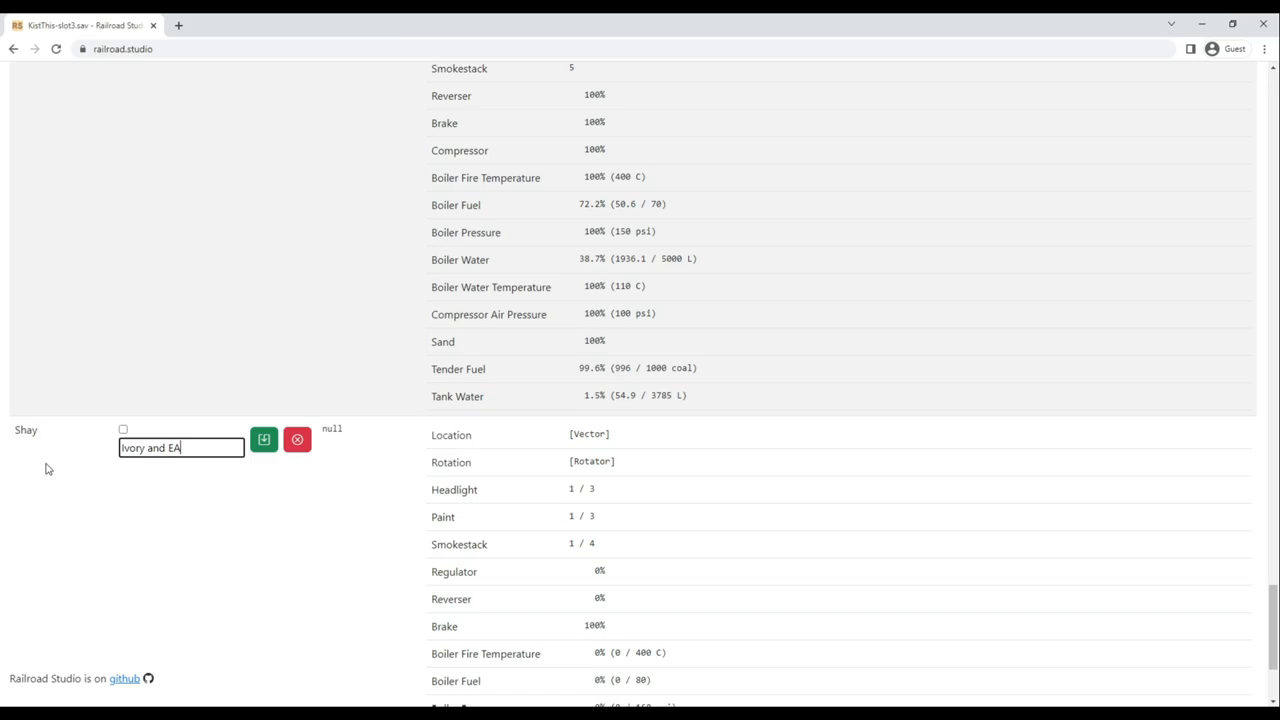
{"action": "type", "text": "stern<br>"}
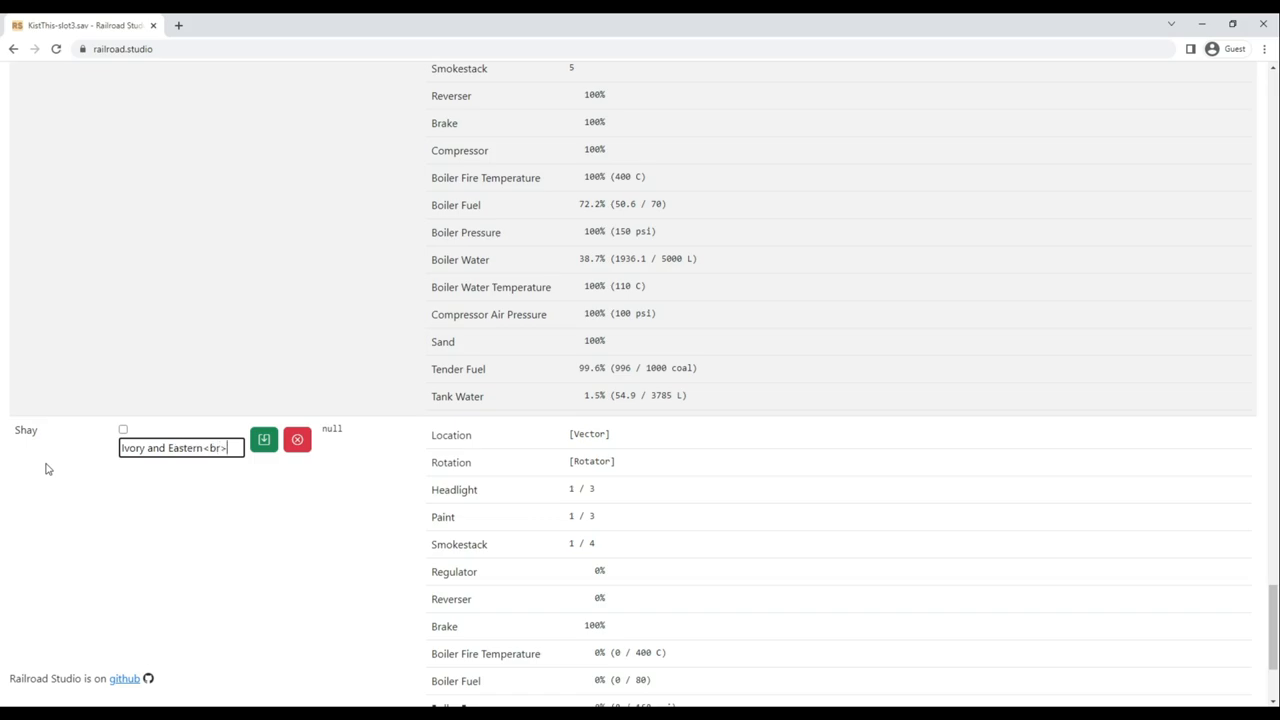
{"action": "type", "text": "Railway"}
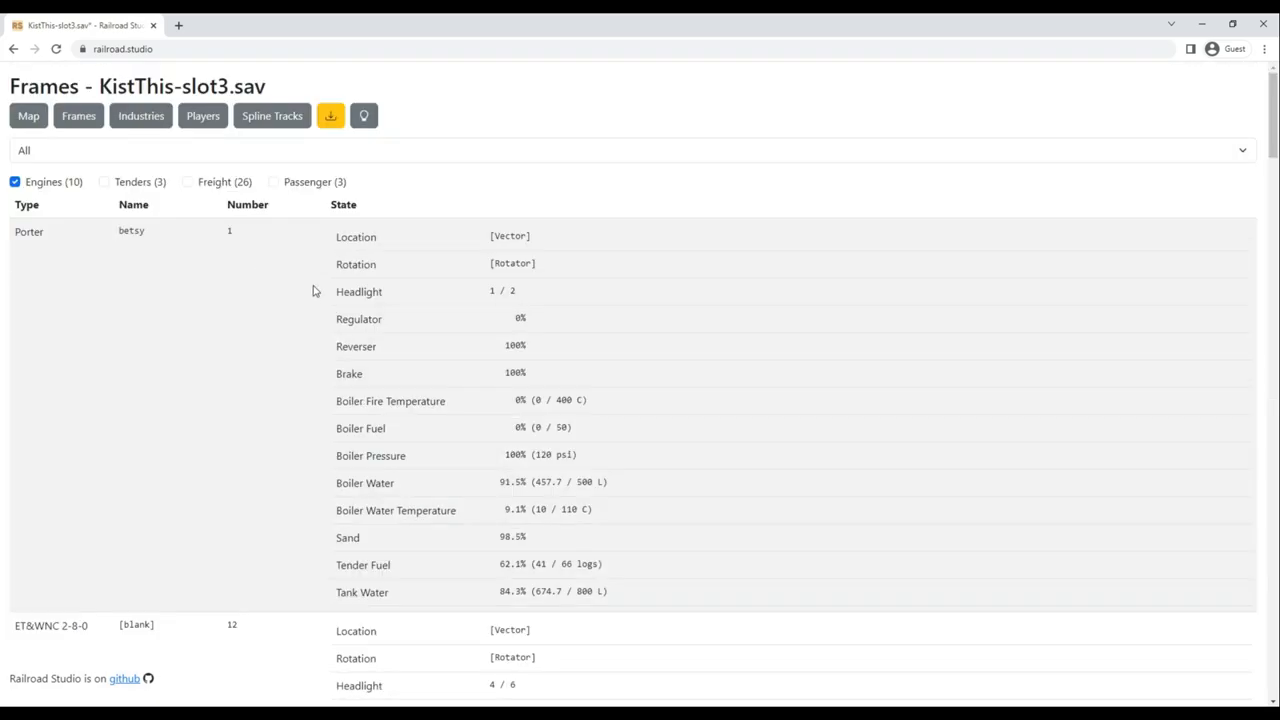
{"action": "left_click", "coordinate": [330, 114]}
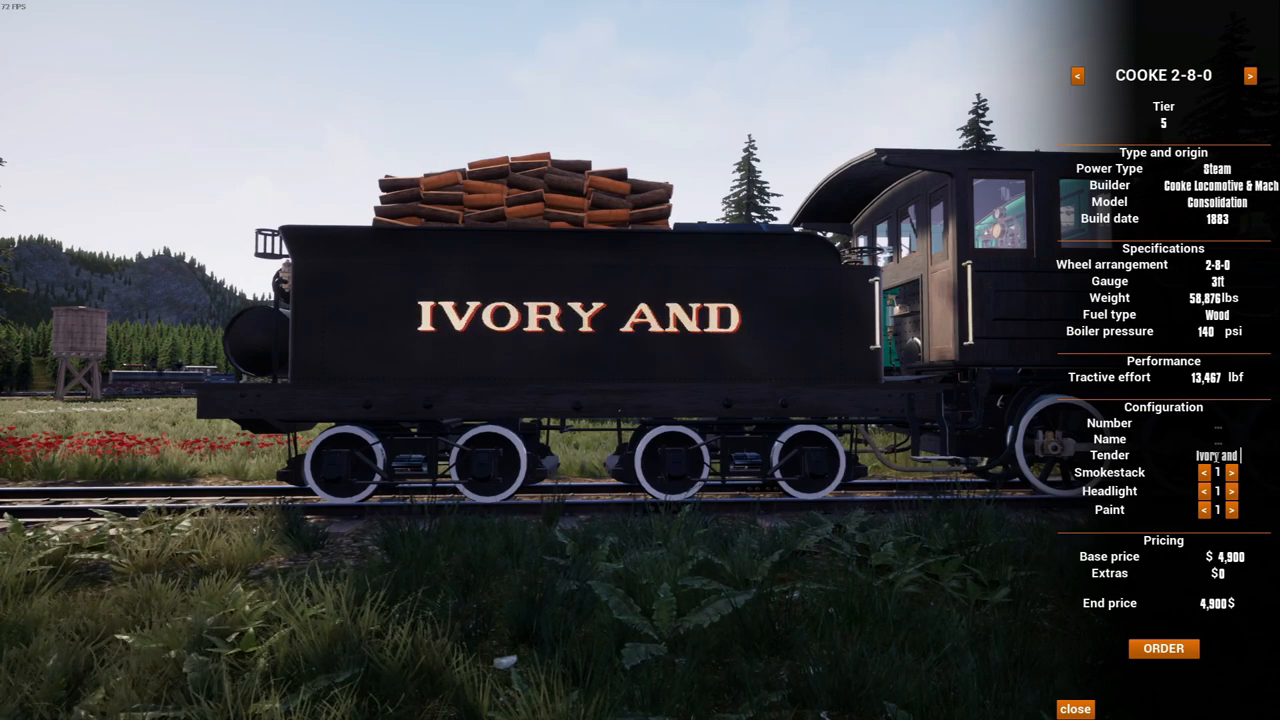
Letter the Cooke 2-8-0 tender IVORY & EASTBROOK with a <br> between the lines.
{"action": "type", "text": "EASTBROOK"}
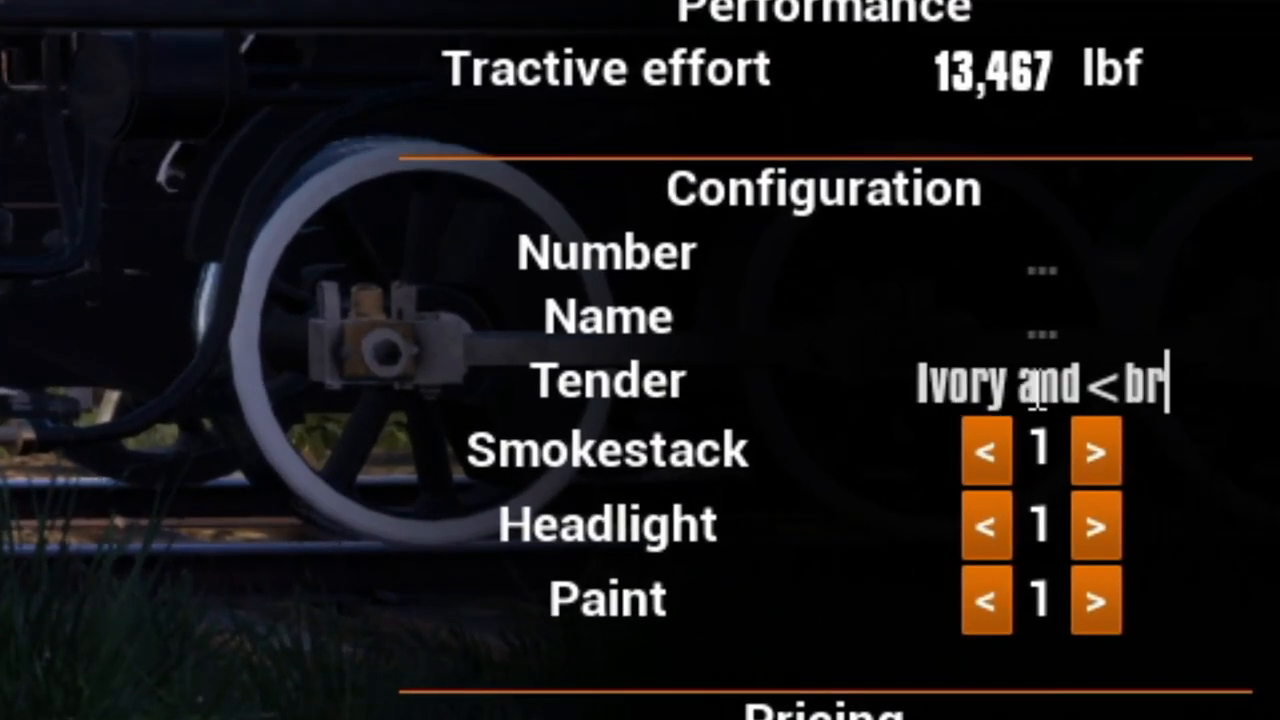
{"action": "type", "text": ">"}
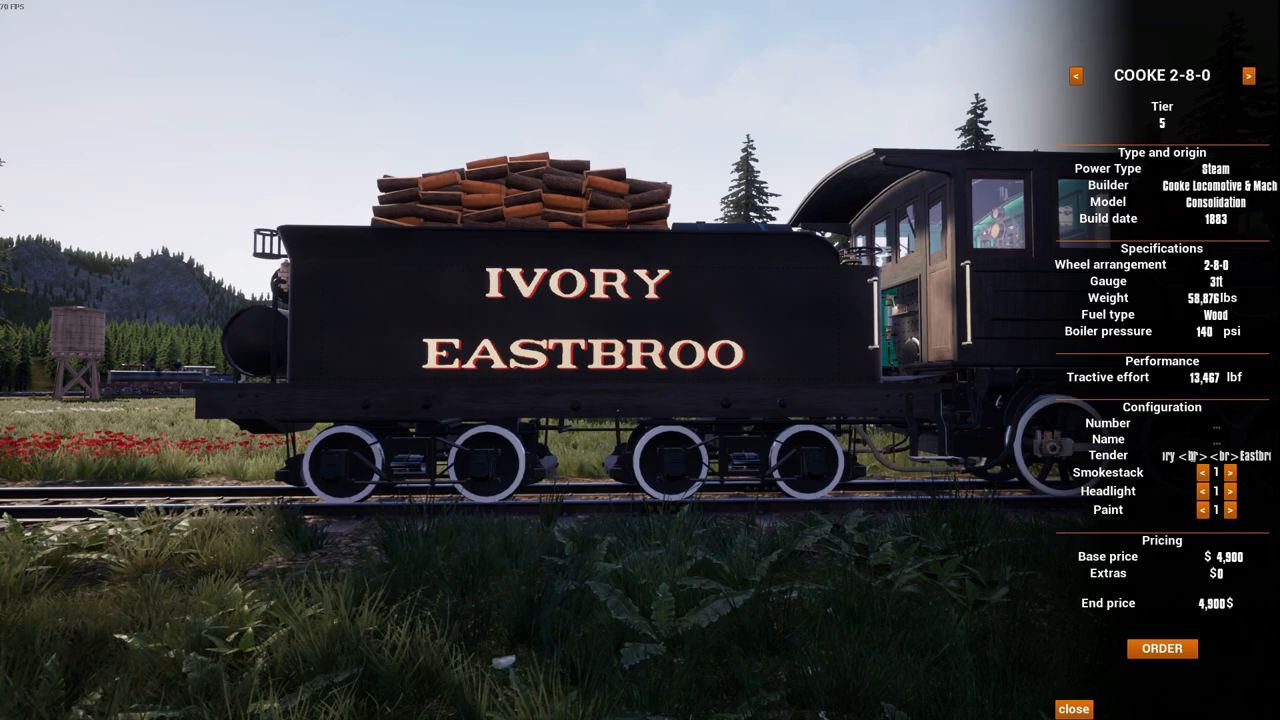
{"action": "type", "text": "&"}
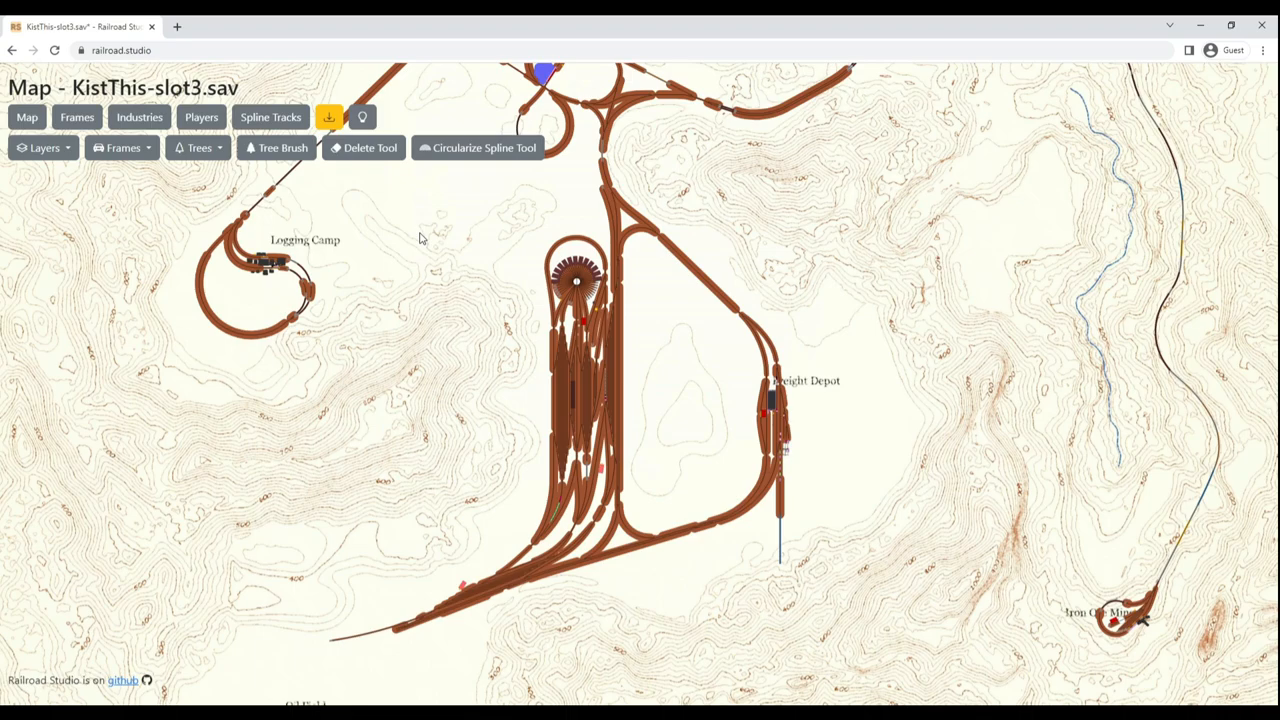
{"action": "mouse_move", "coordinate": [90, 150]}
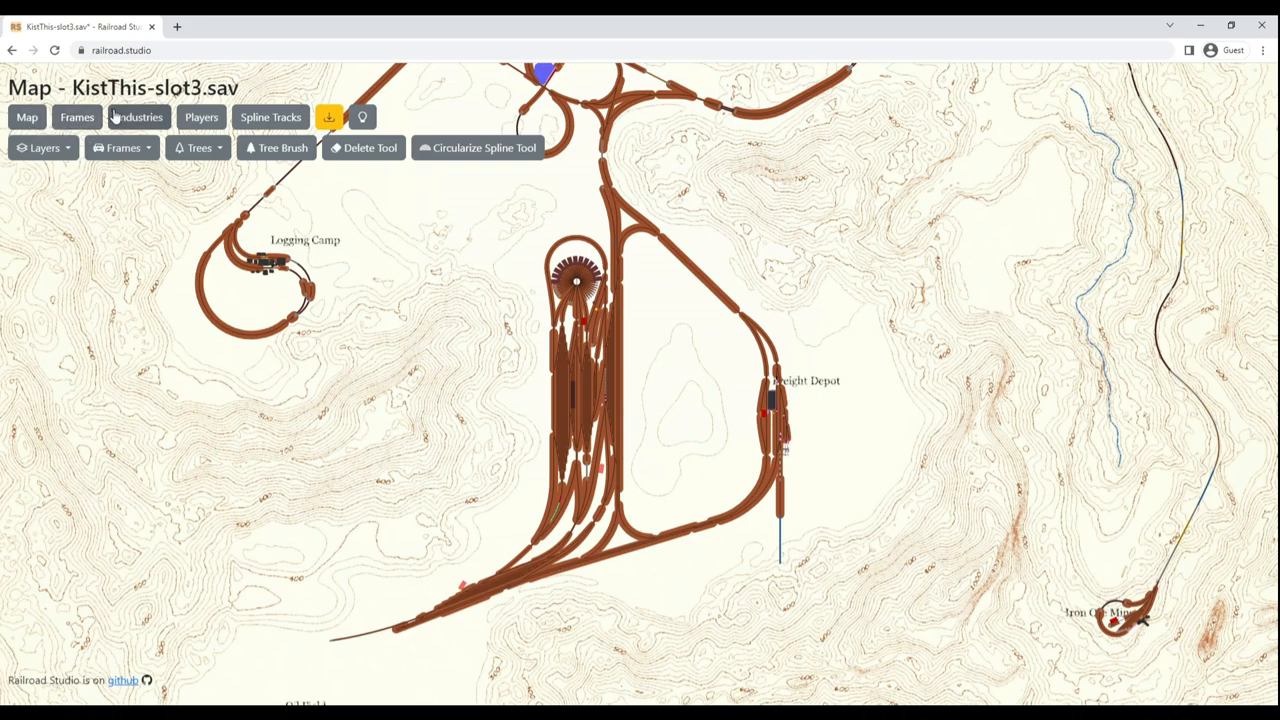
{"action": "left_click", "coordinate": [136, 116]}
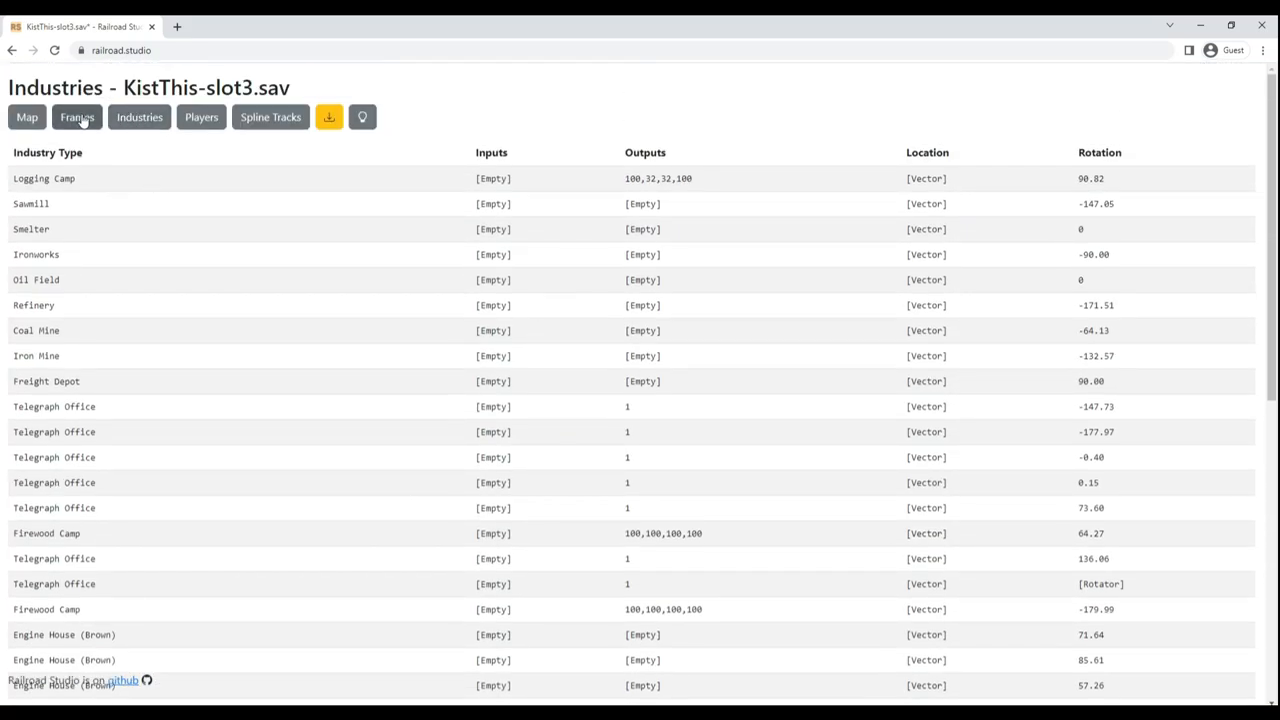
{"action": "left_click", "coordinate": [76, 116]}
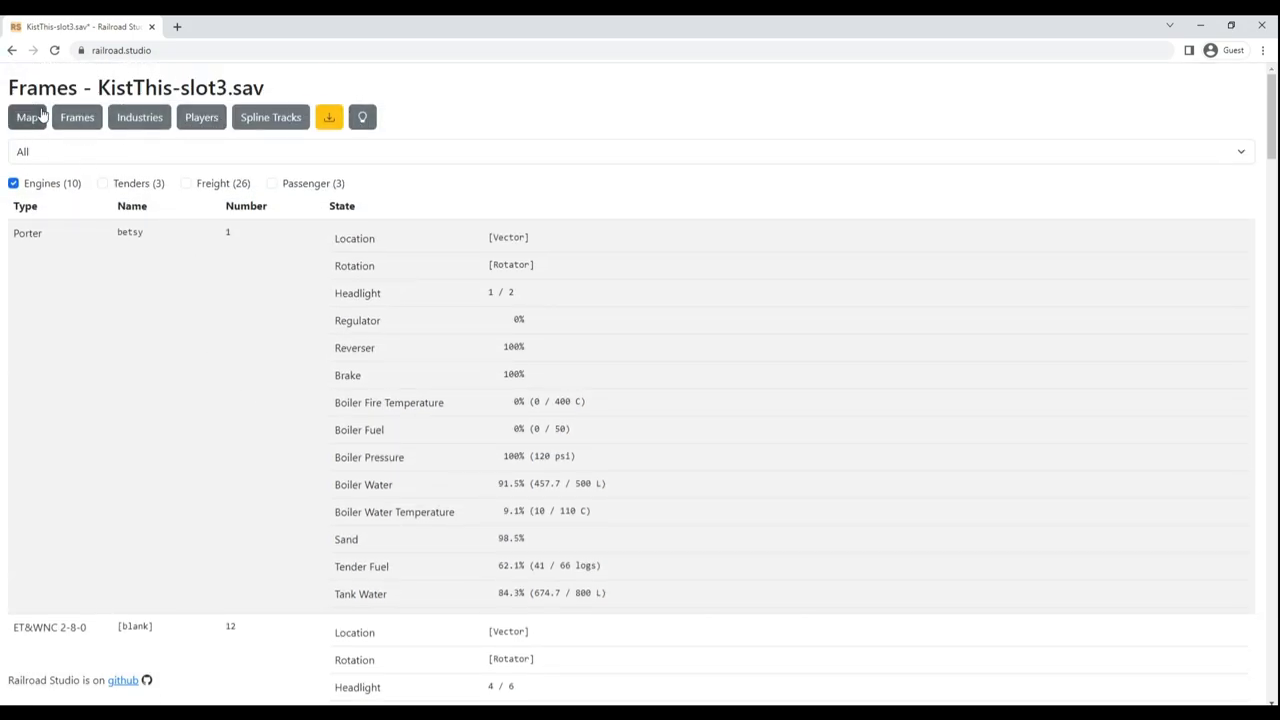
{"action": "left_click", "coordinate": [28, 116]}
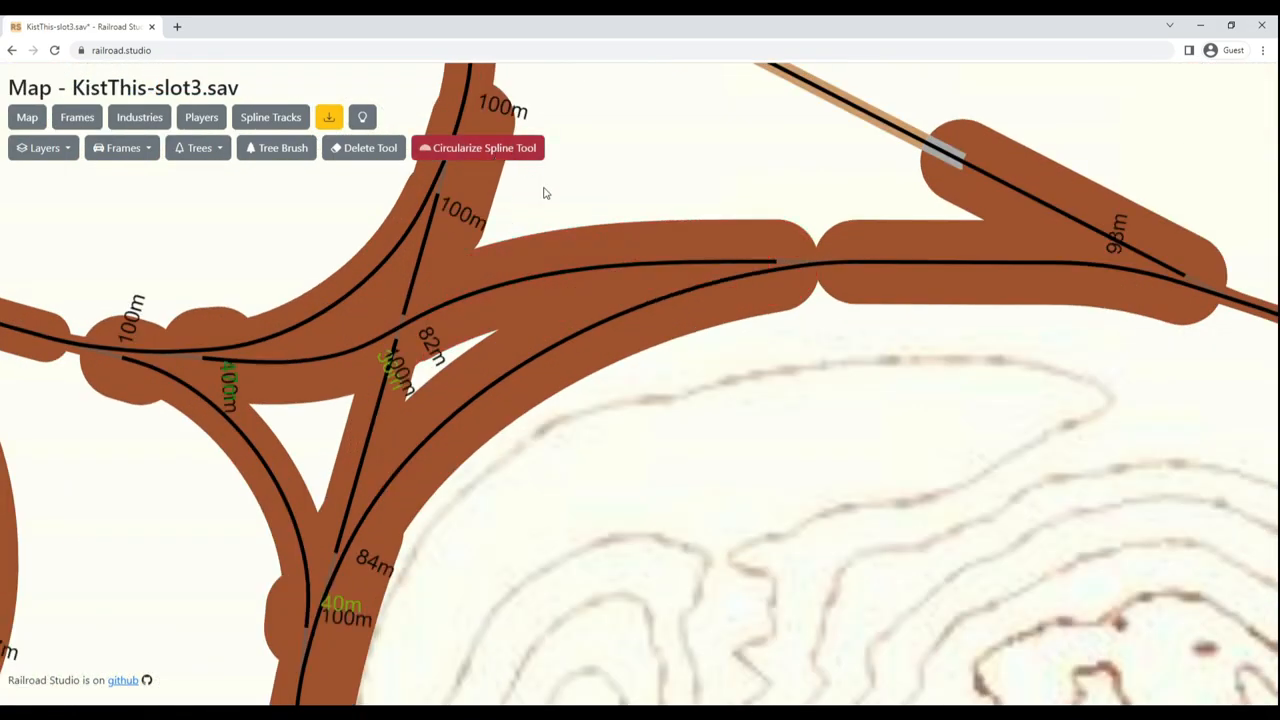
Circularize the Sawmill curve, changing its radius from 82.94 m to 85.00 m.
{"action": "left_click", "coordinate": [530, 284]}
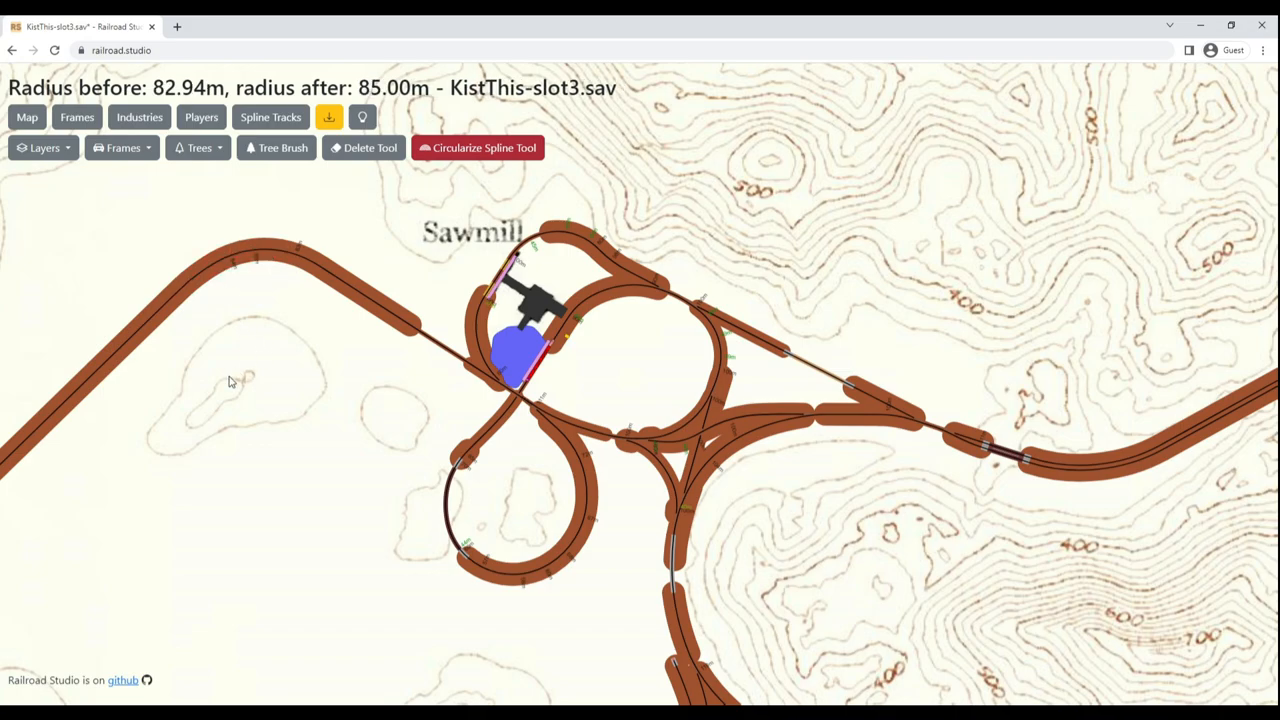
{"action": "mouse_move", "coordinate": [416, 456]}
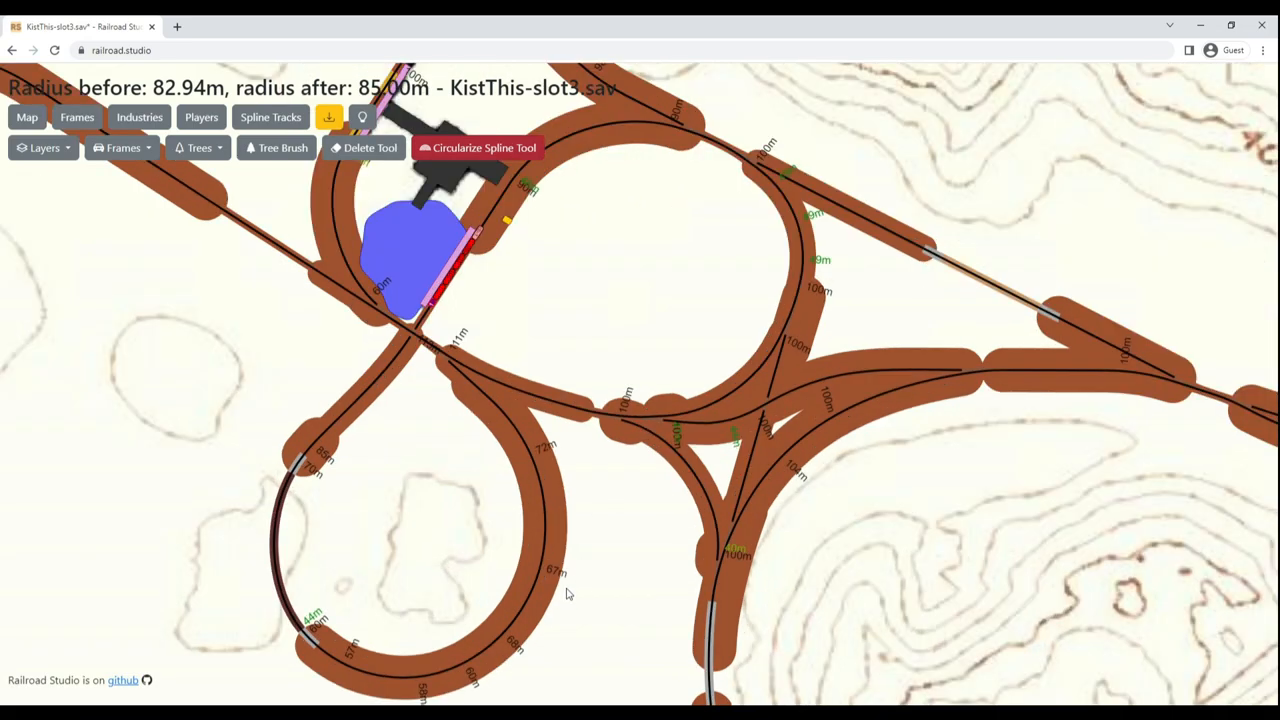
{"action": "mouse_move", "coordinate": [464, 576]}
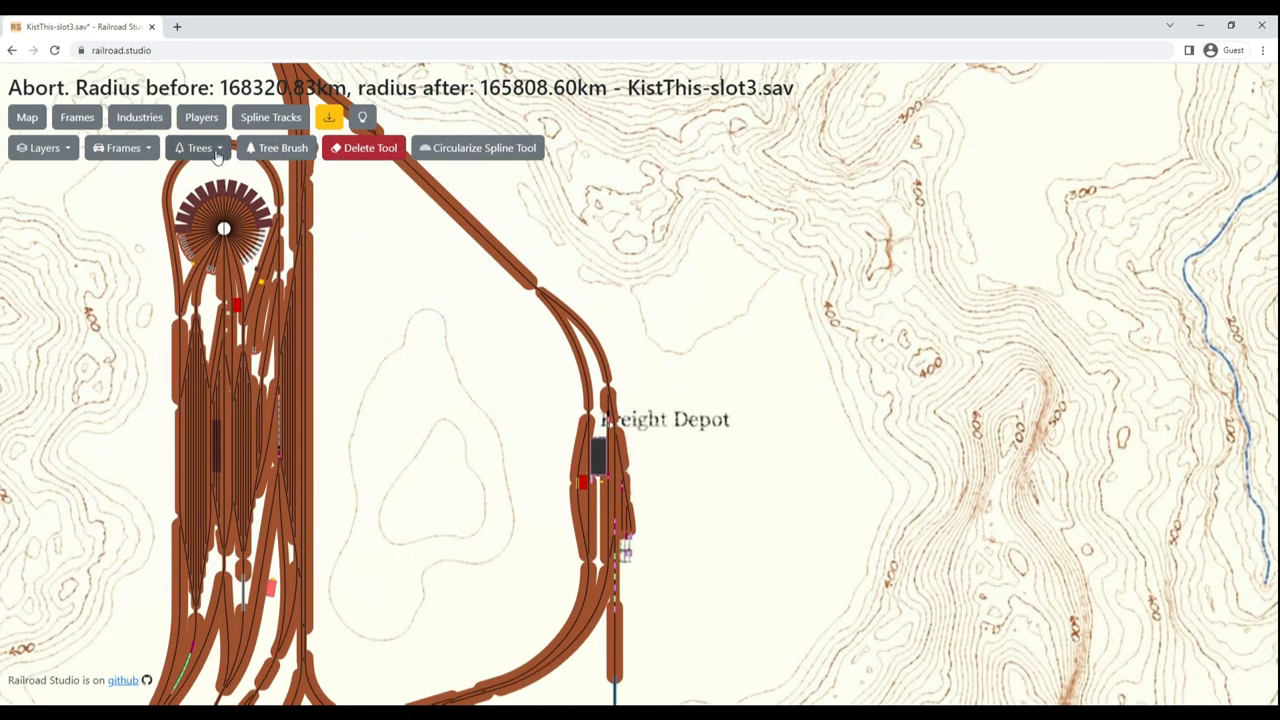
Show the Trees cutting and planting options on the map toolbar.
{"action": "left_click", "coordinate": [198, 148]}
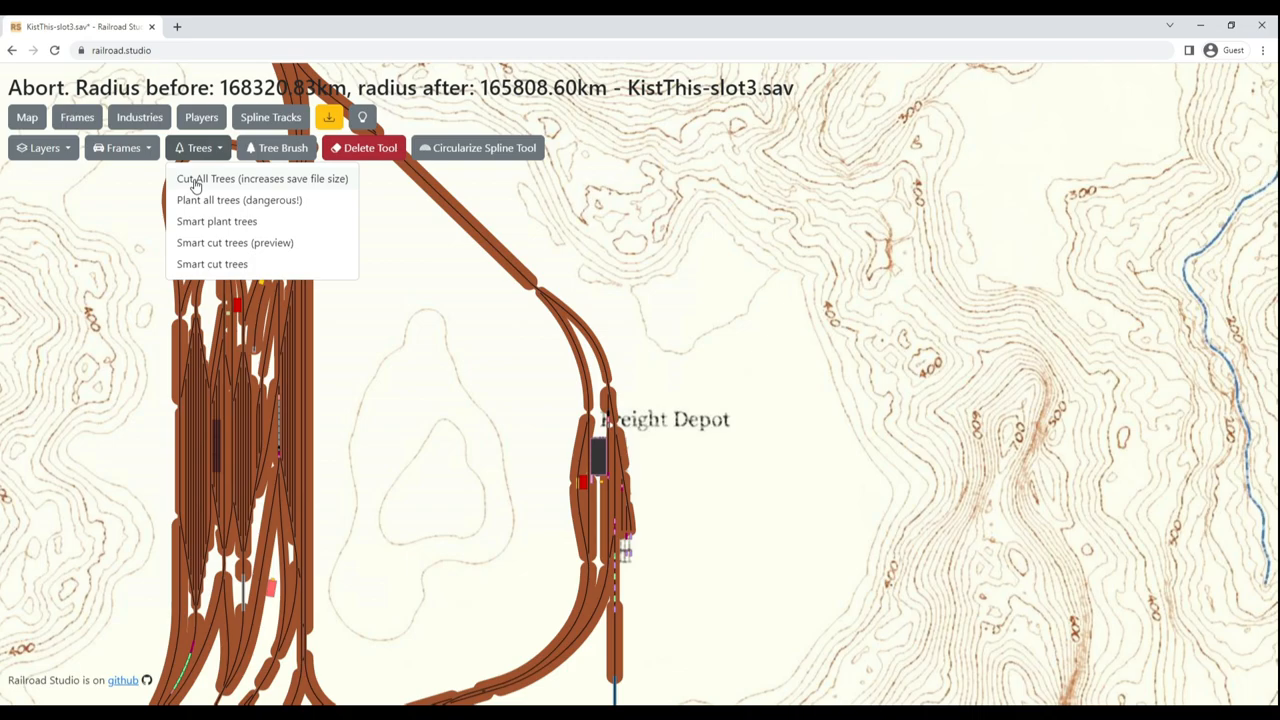
{"action": "mouse_move", "coordinate": [198, 218]}
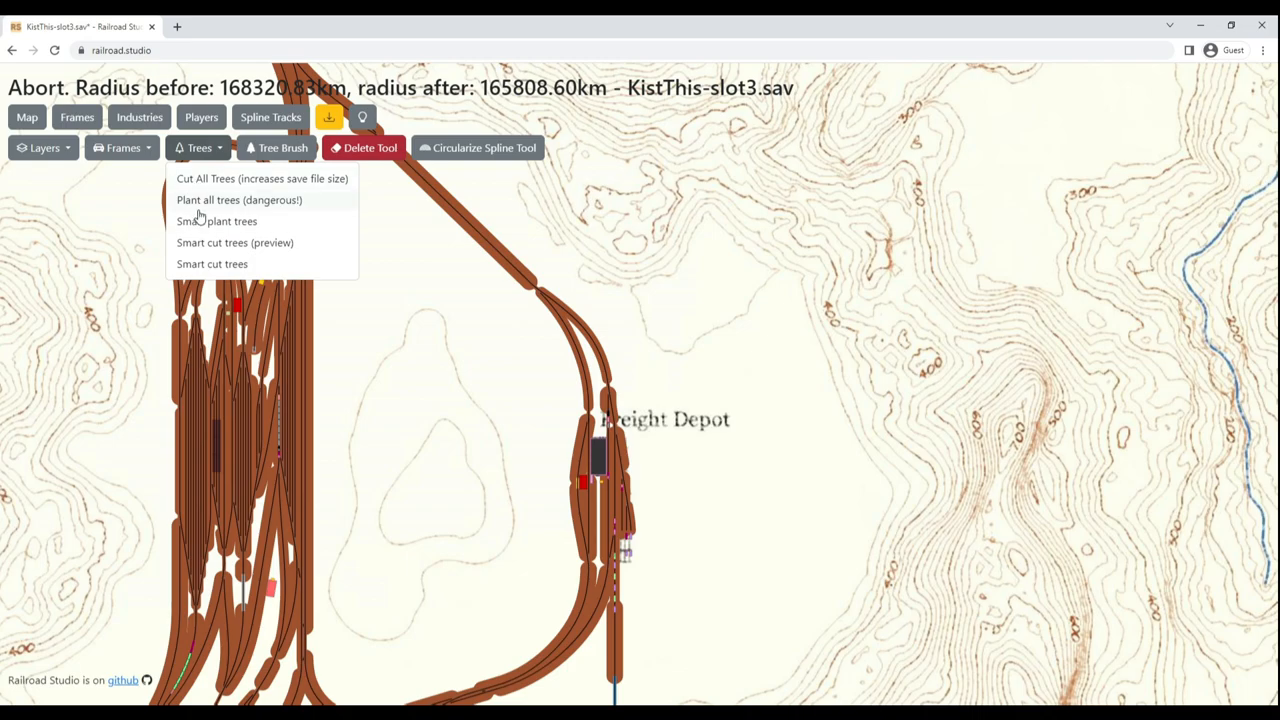
{"action": "mouse_move", "coordinate": [216, 220]}
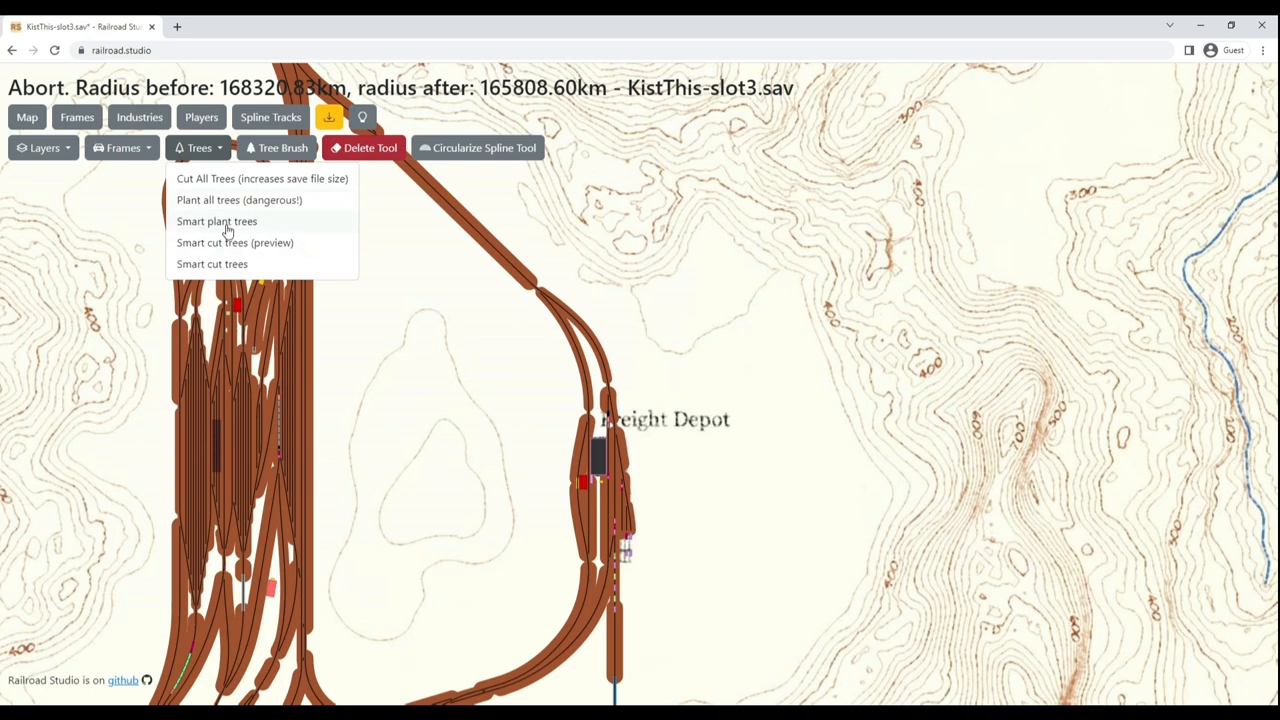
{"action": "mouse_move", "coordinate": [292, 232]}
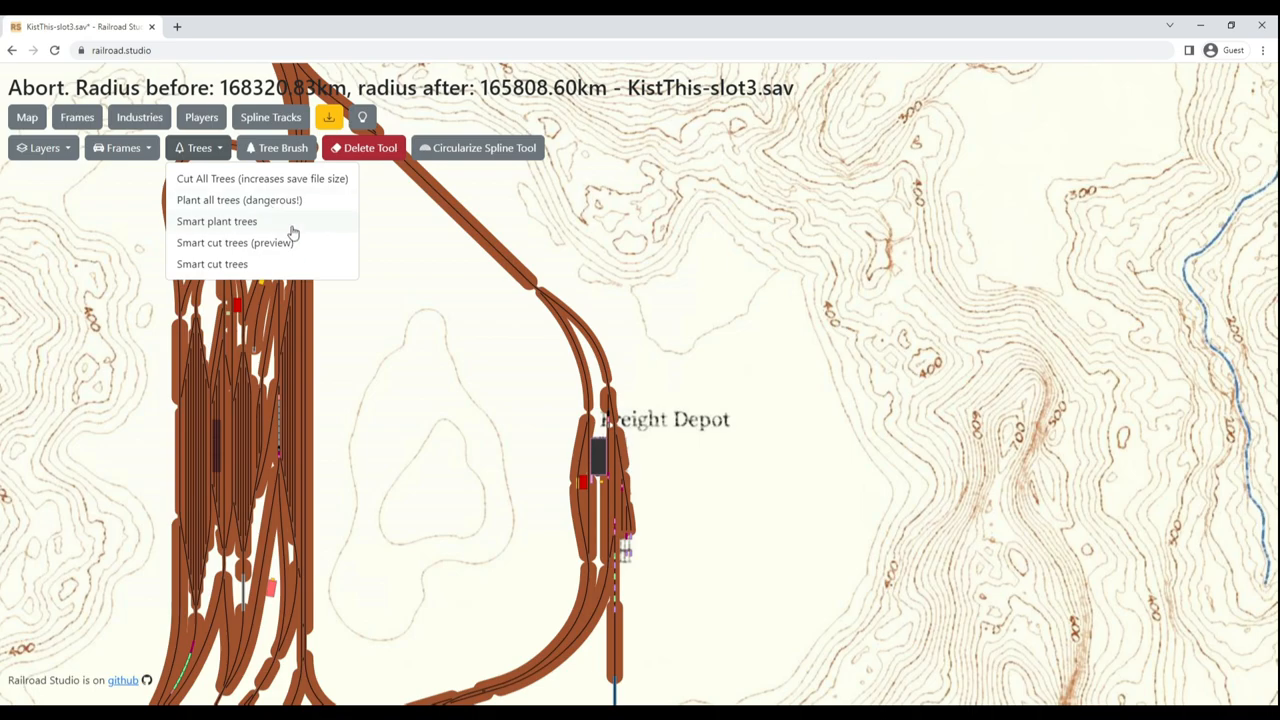
{"action": "mouse_move", "coordinate": [280, 264]}
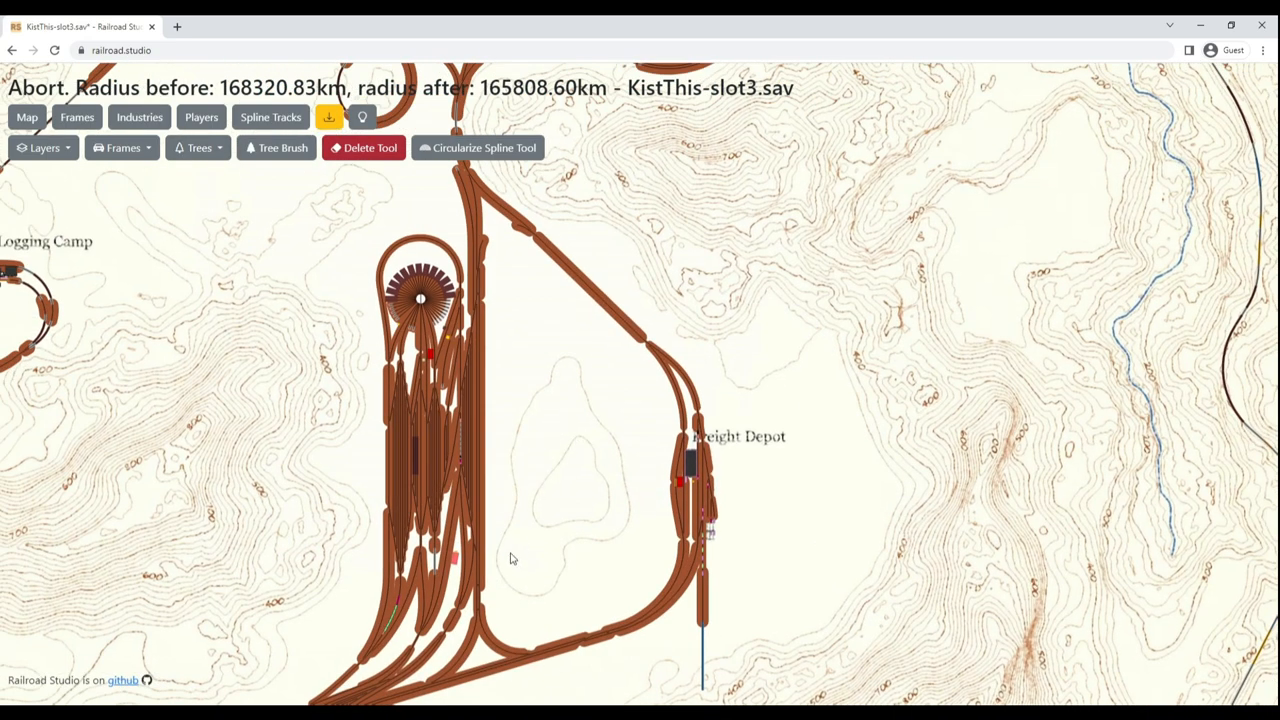
{"action": "left_click", "coordinate": [196, 148]}
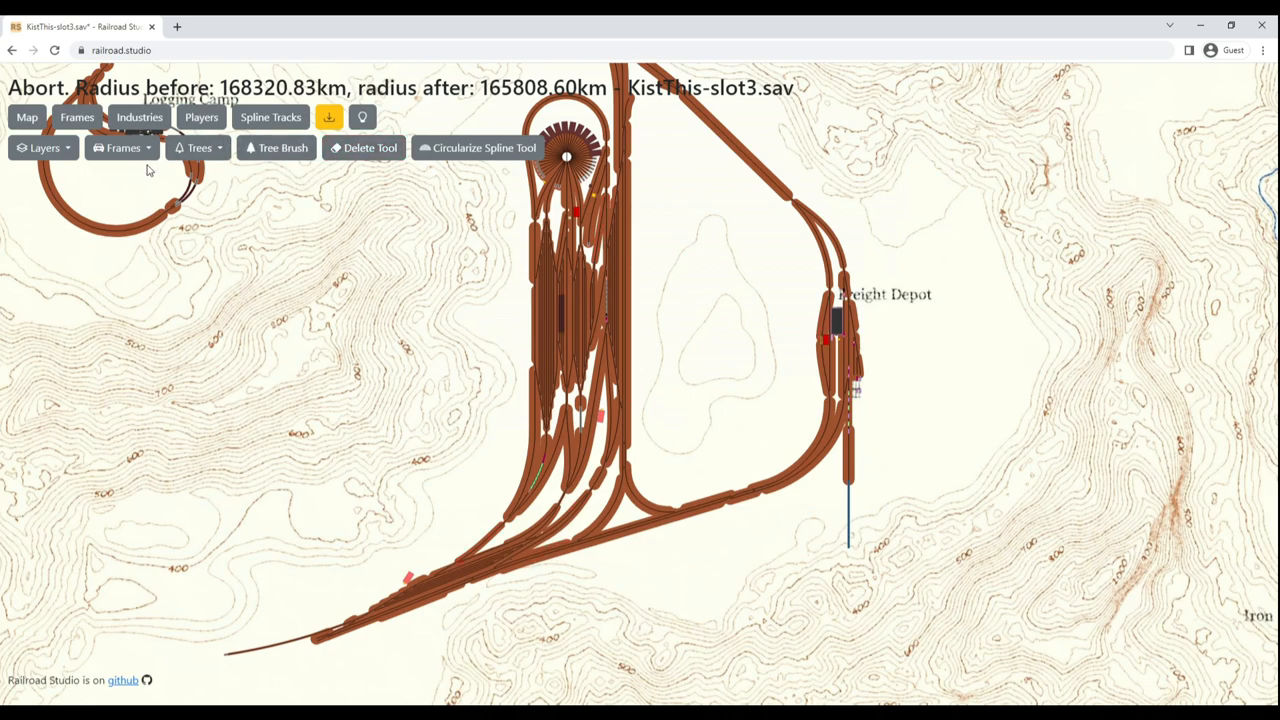
{"action": "left_click", "coordinate": [42, 148]}
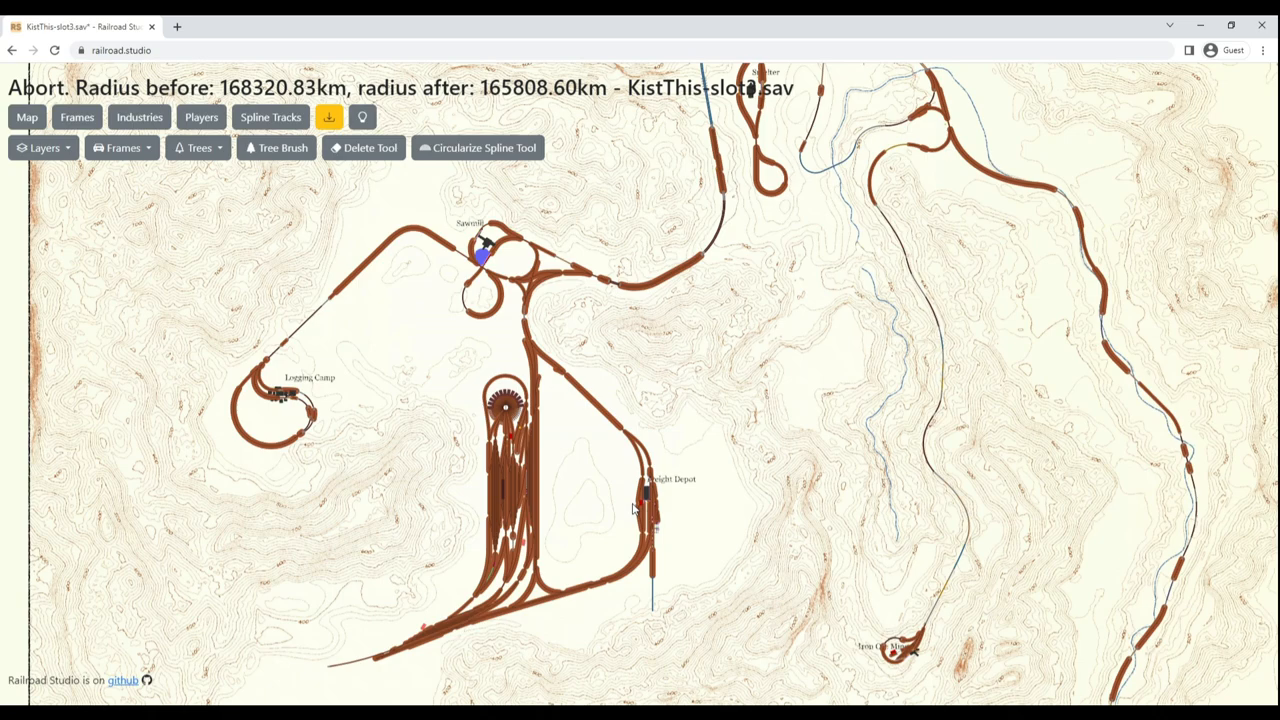
{"action": "mouse_move", "coordinate": [556, 490]}
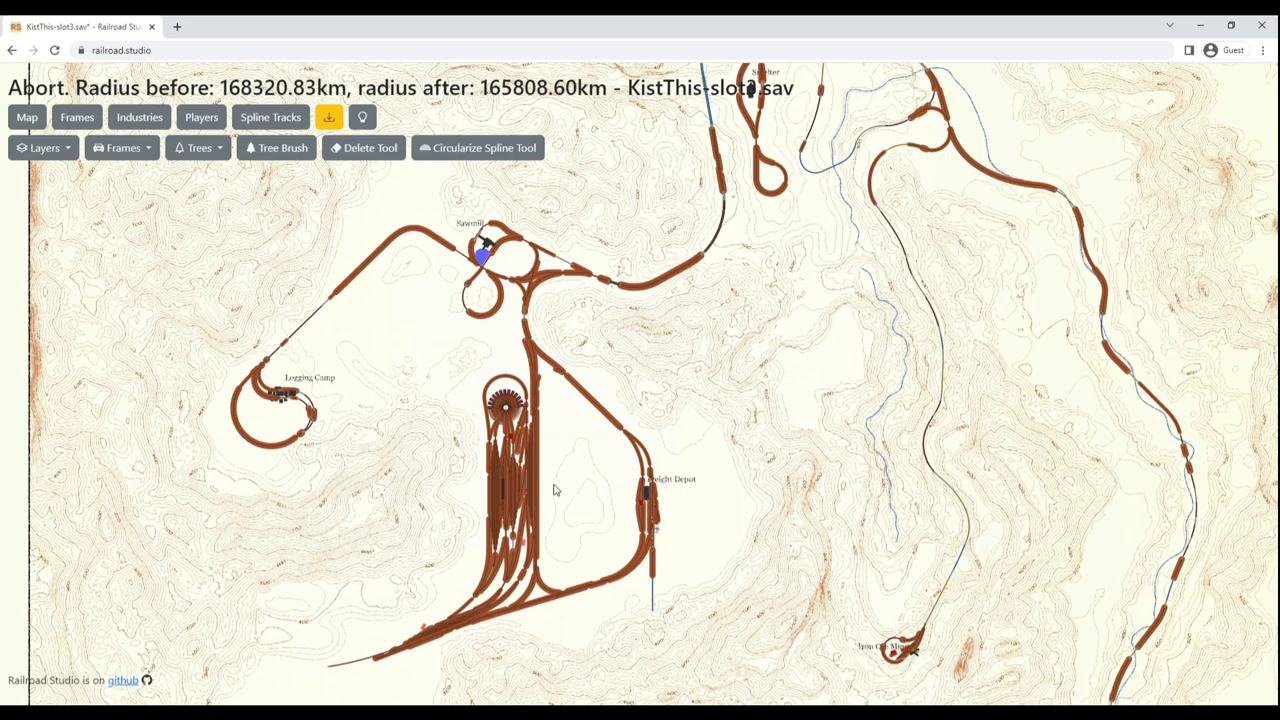